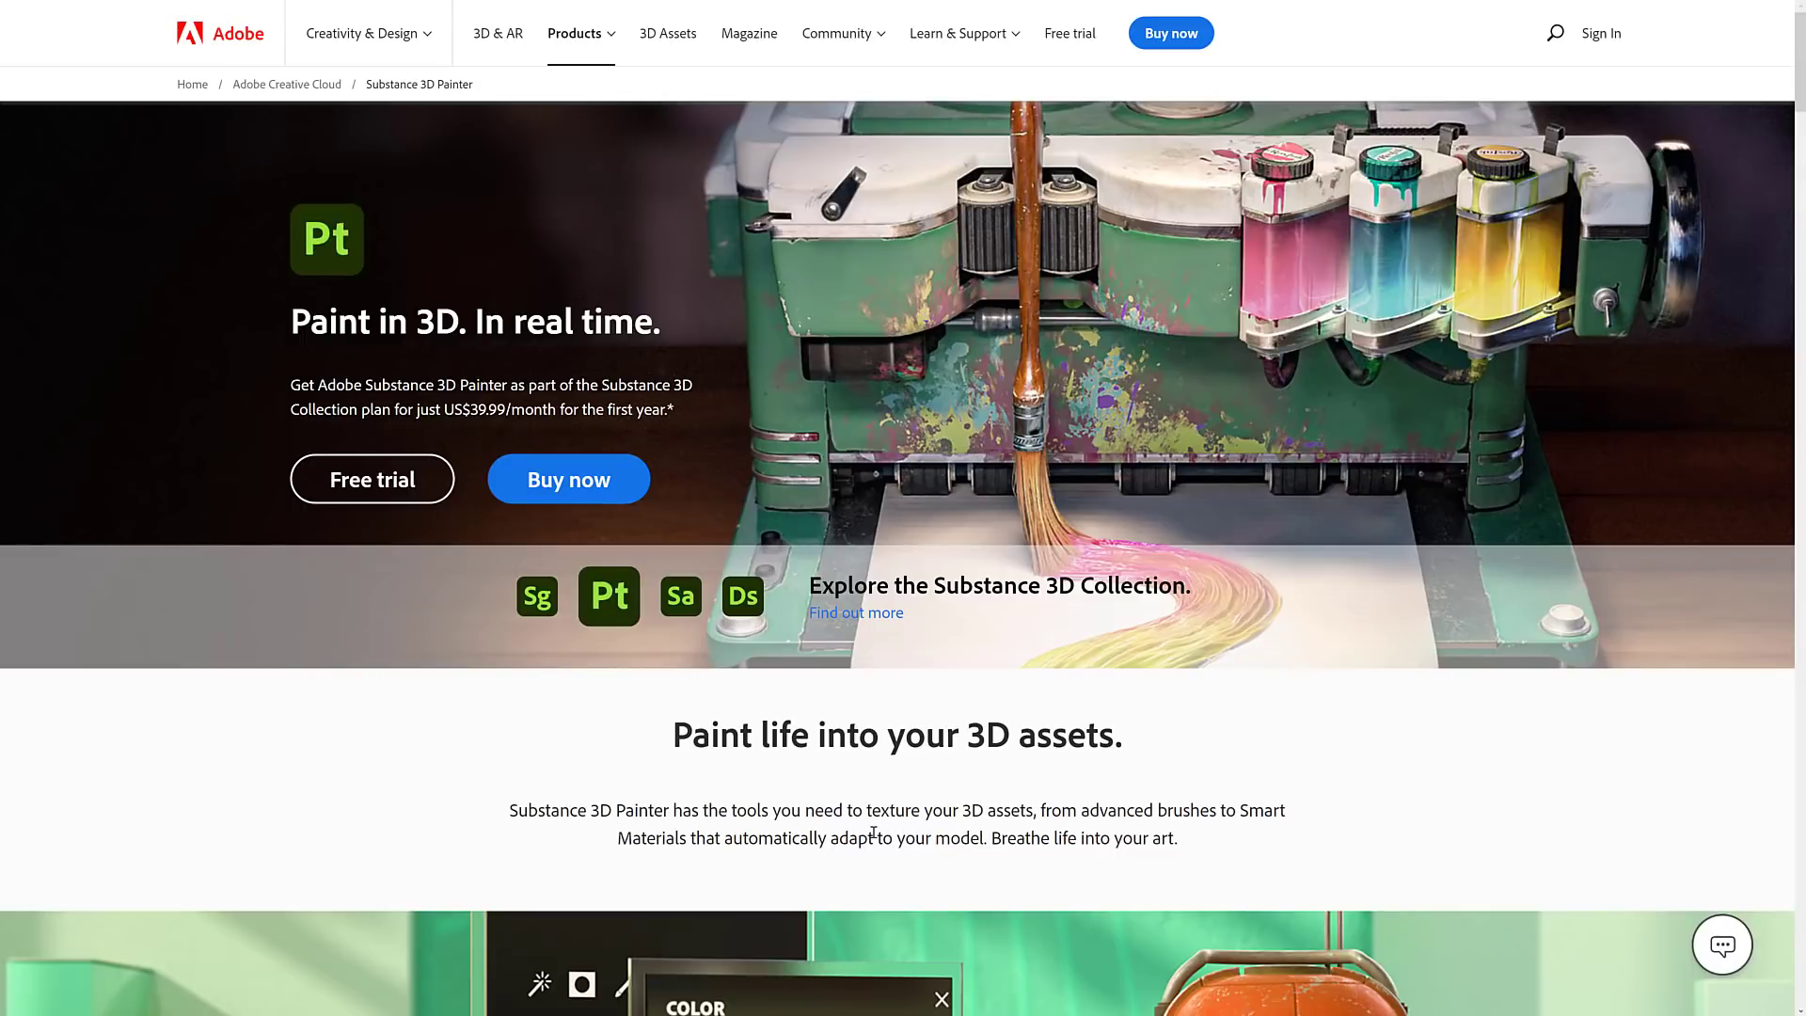
- Scroll past the features and app family sections to 'Find the plan that's right for you' pricing
scroll(down, 3)
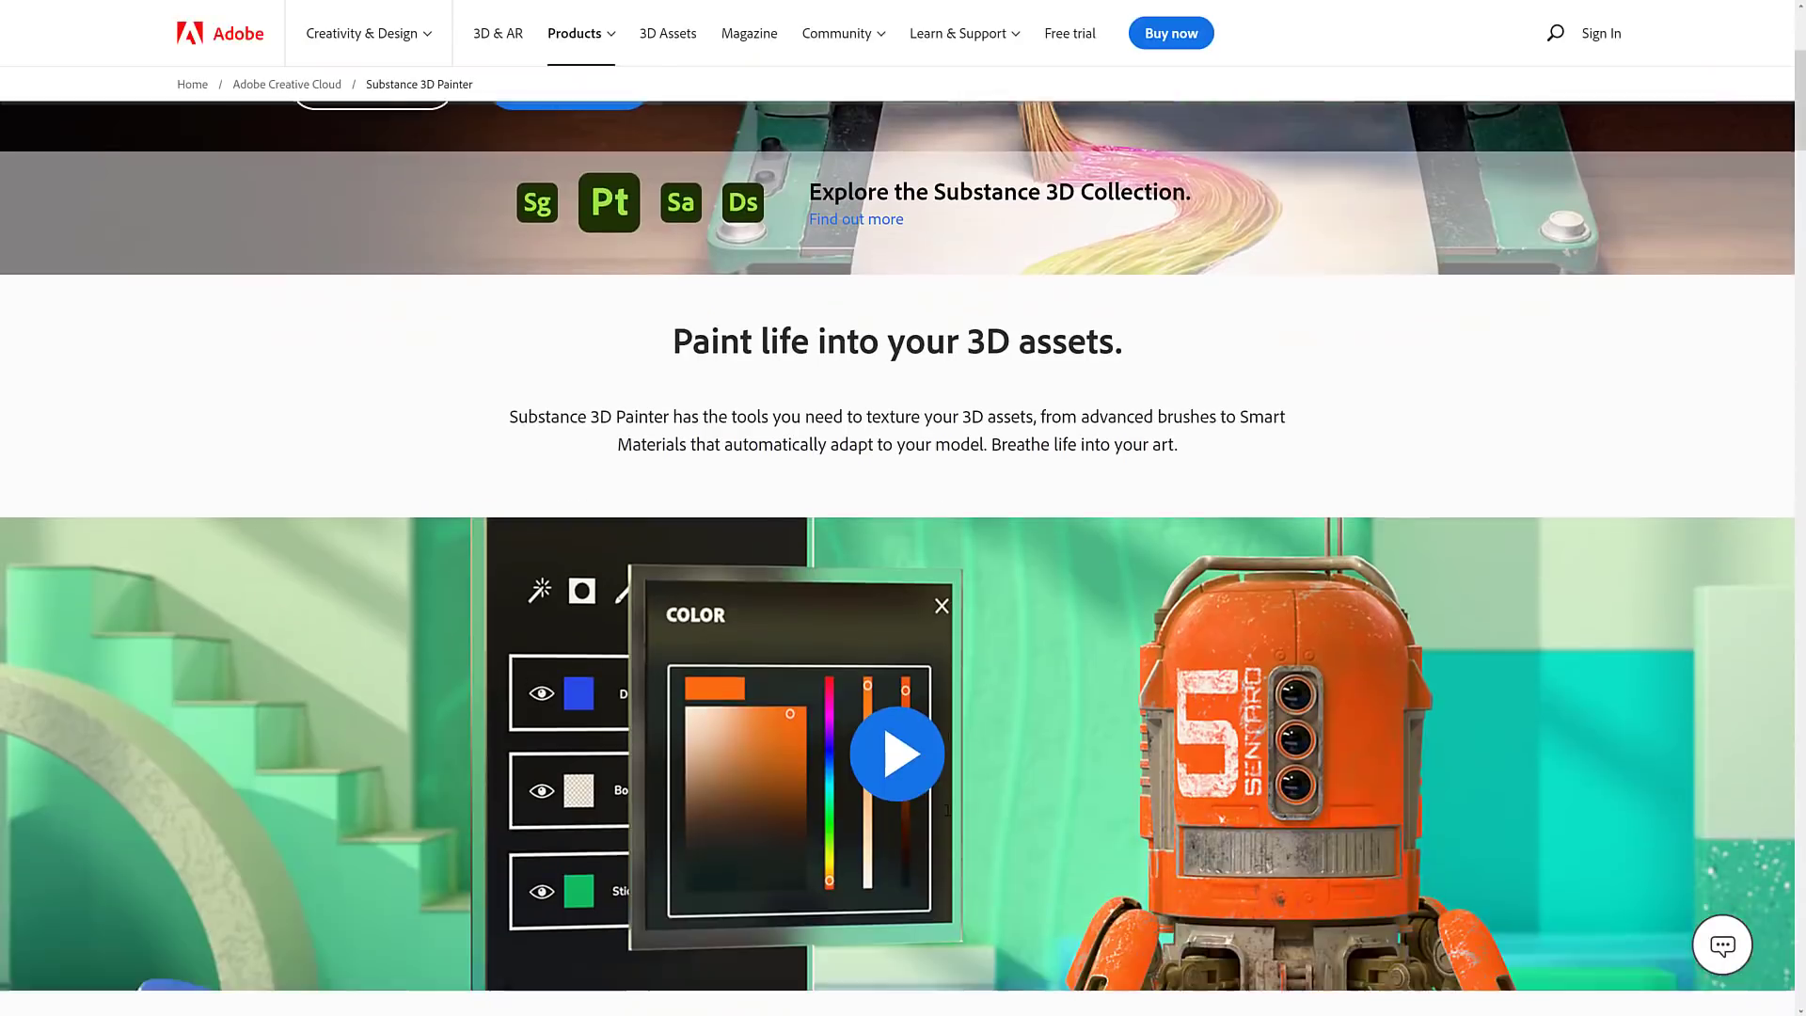
scroll(down, 3)
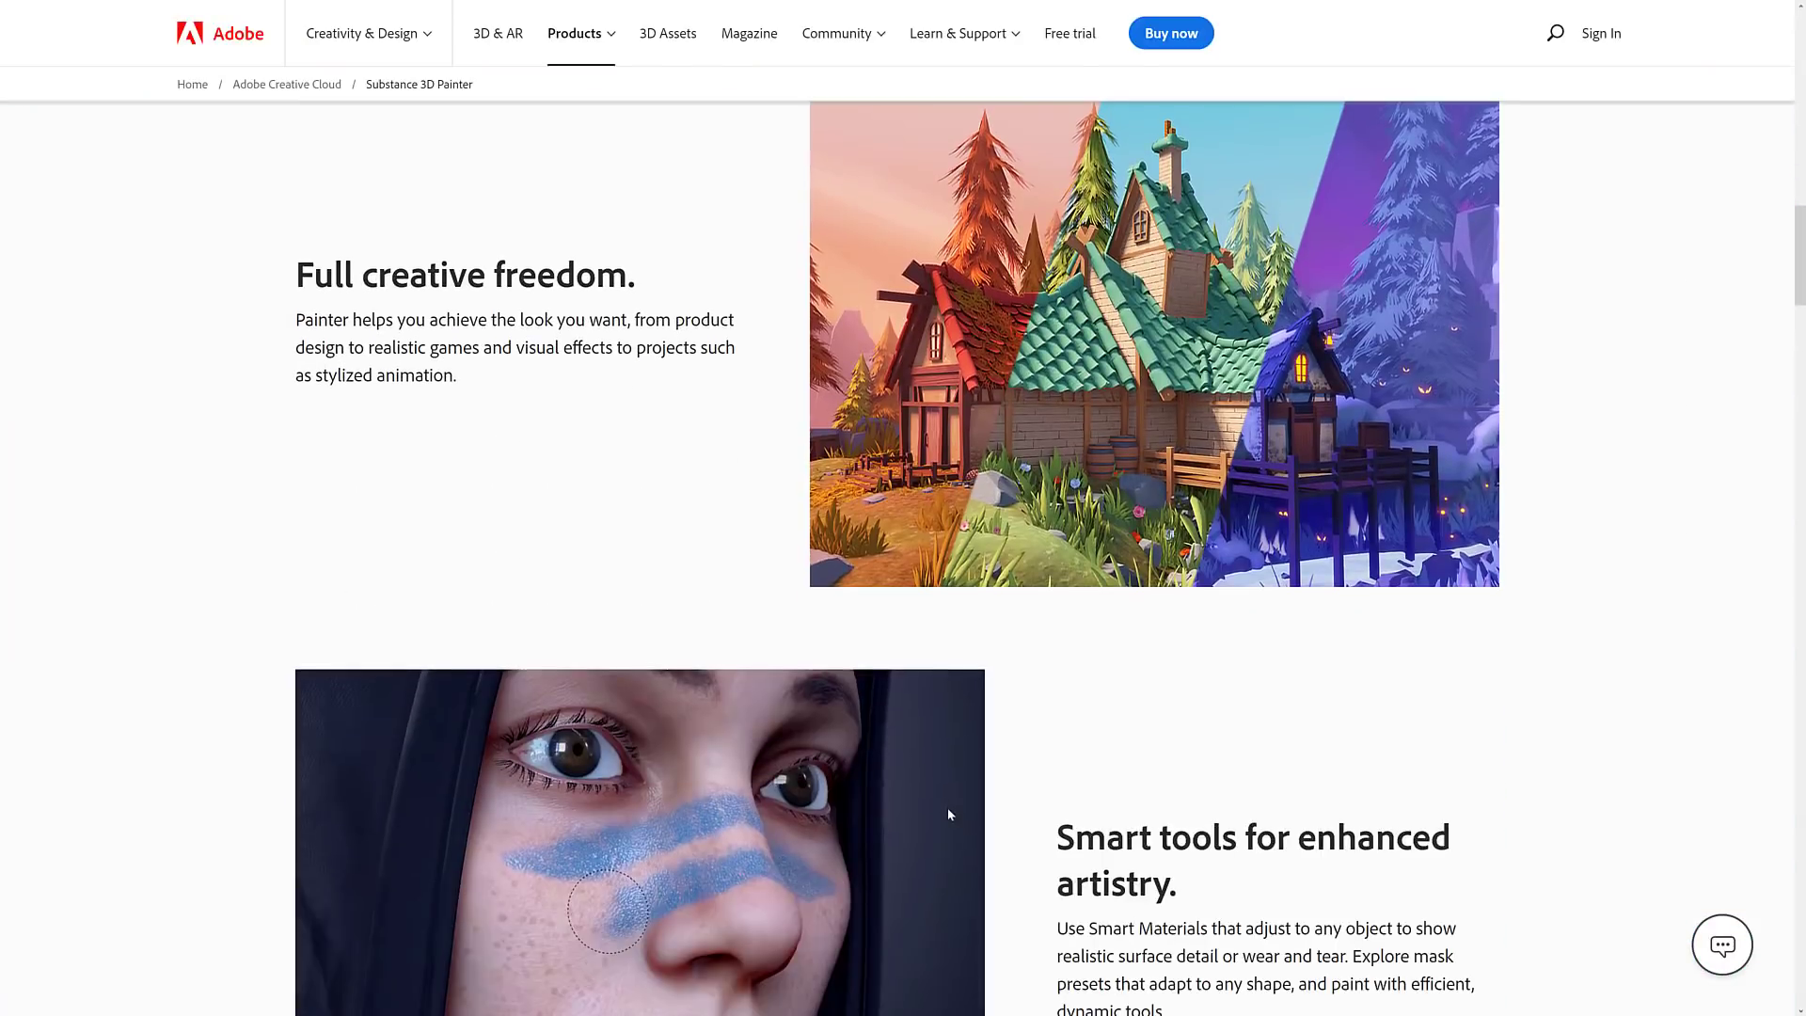
scroll(down, 3)
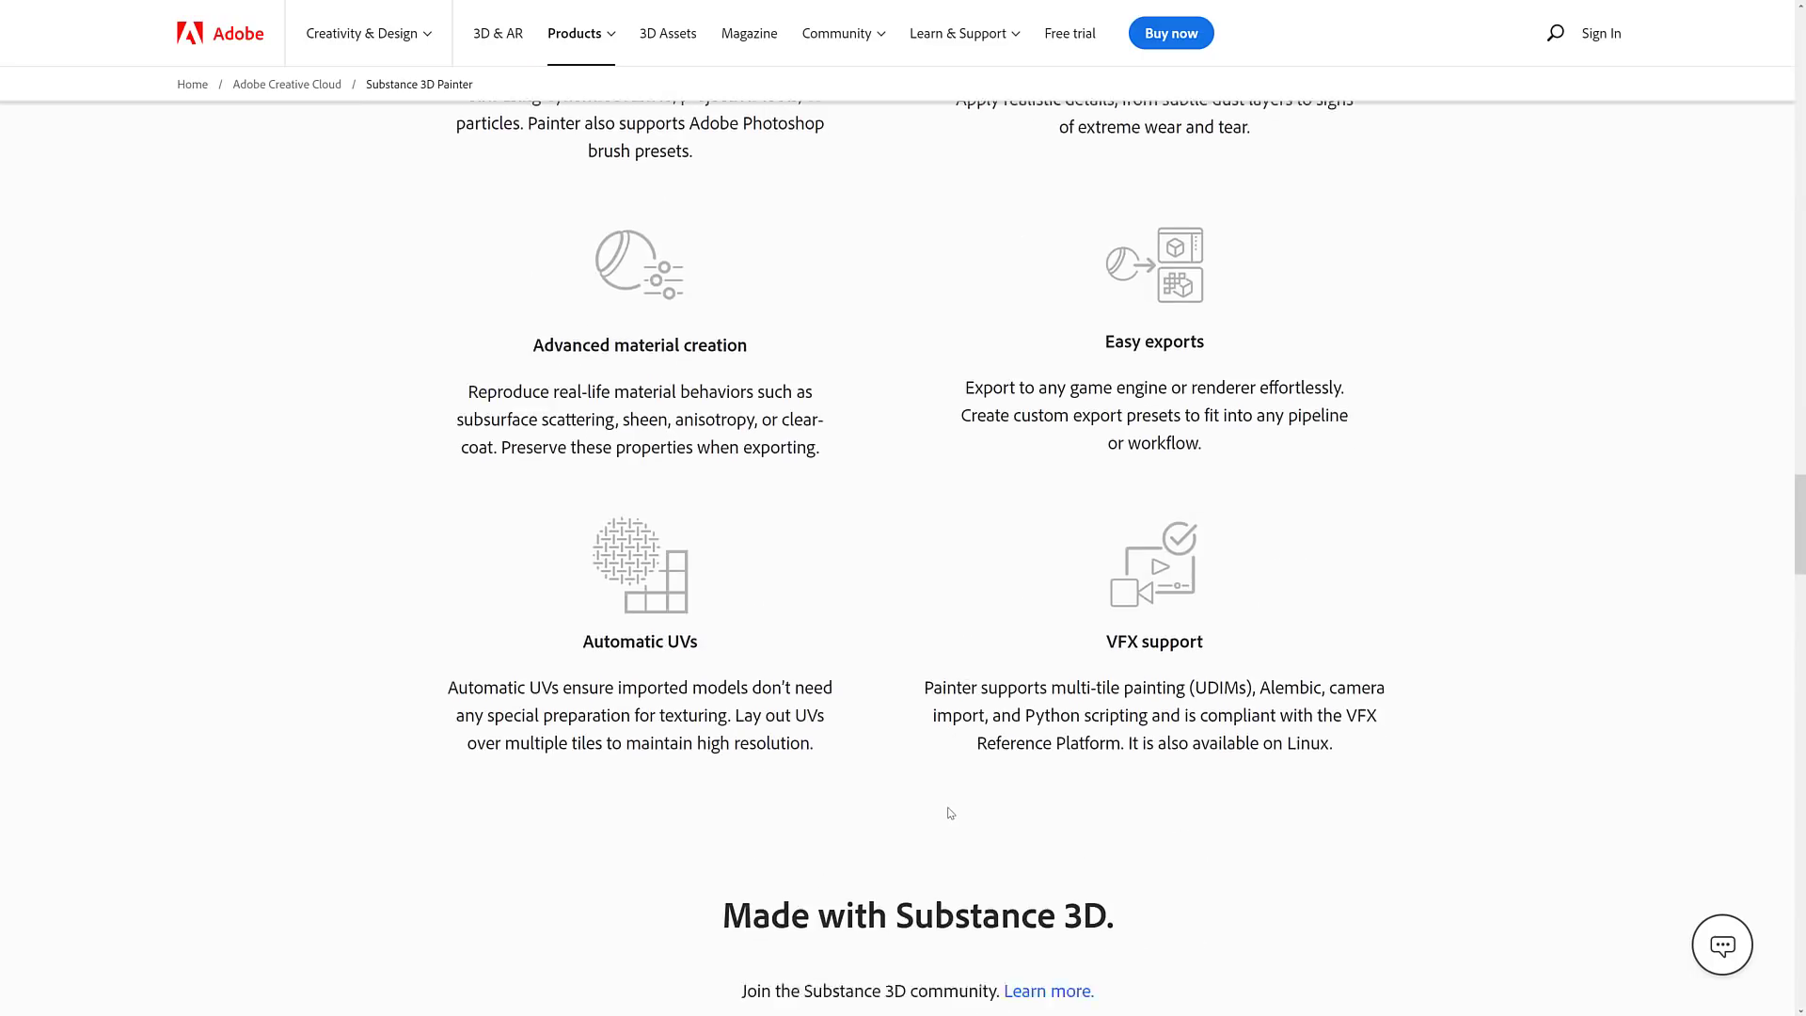
scroll(down, 3)
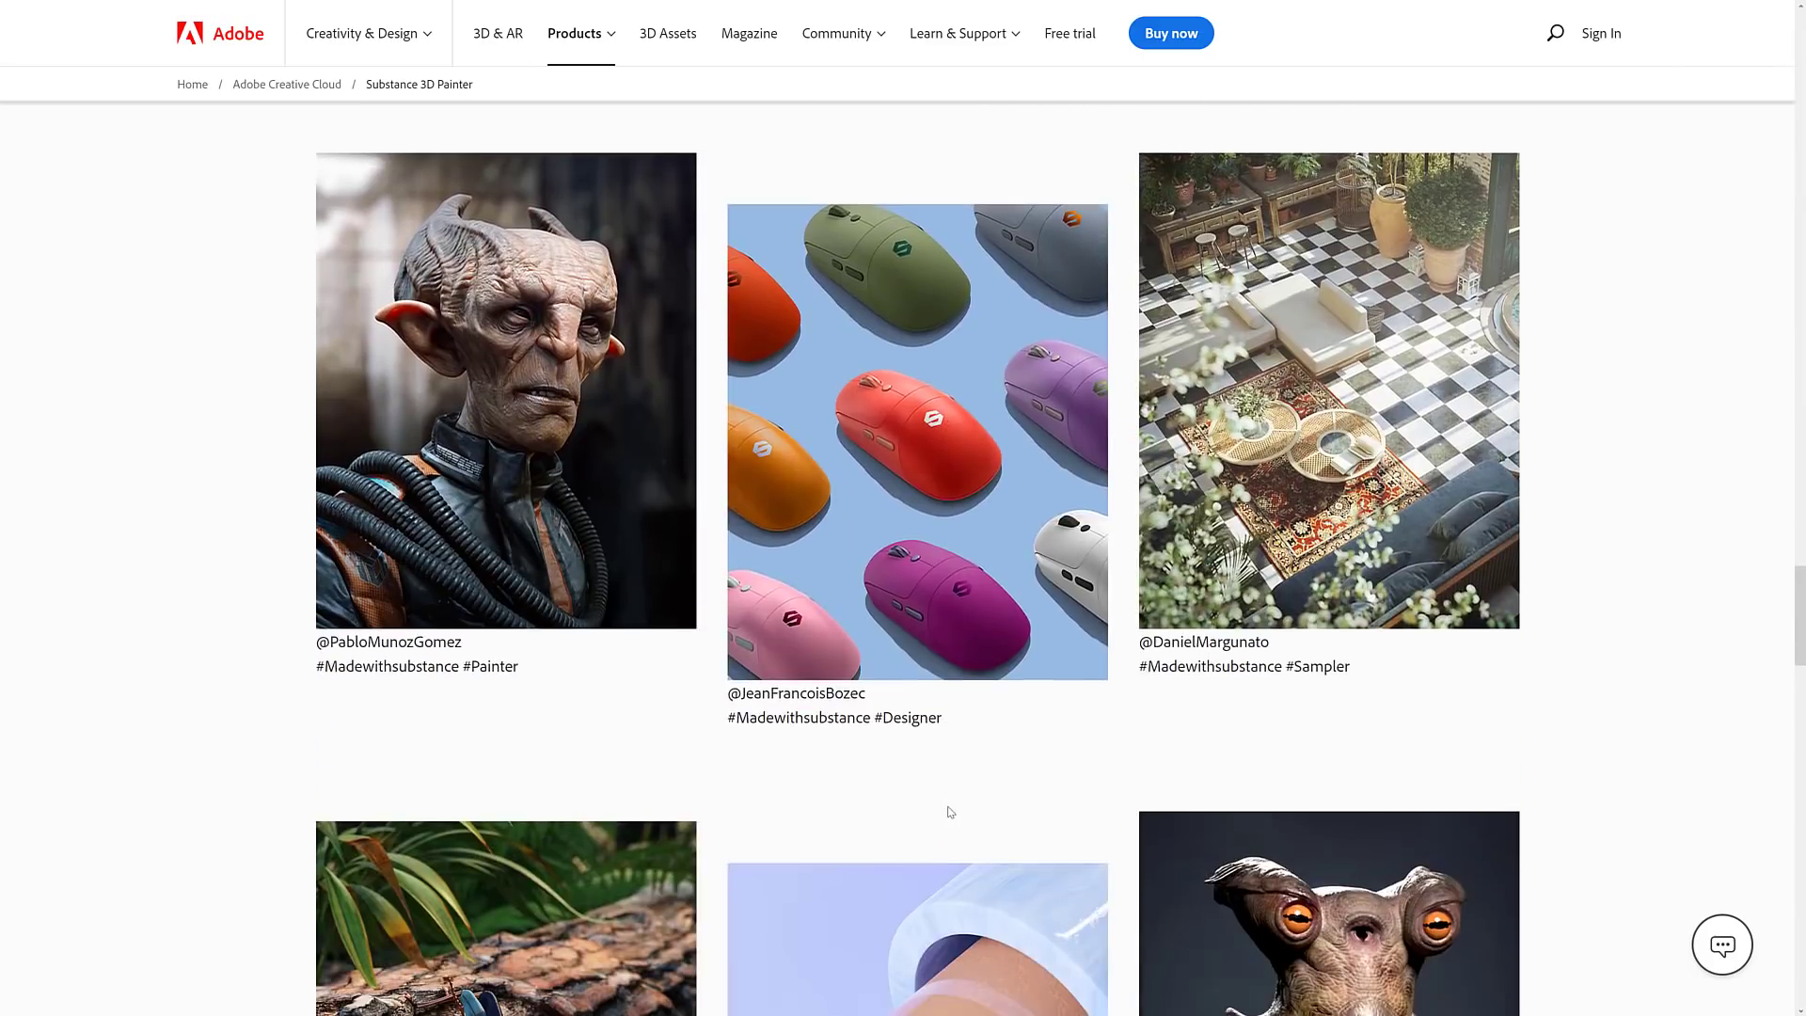
scroll(down, 3)
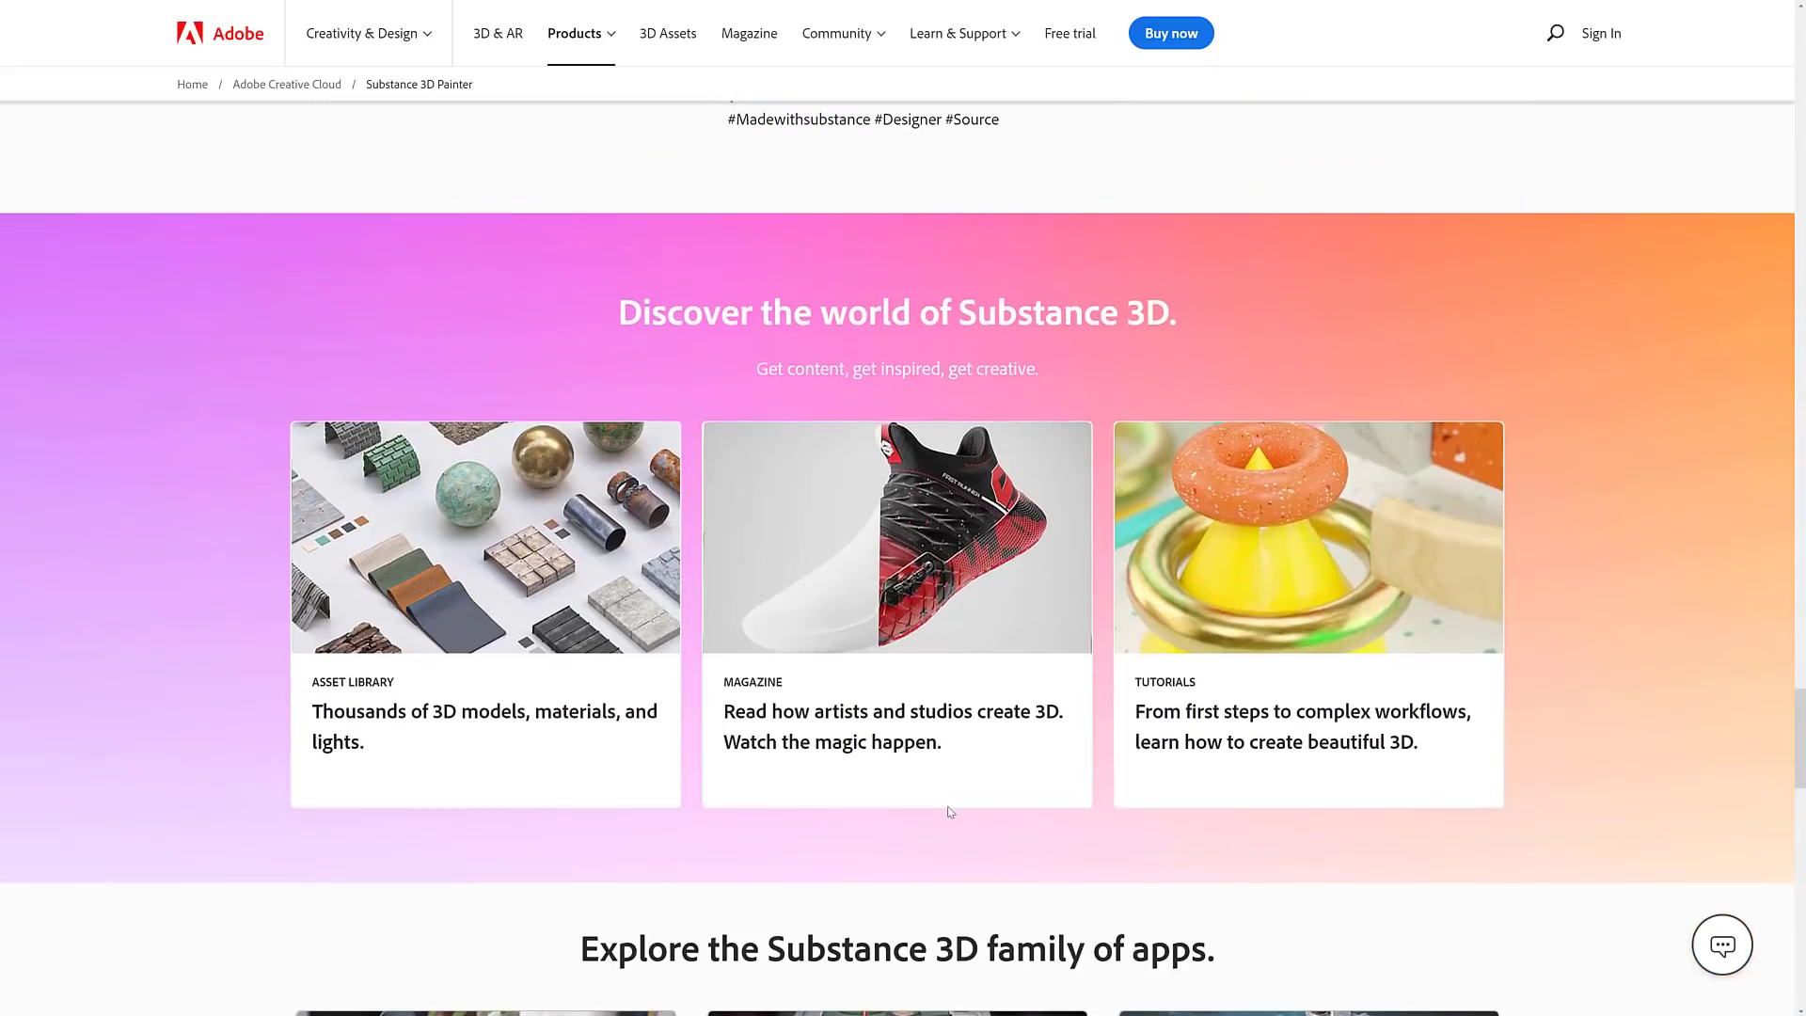
scroll(down, 3)
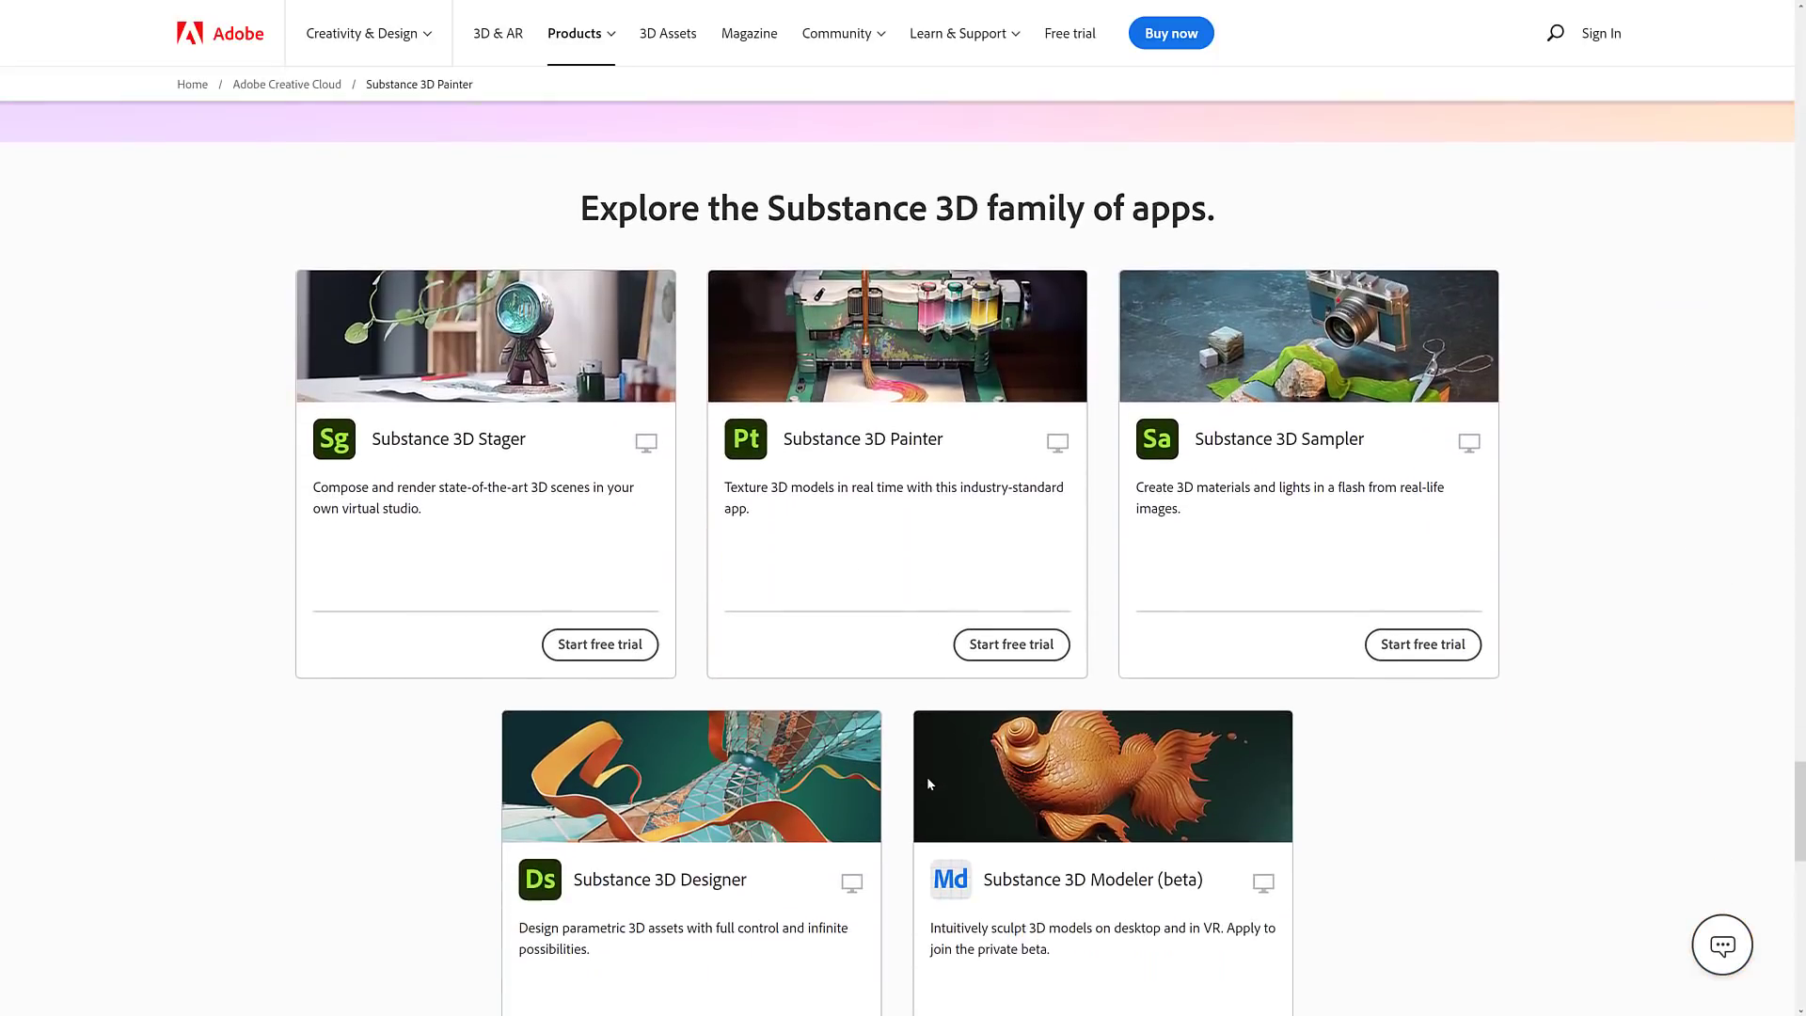
scroll(down, 3)
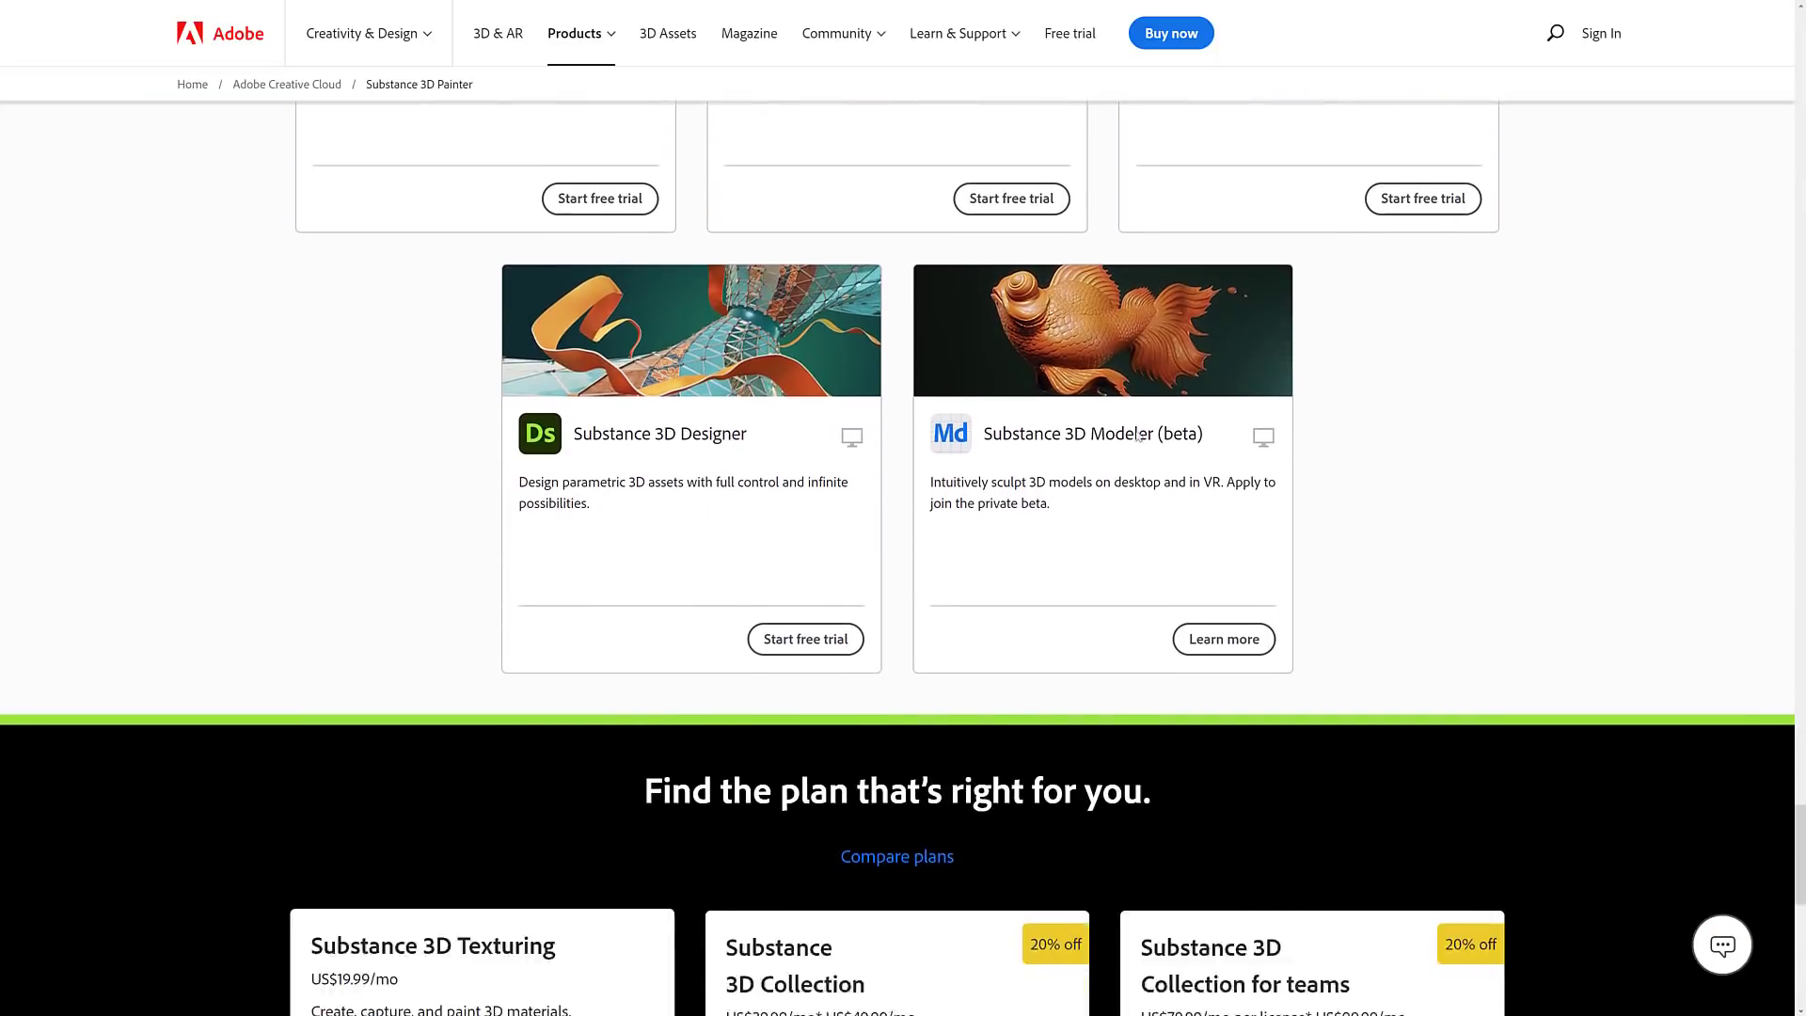
scroll(down, 3)
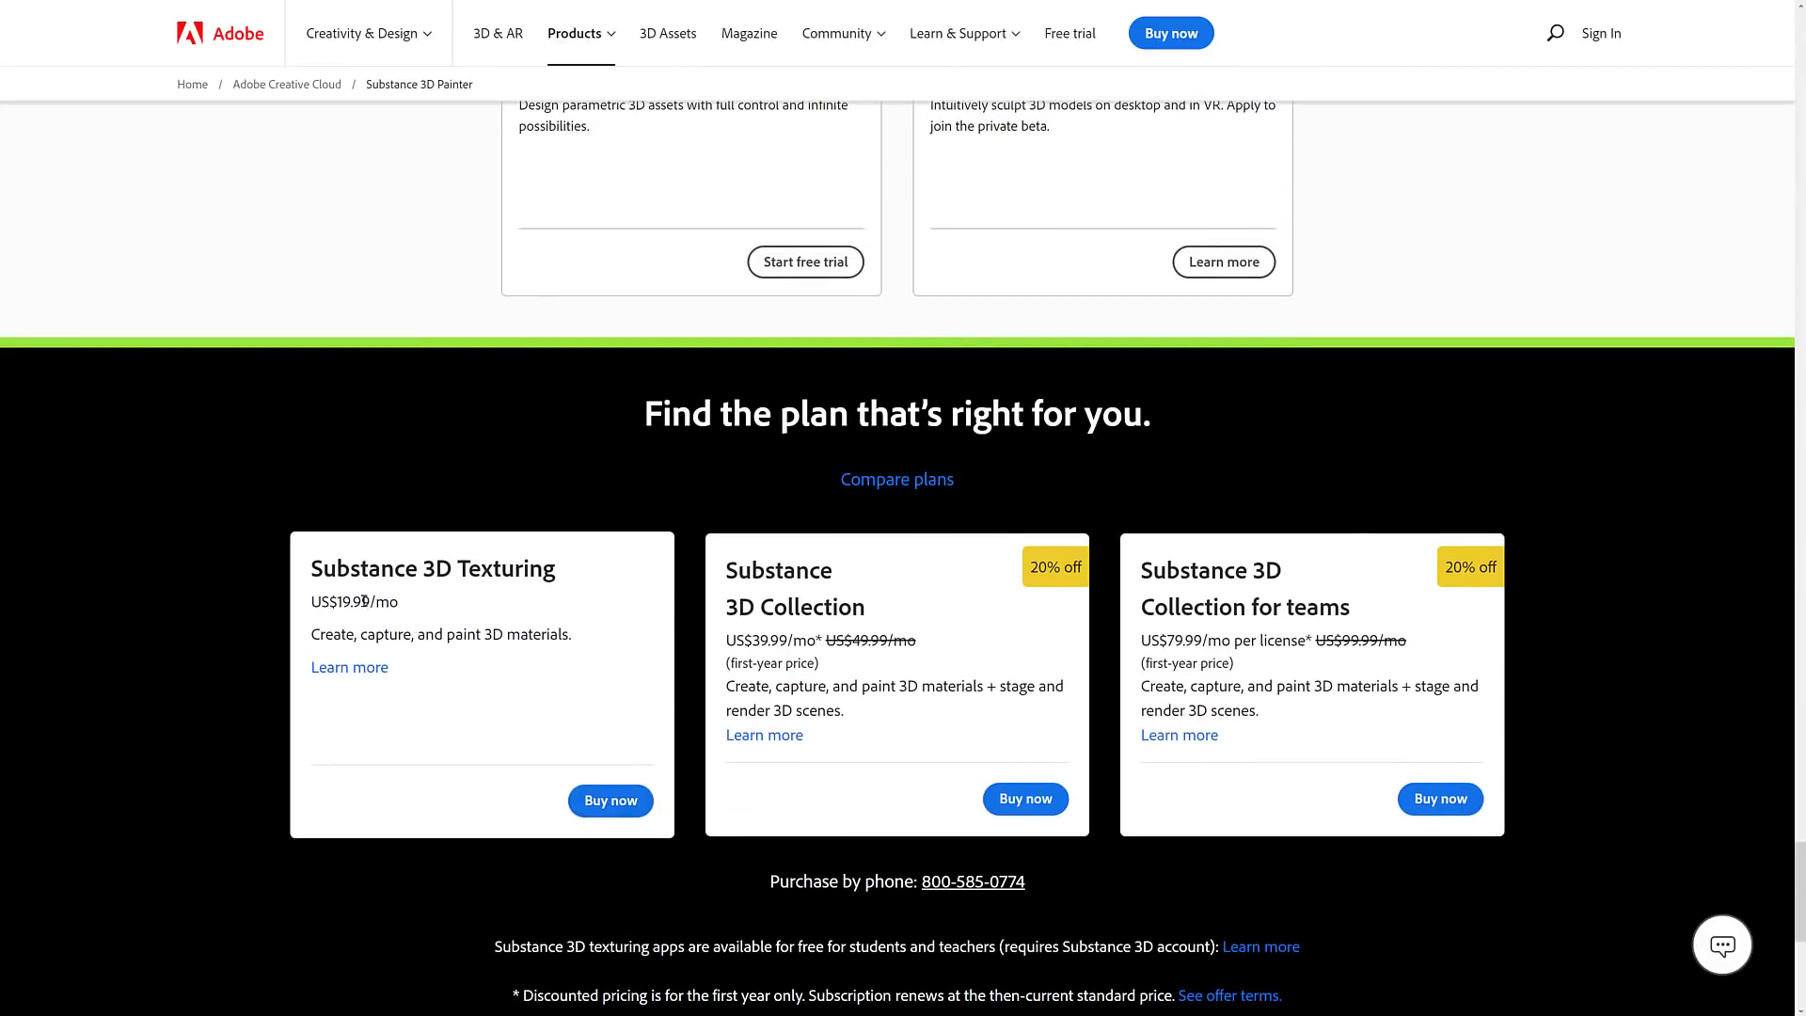
mouse_move(972, 730)
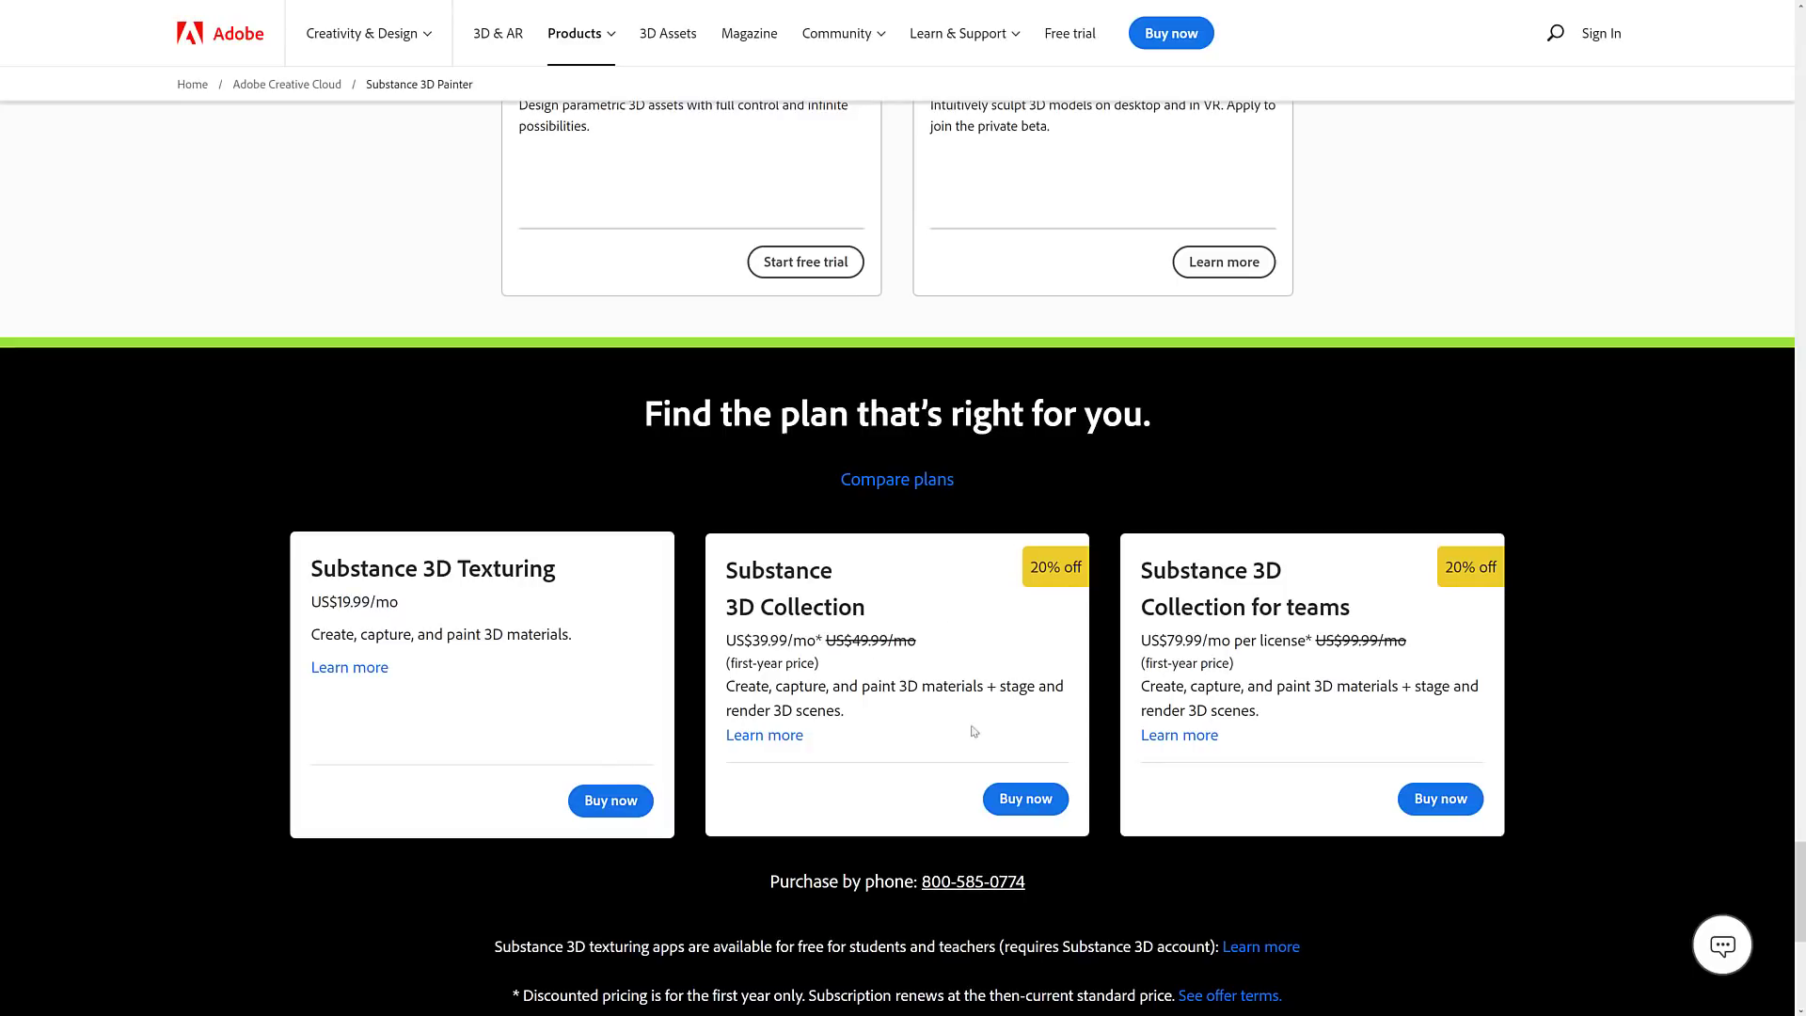
mouse_move(1565, 548)
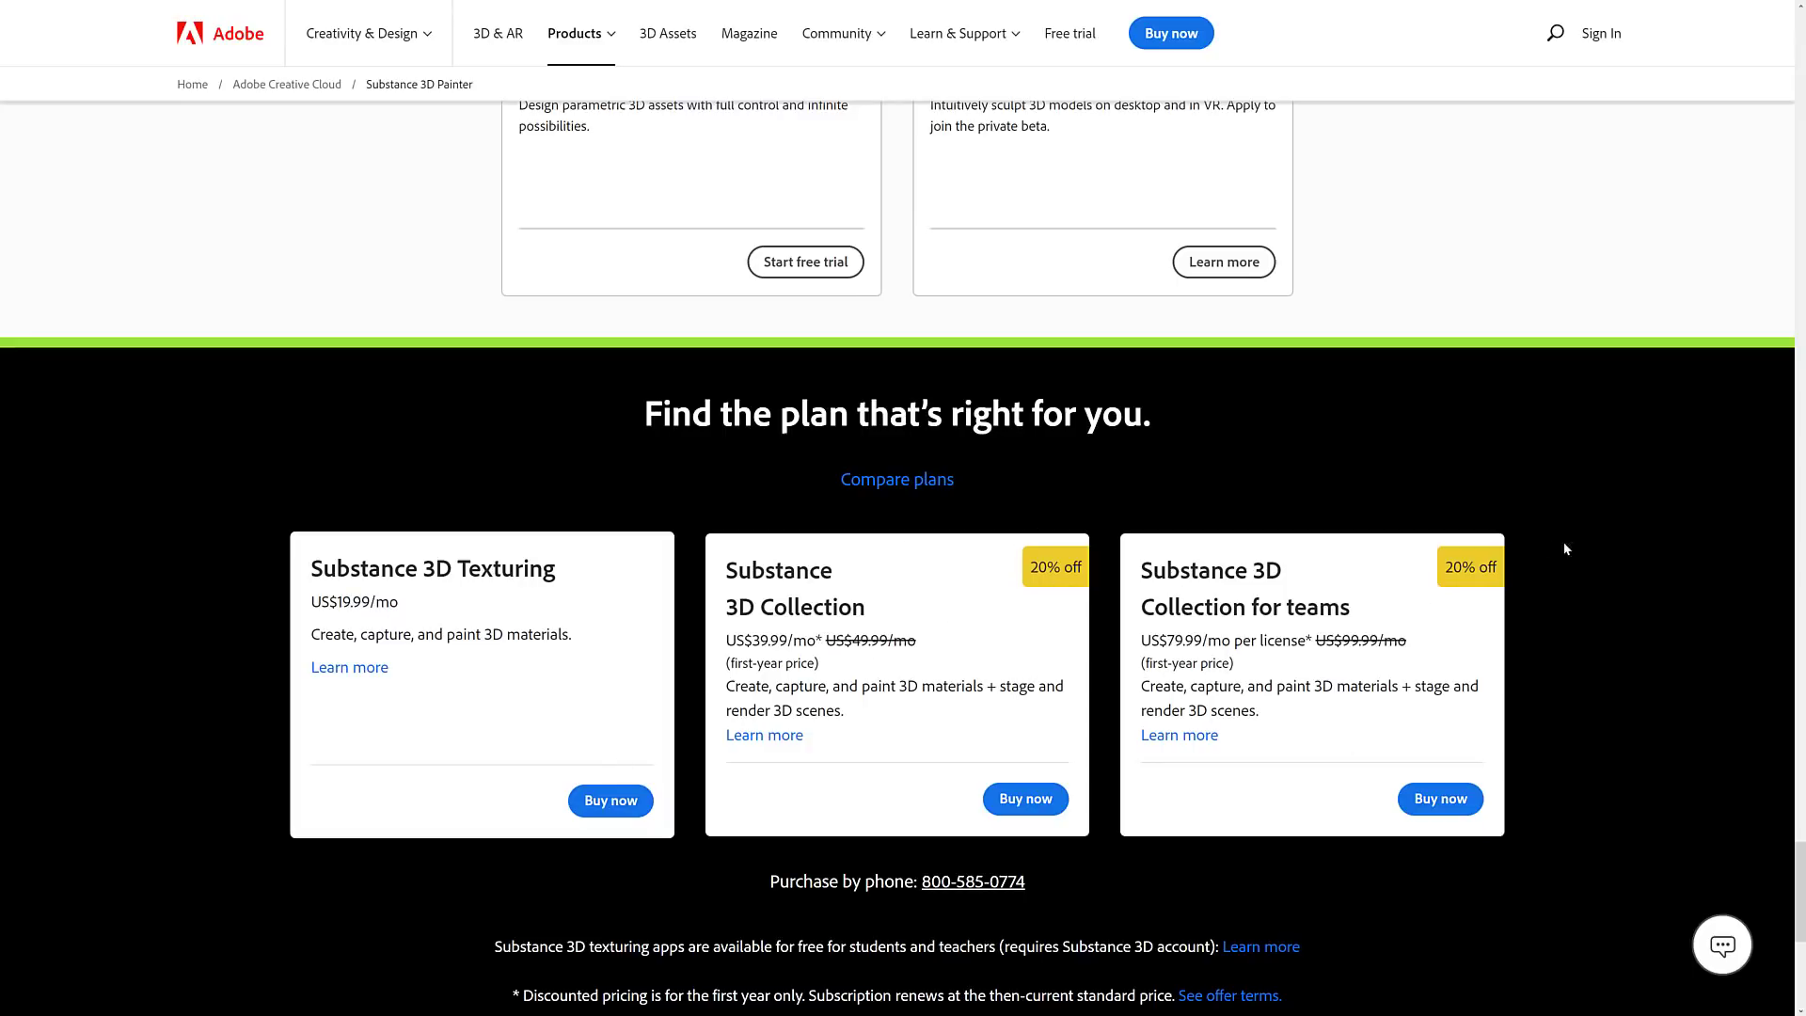
mouse_move(1463, 492)
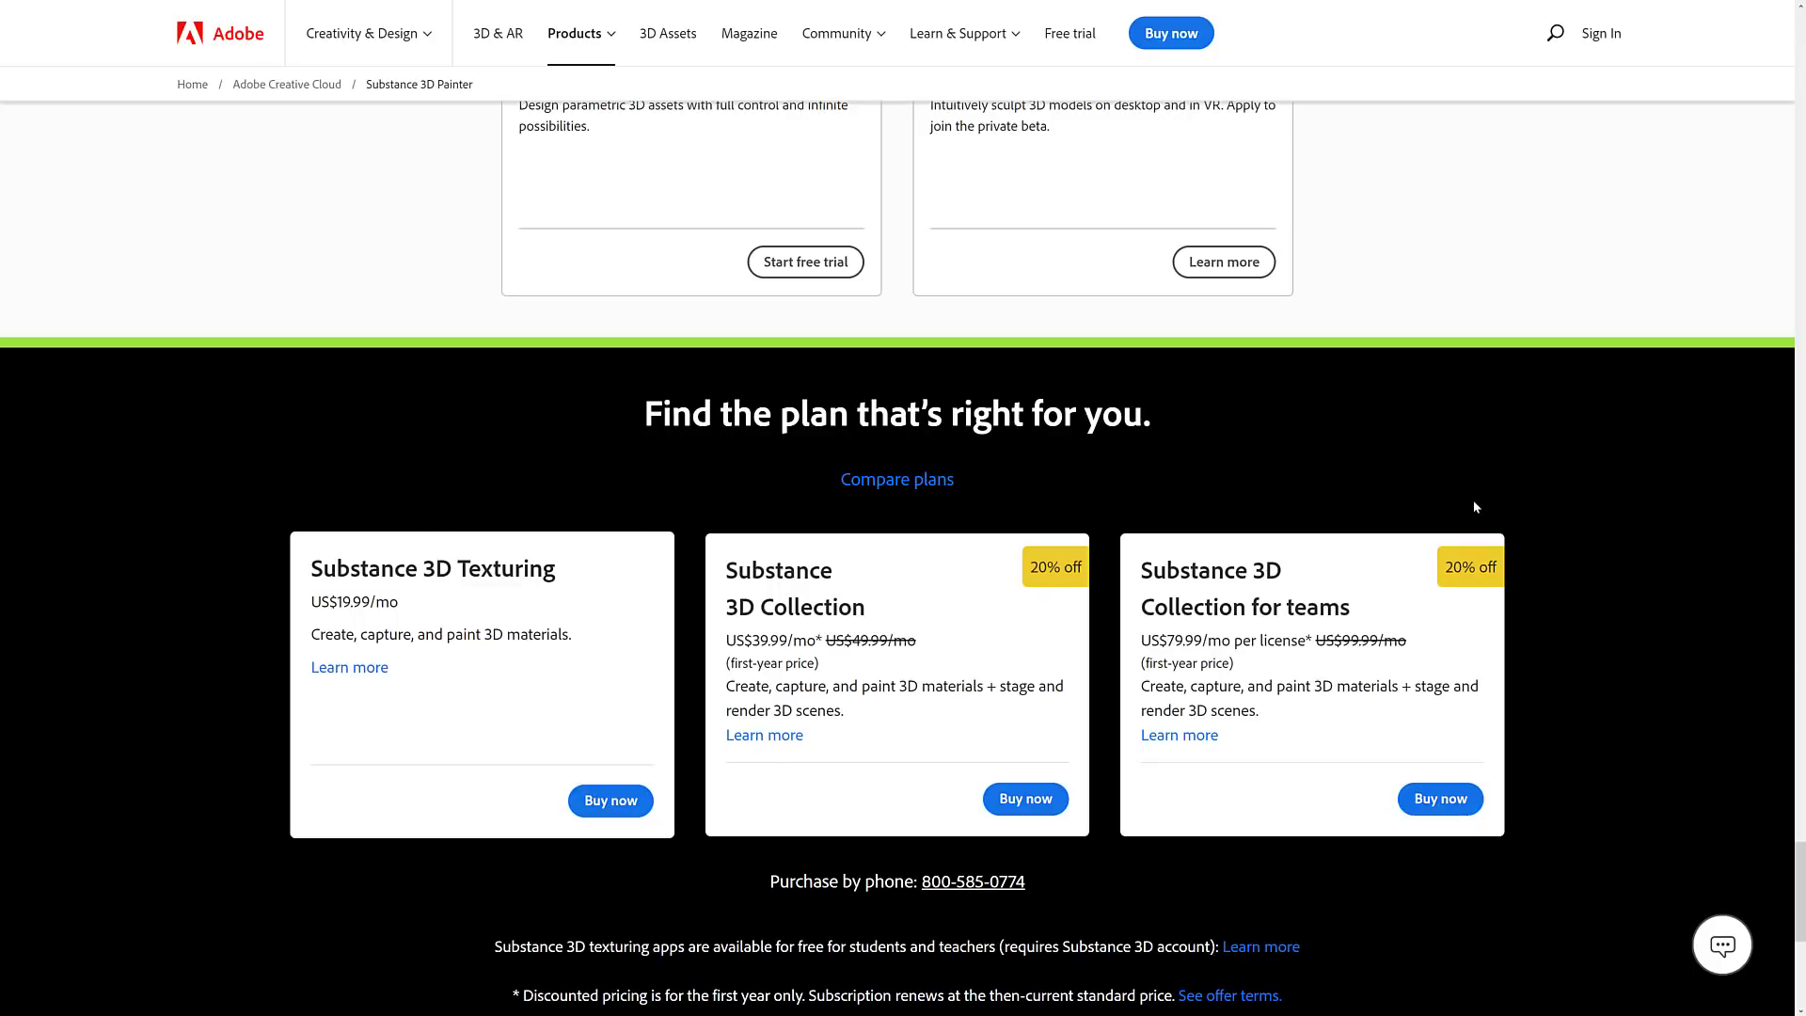
mouse_move(747, 1001)
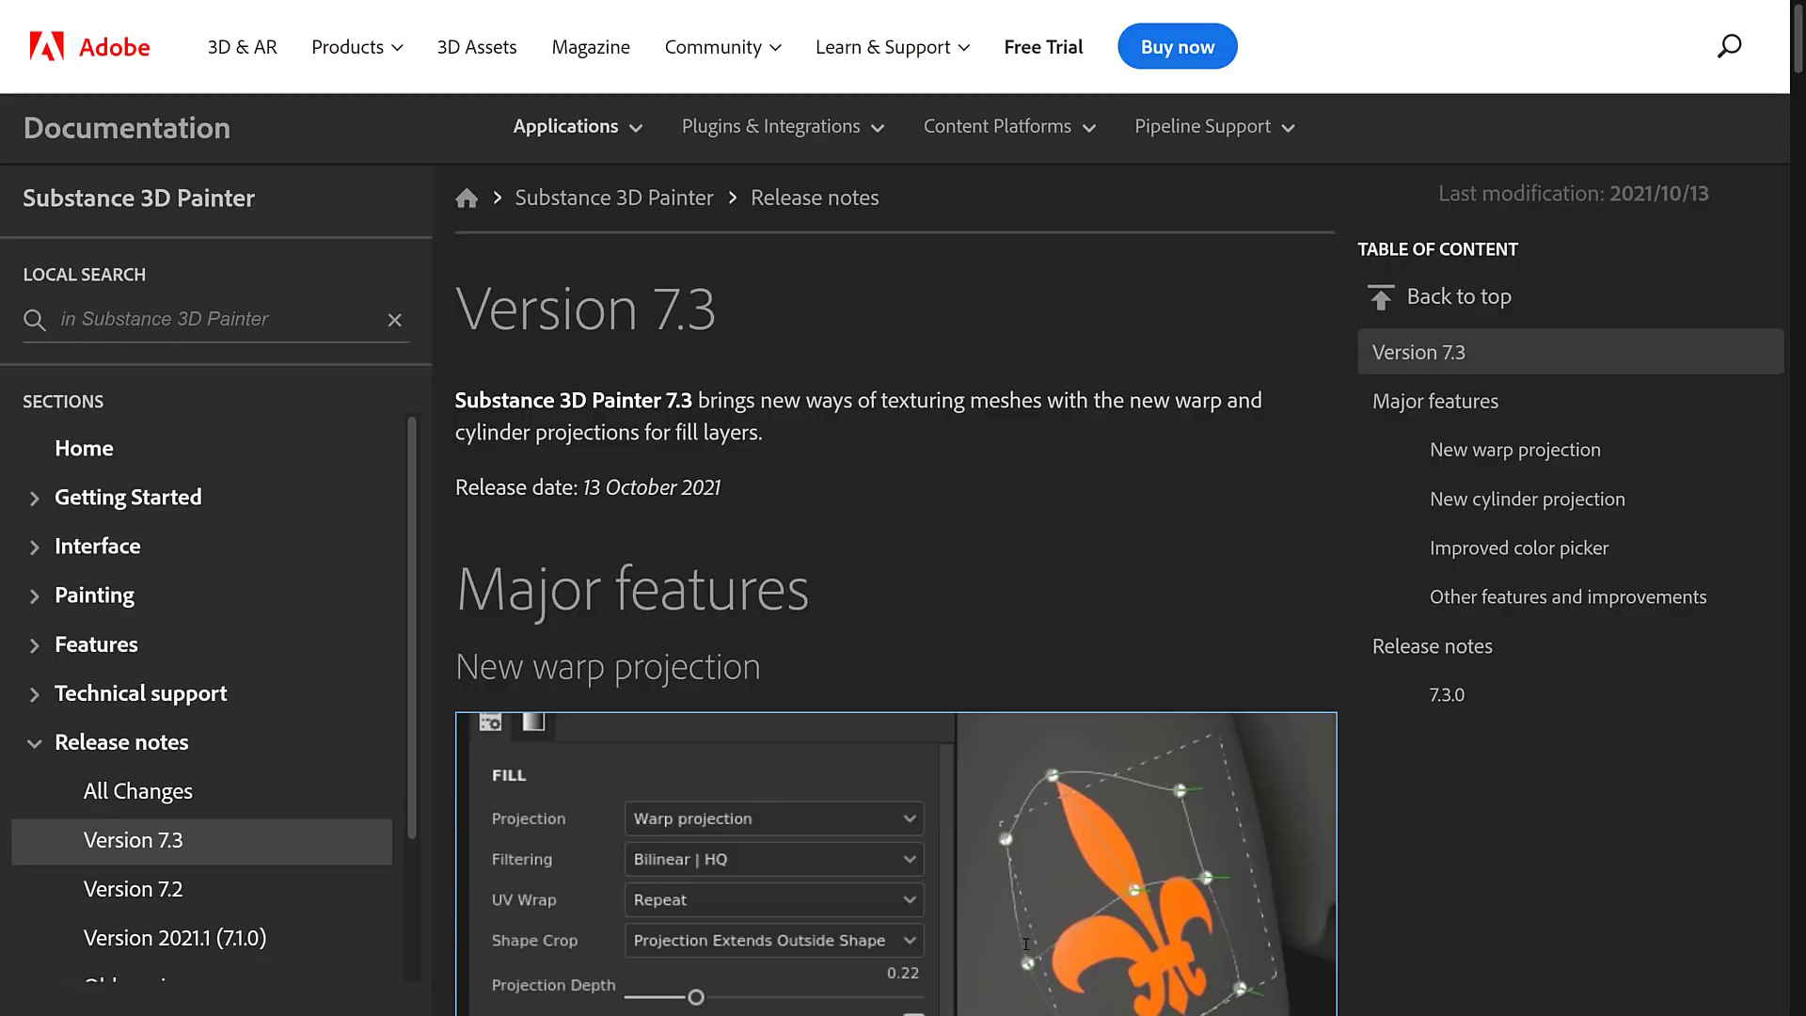
- Read the warp projection drag-and-drop setup and Surface tool placement notes in the 7.3 release notes
scroll(down, 3)
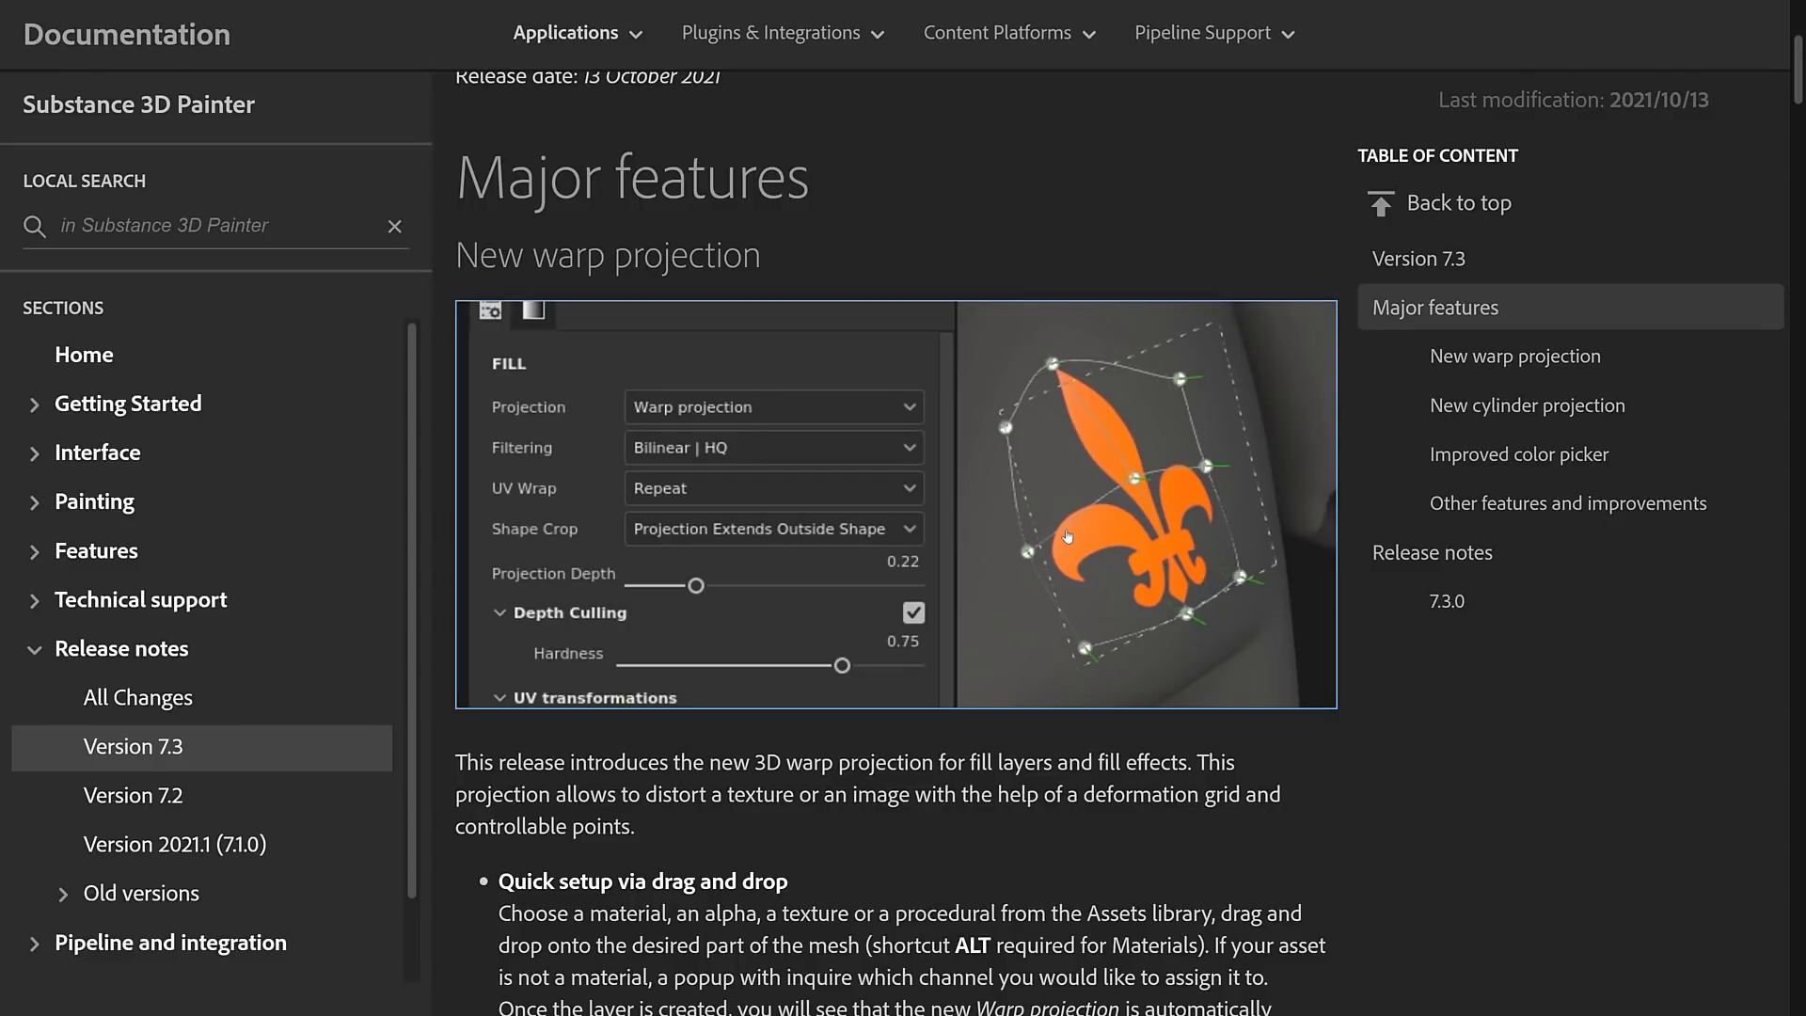
scroll(down, 3)
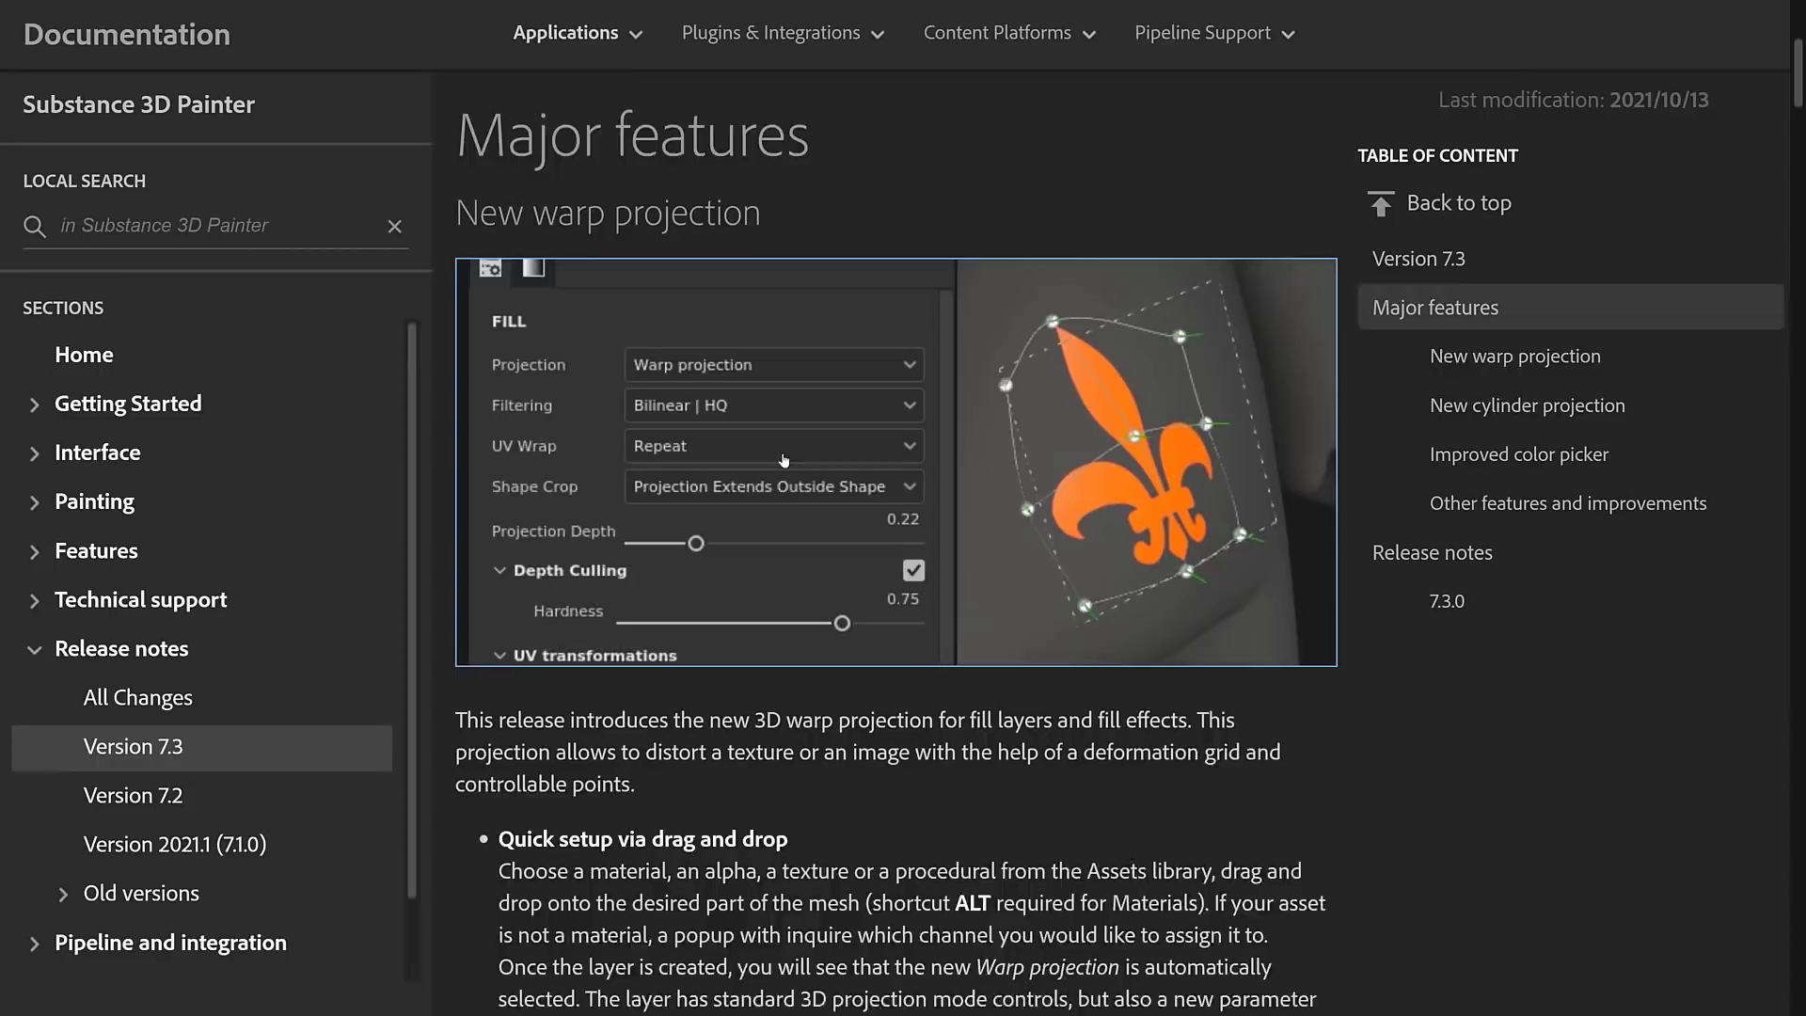
scroll(down, 3)
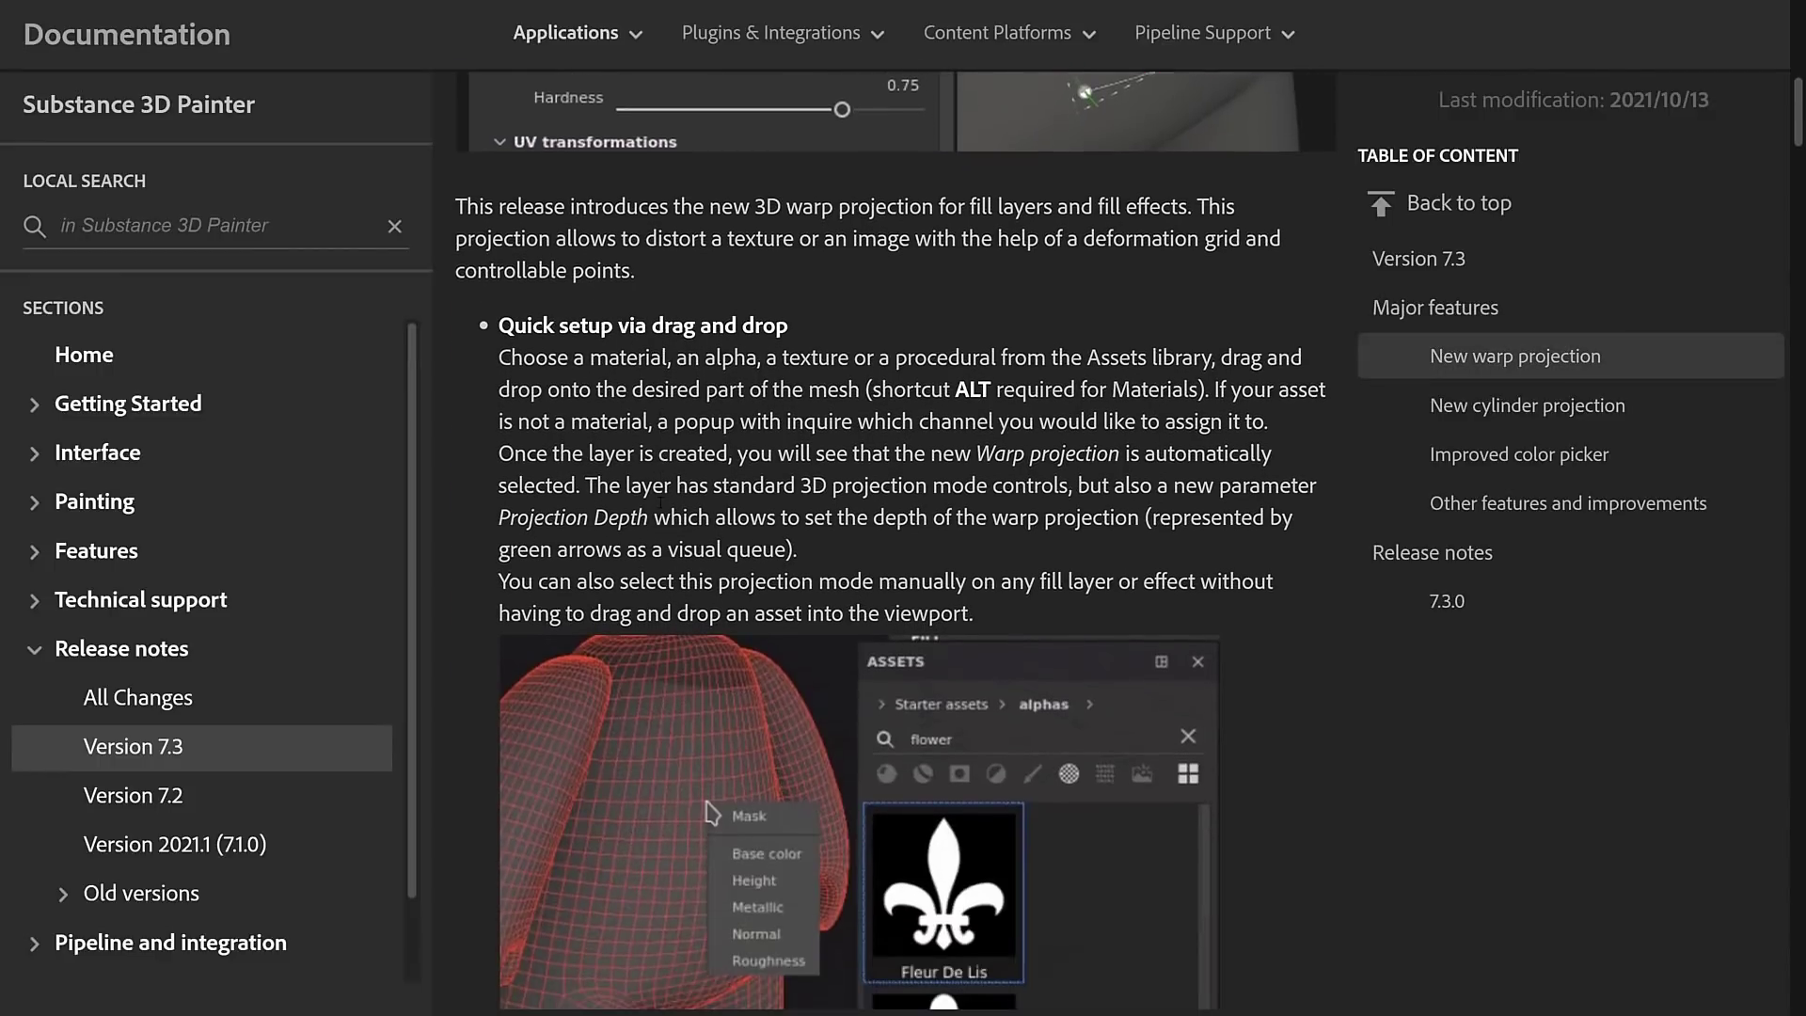
scroll(down, 3)
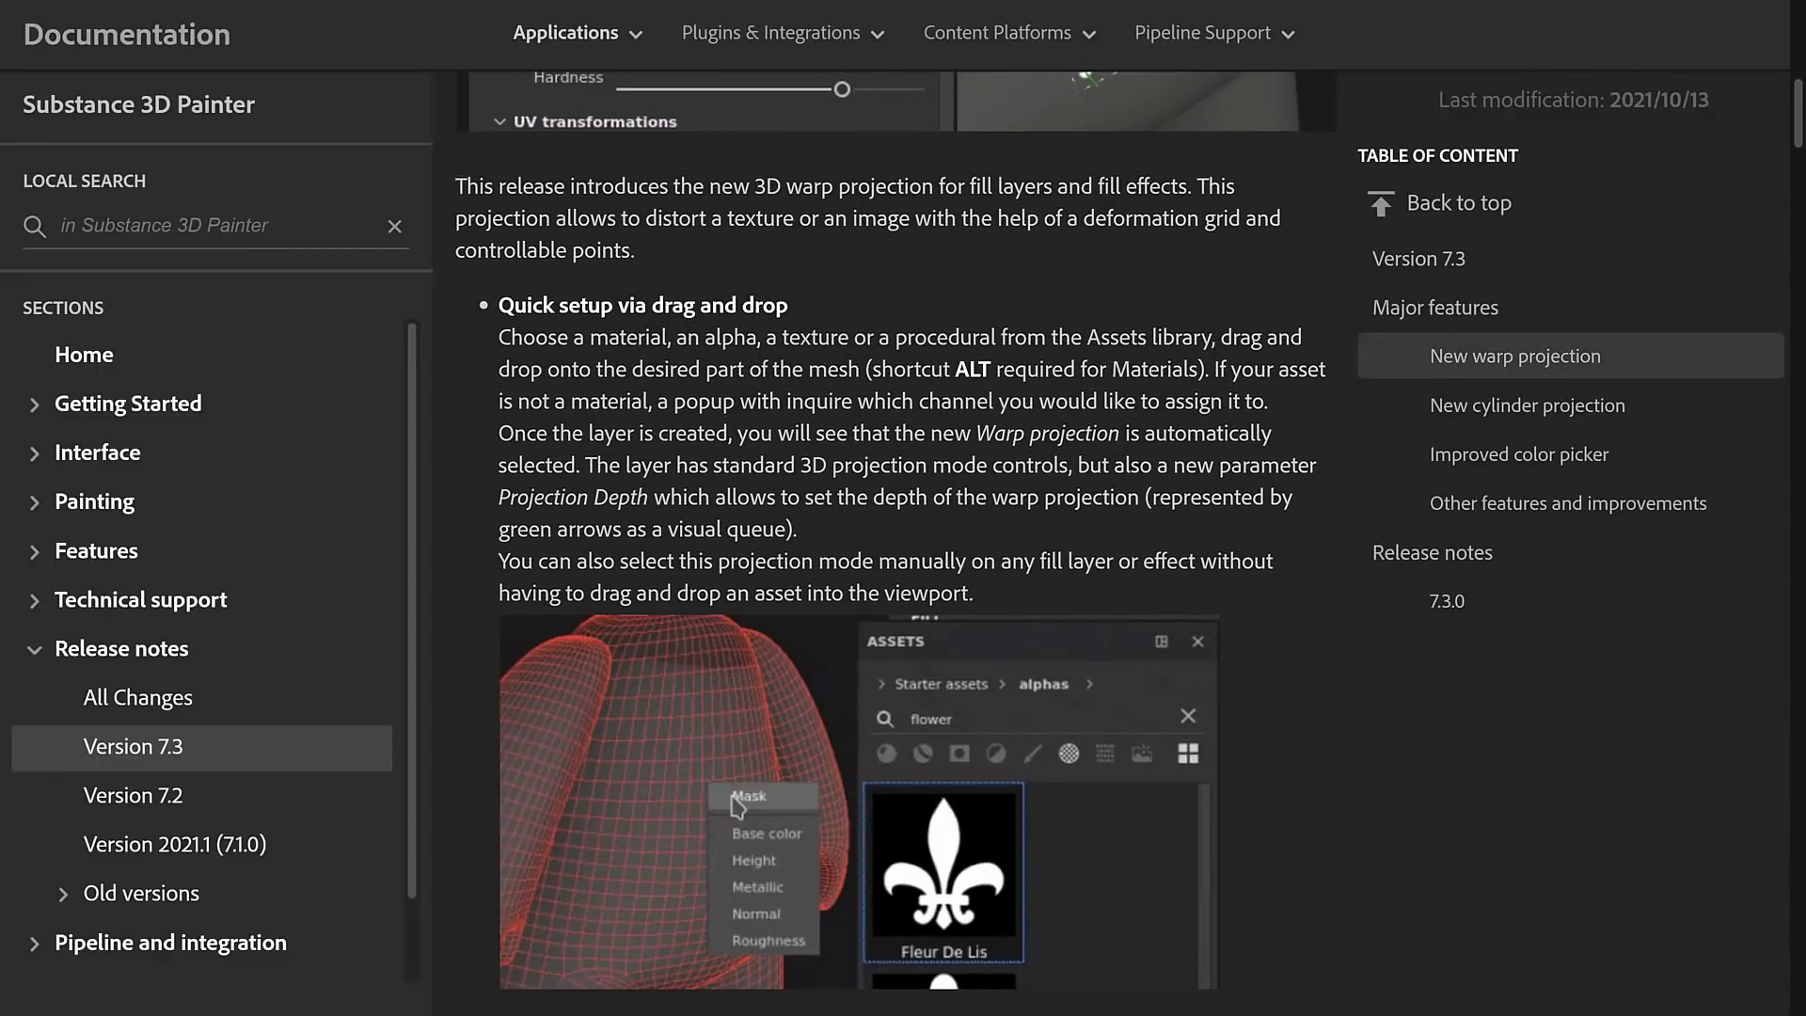
- Continue to the warp grid editing and split instructions of the warp projection section
scroll(down, 3)
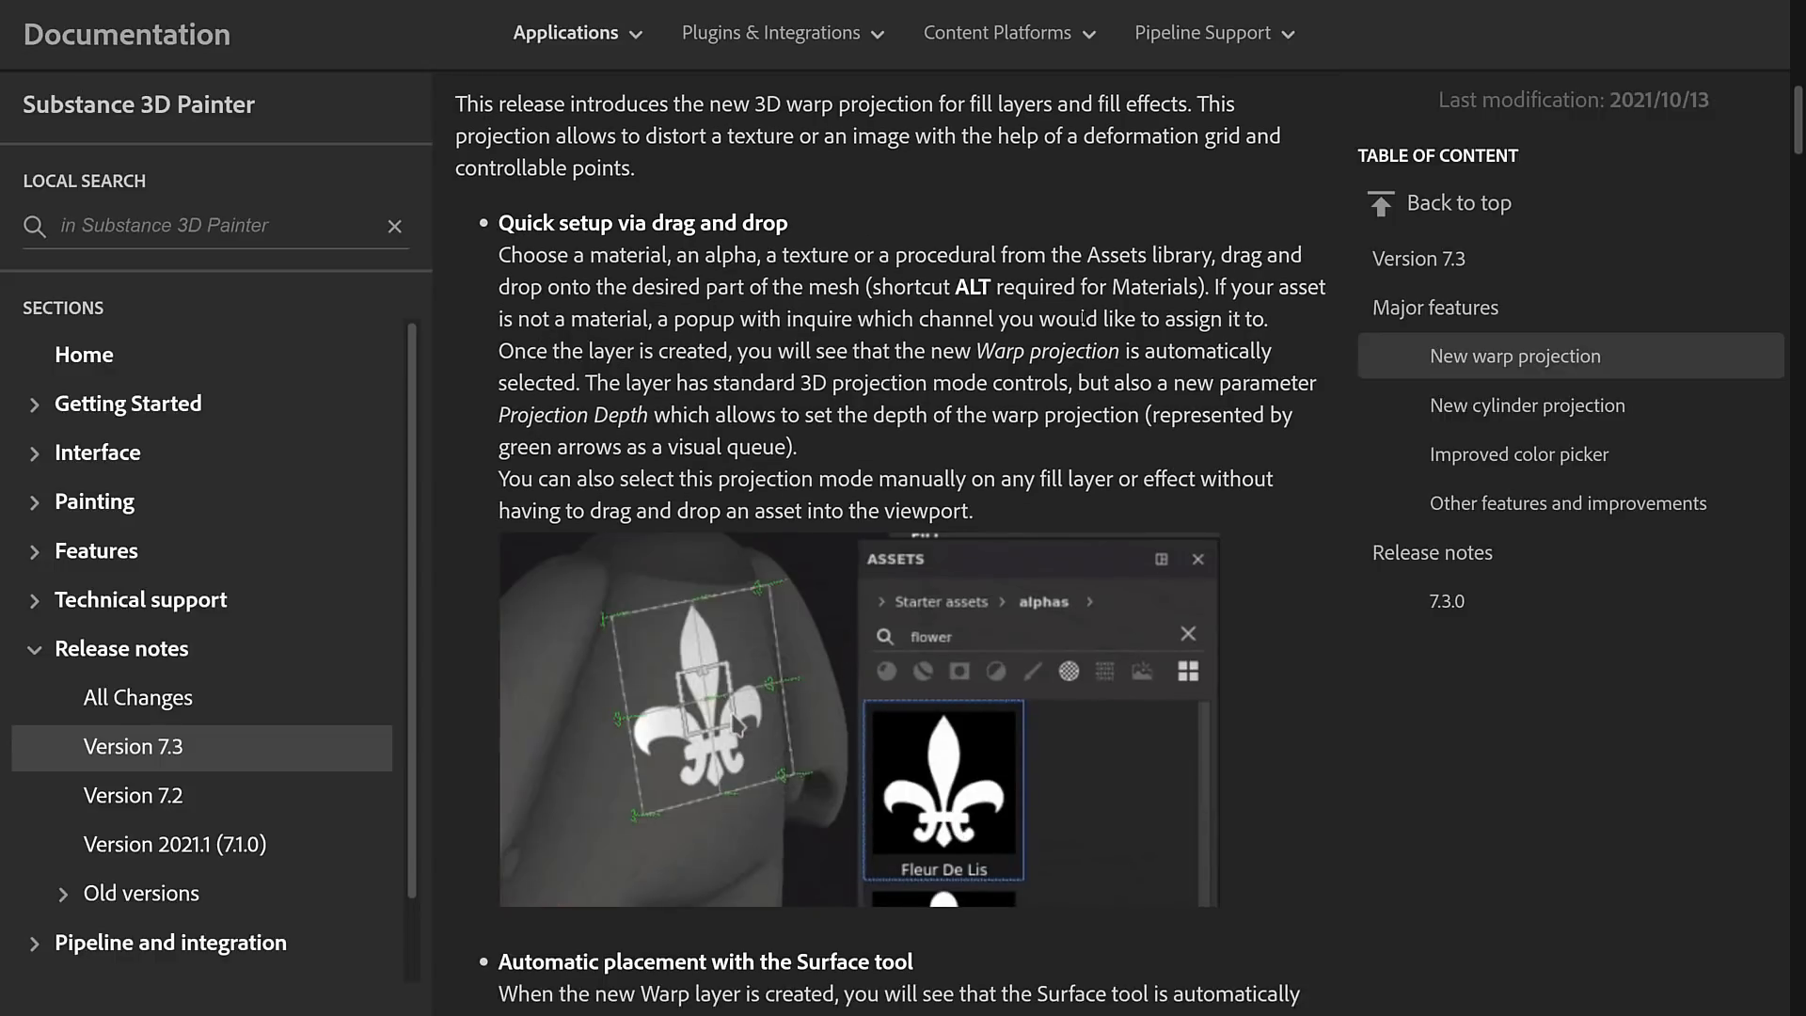
scroll(down, 3)
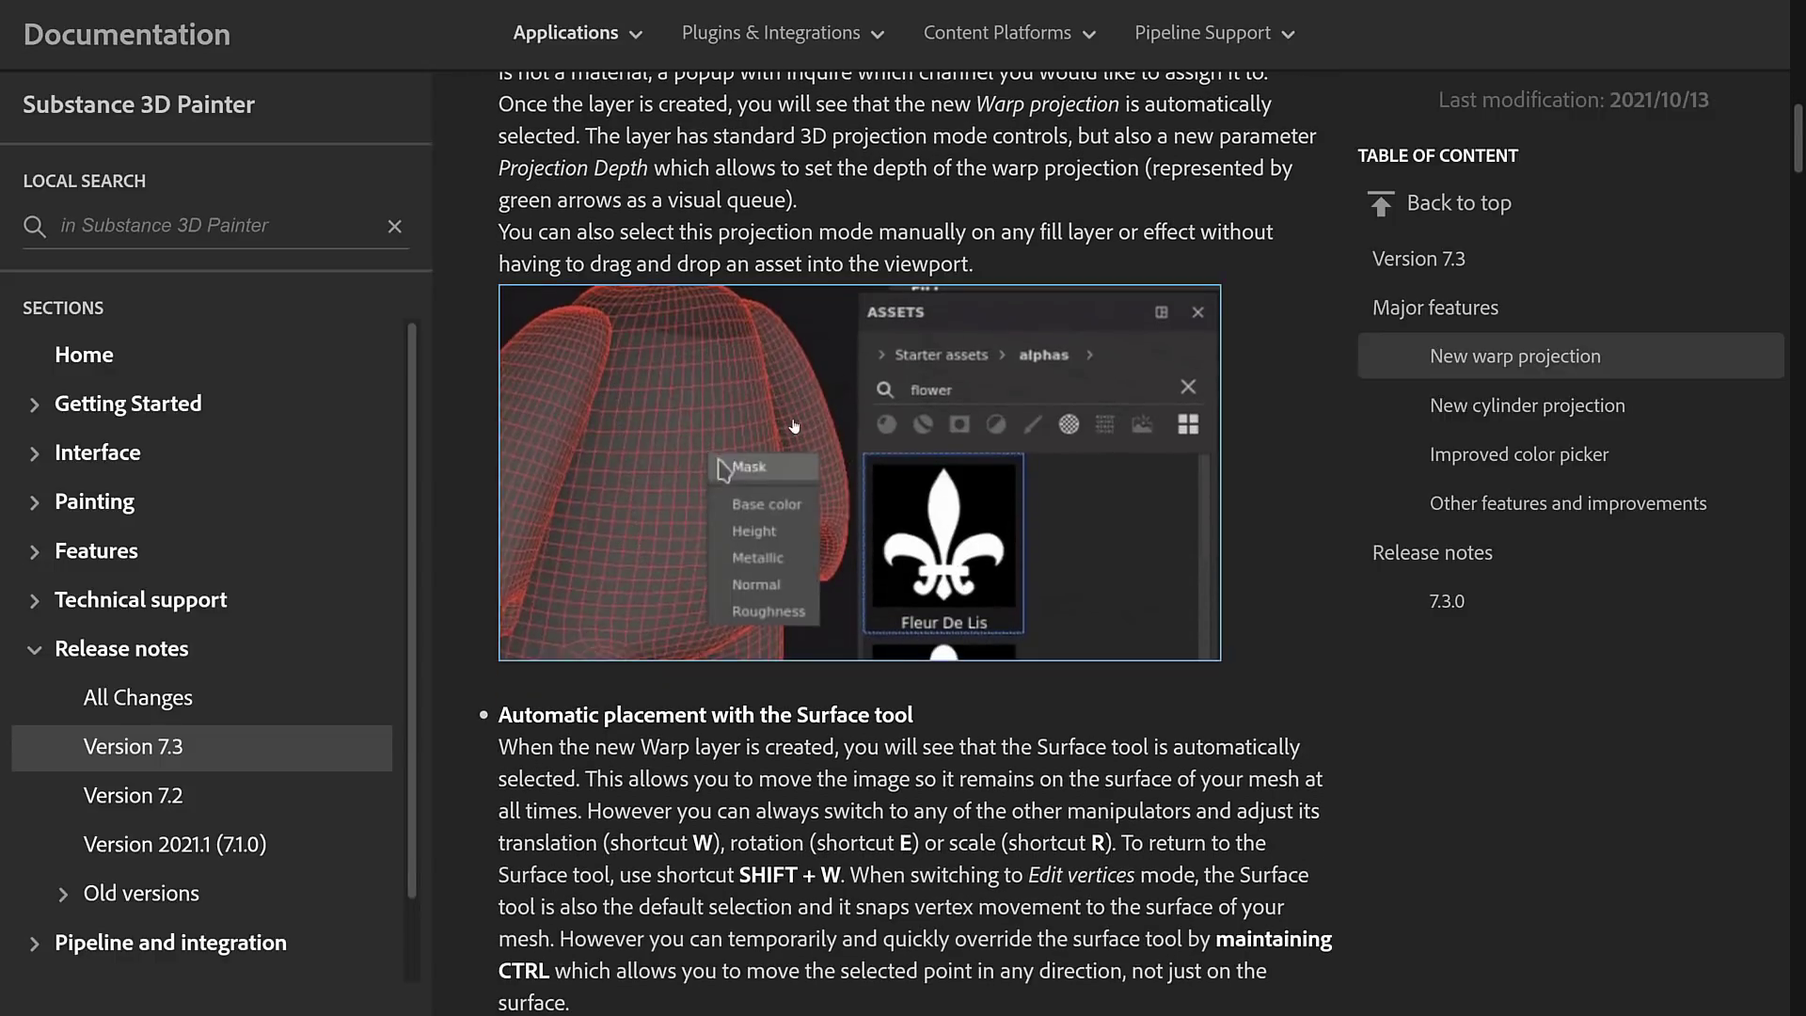
scroll(down, 3)
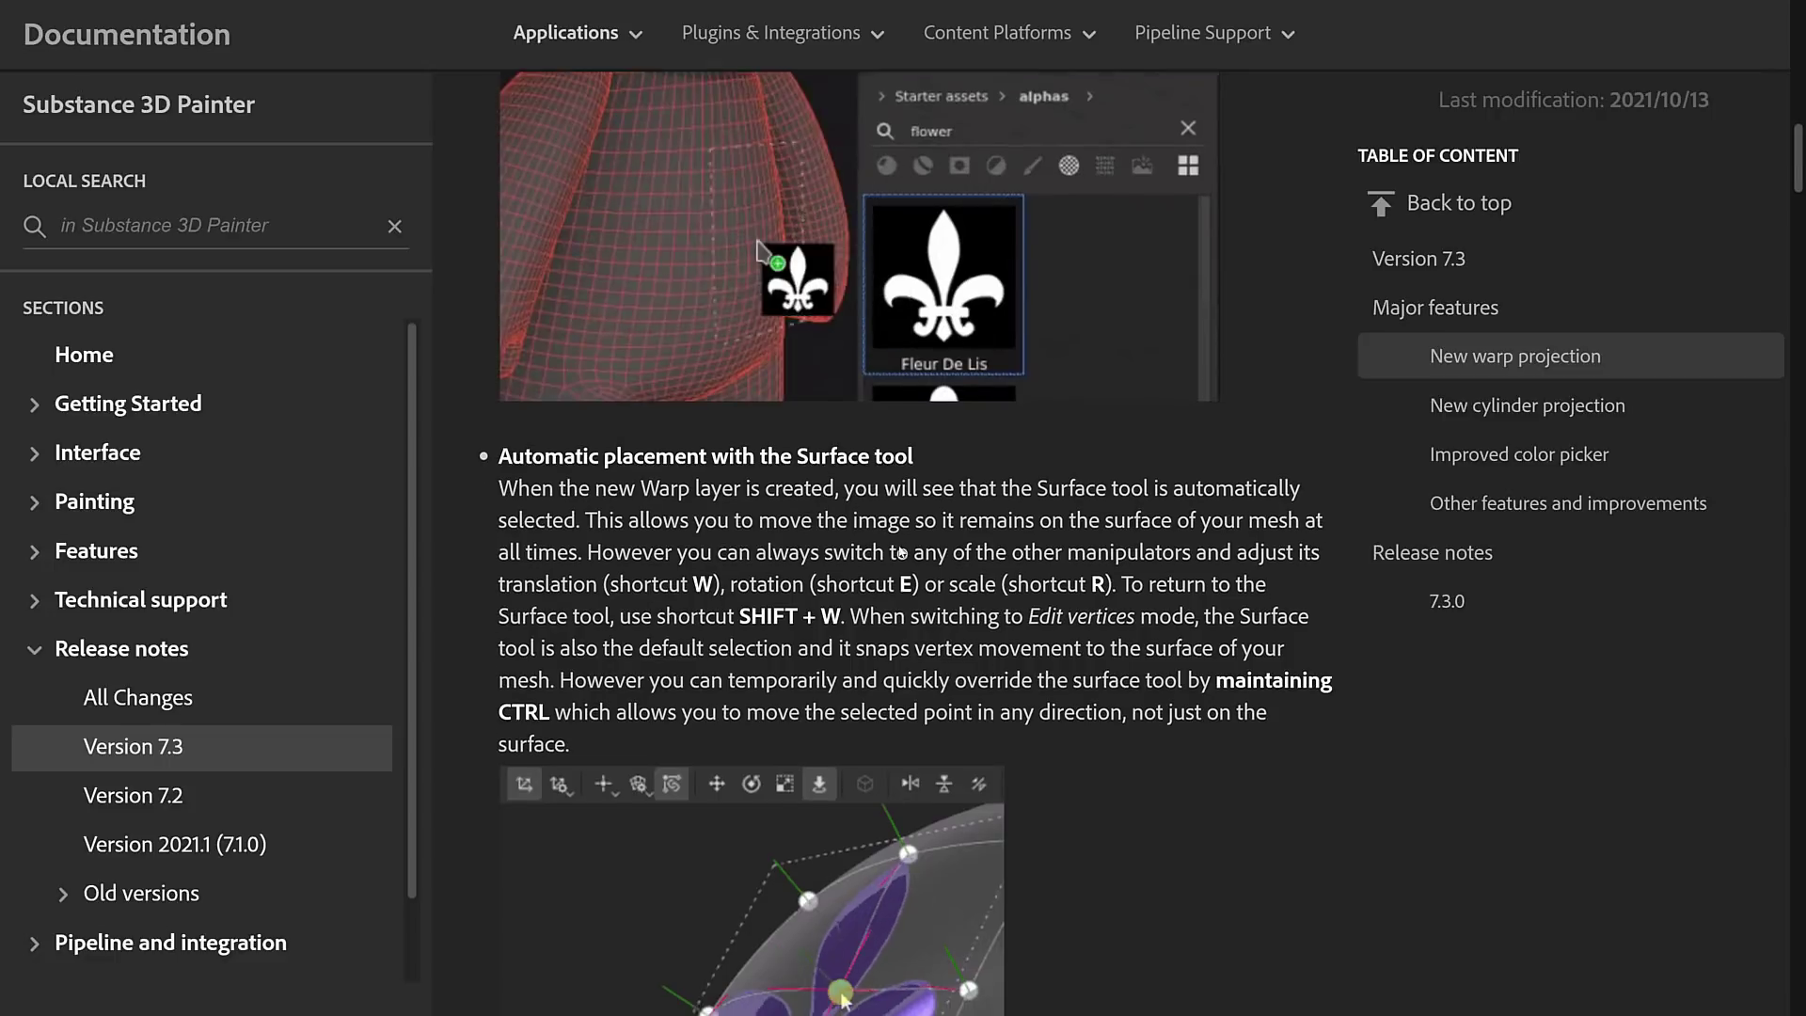
scroll(down, 3)
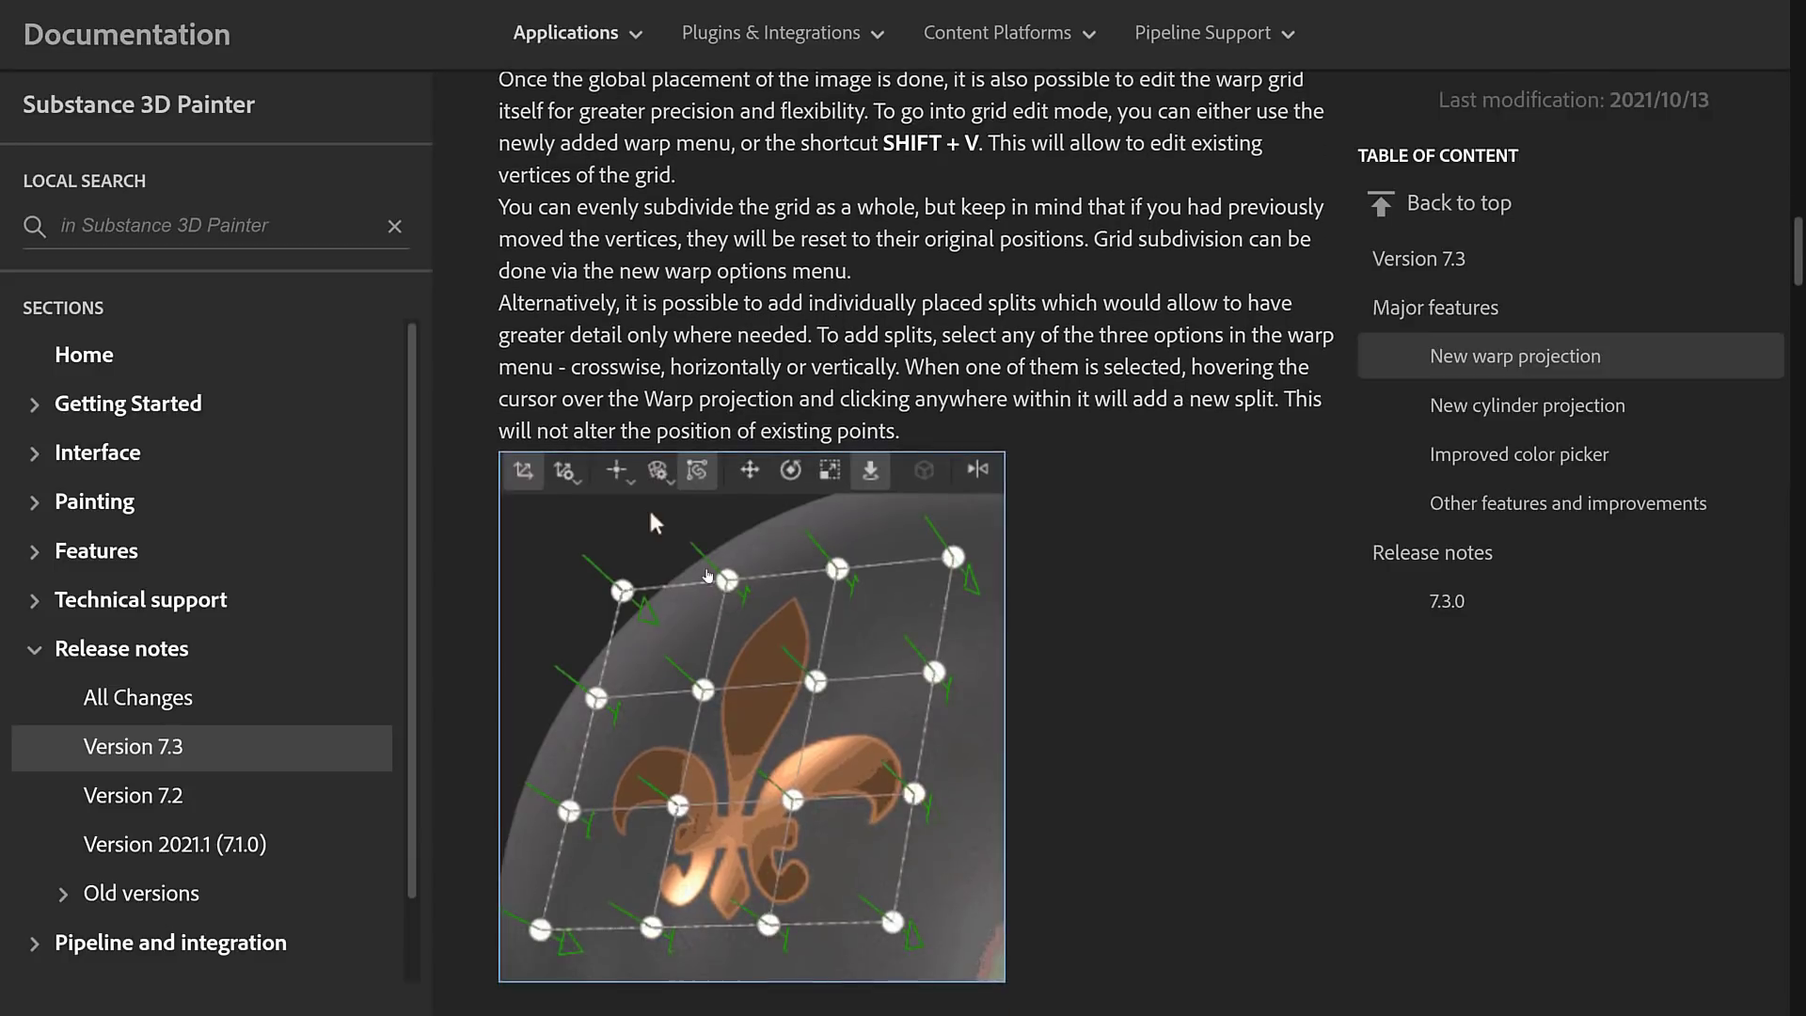
- View the warp grid animation and read down to 'Automatic adjustment of vertex orientation'
click(618, 471)
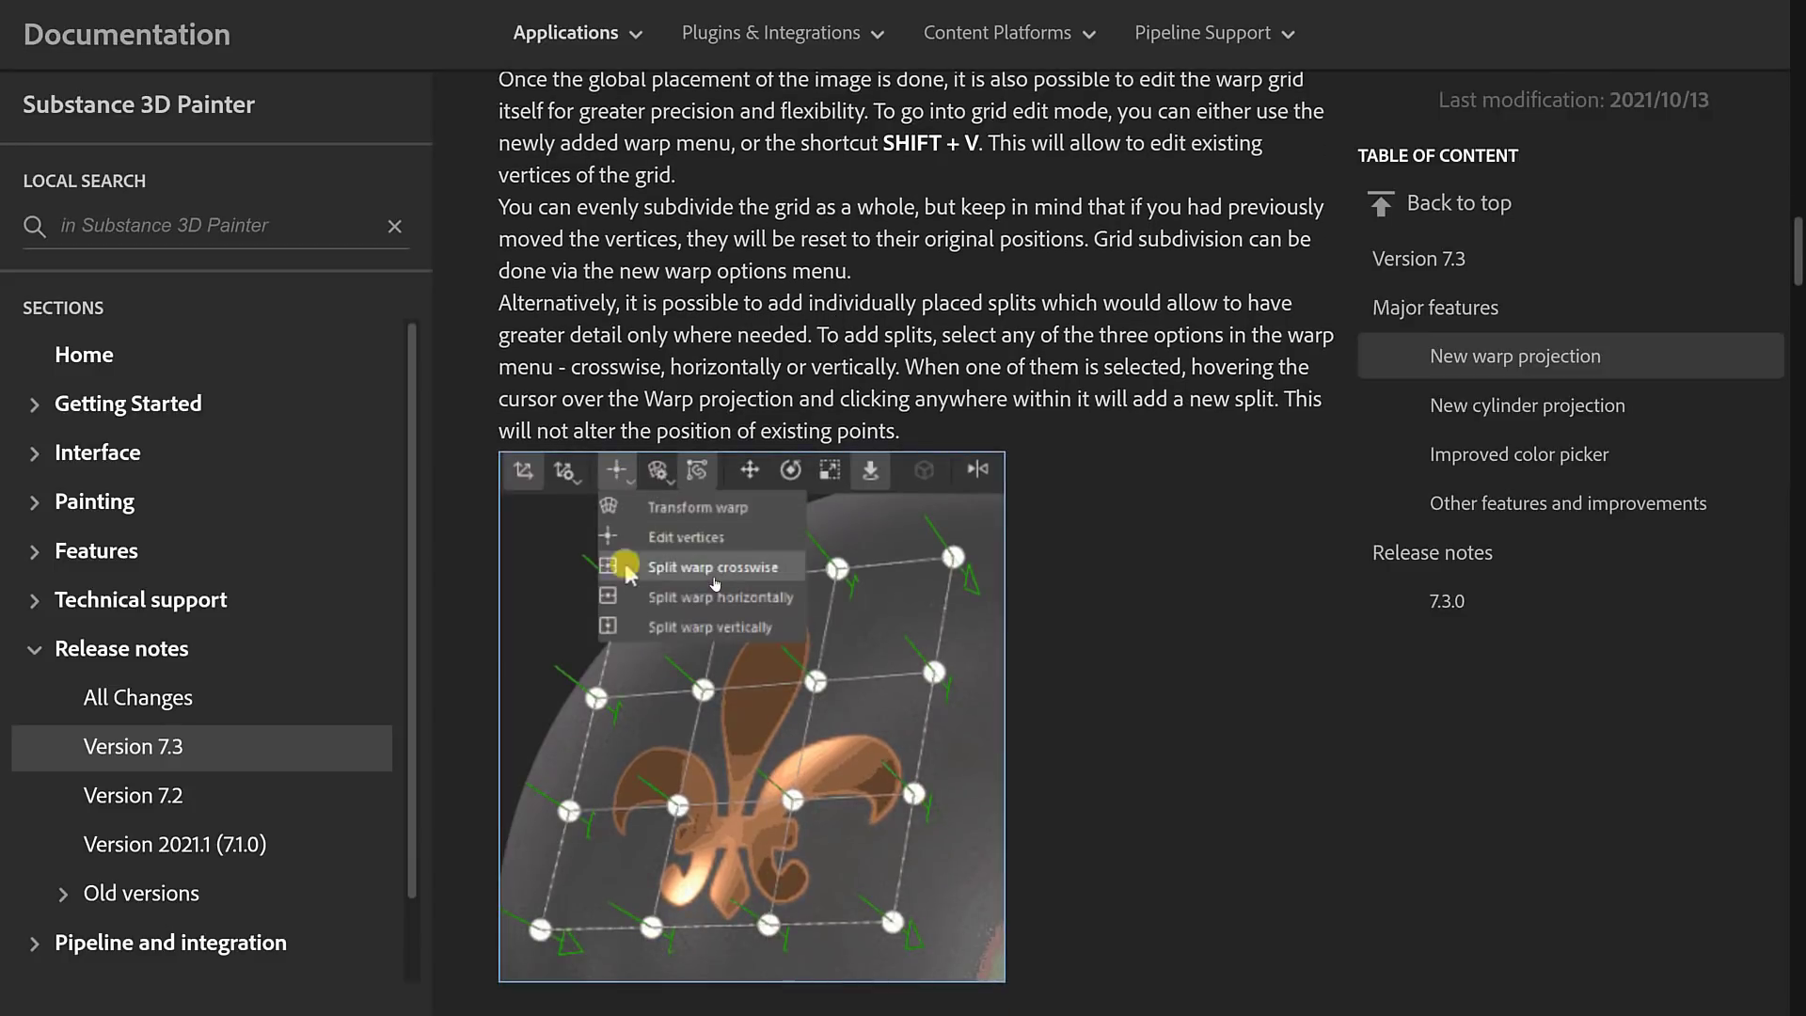
click(720, 566)
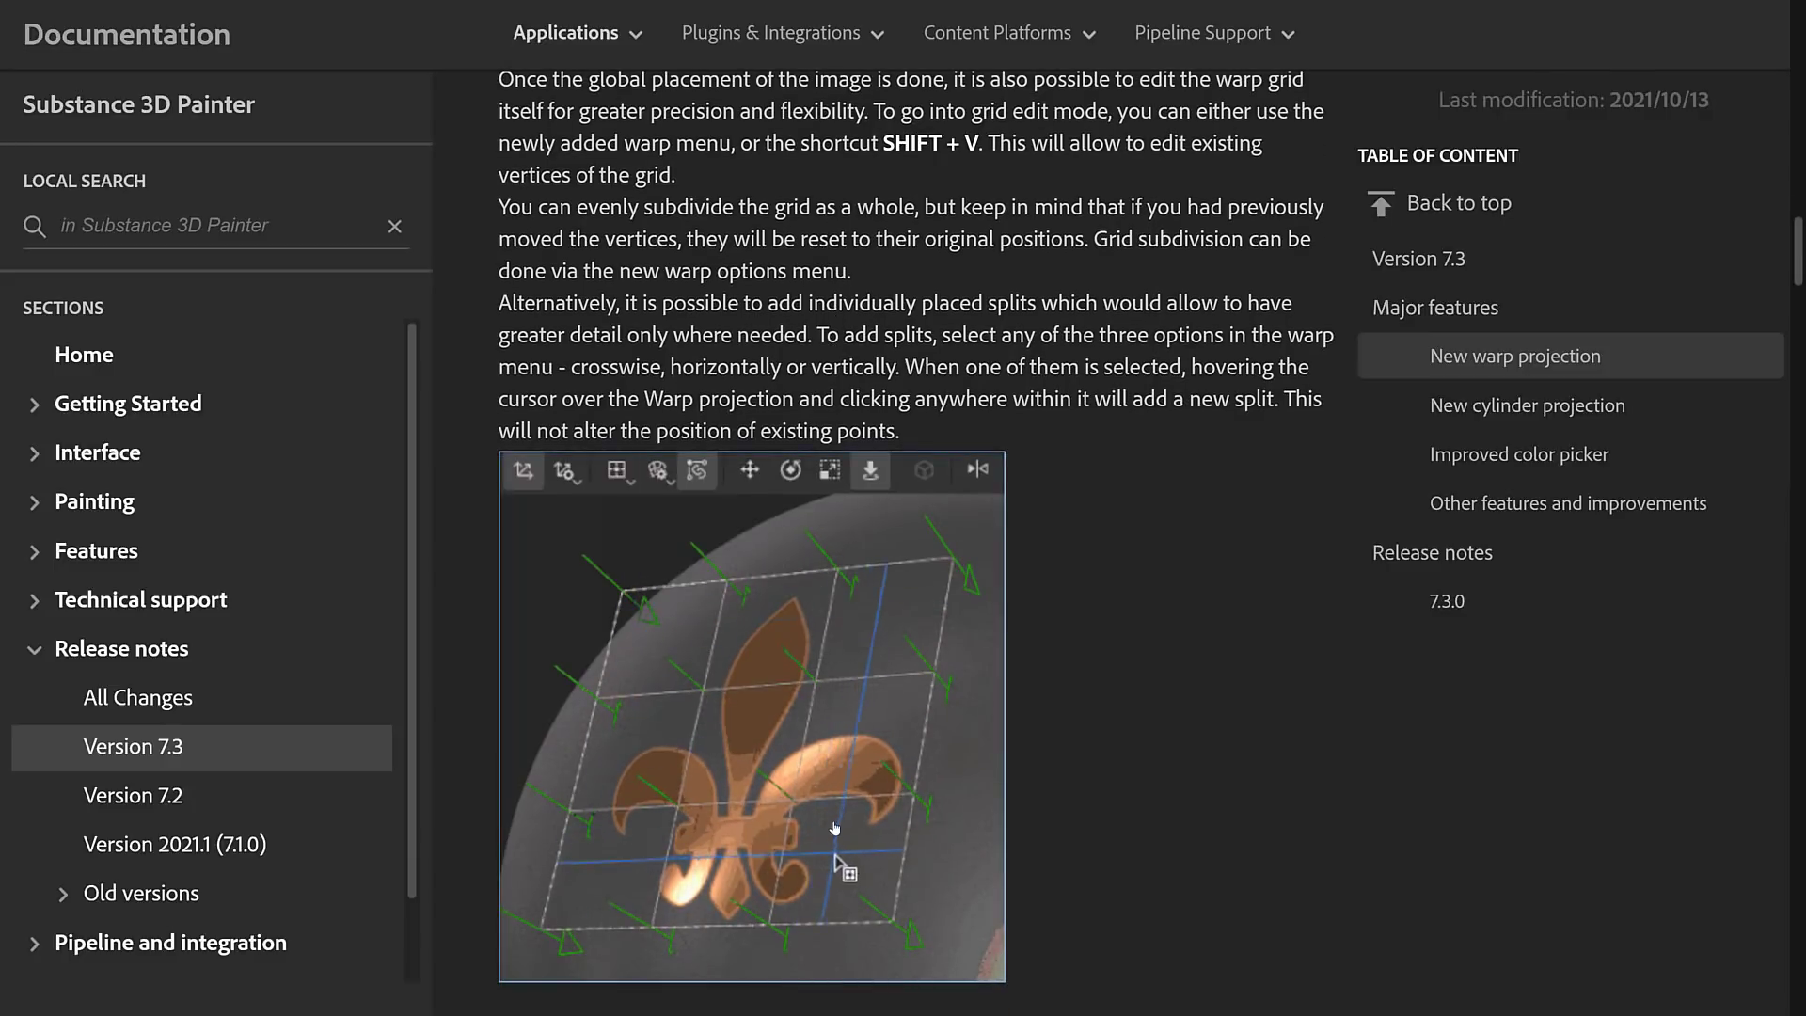
click(616, 470)
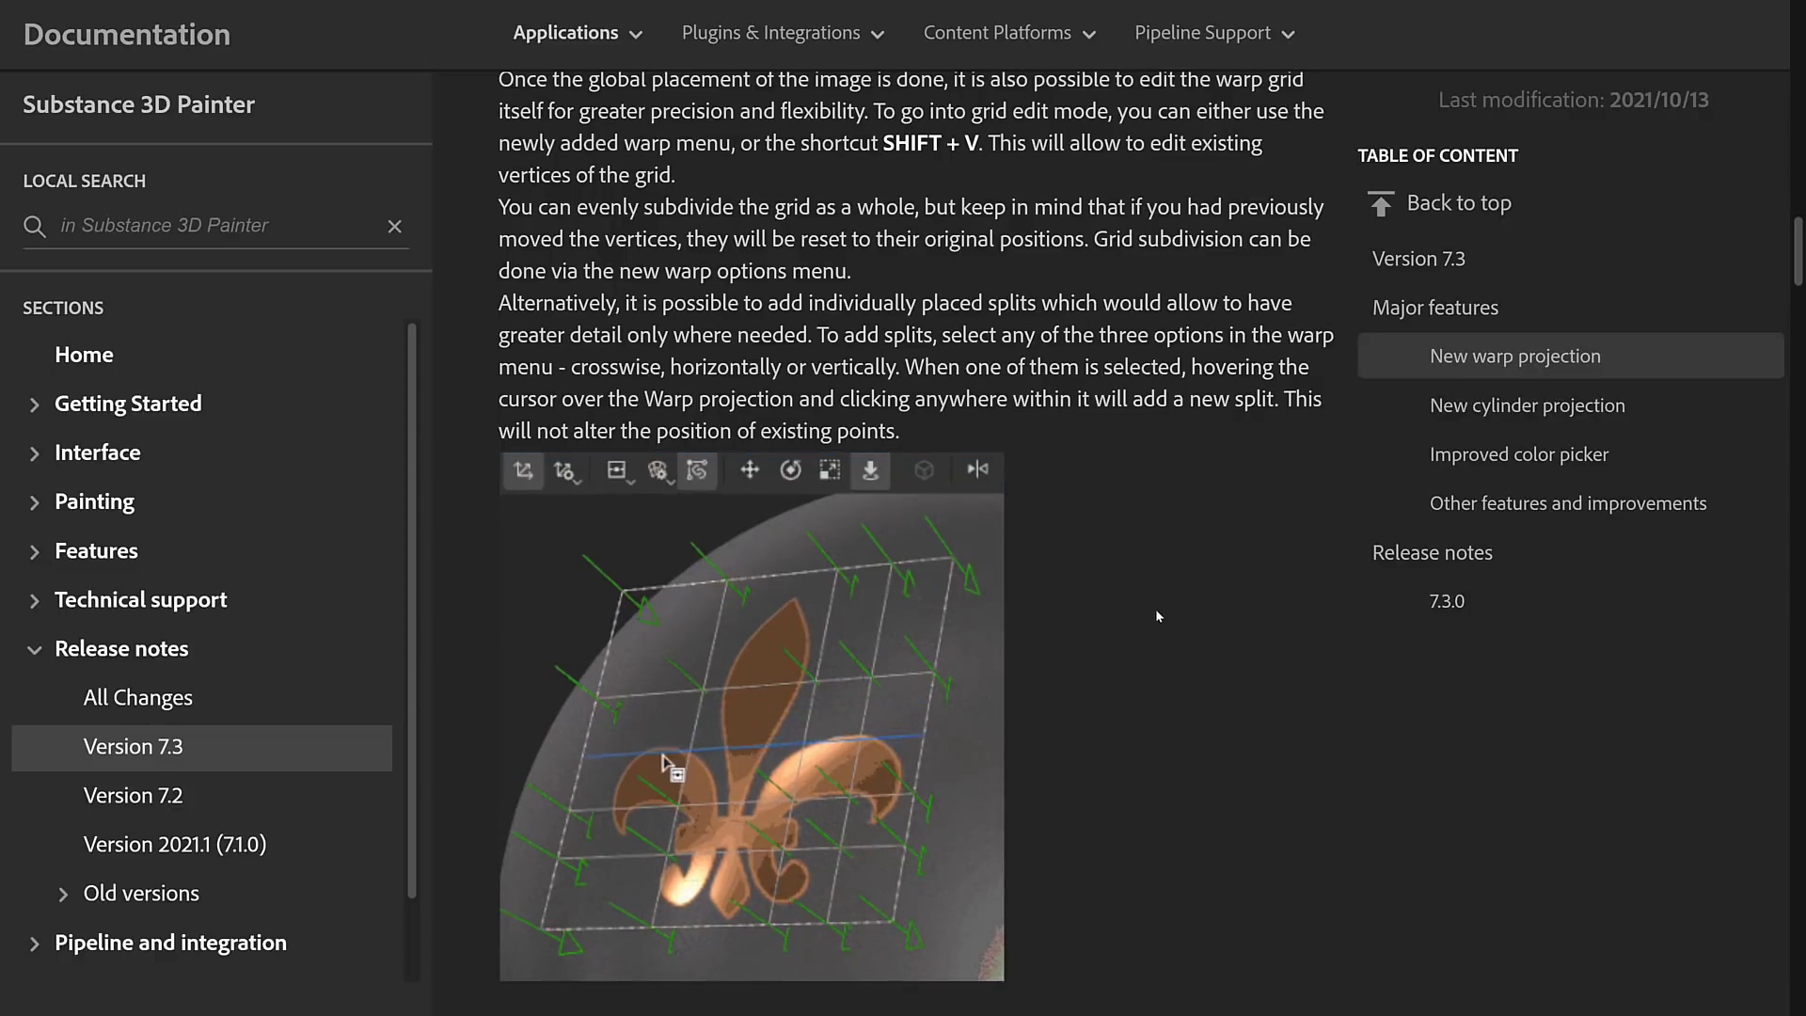
scroll(down, 3)
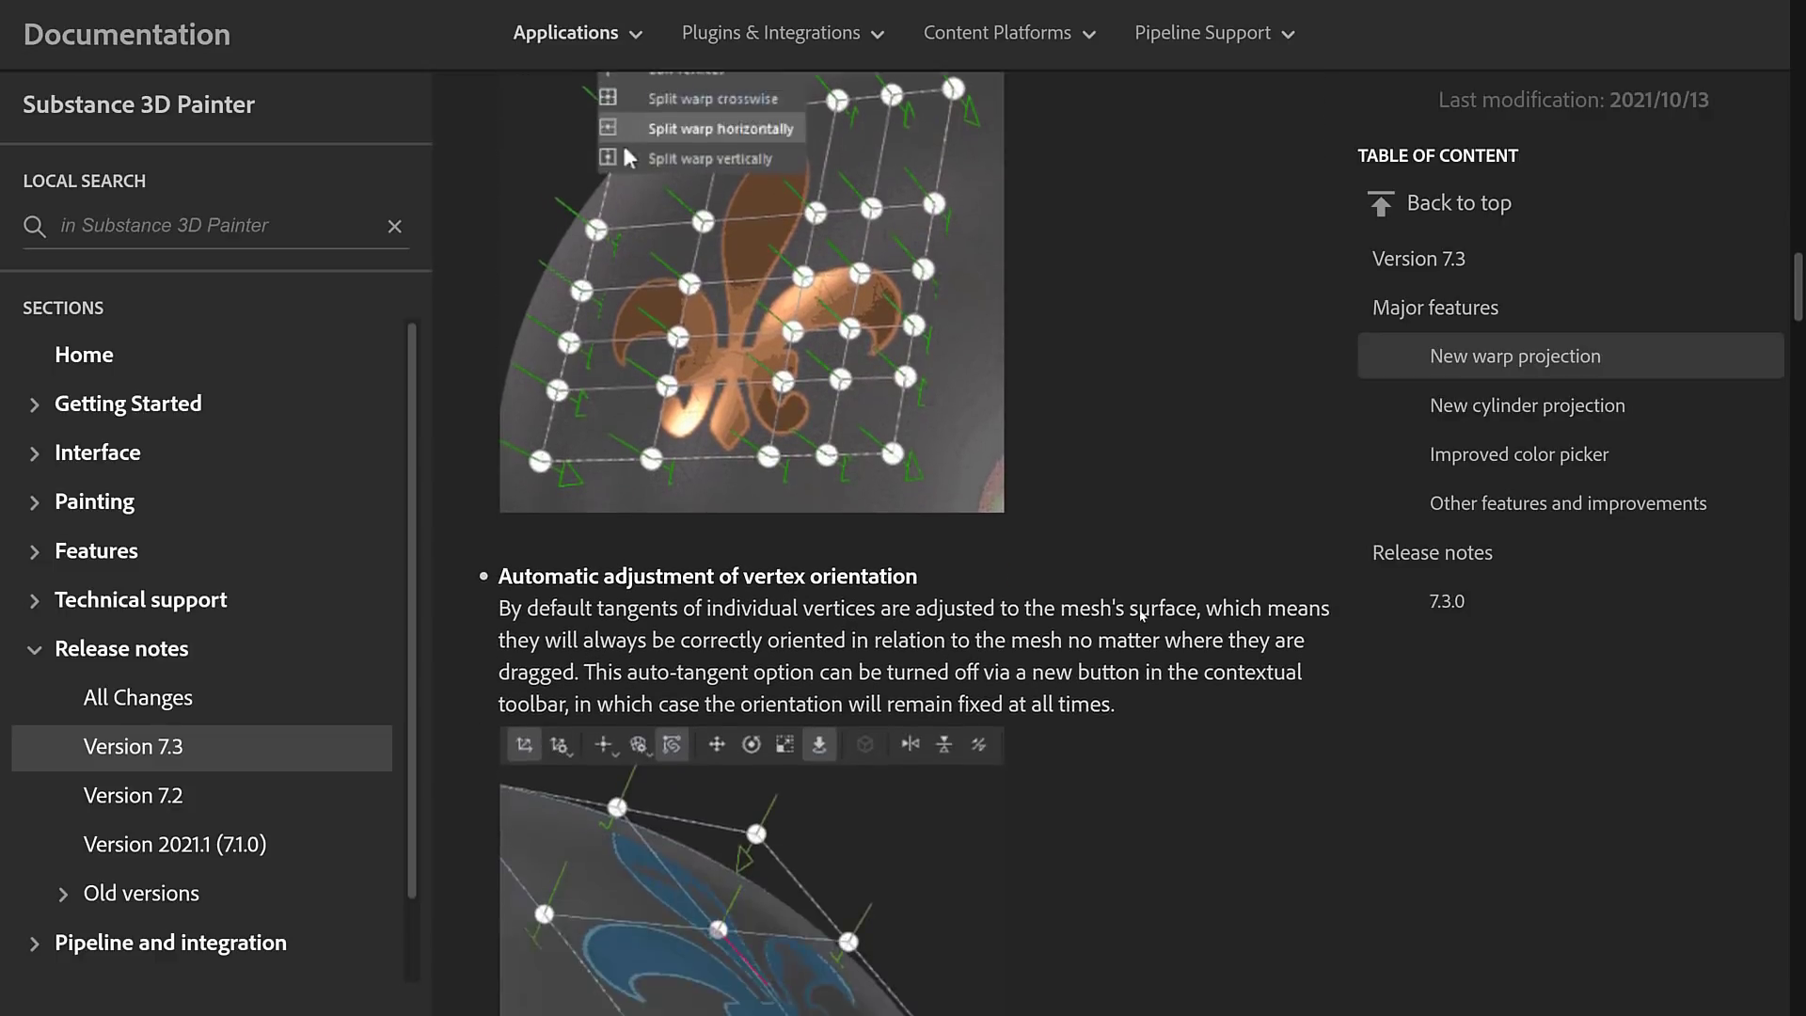
scroll(down, 3)
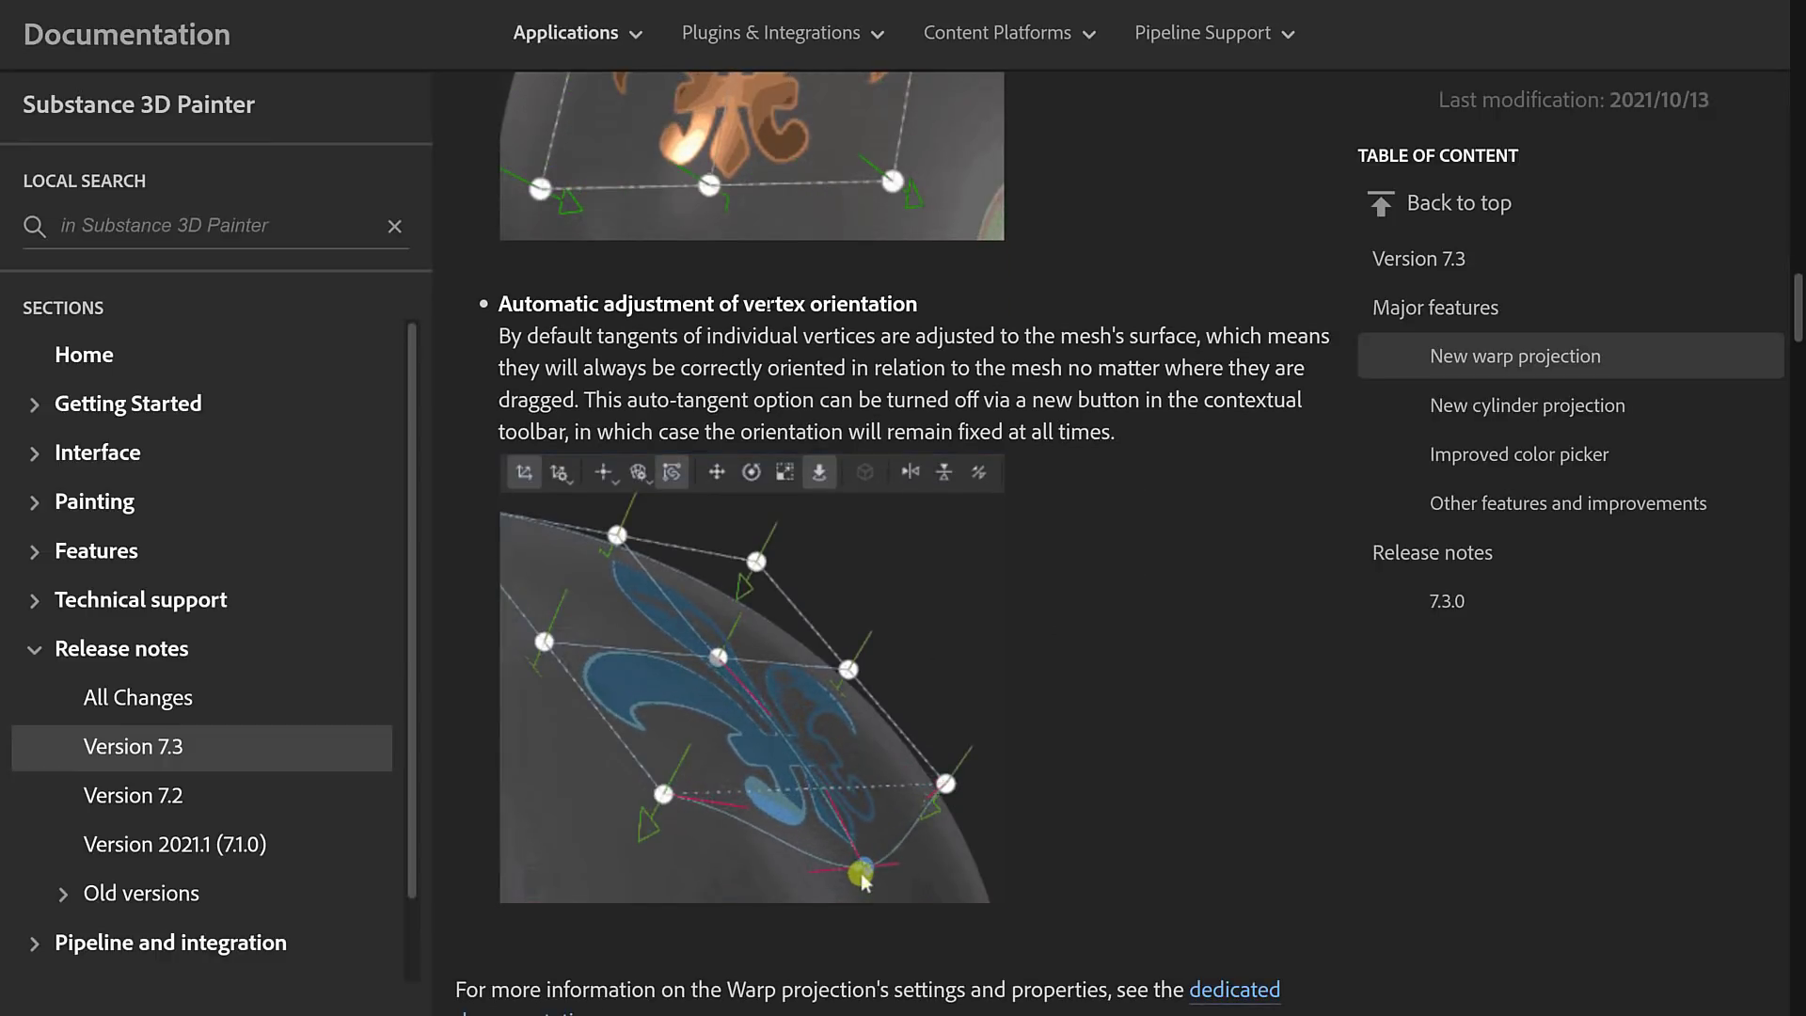
scroll(down, 3)
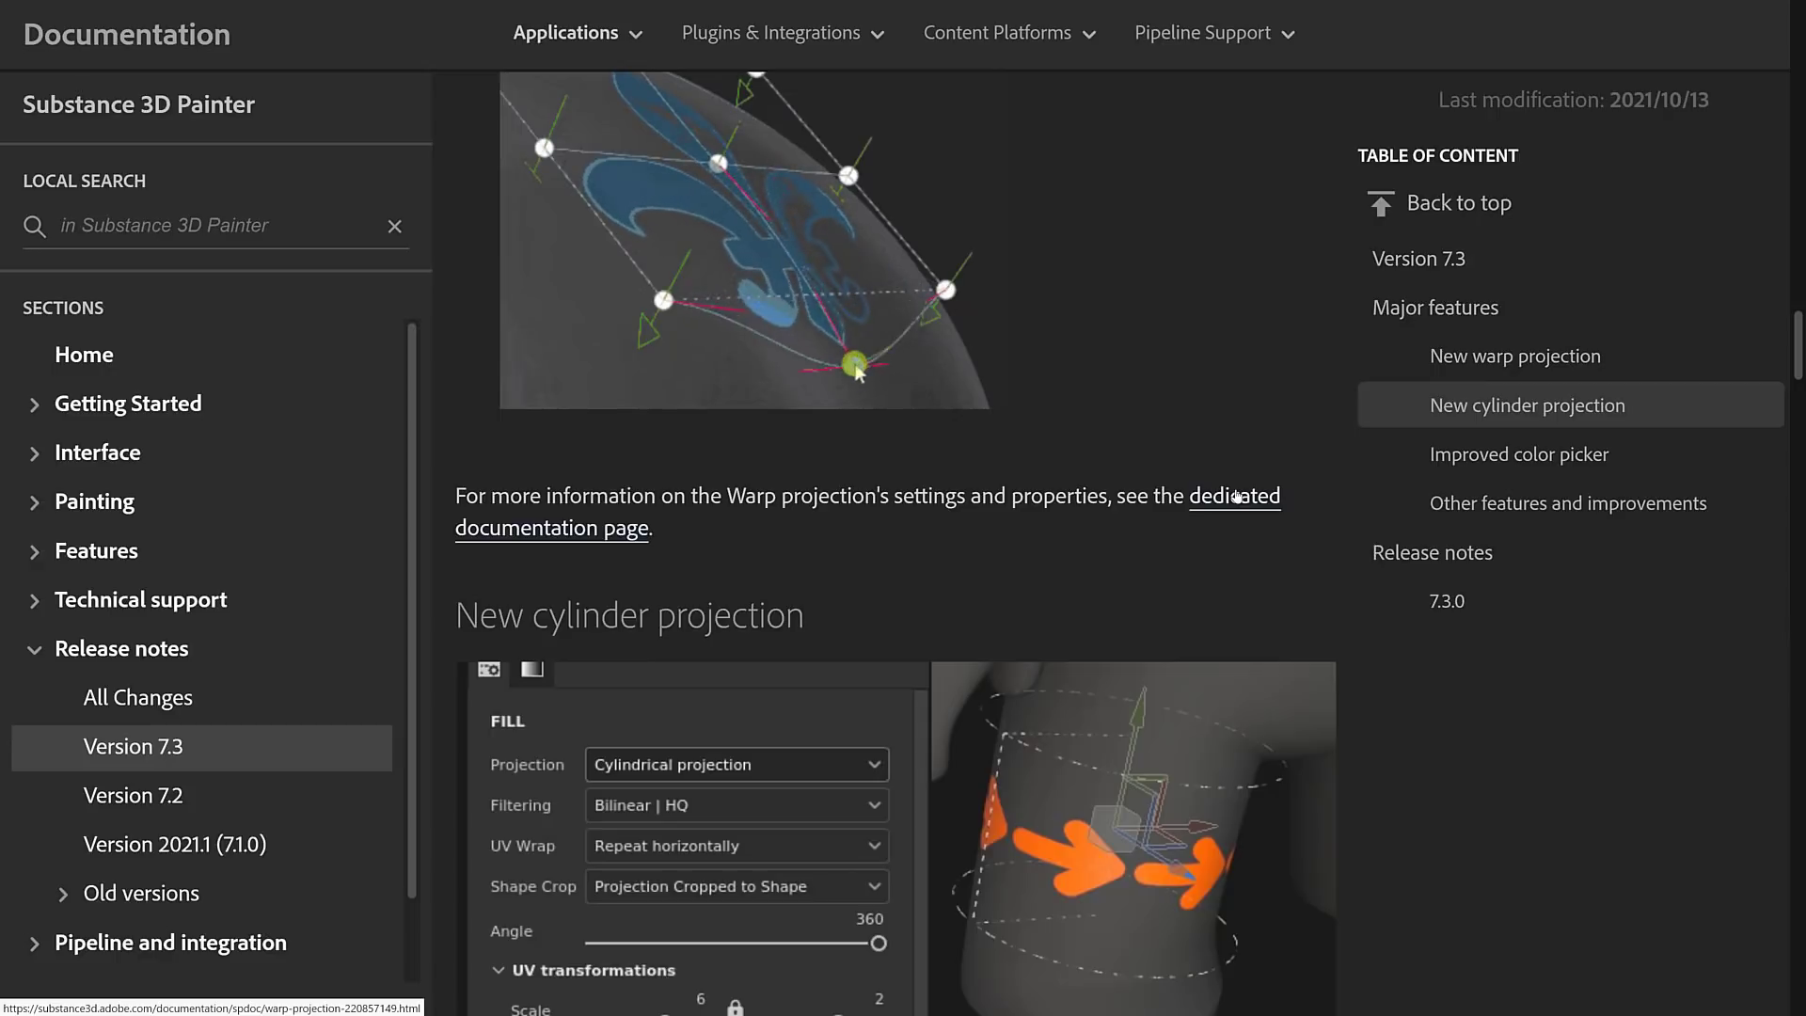
- Read the New cylinder projection section through the 'Adjust the angle of projection' bullet
scroll(down, 3)
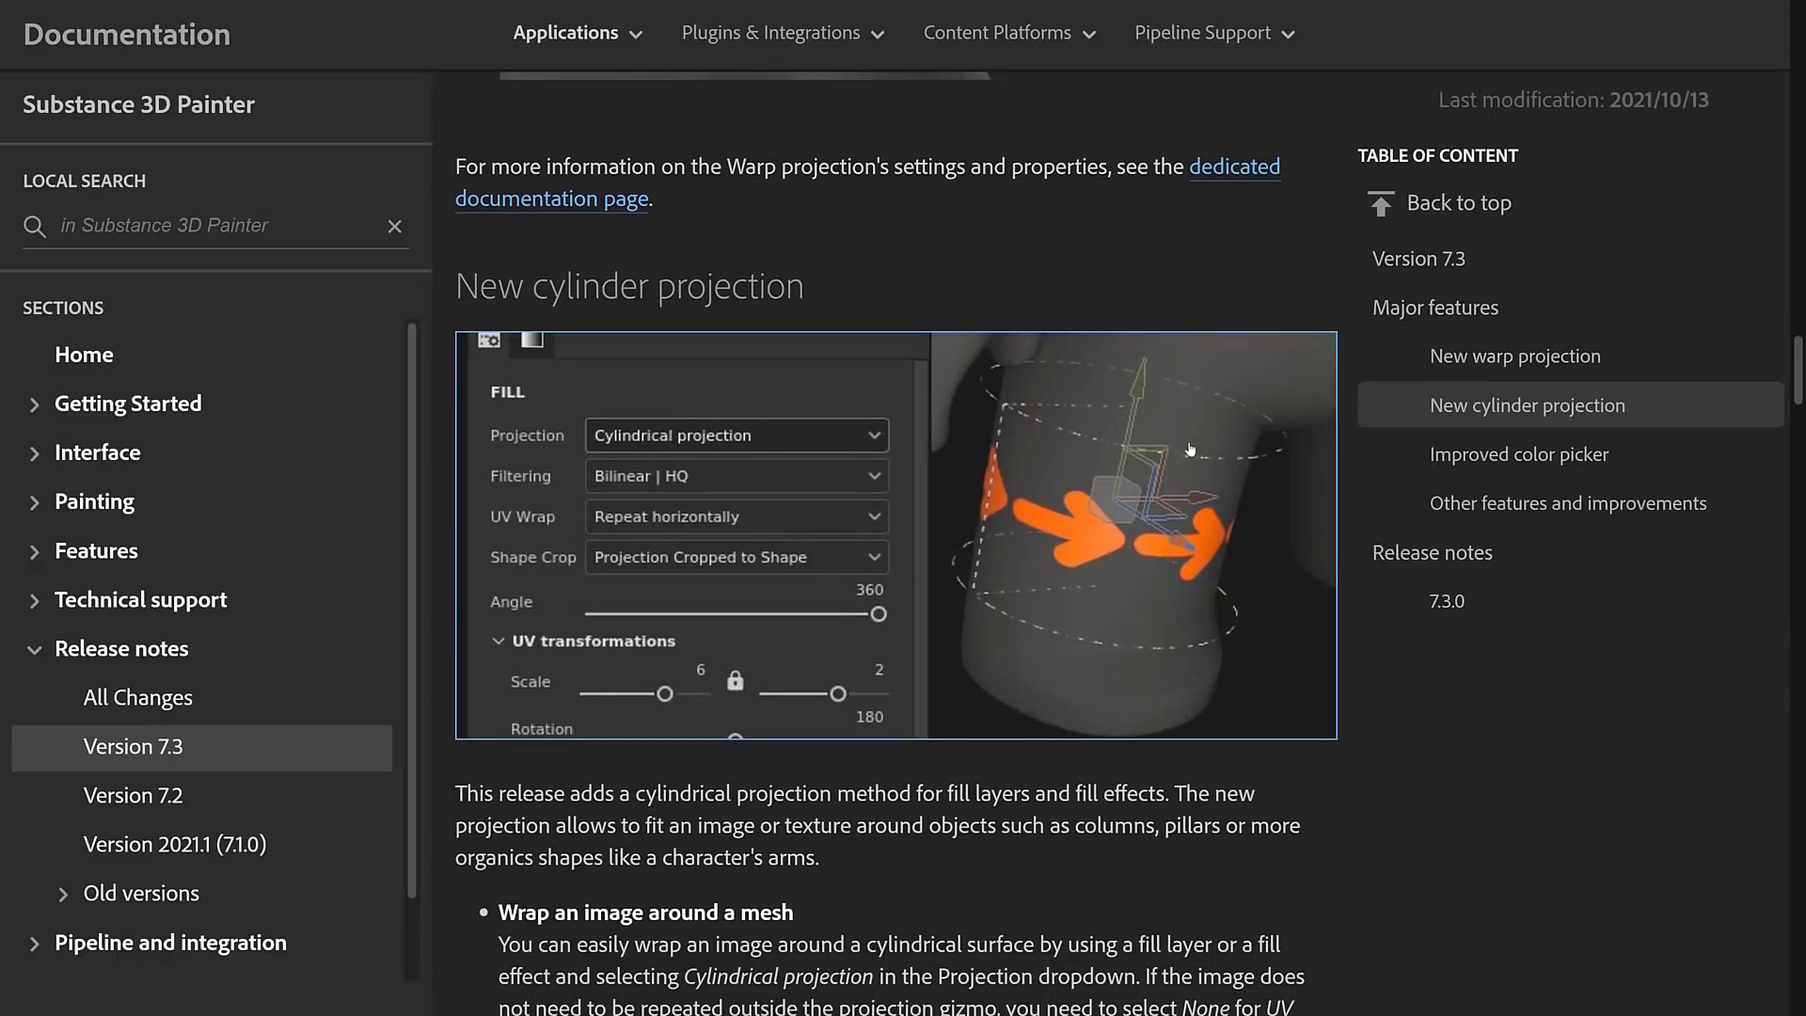
scroll(down, 3)
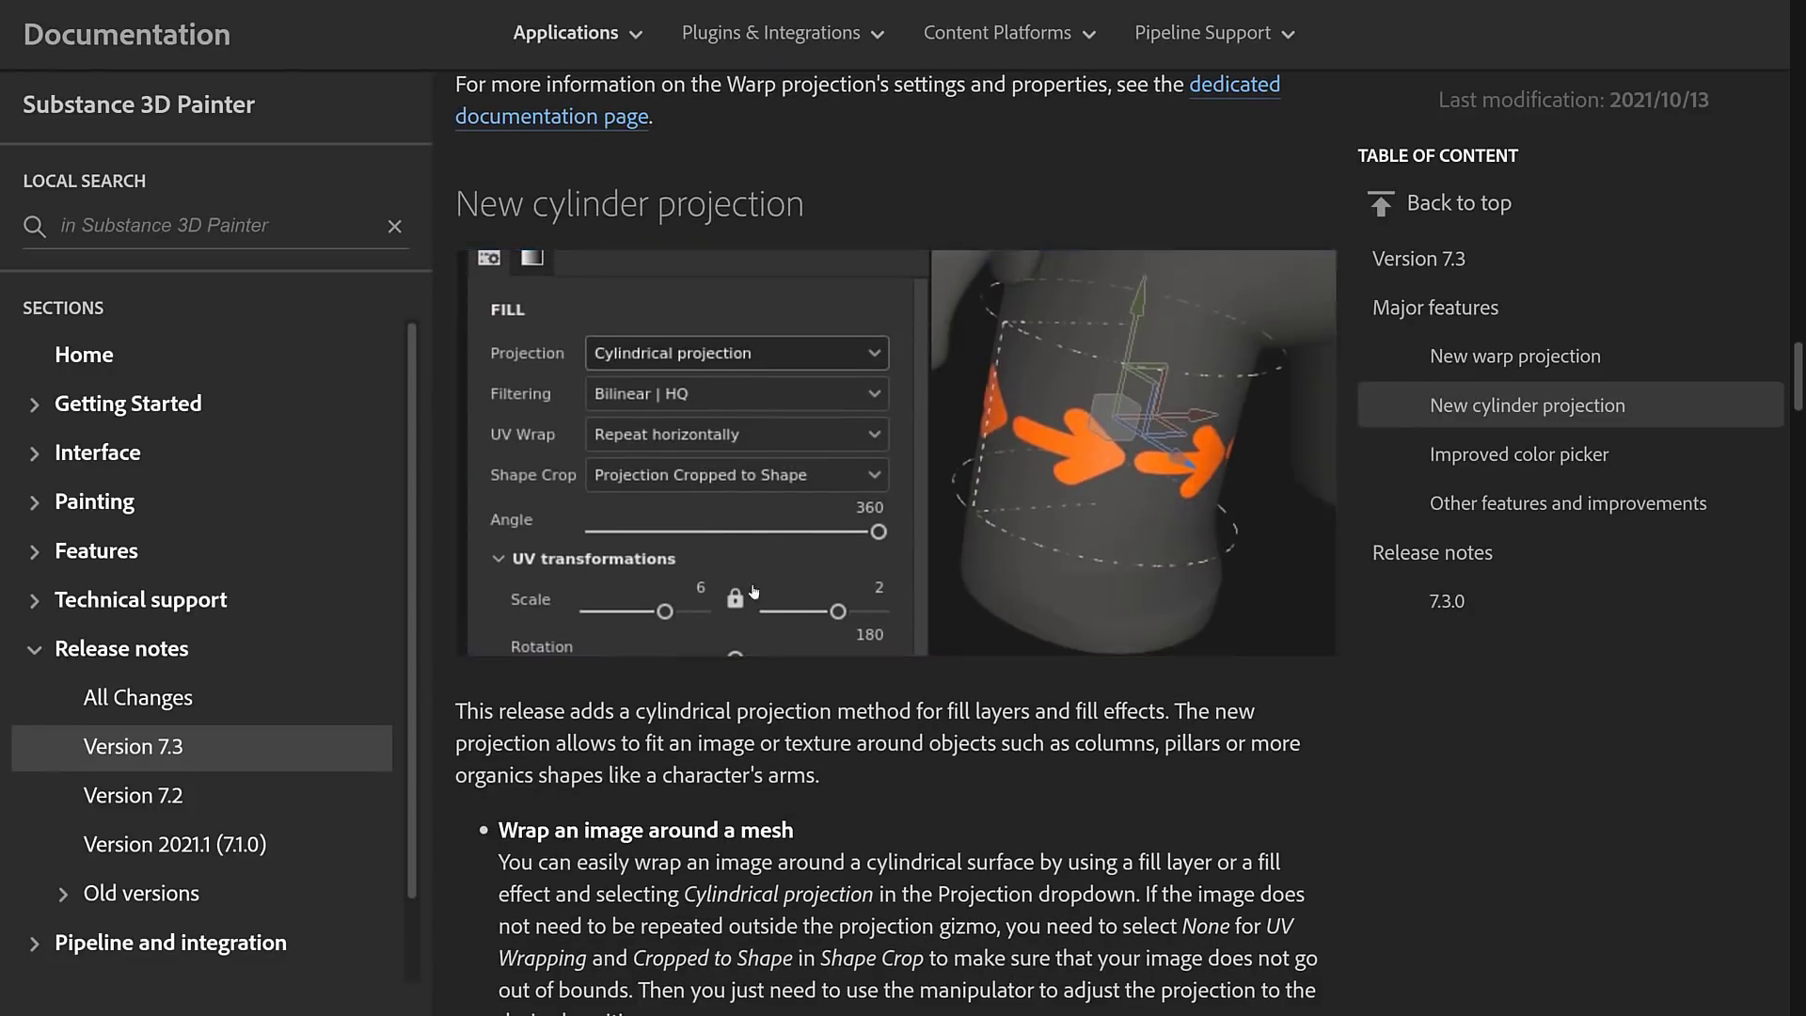
scroll(down, 3)
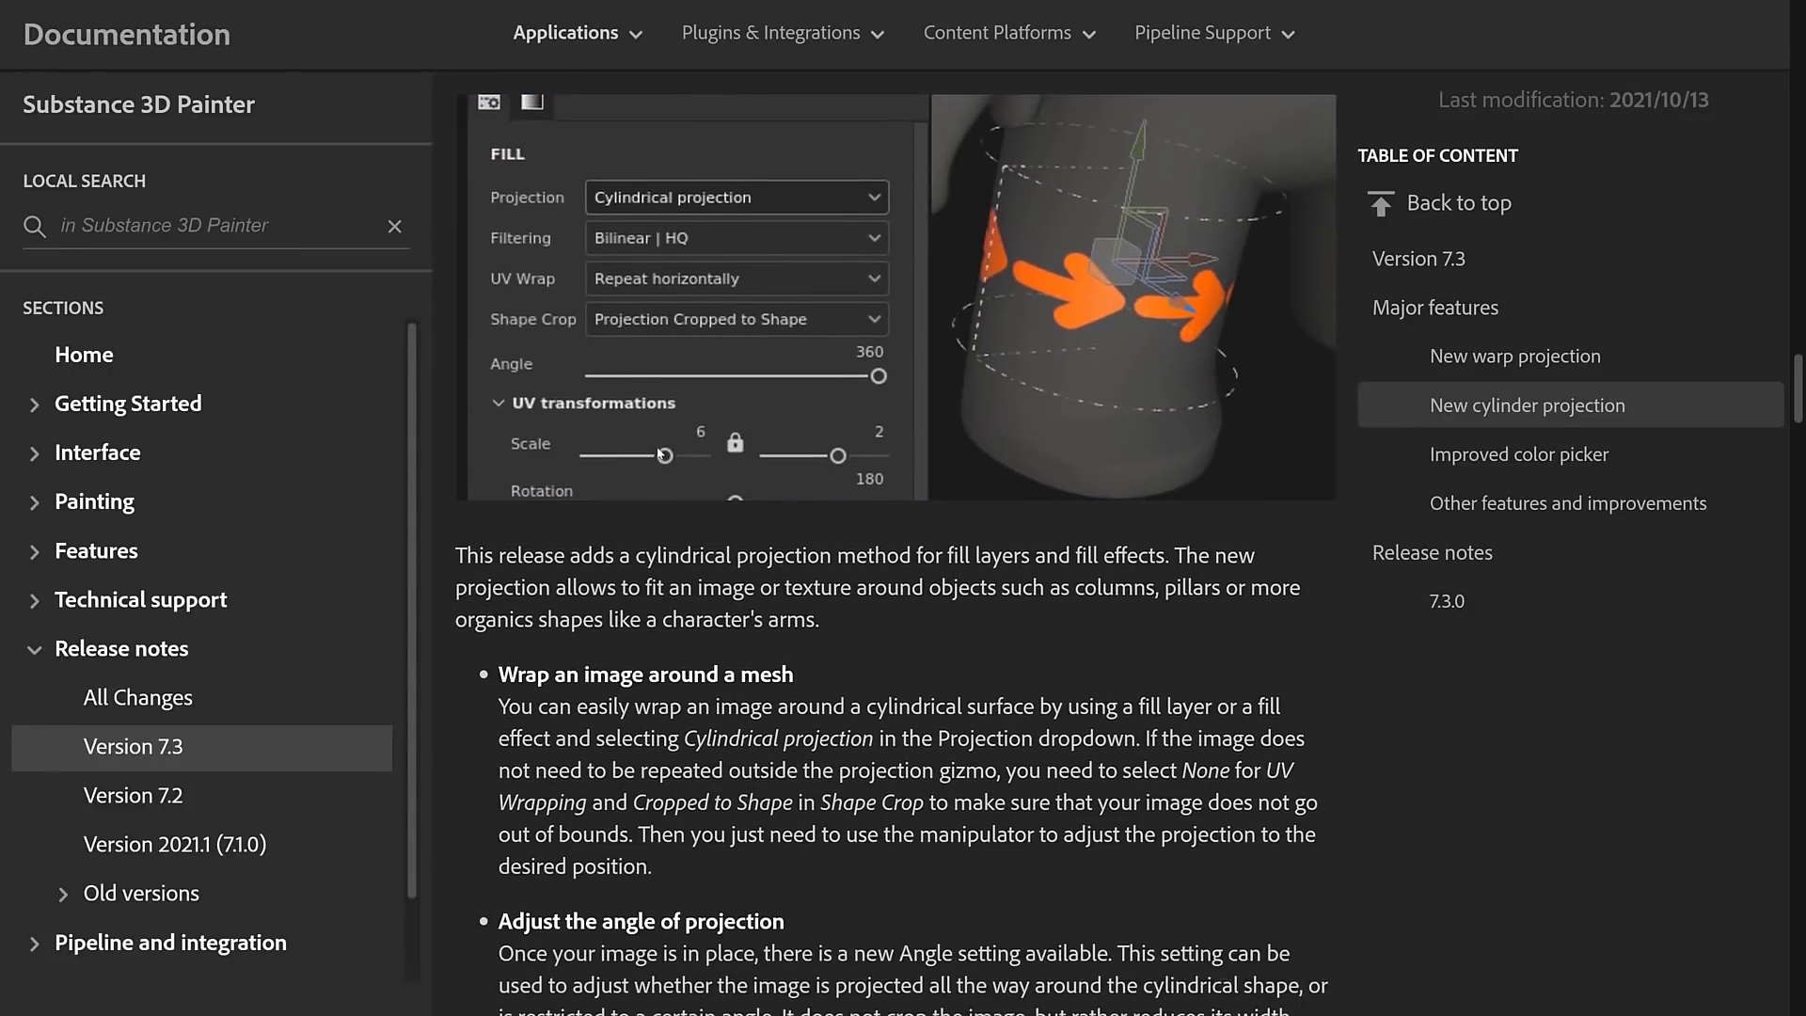
scroll(down, 3)
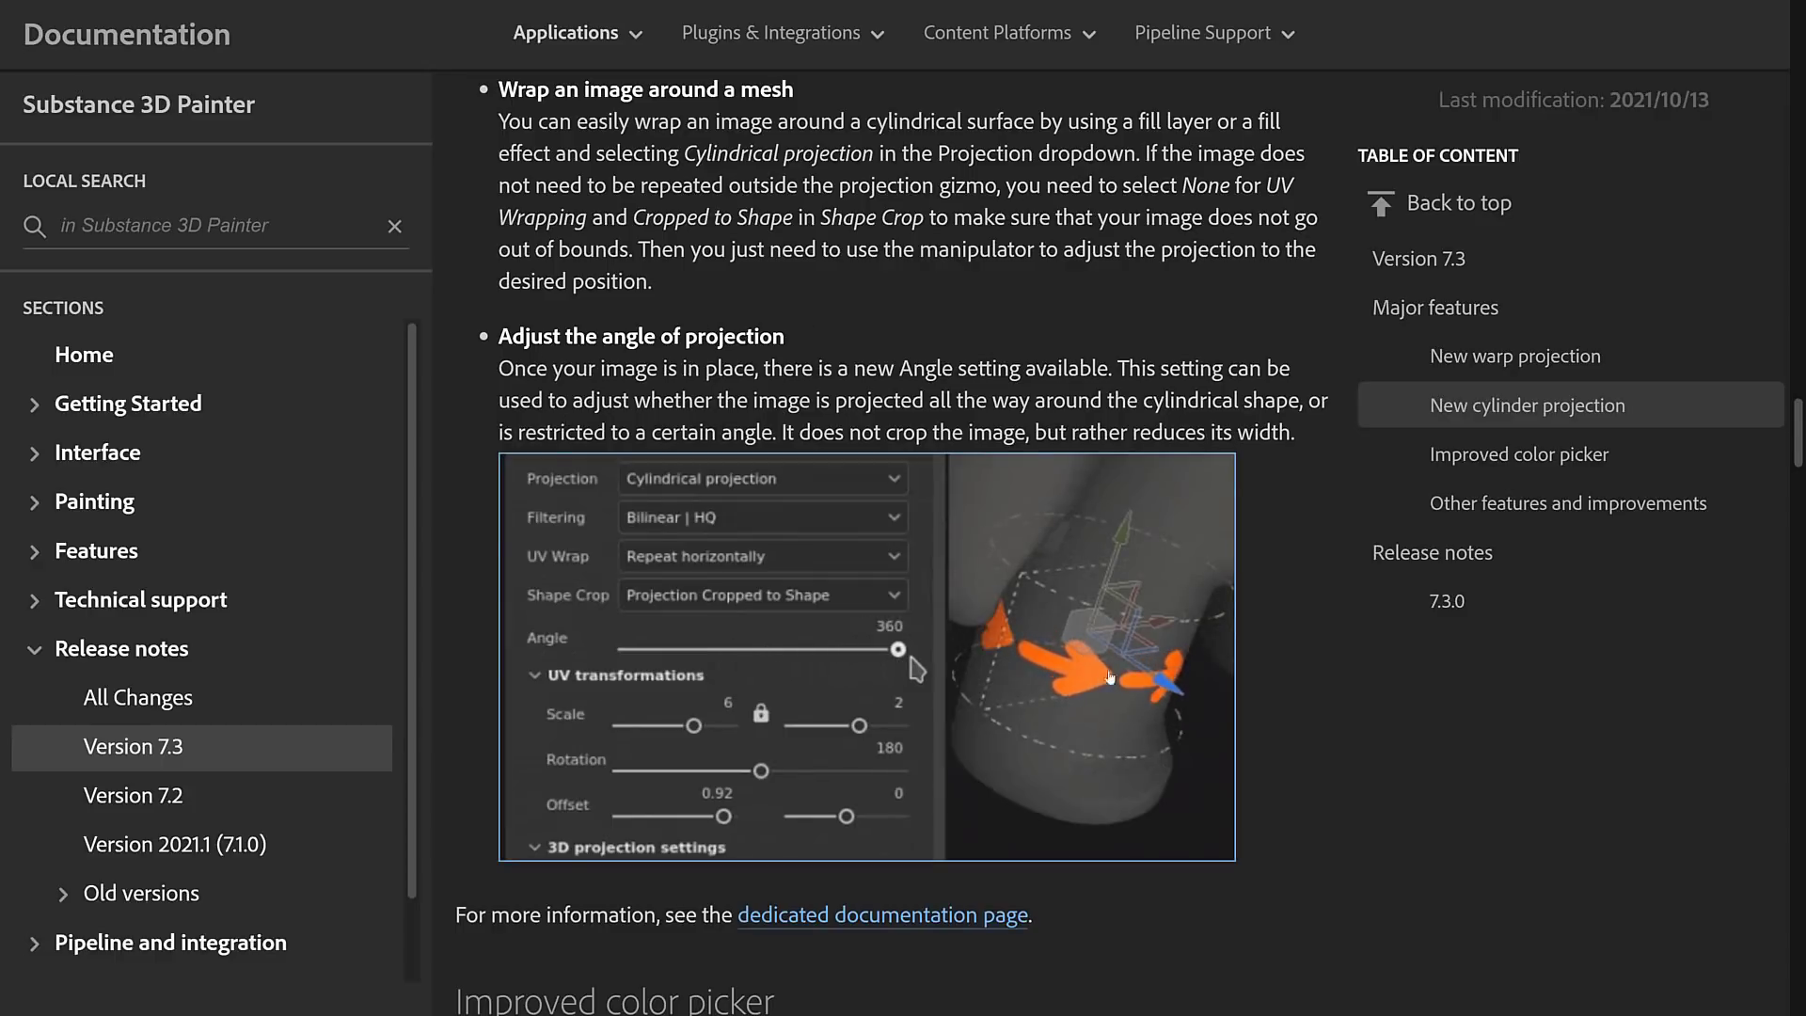
drag(901, 647, 620, 647)
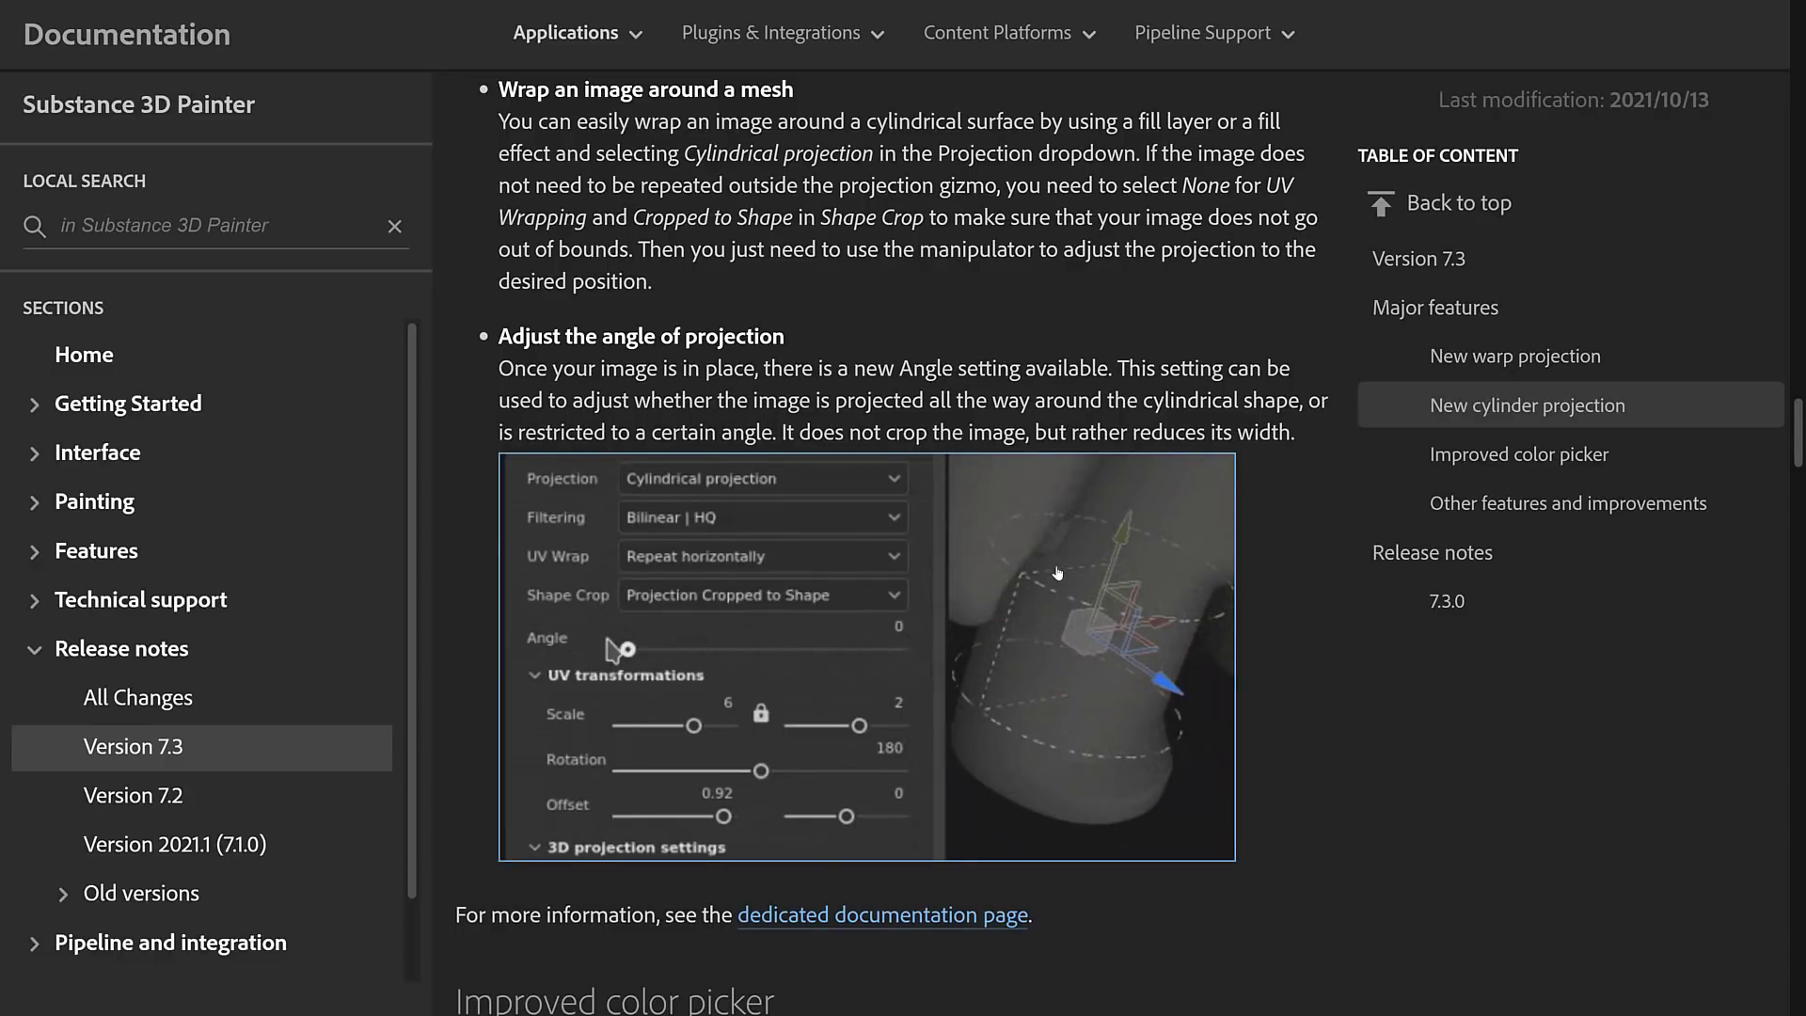
scroll(down, 3)
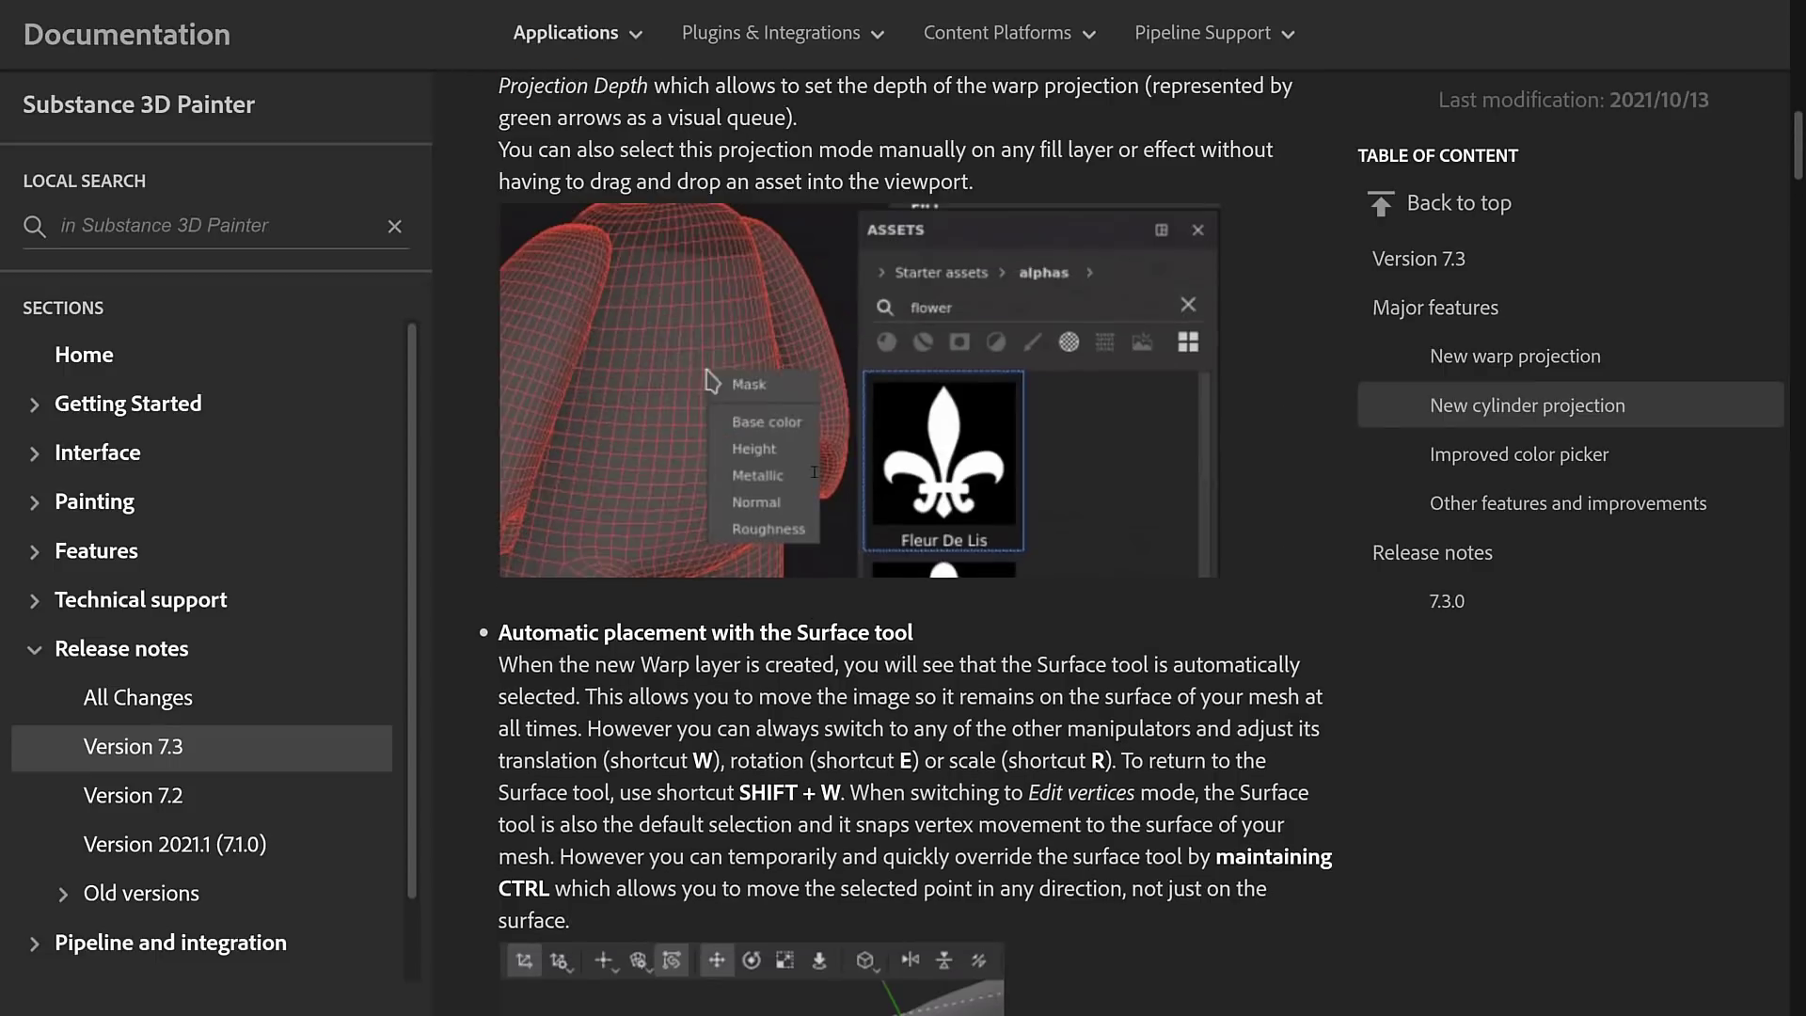
- Move from the warp Surface tool notes down into the Improved color picker section
scroll(down, 3)
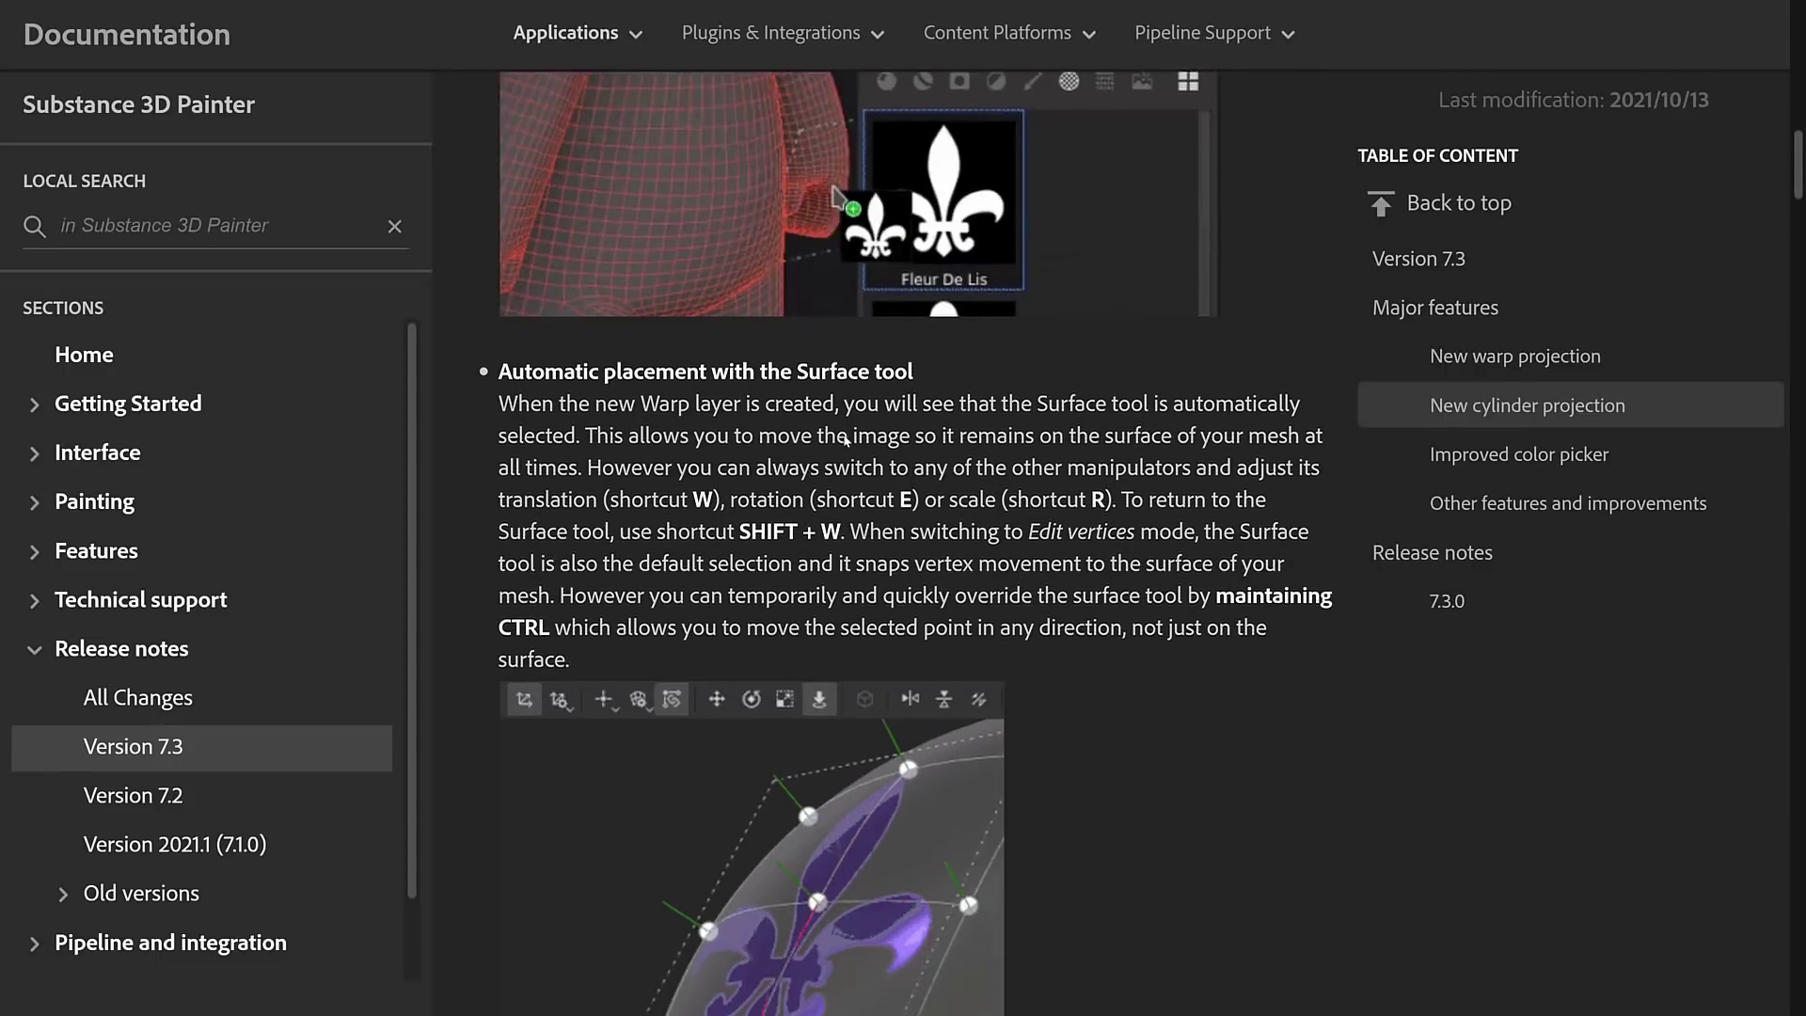
scroll(down, 3)
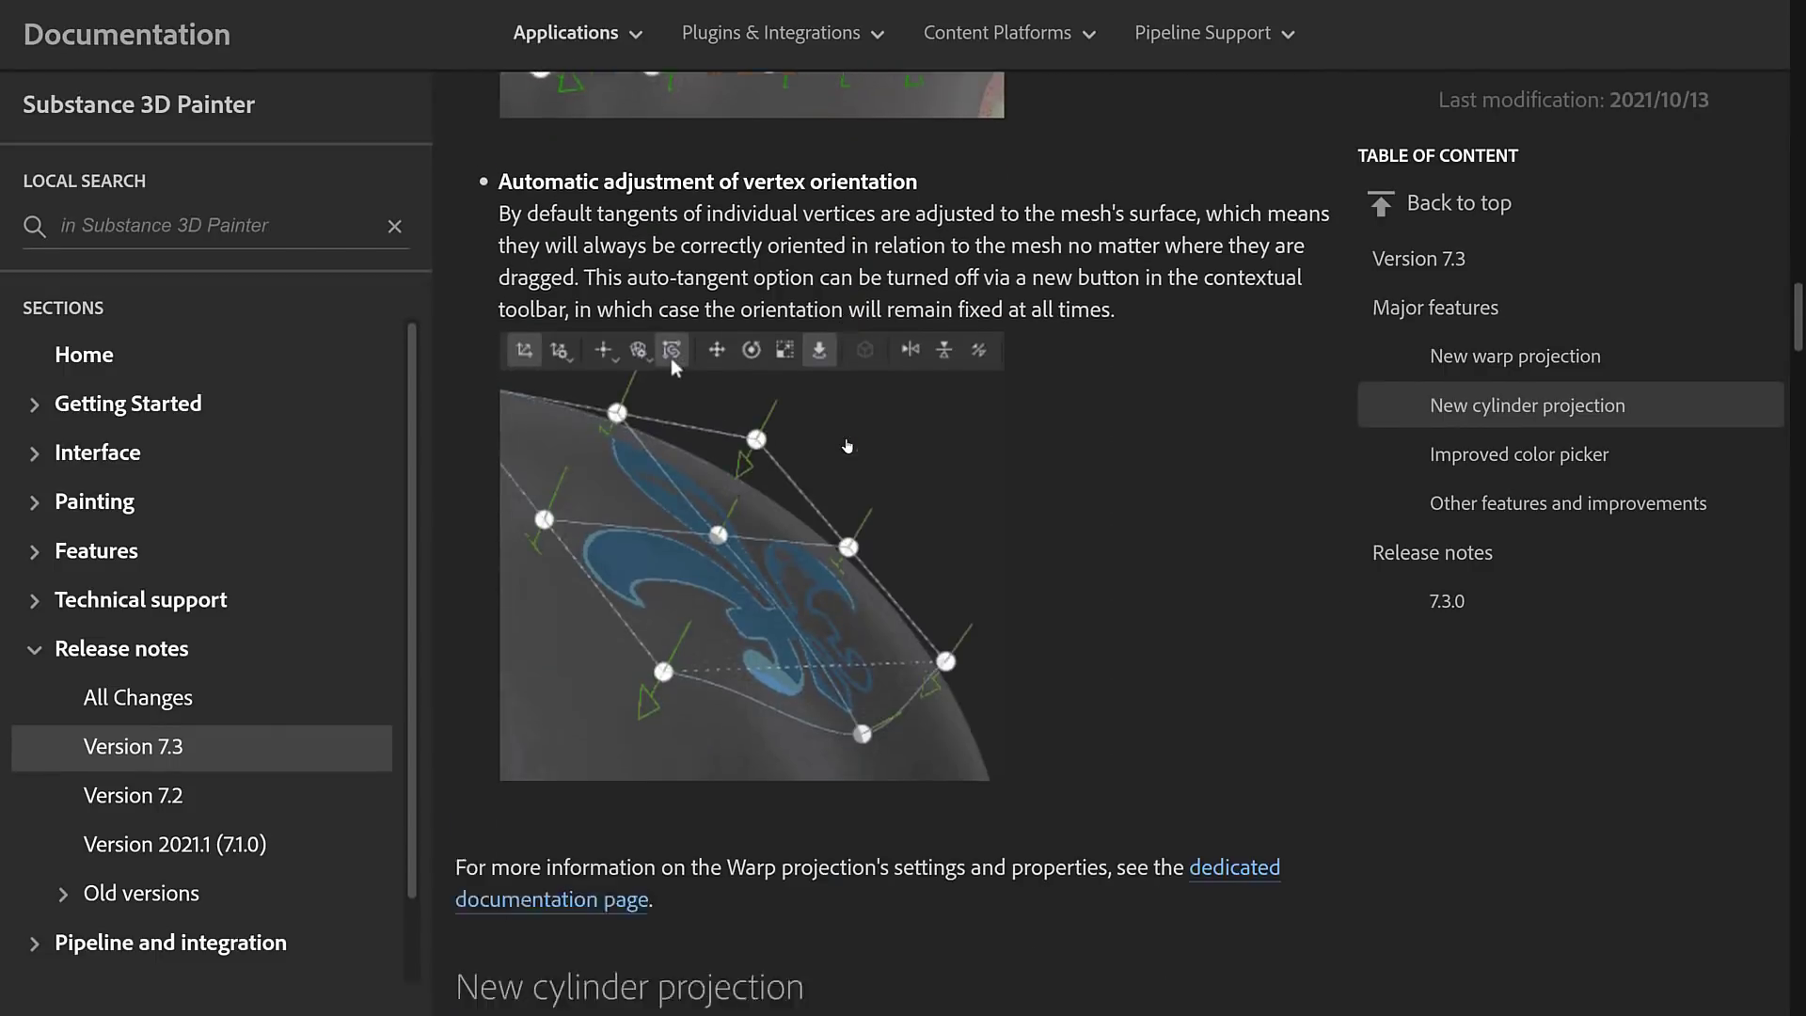
scroll(down, 3)
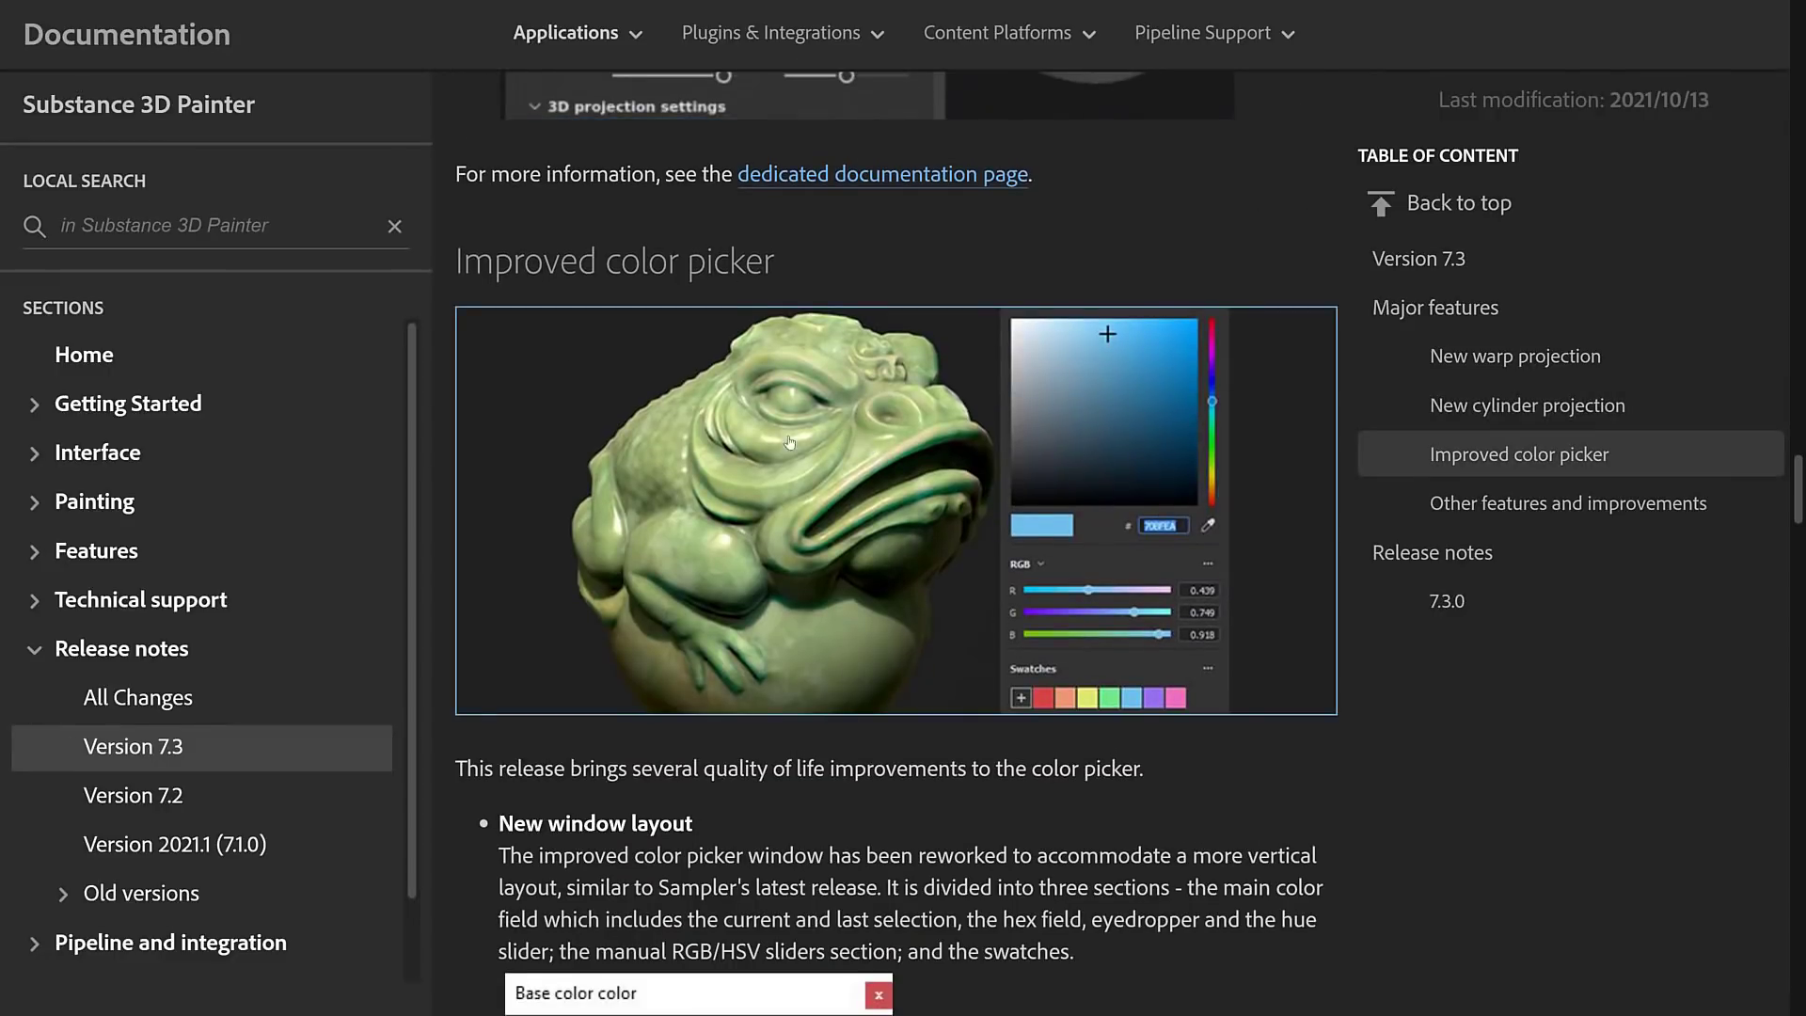
scroll(down, 3)
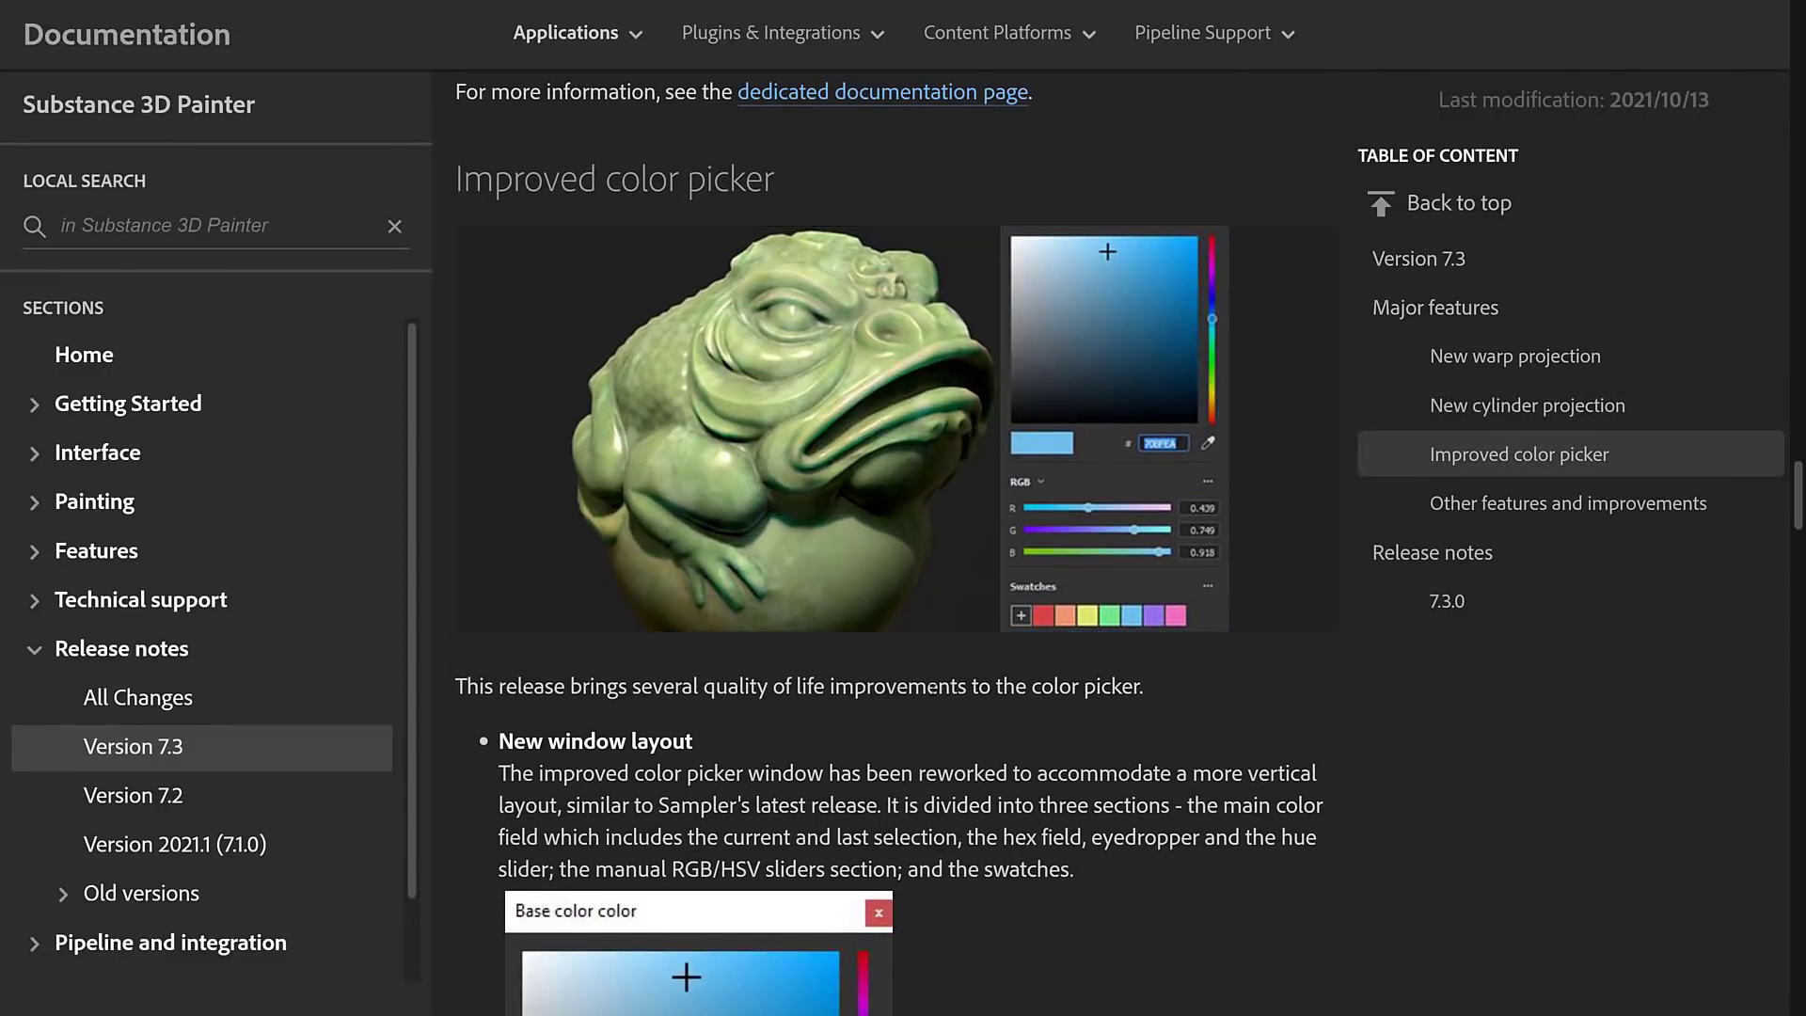
scroll(down, 3)
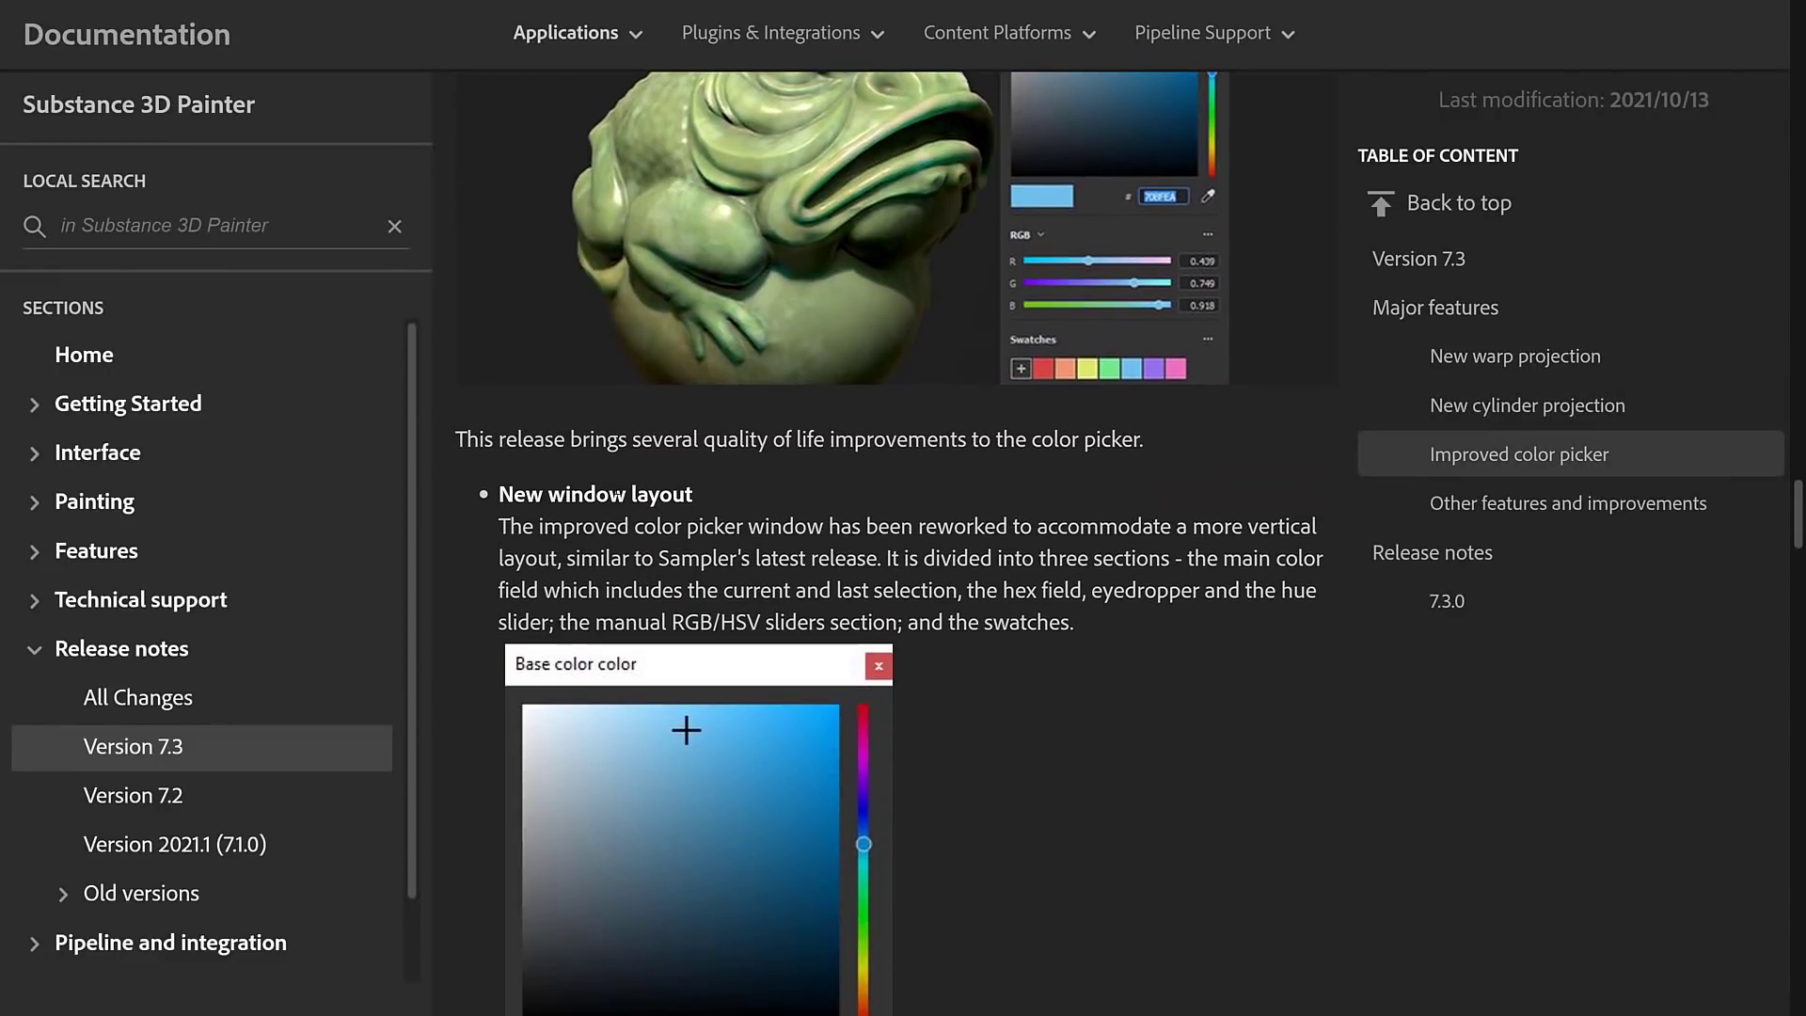
scroll(down, 3)
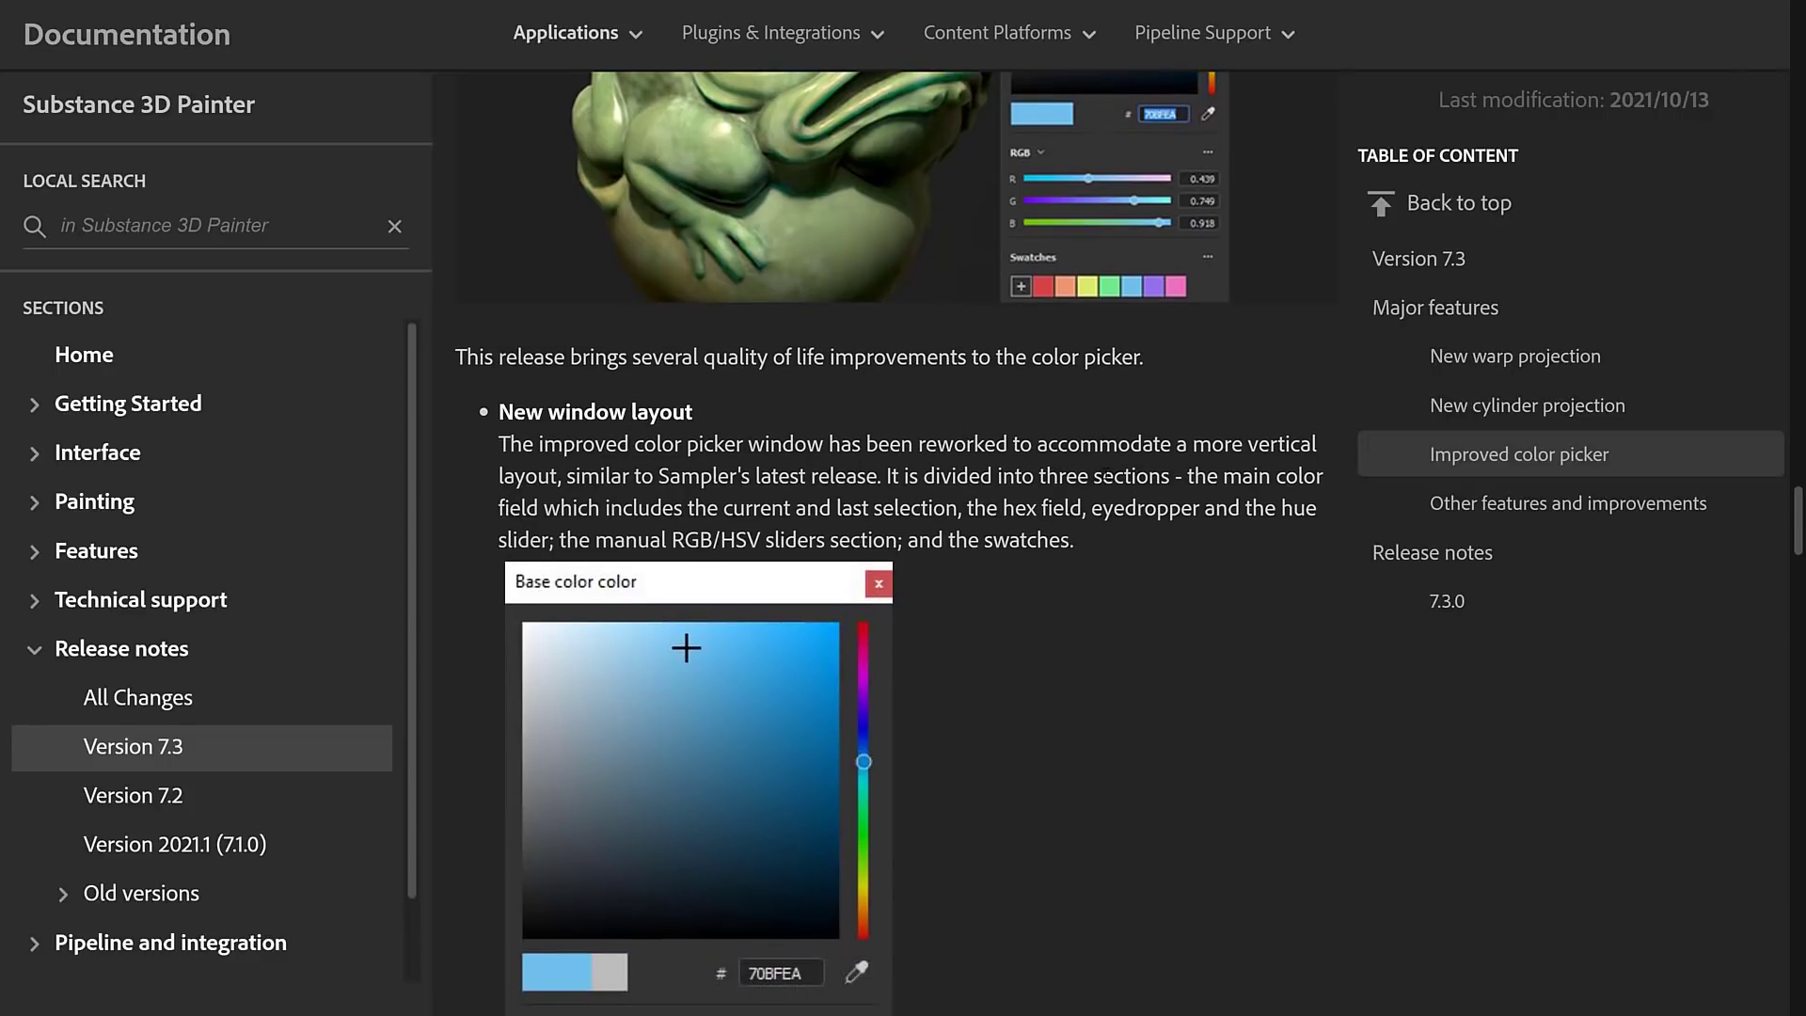
- Read the color picker notes through 'More accessible eyedropper' to Other features and improvements
scroll(down, 3)
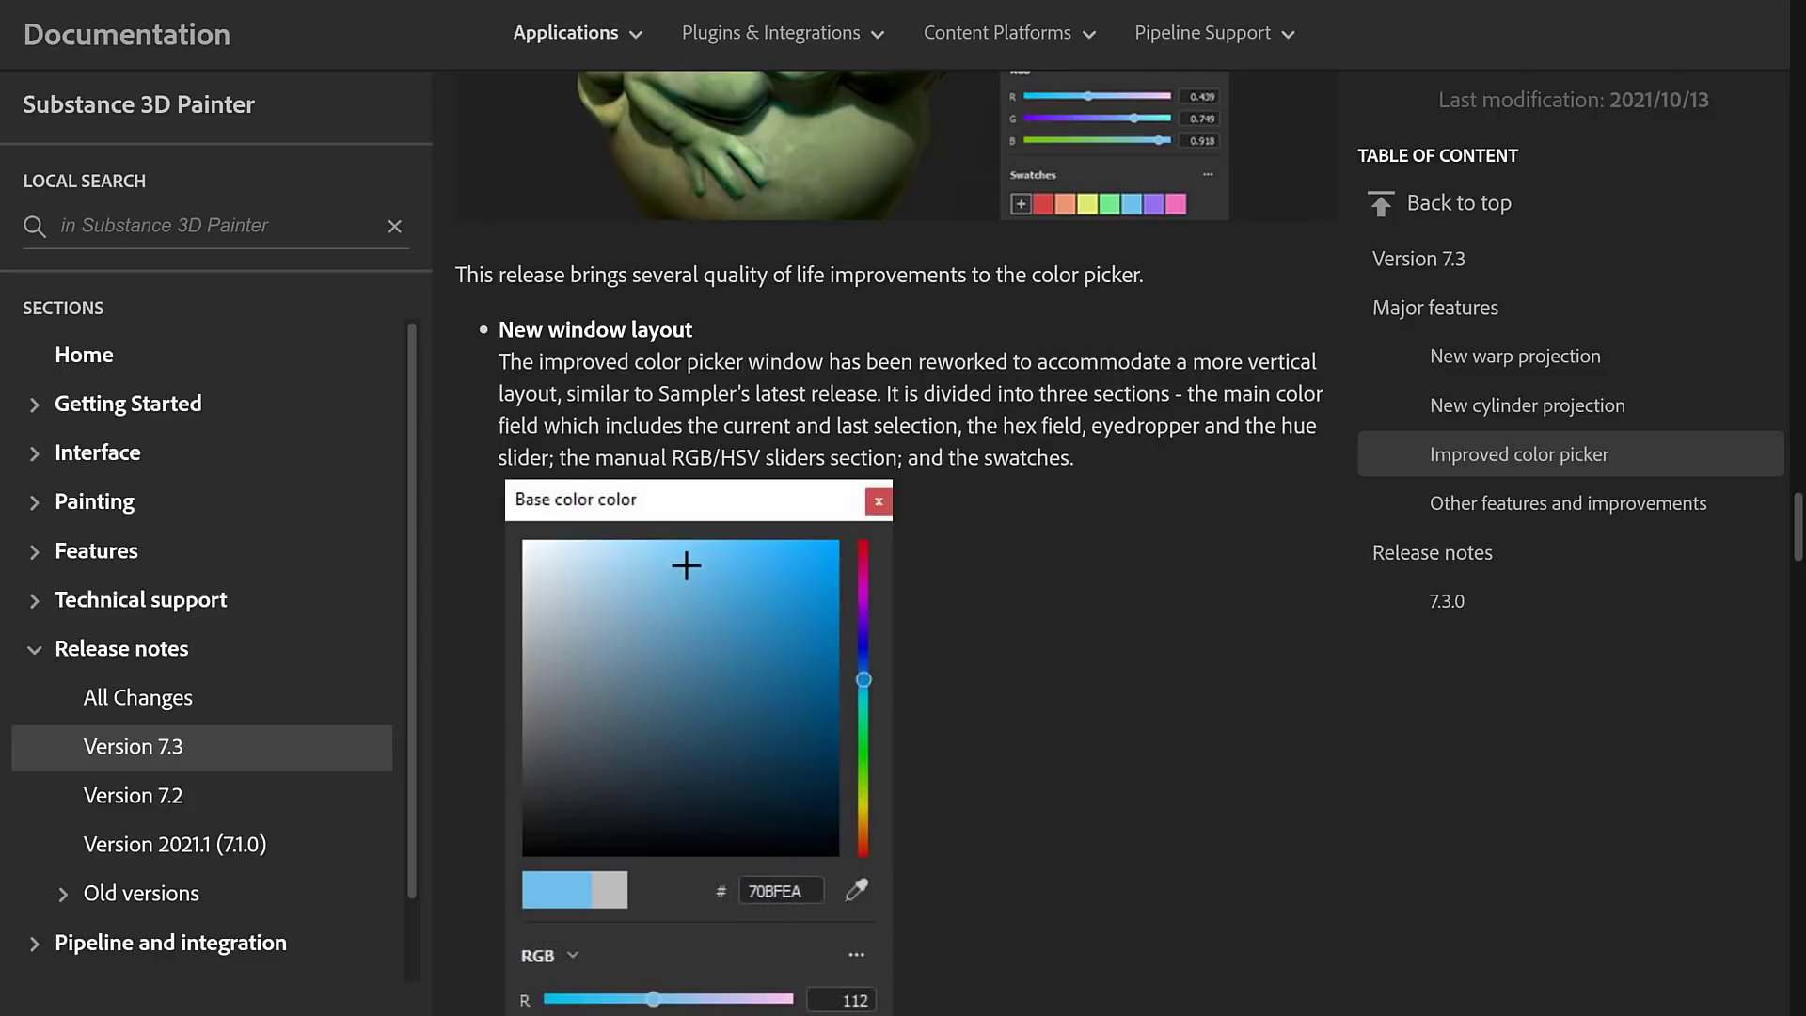
scroll(down, 3)
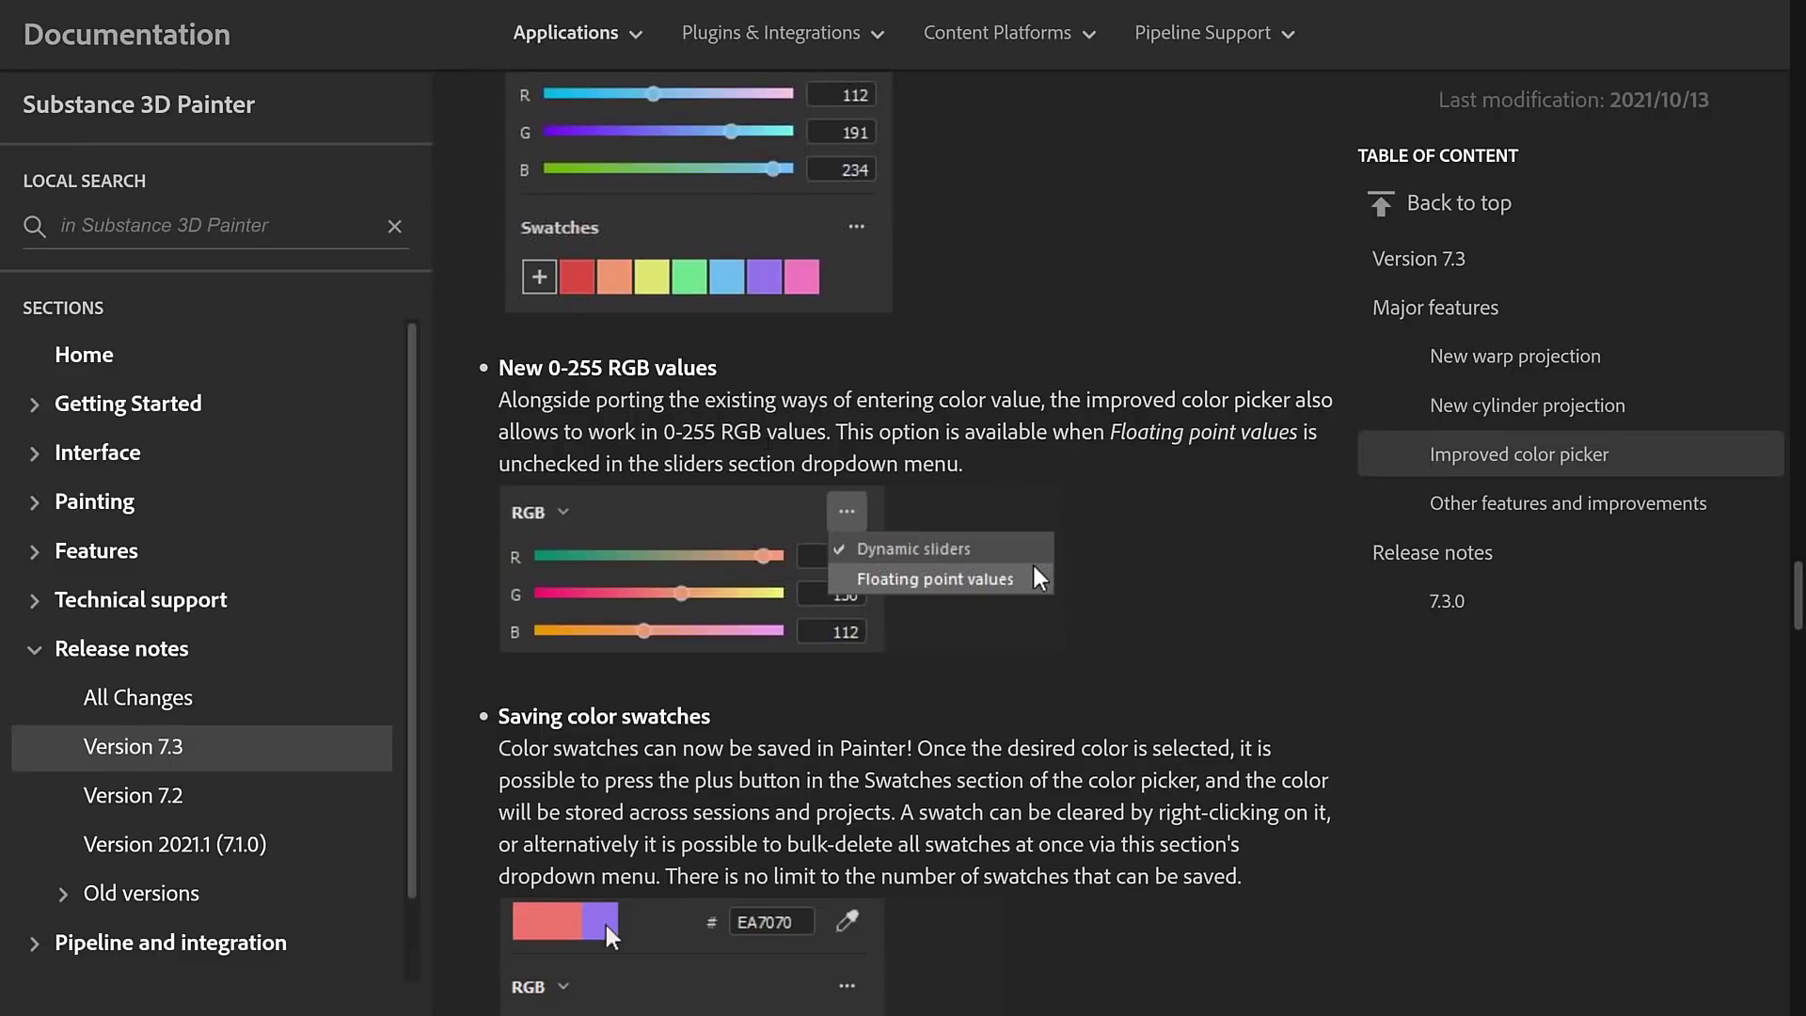
scroll(down, 3)
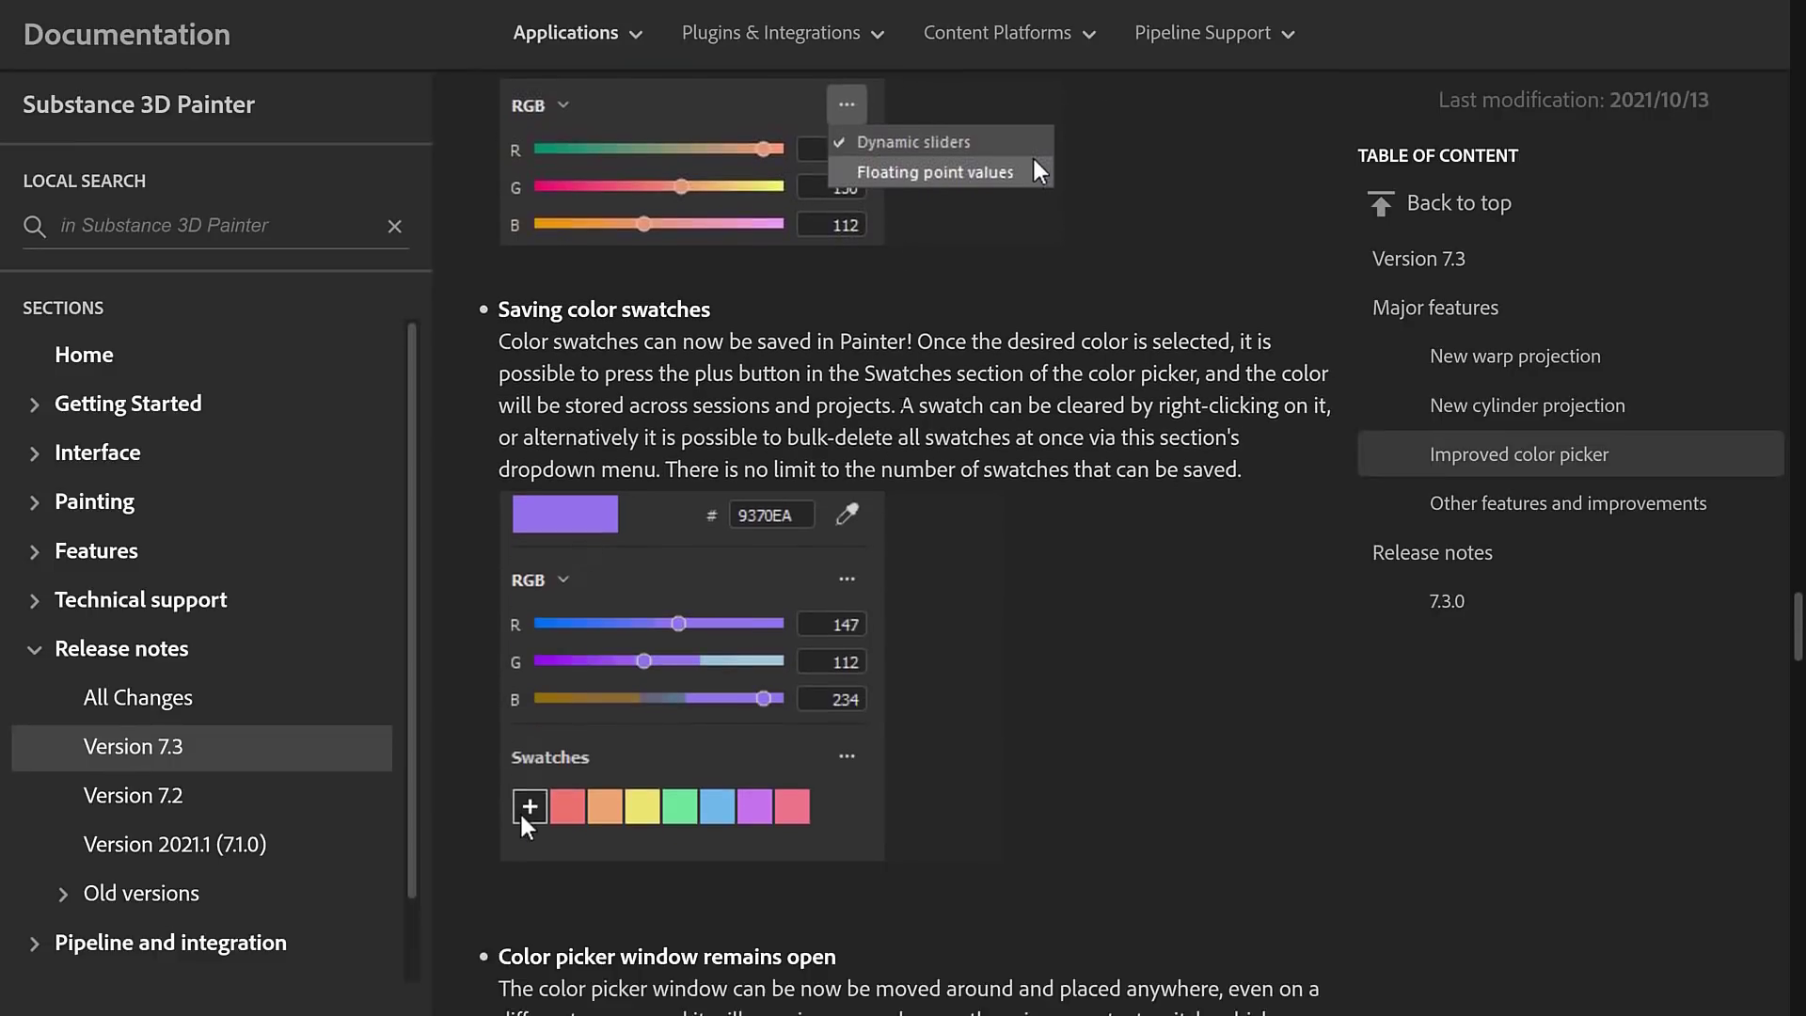
scroll(down, 3)
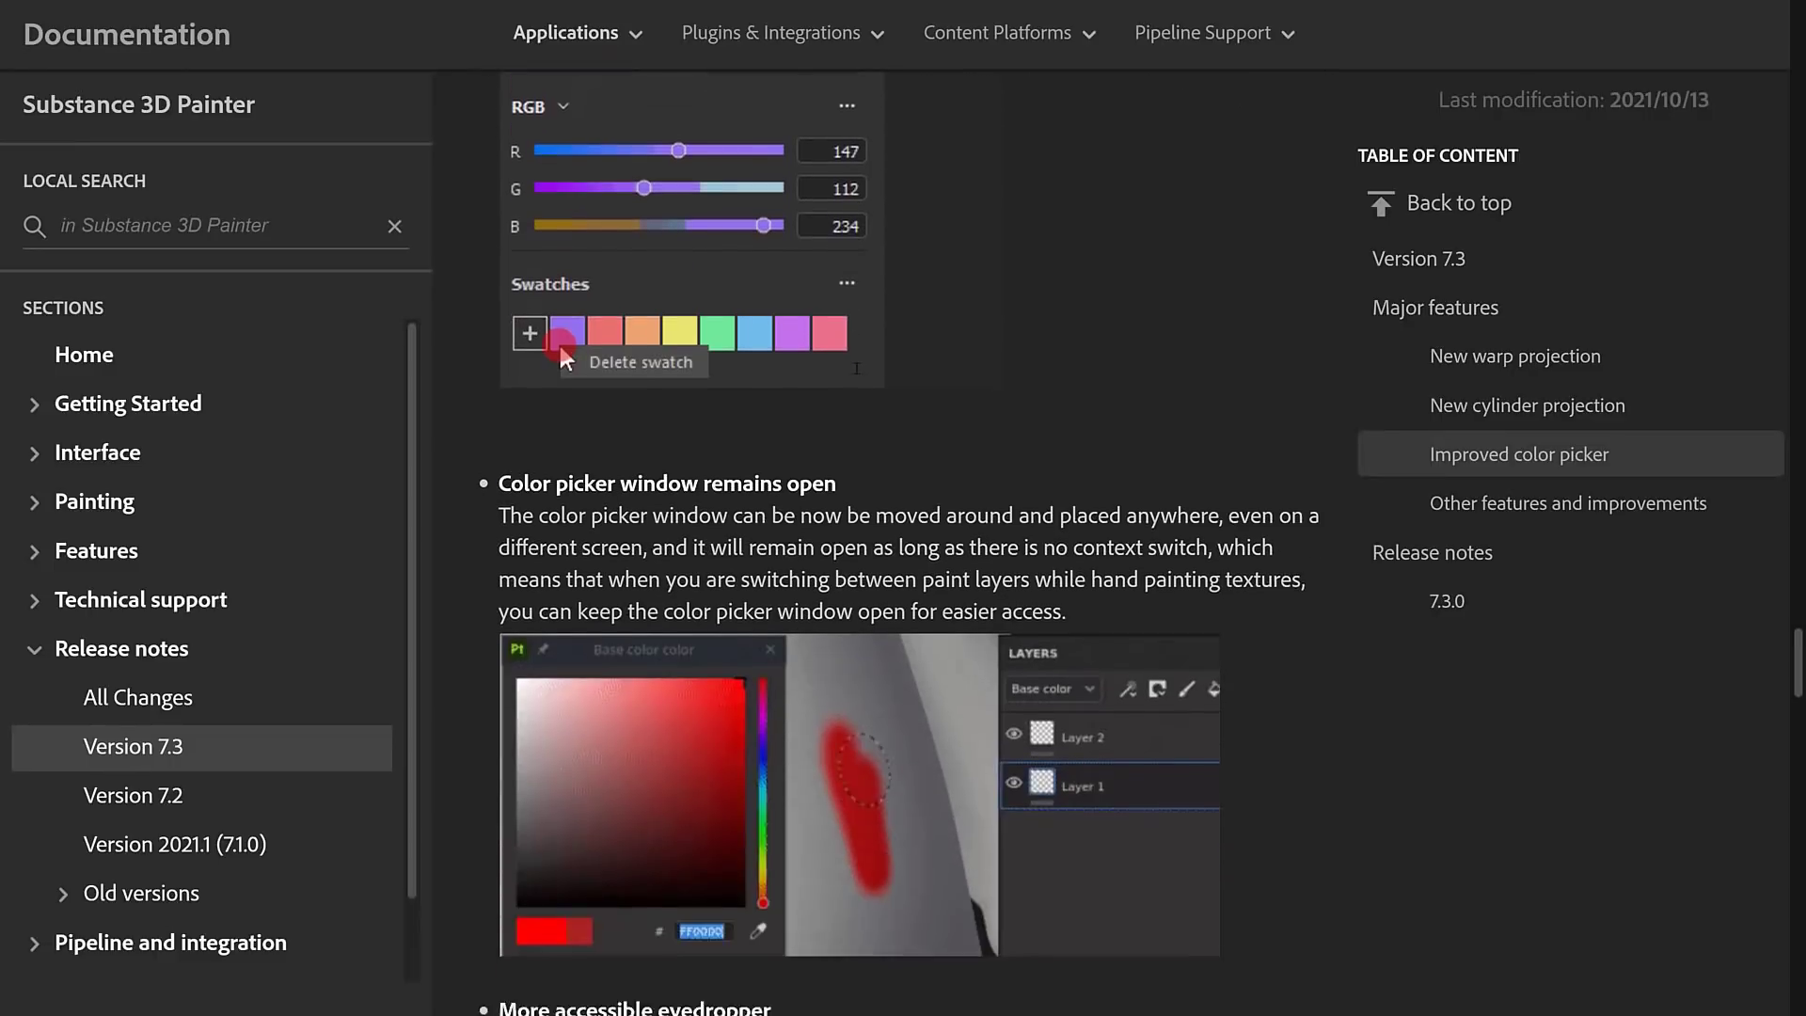
scroll(down, 3)
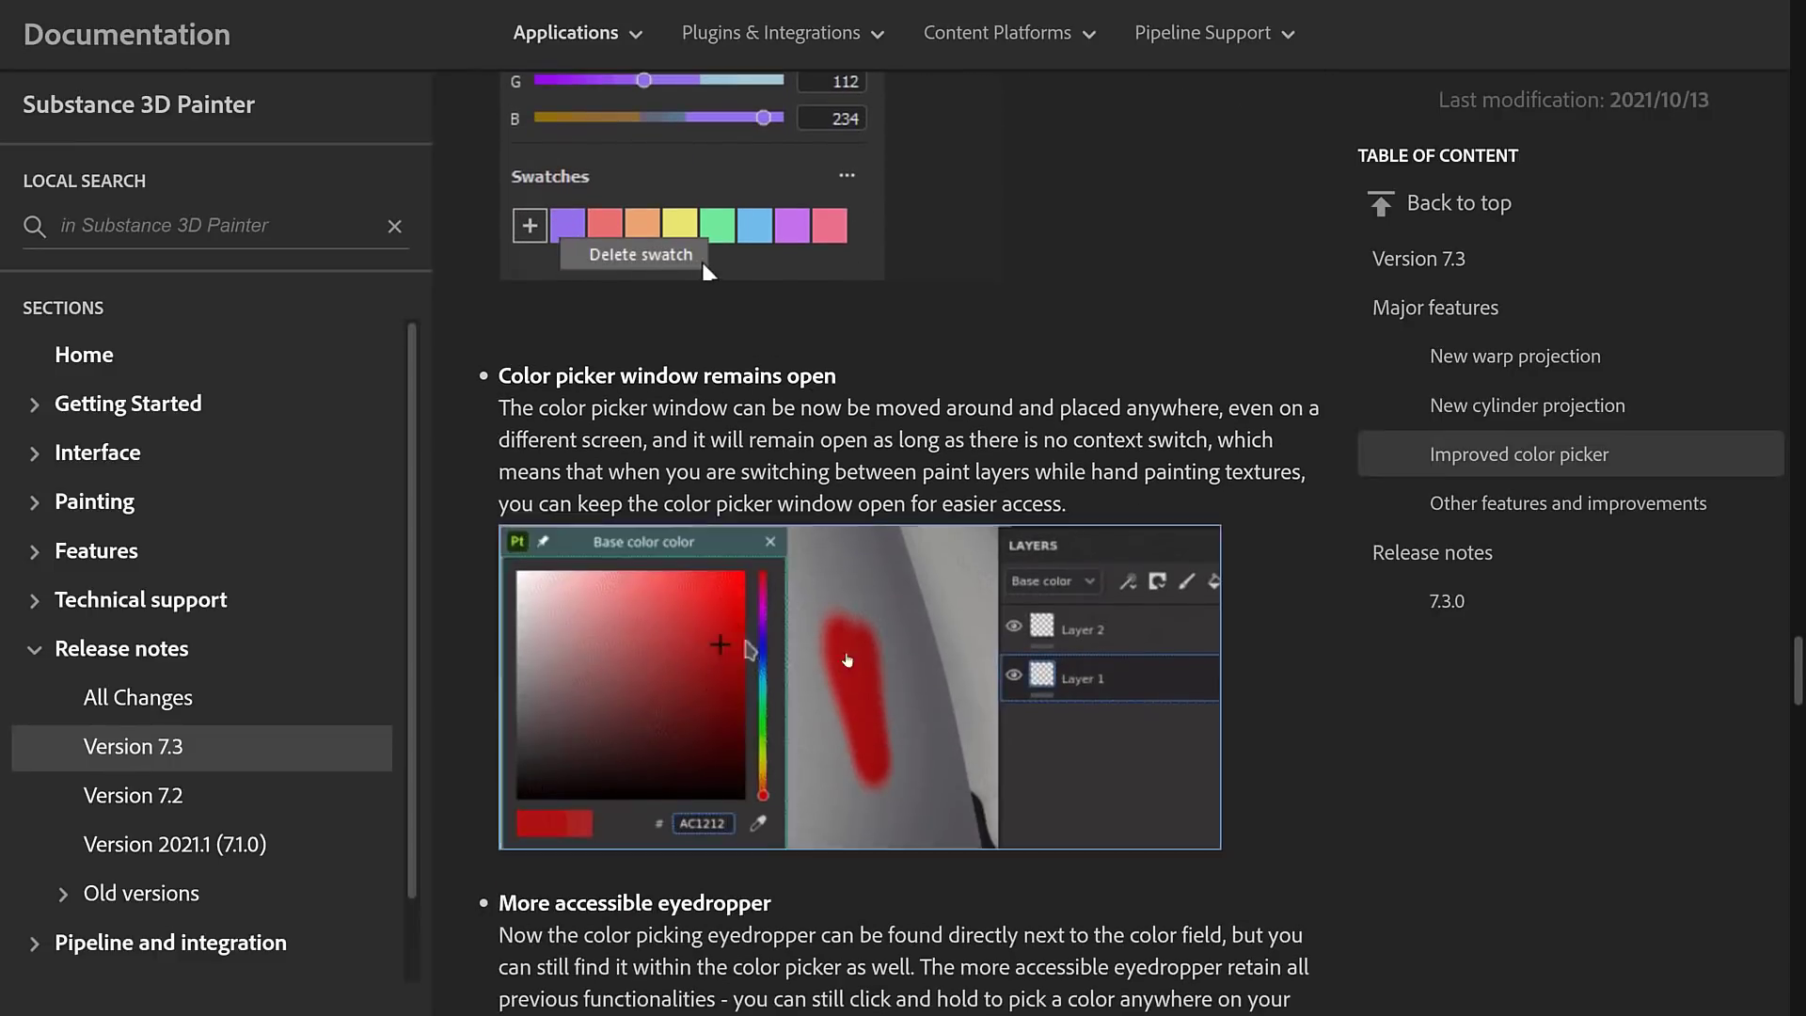
scroll(down, 3)
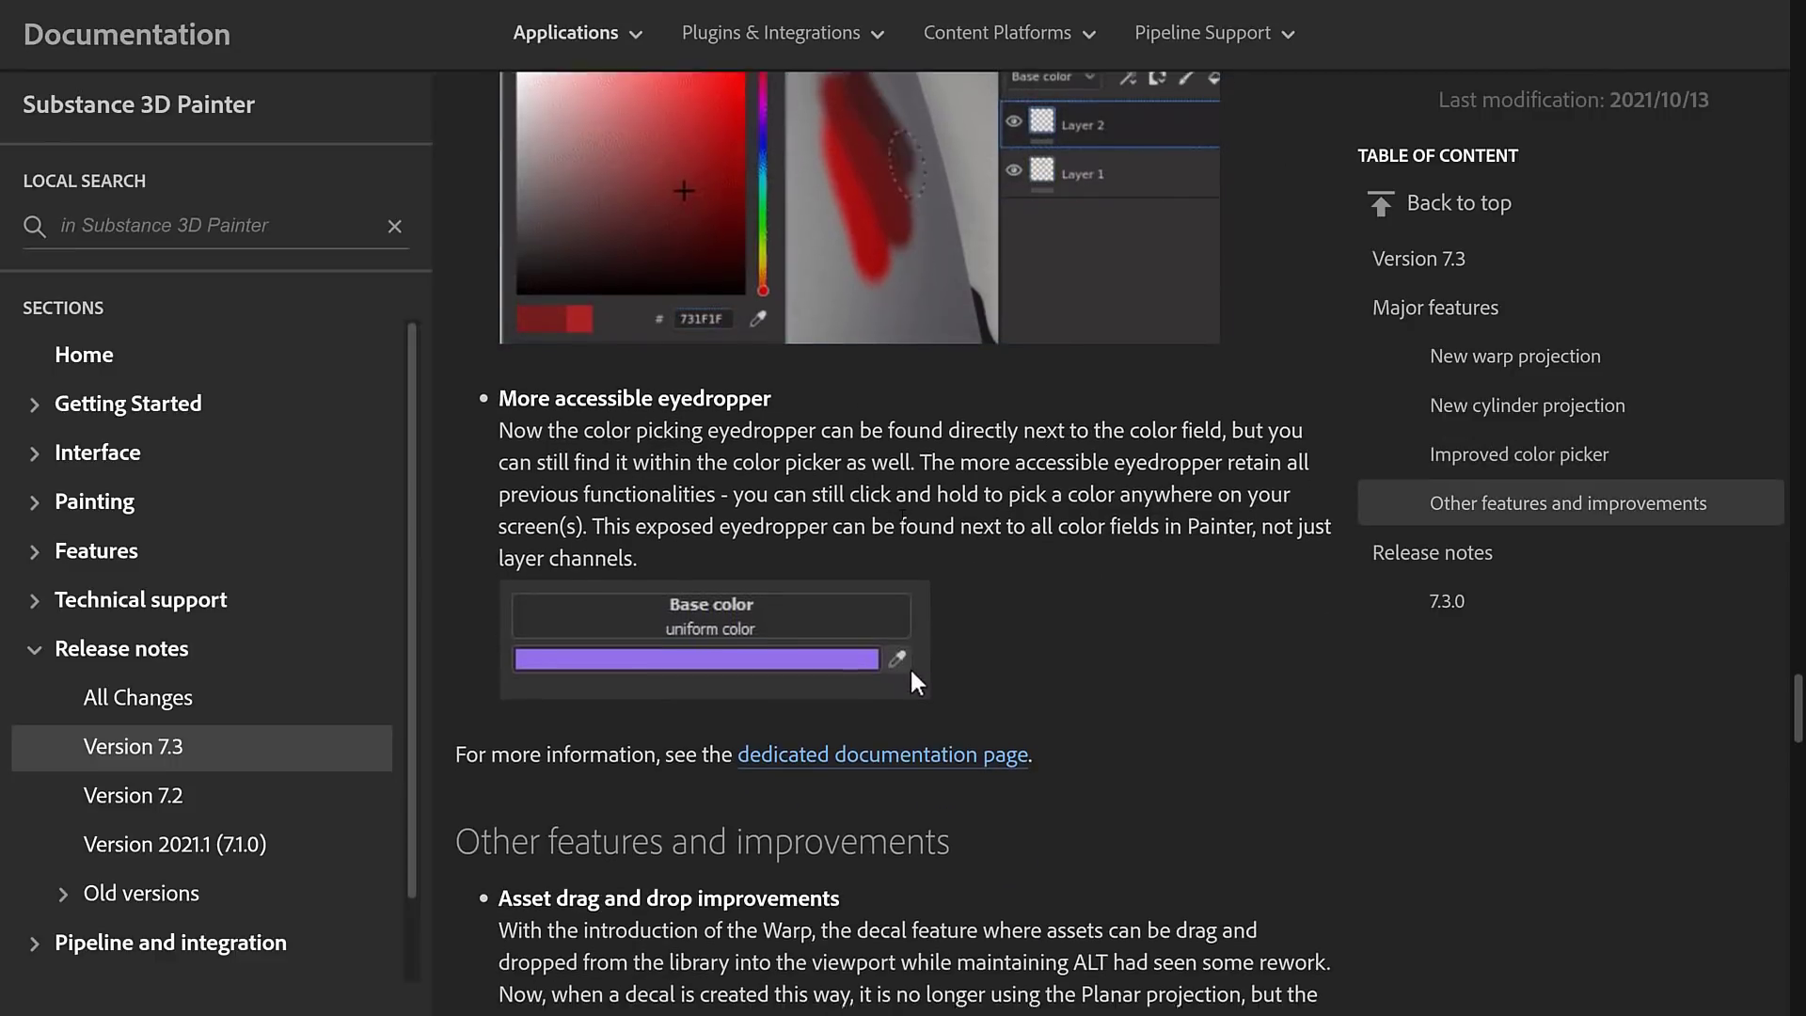
- Read the Asset drag and drop, Autosave plugin and Performance improvements bullets
scroll(down, 3)
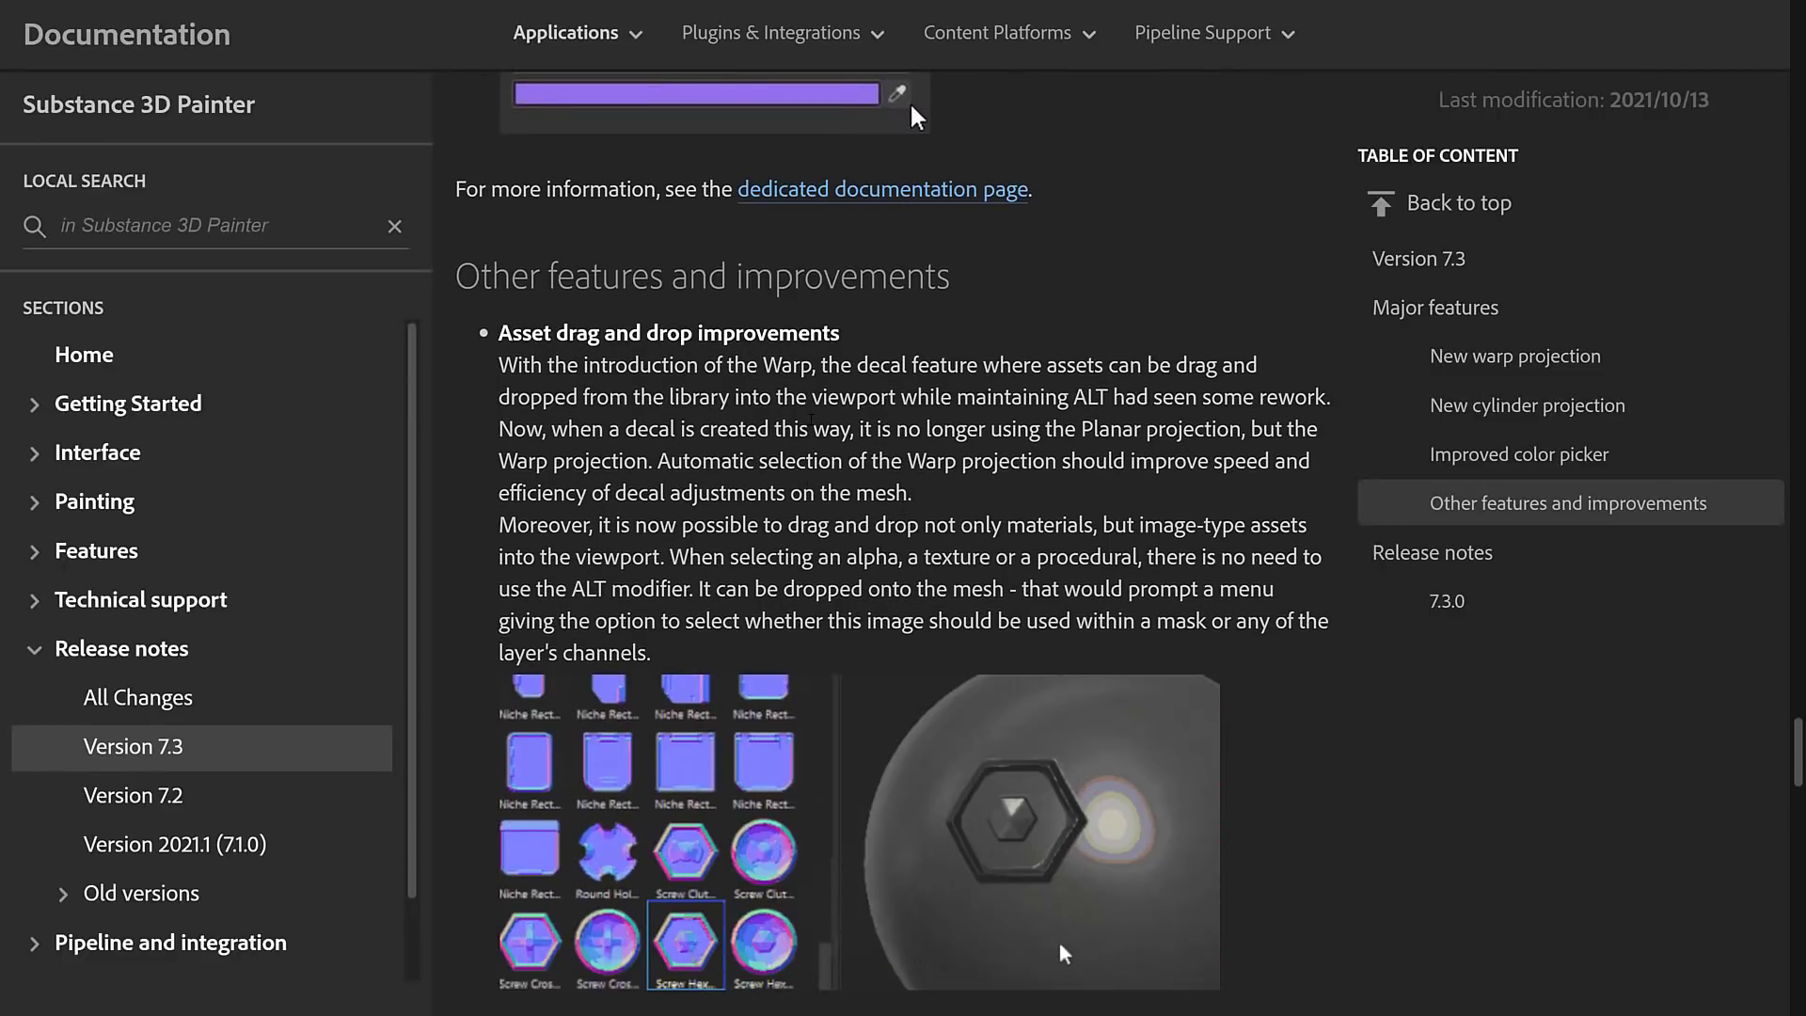
scroll(down, 3)
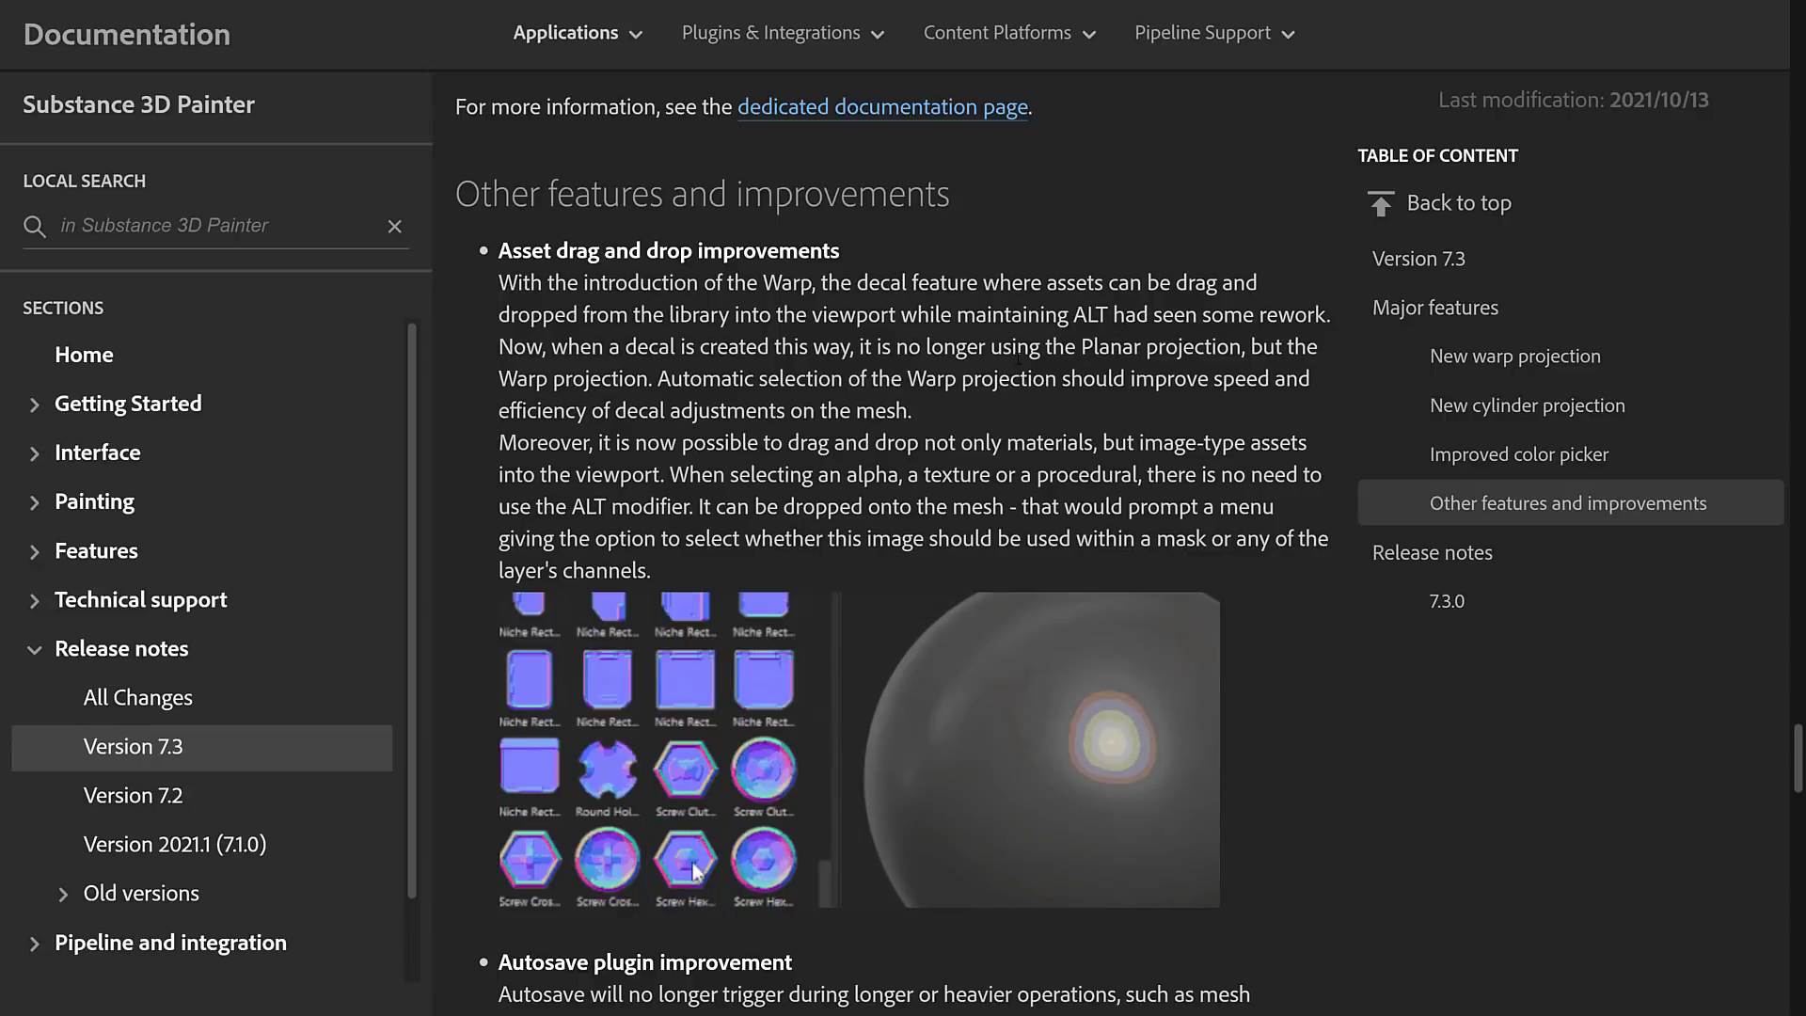
scroll(down, 3)
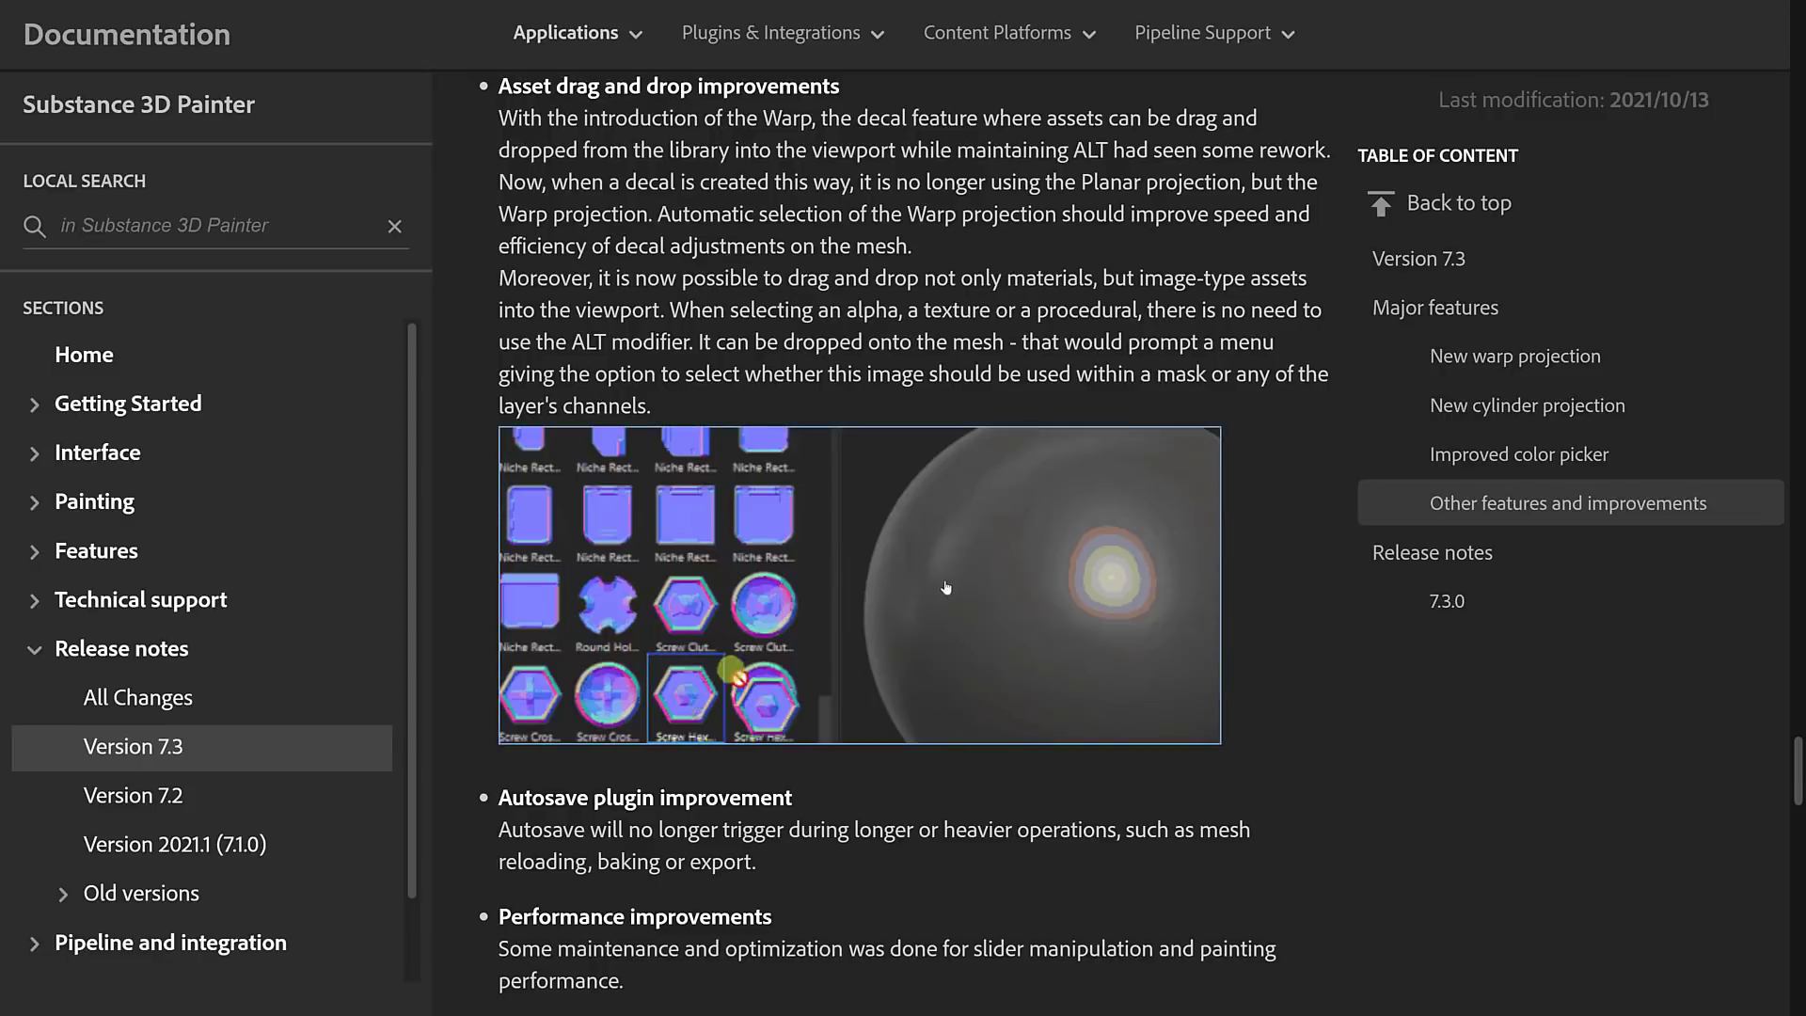
scroll(down, 3)
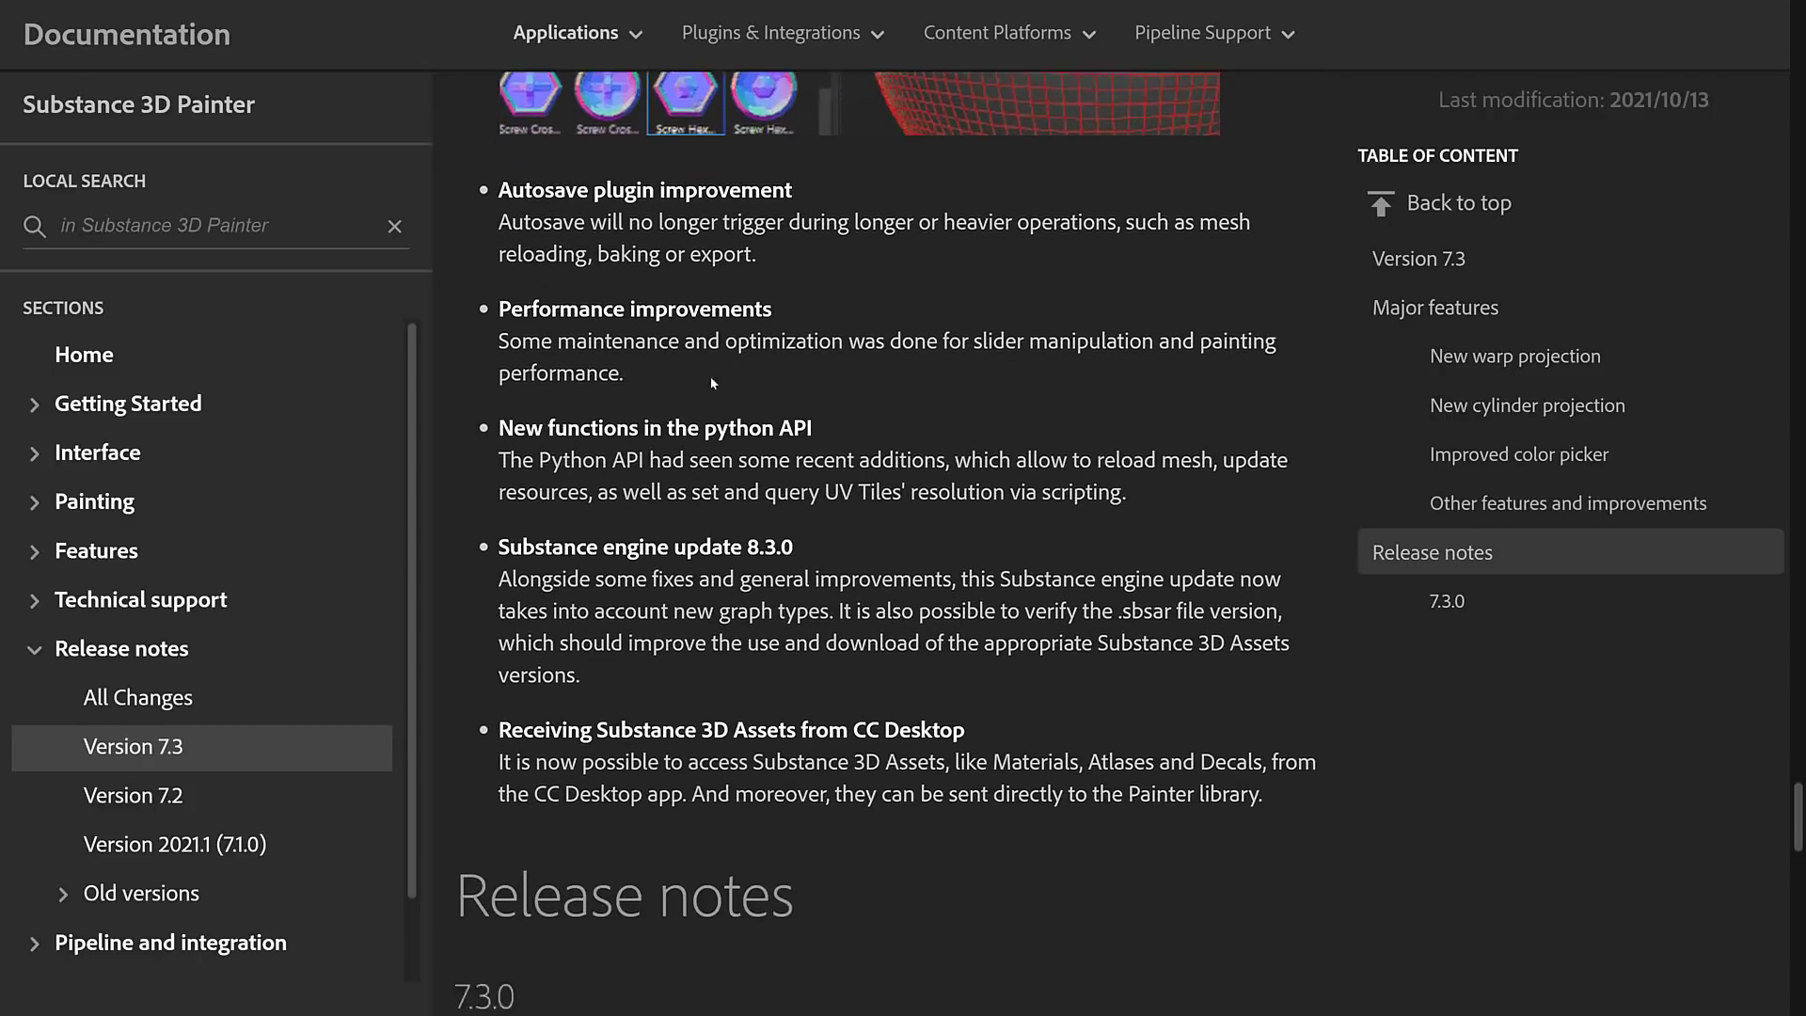
scroll(down, 3)
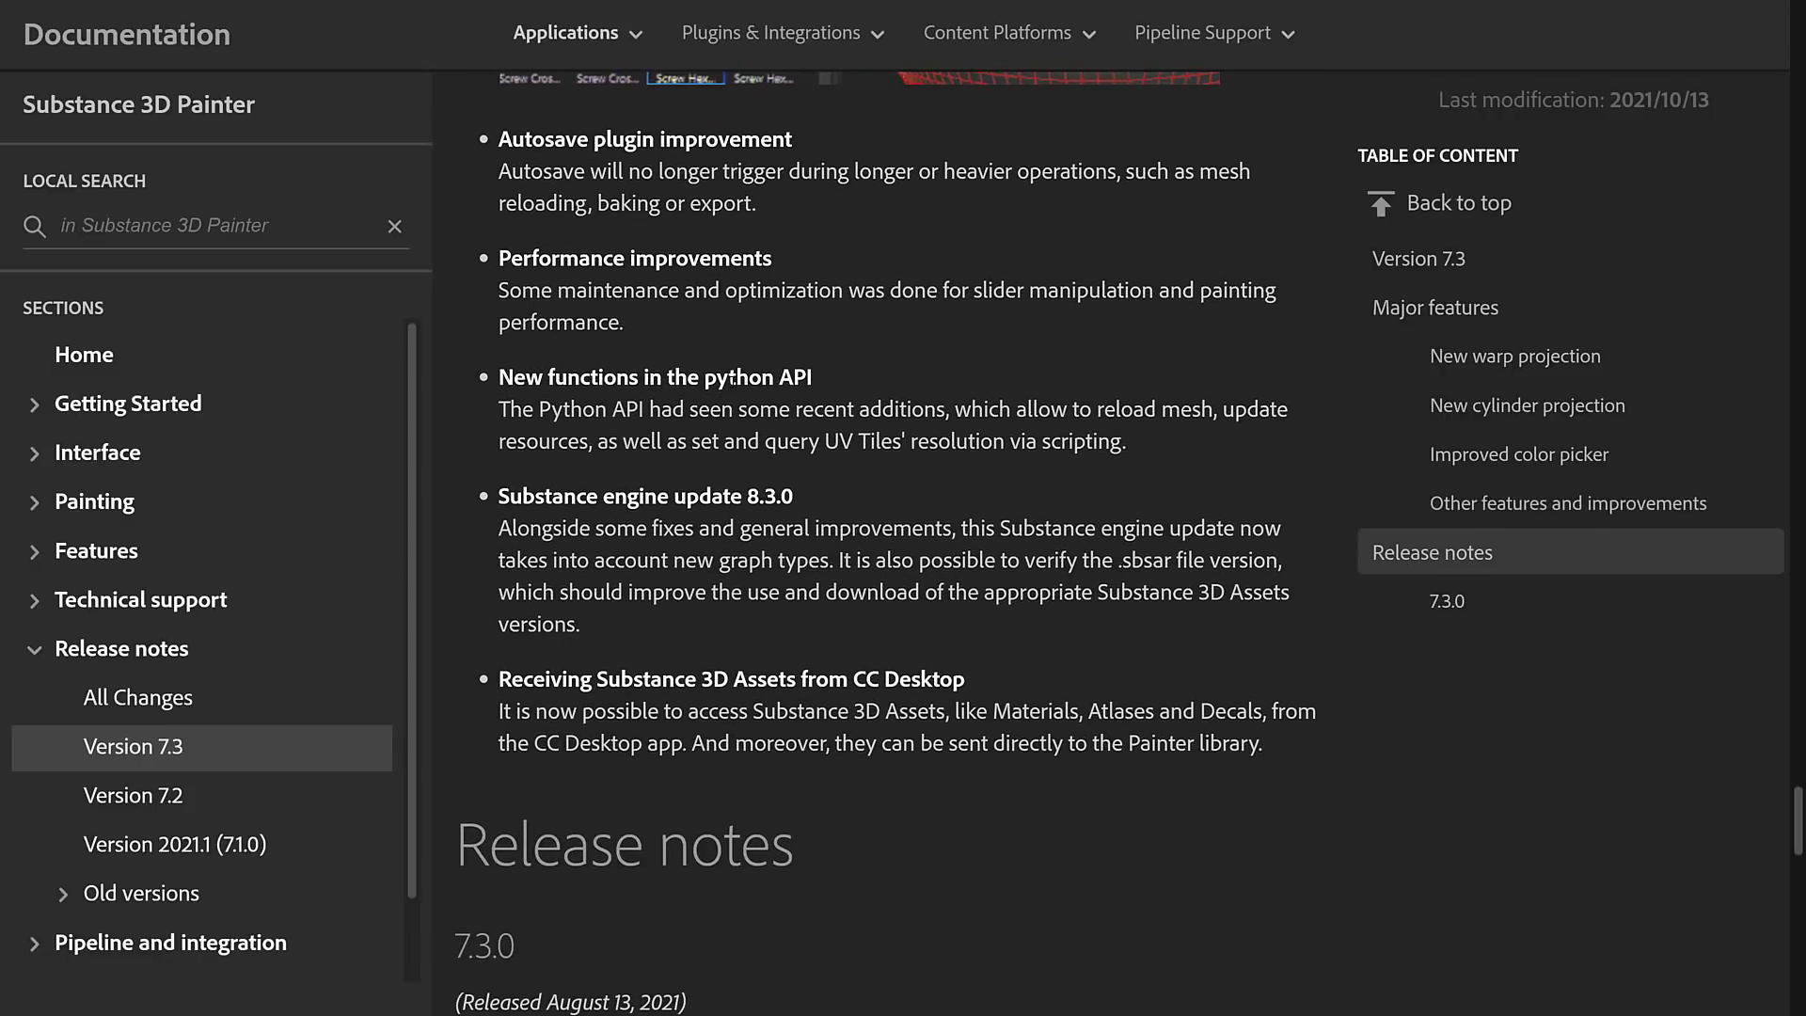
scroll(down, 3)
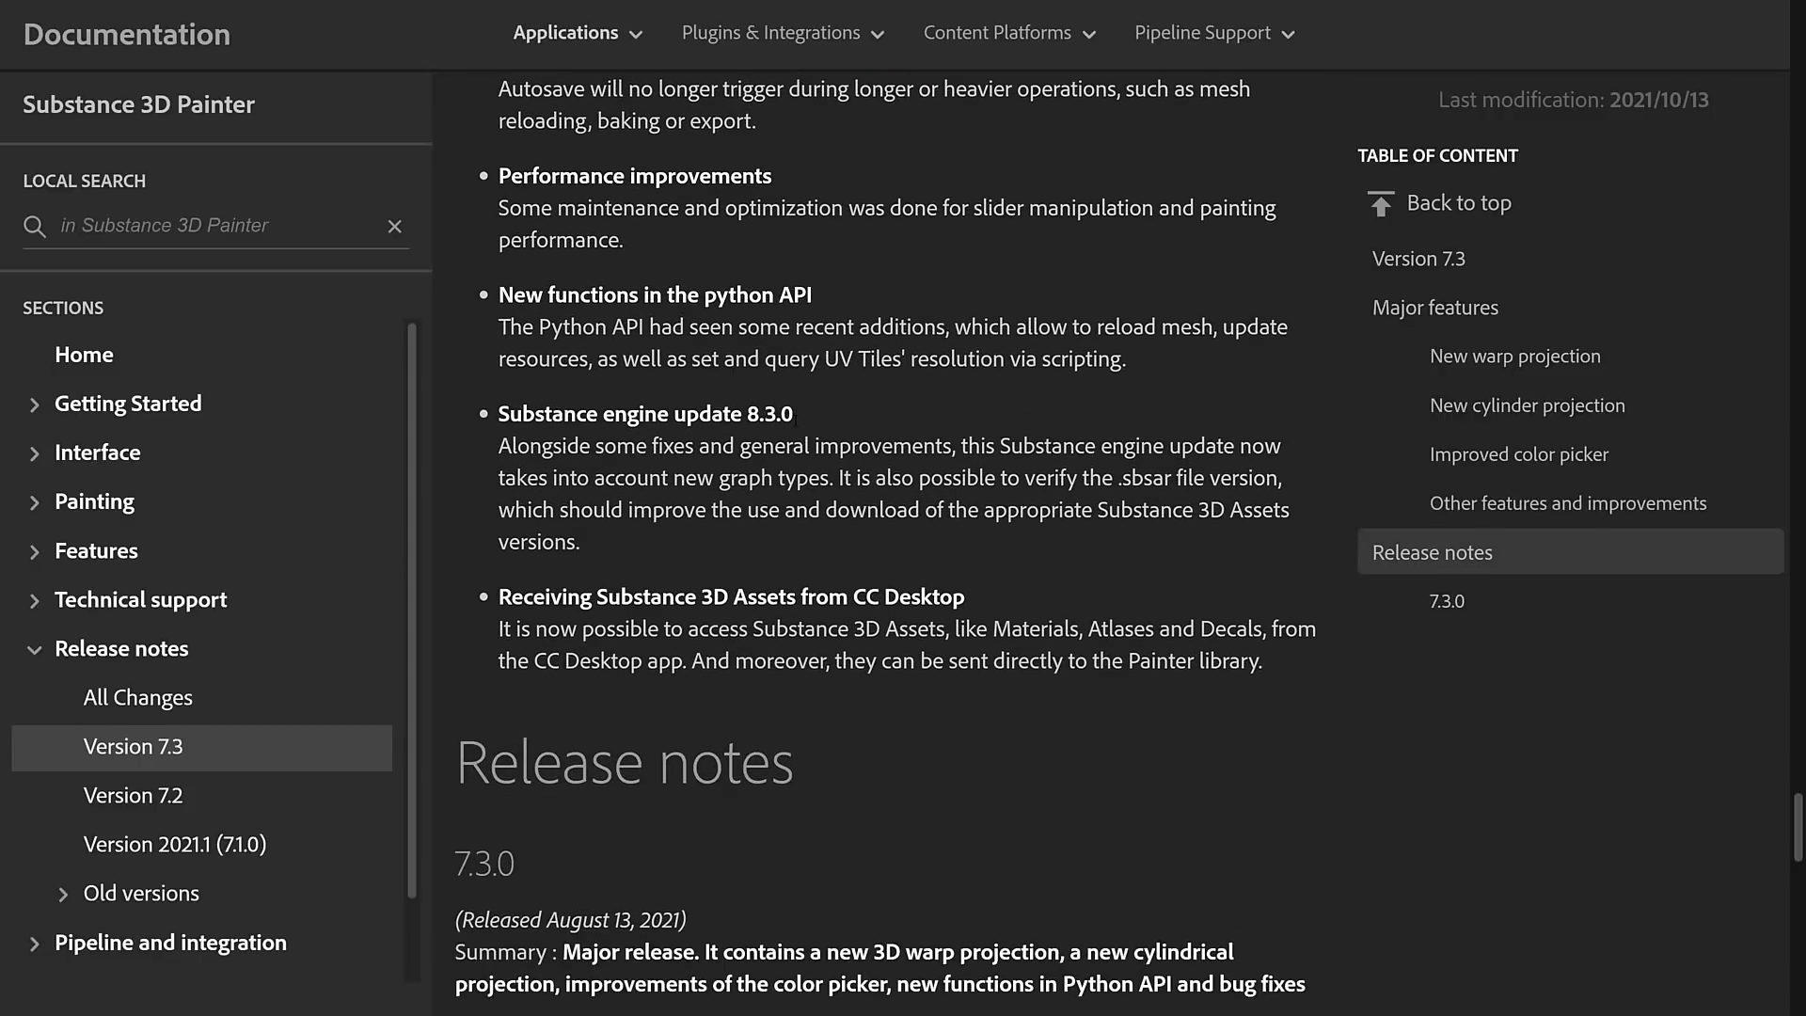
scroll(down, 3)
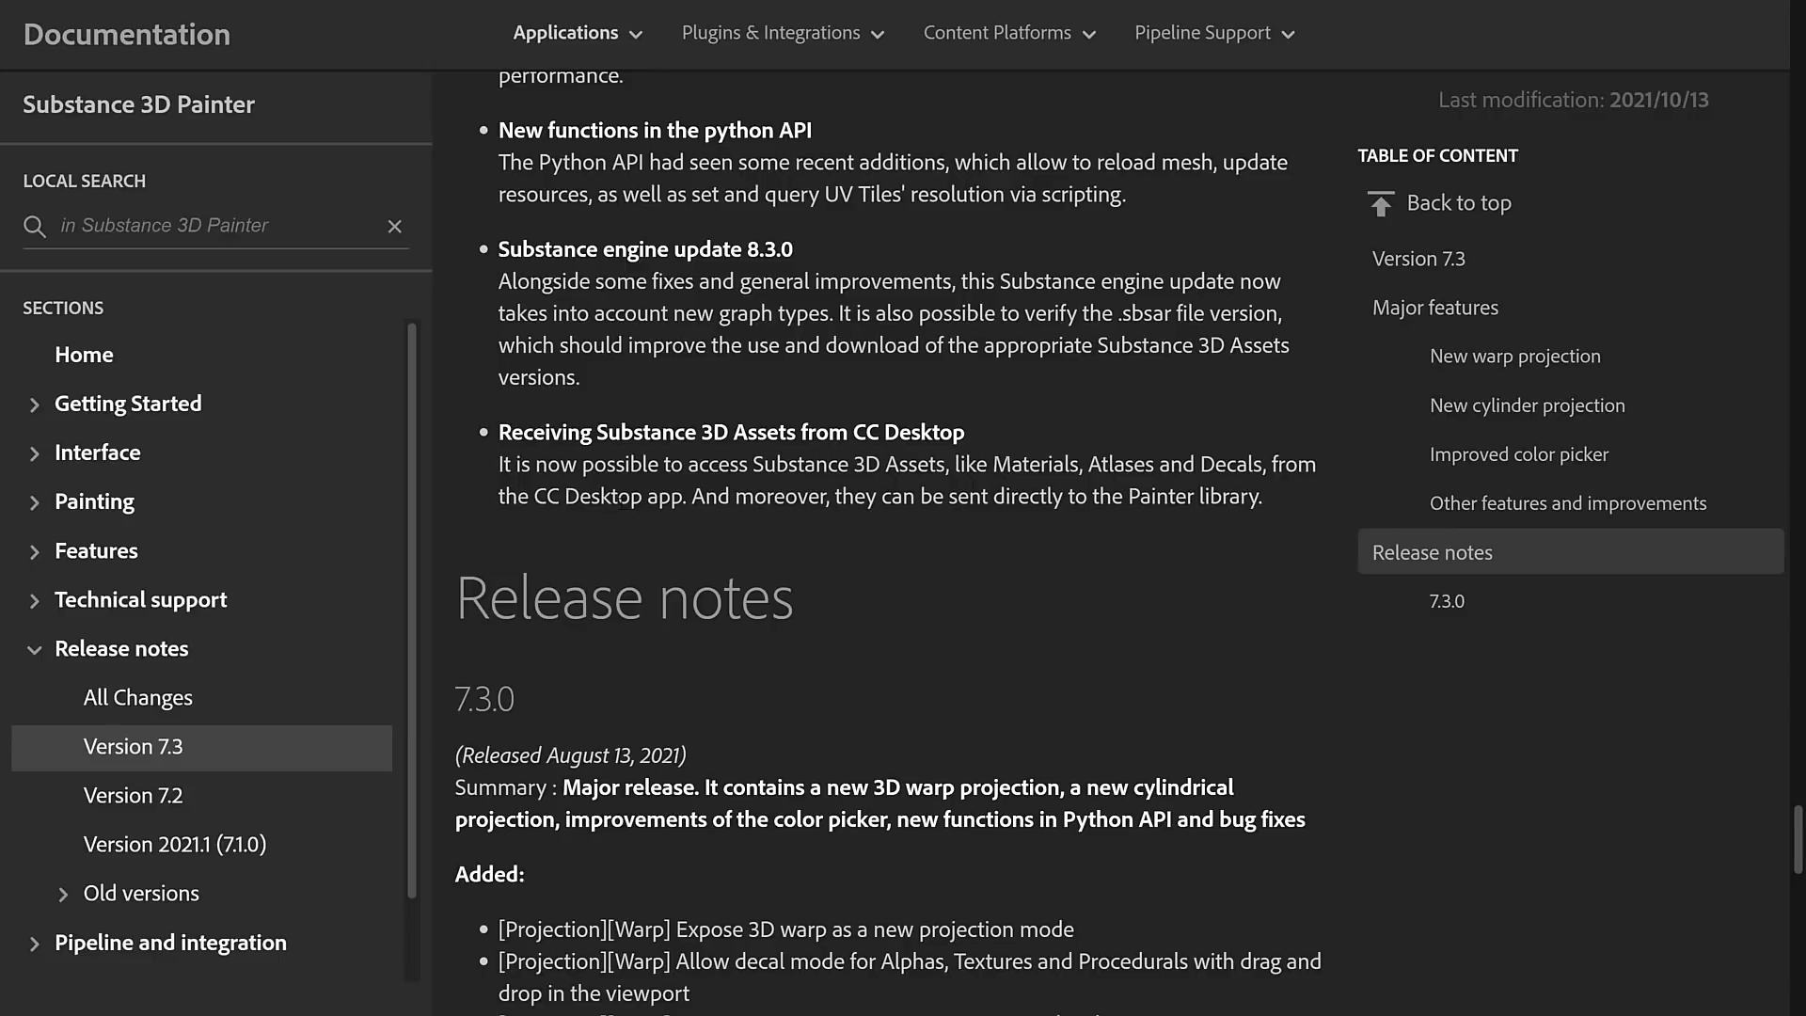
scroll(down, 3)
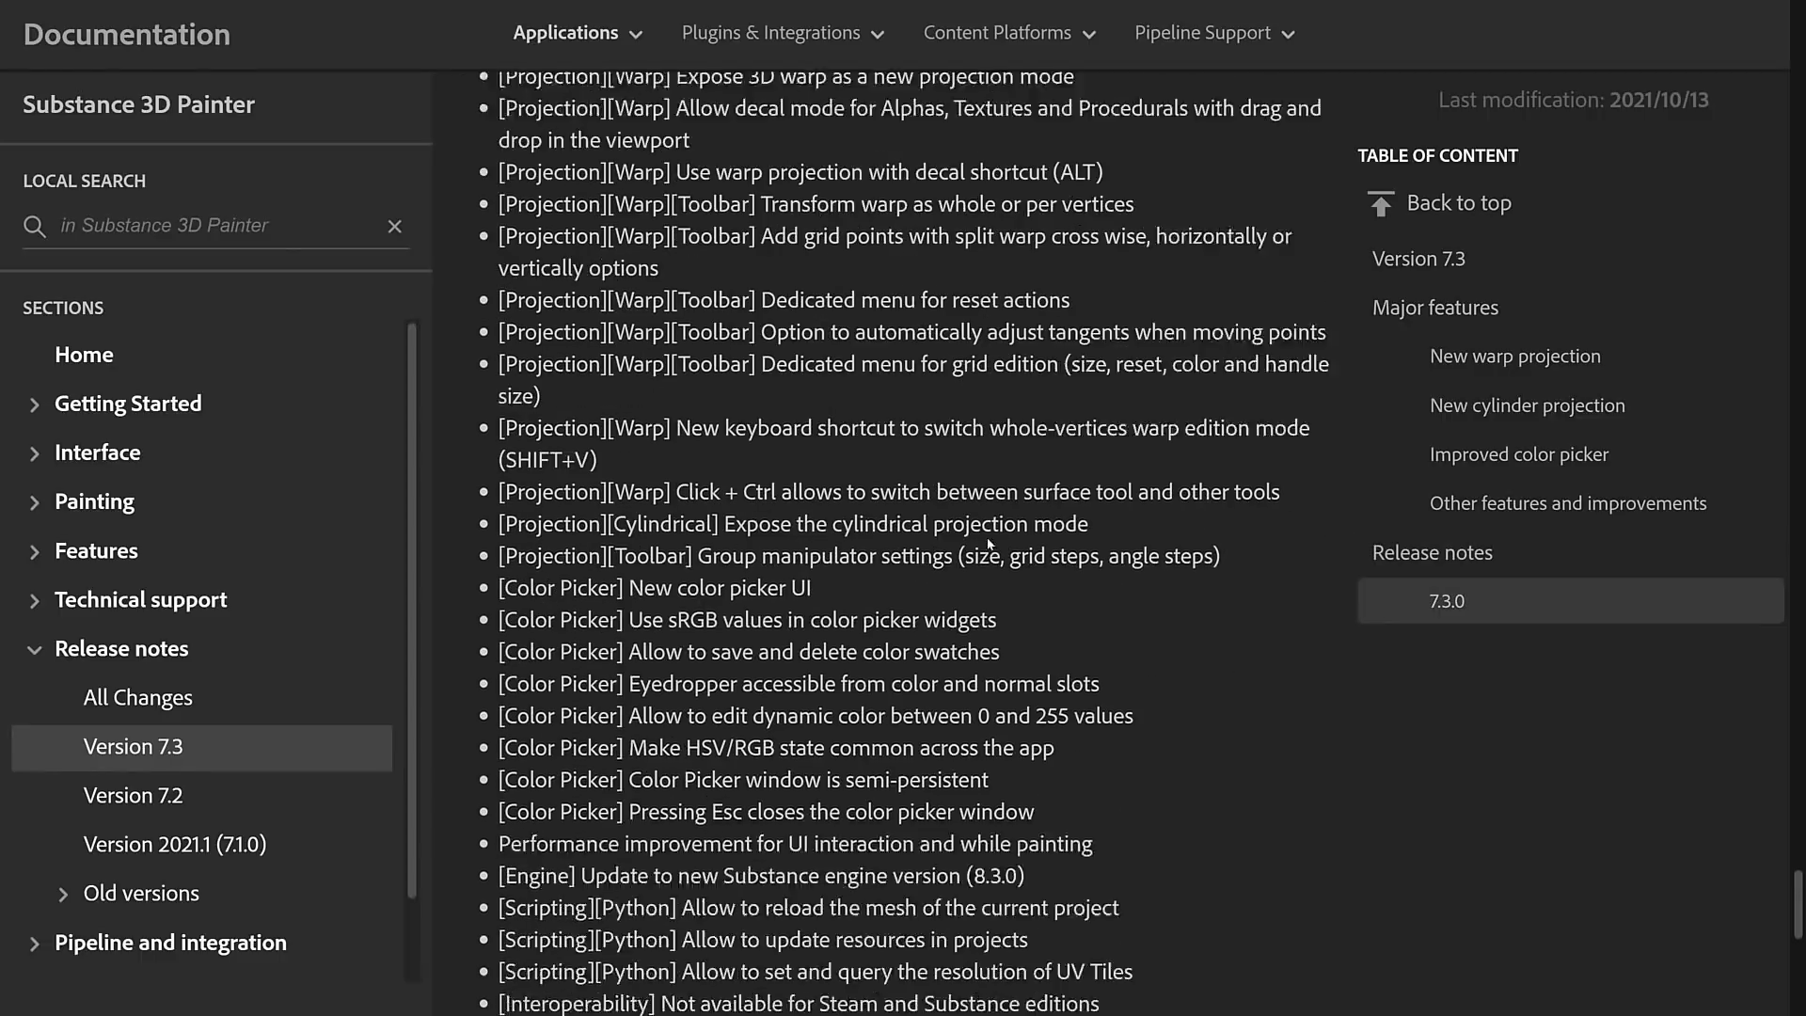
scroll(down, 3)
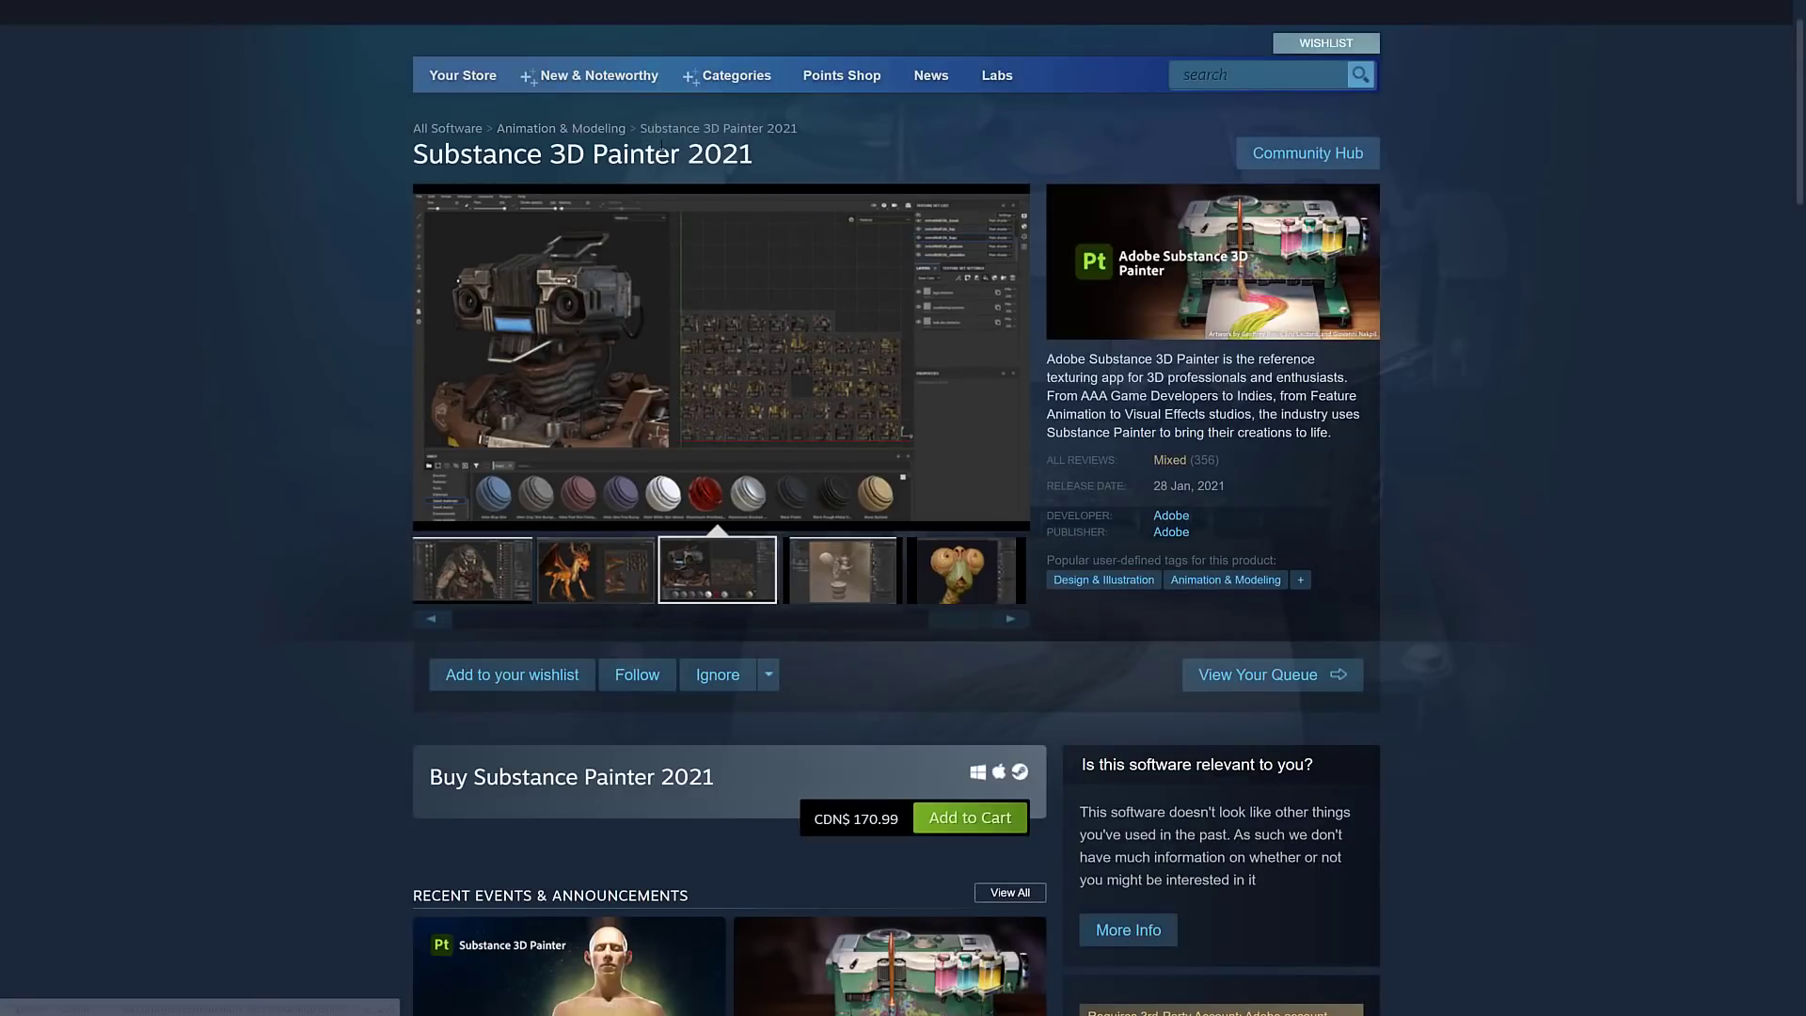
- View the Substance 3D Painter 7.3 announcement on the Steam store page and return to the listing
scroll(down, 3)
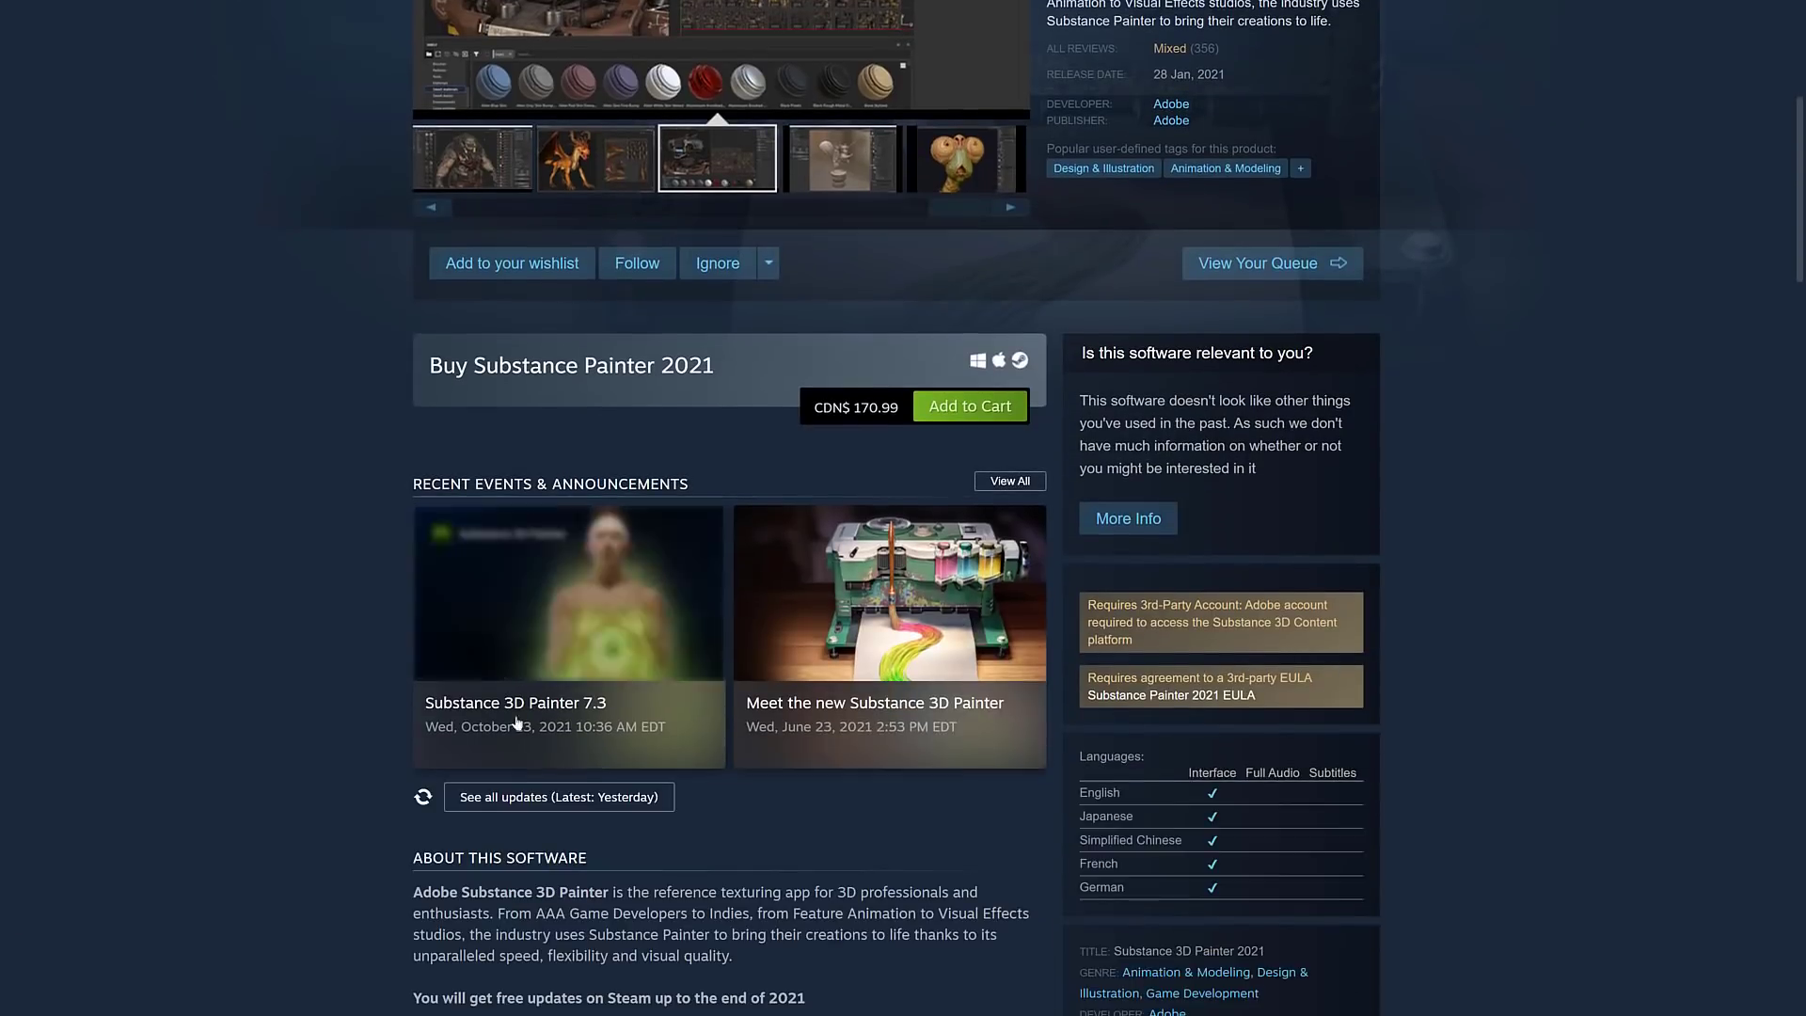
click(515, 703)
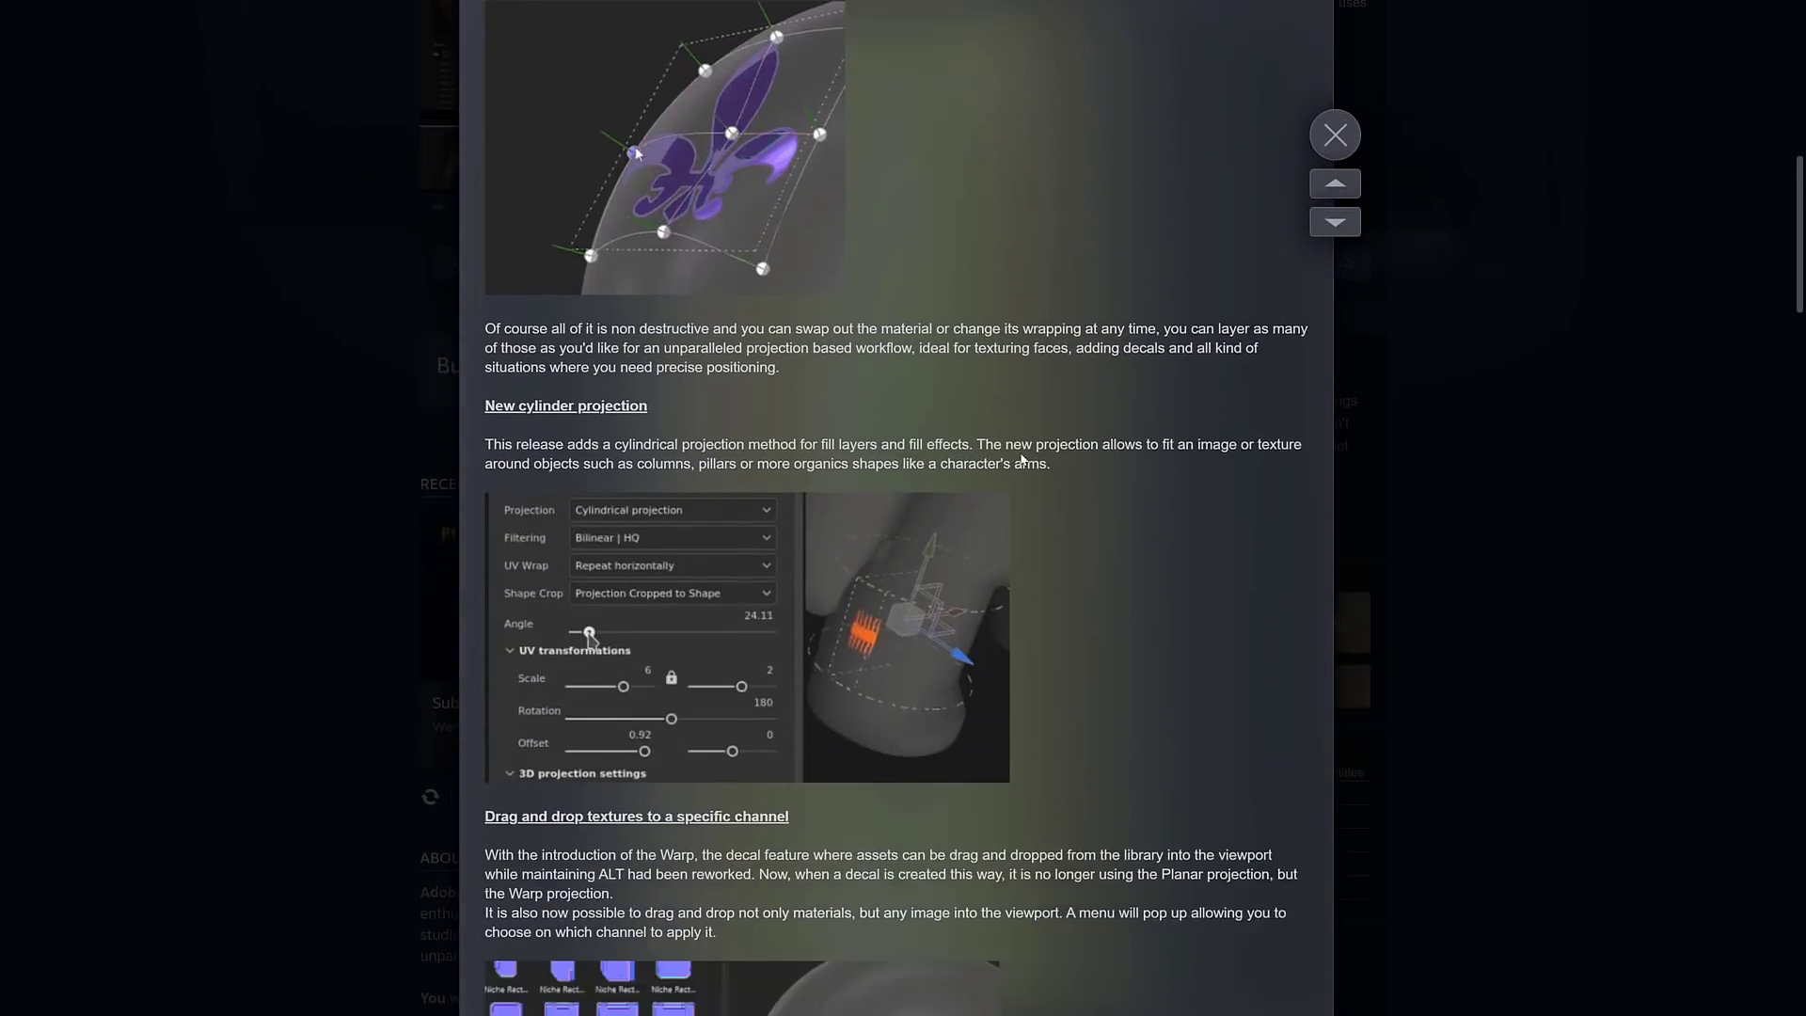
scroll(down, 3)
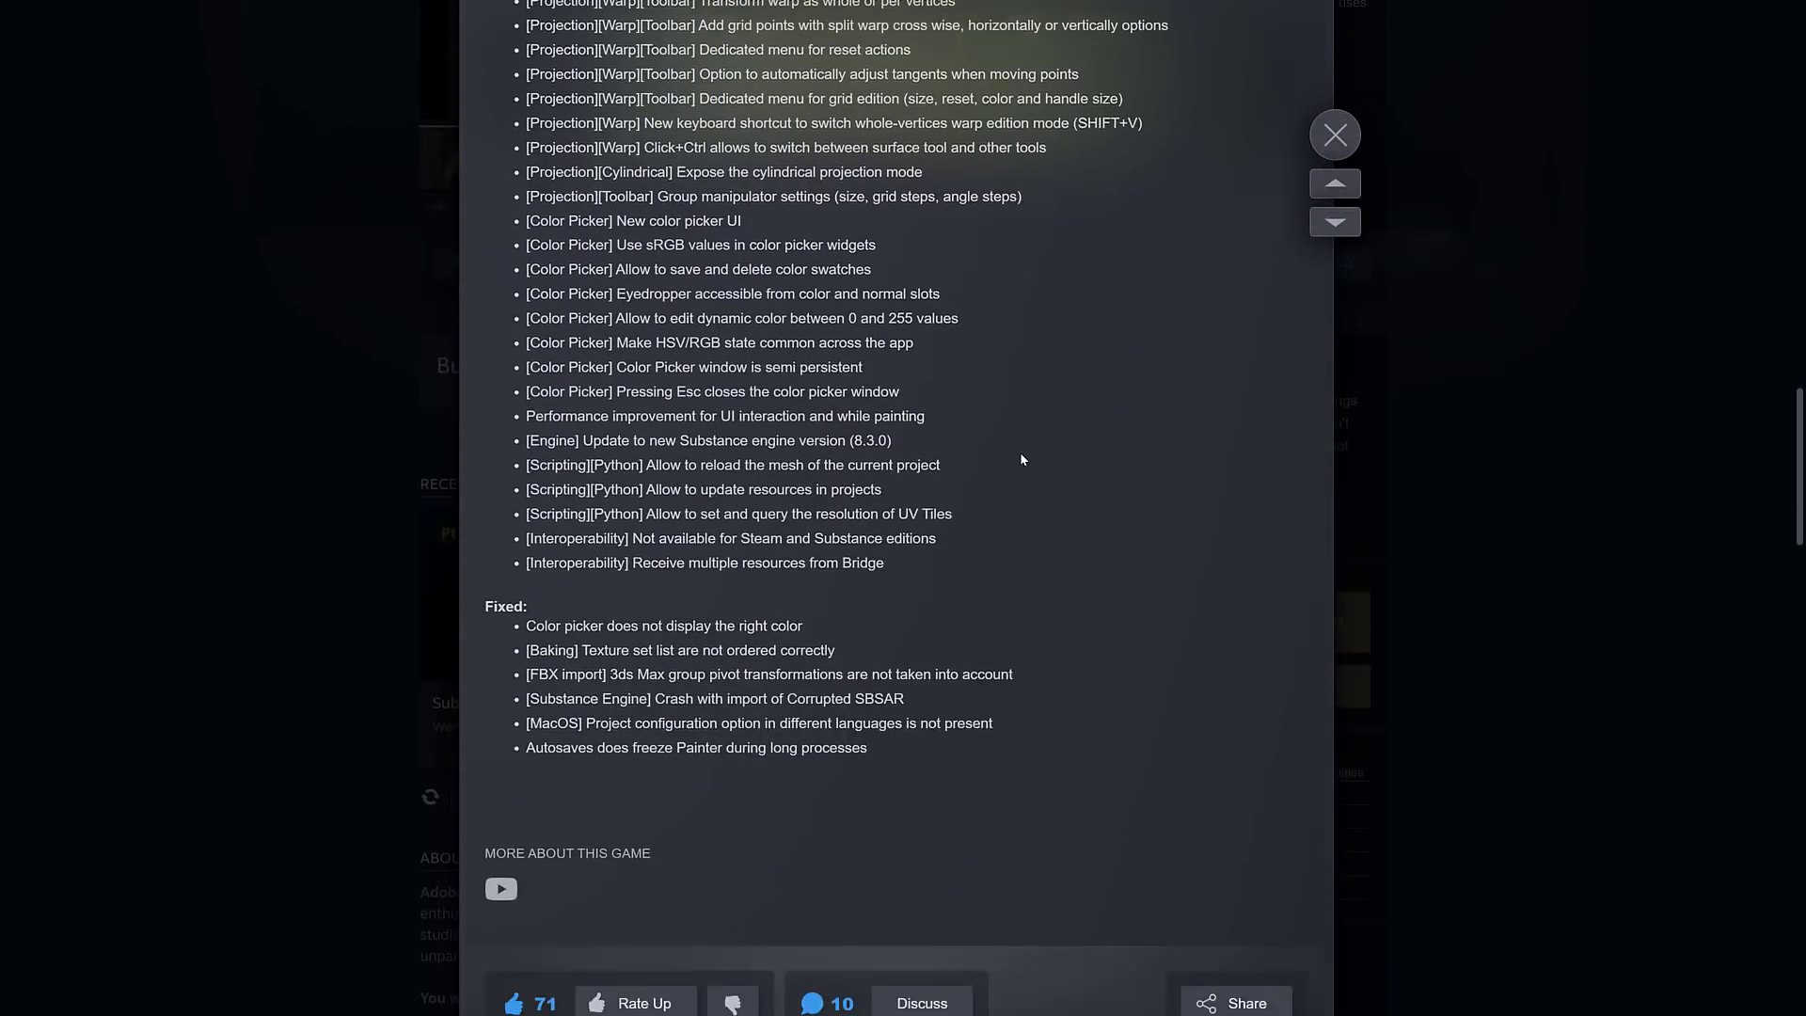
click(1333, 133)
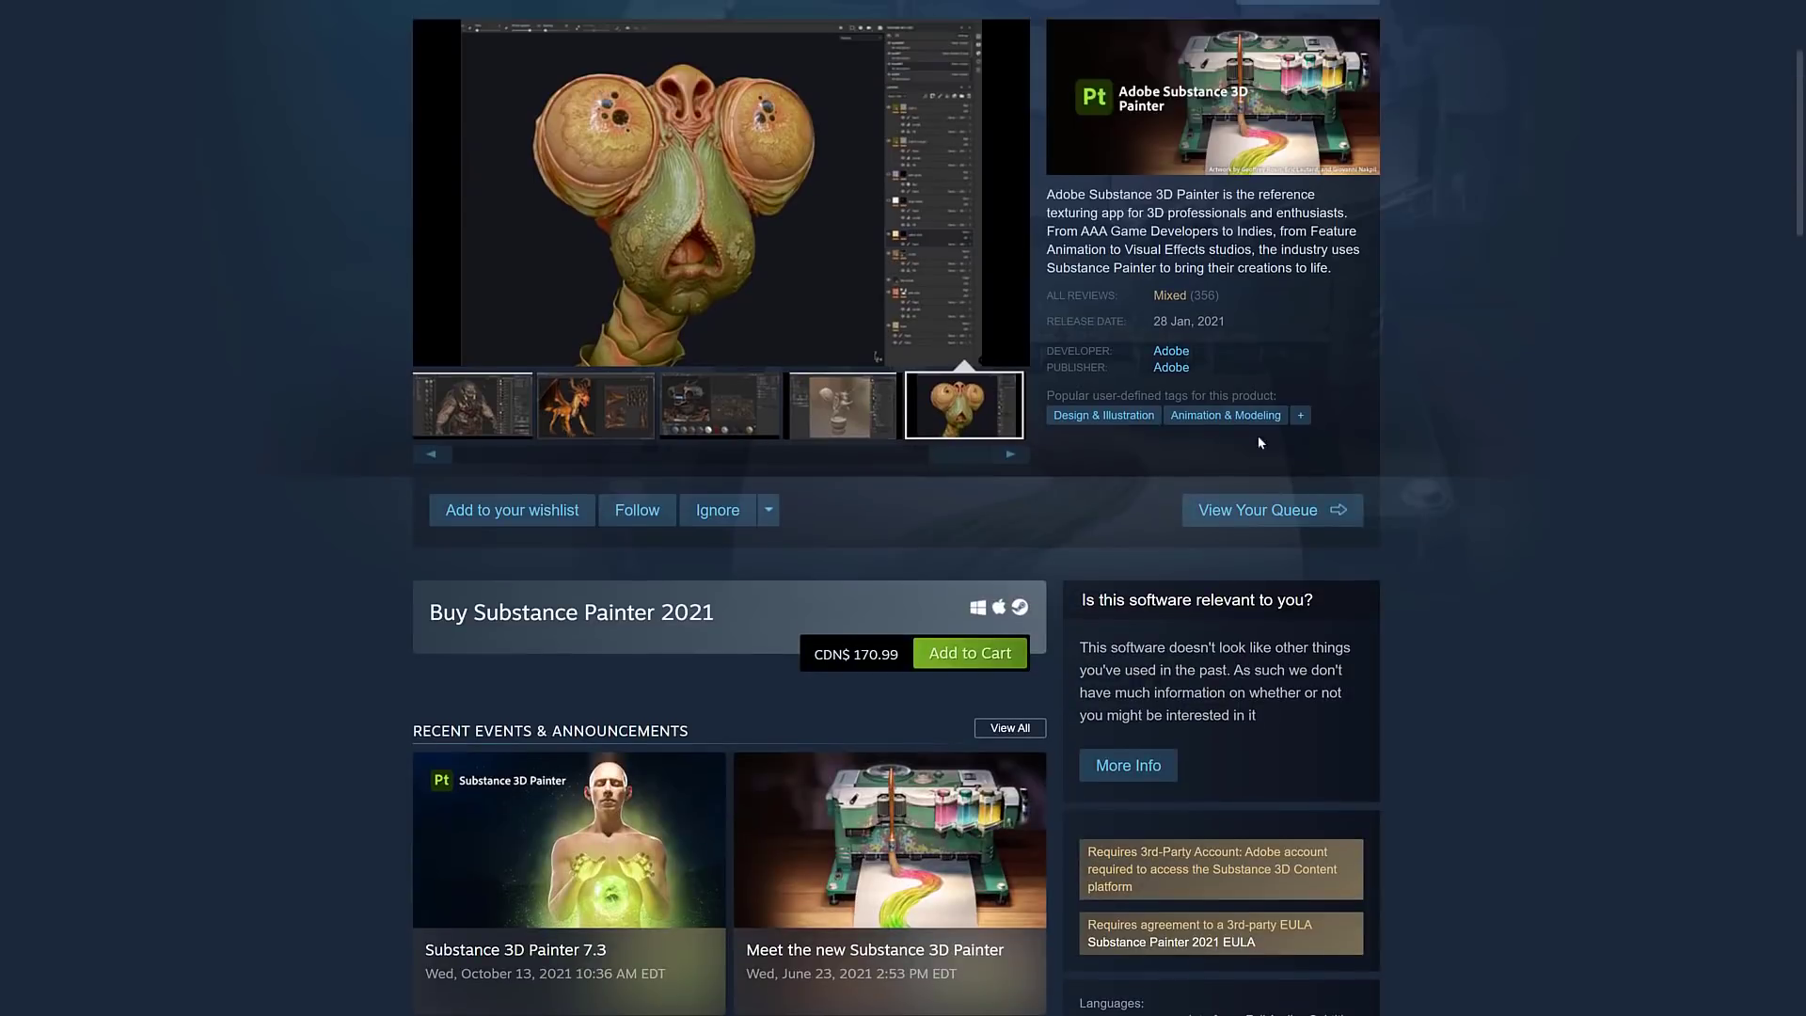
mouse_move(1163, 299)
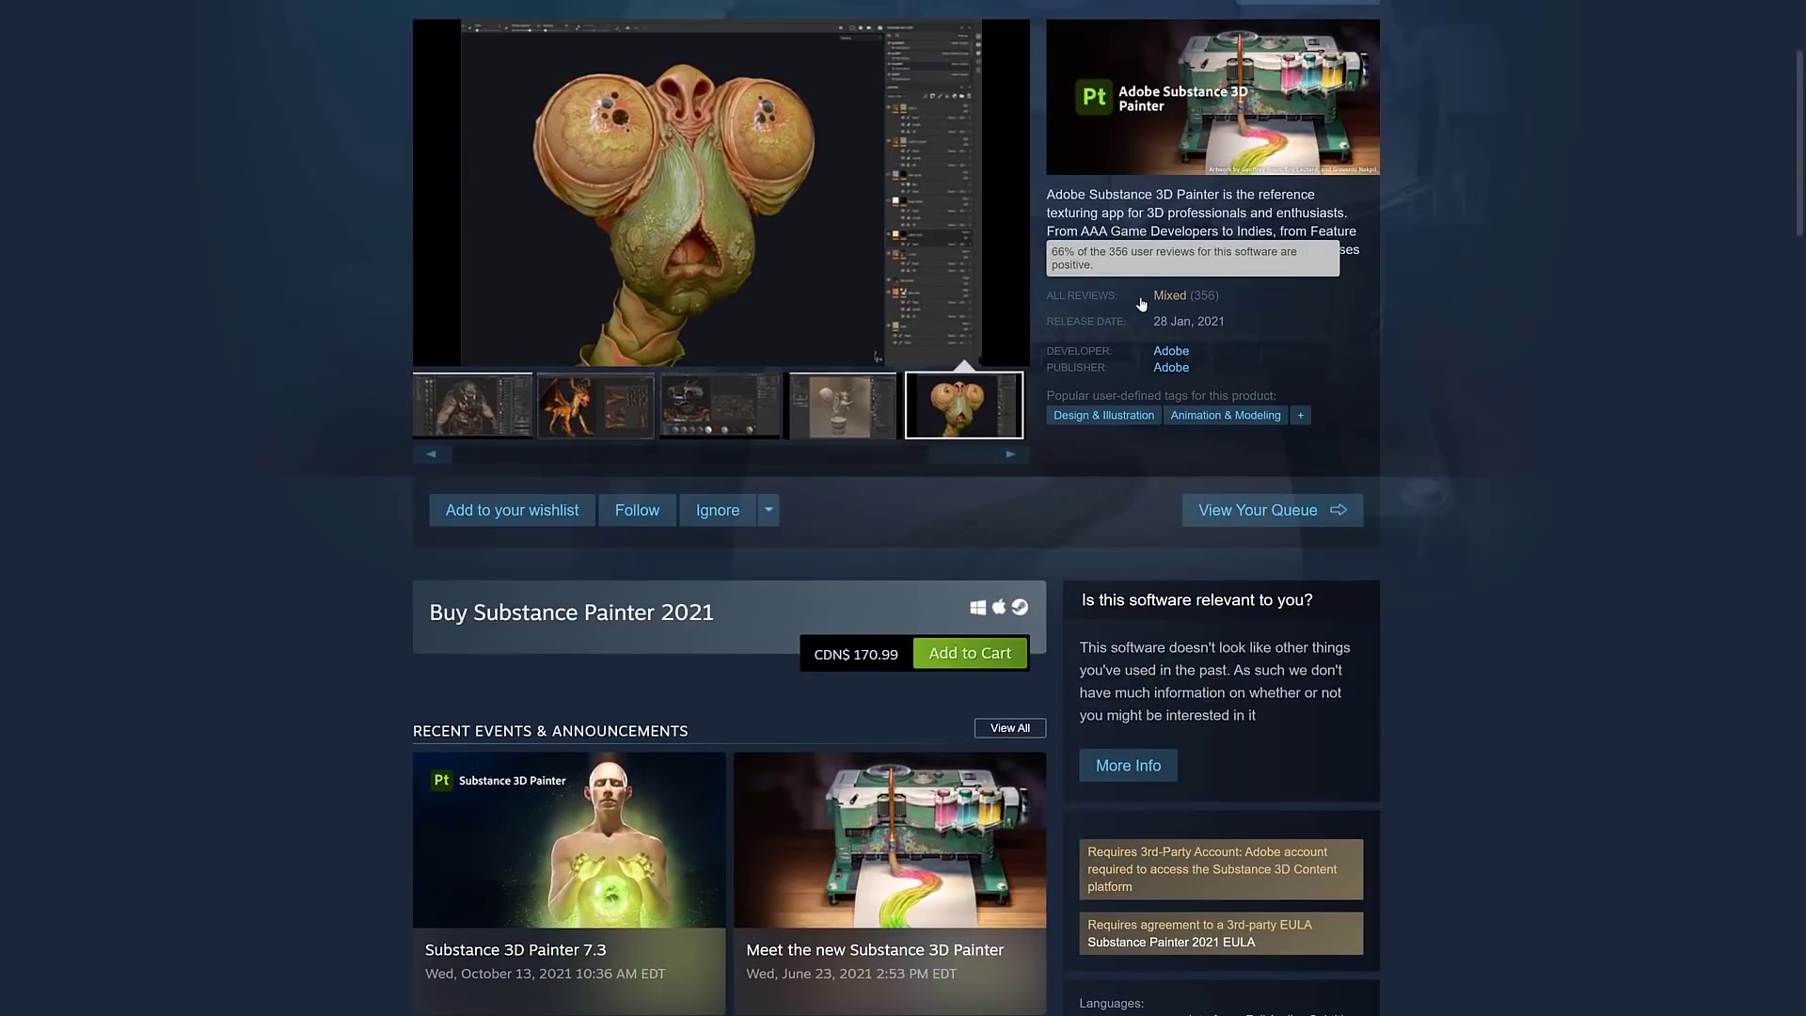
- Check the Steam reviews and 7.3 news, then switch to Adobe's Substance 3D launch offer page
scroll(down, 3)
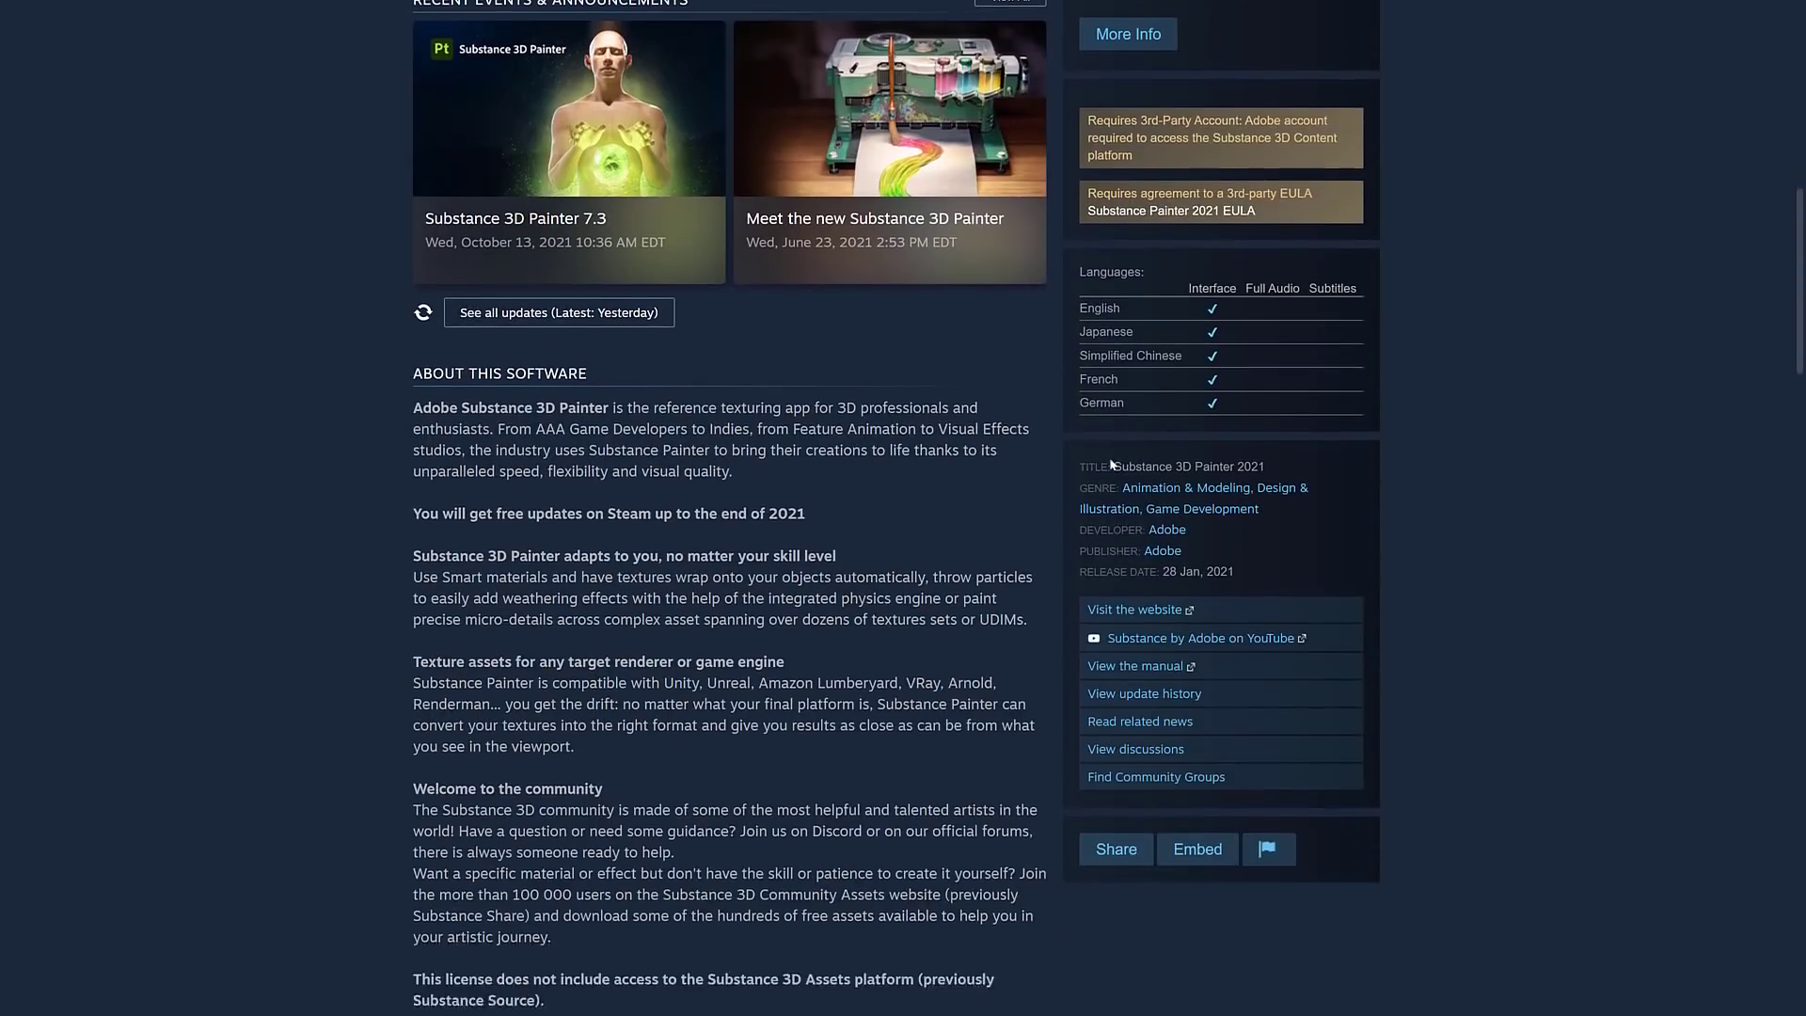
scroll(down, 3)
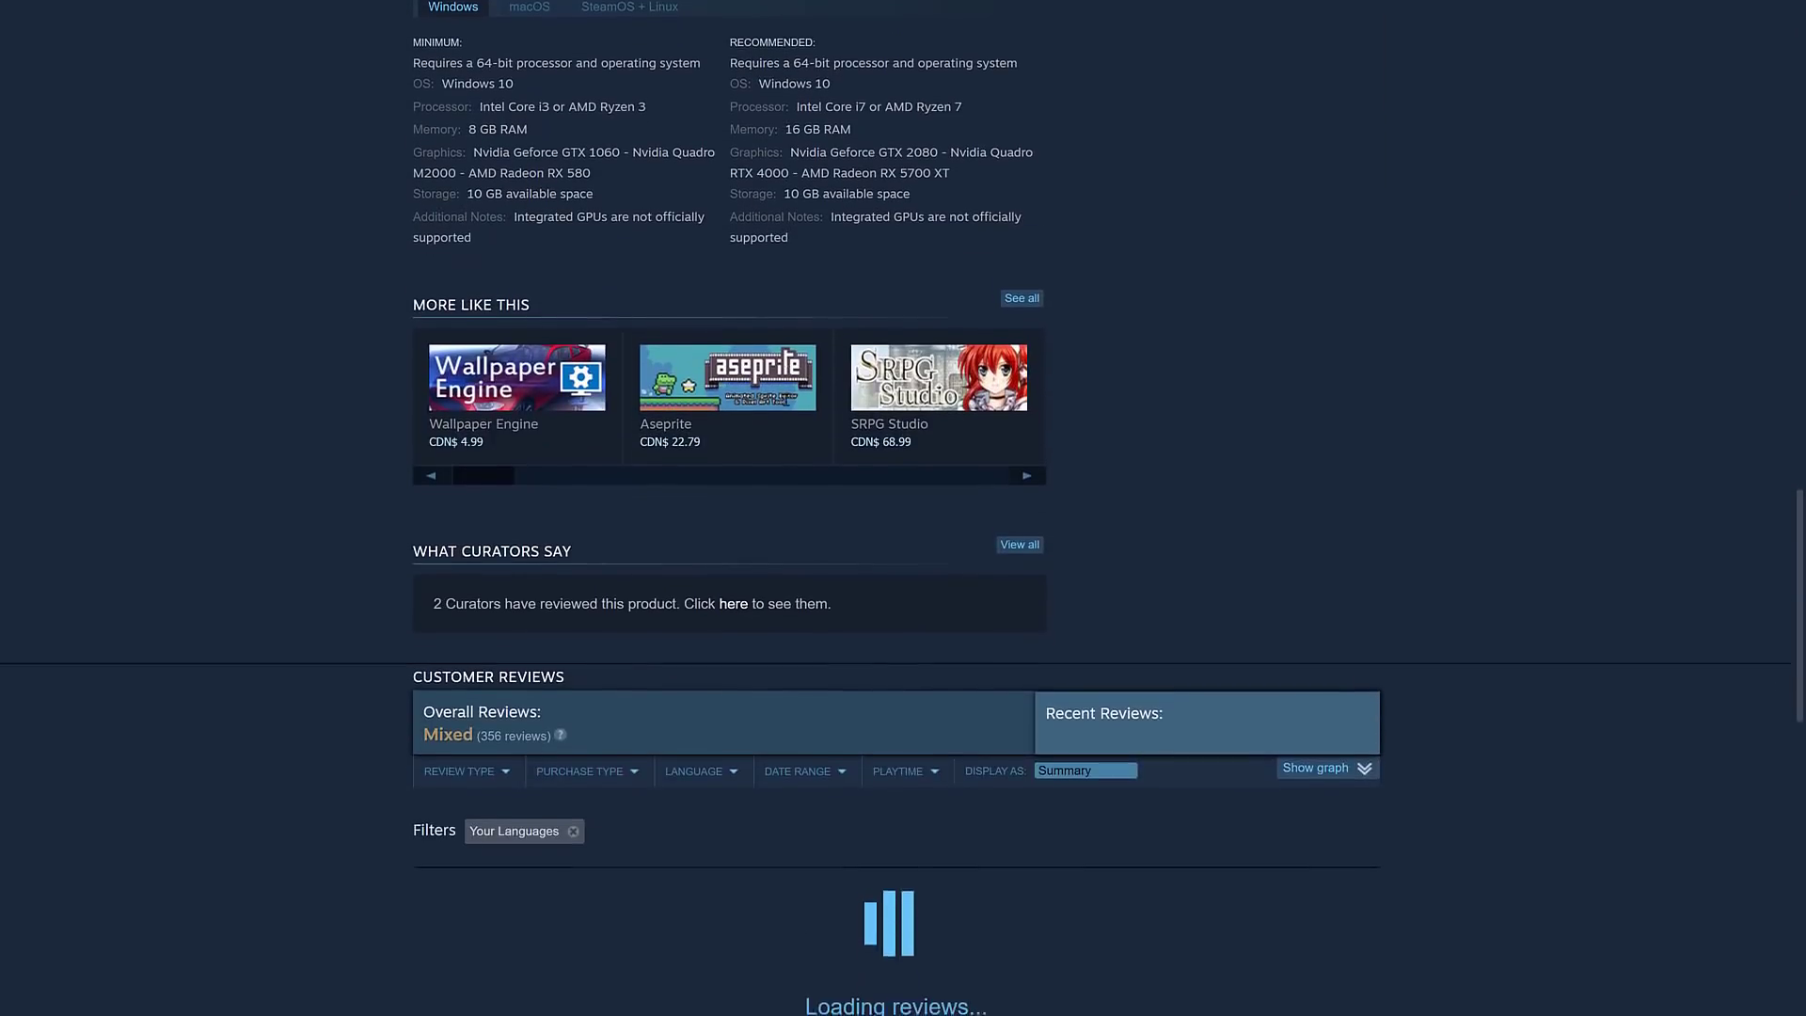
scroll(down, 3)
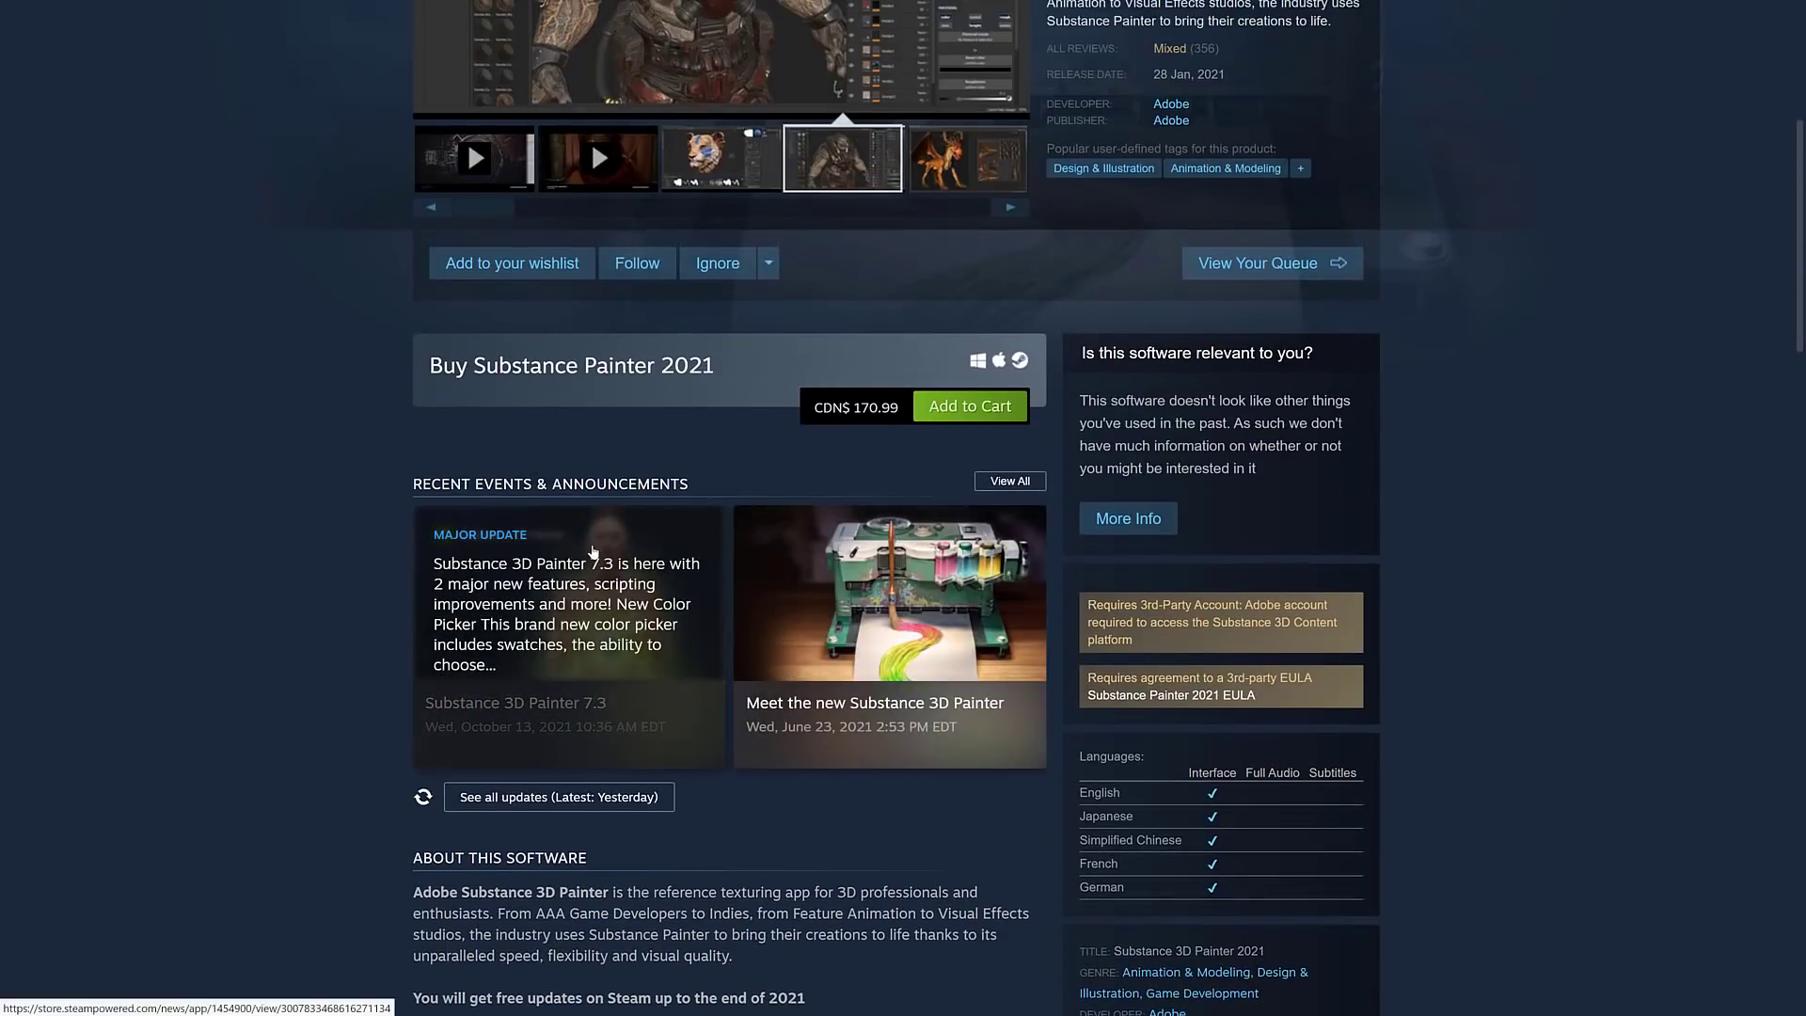
click(965, 158)
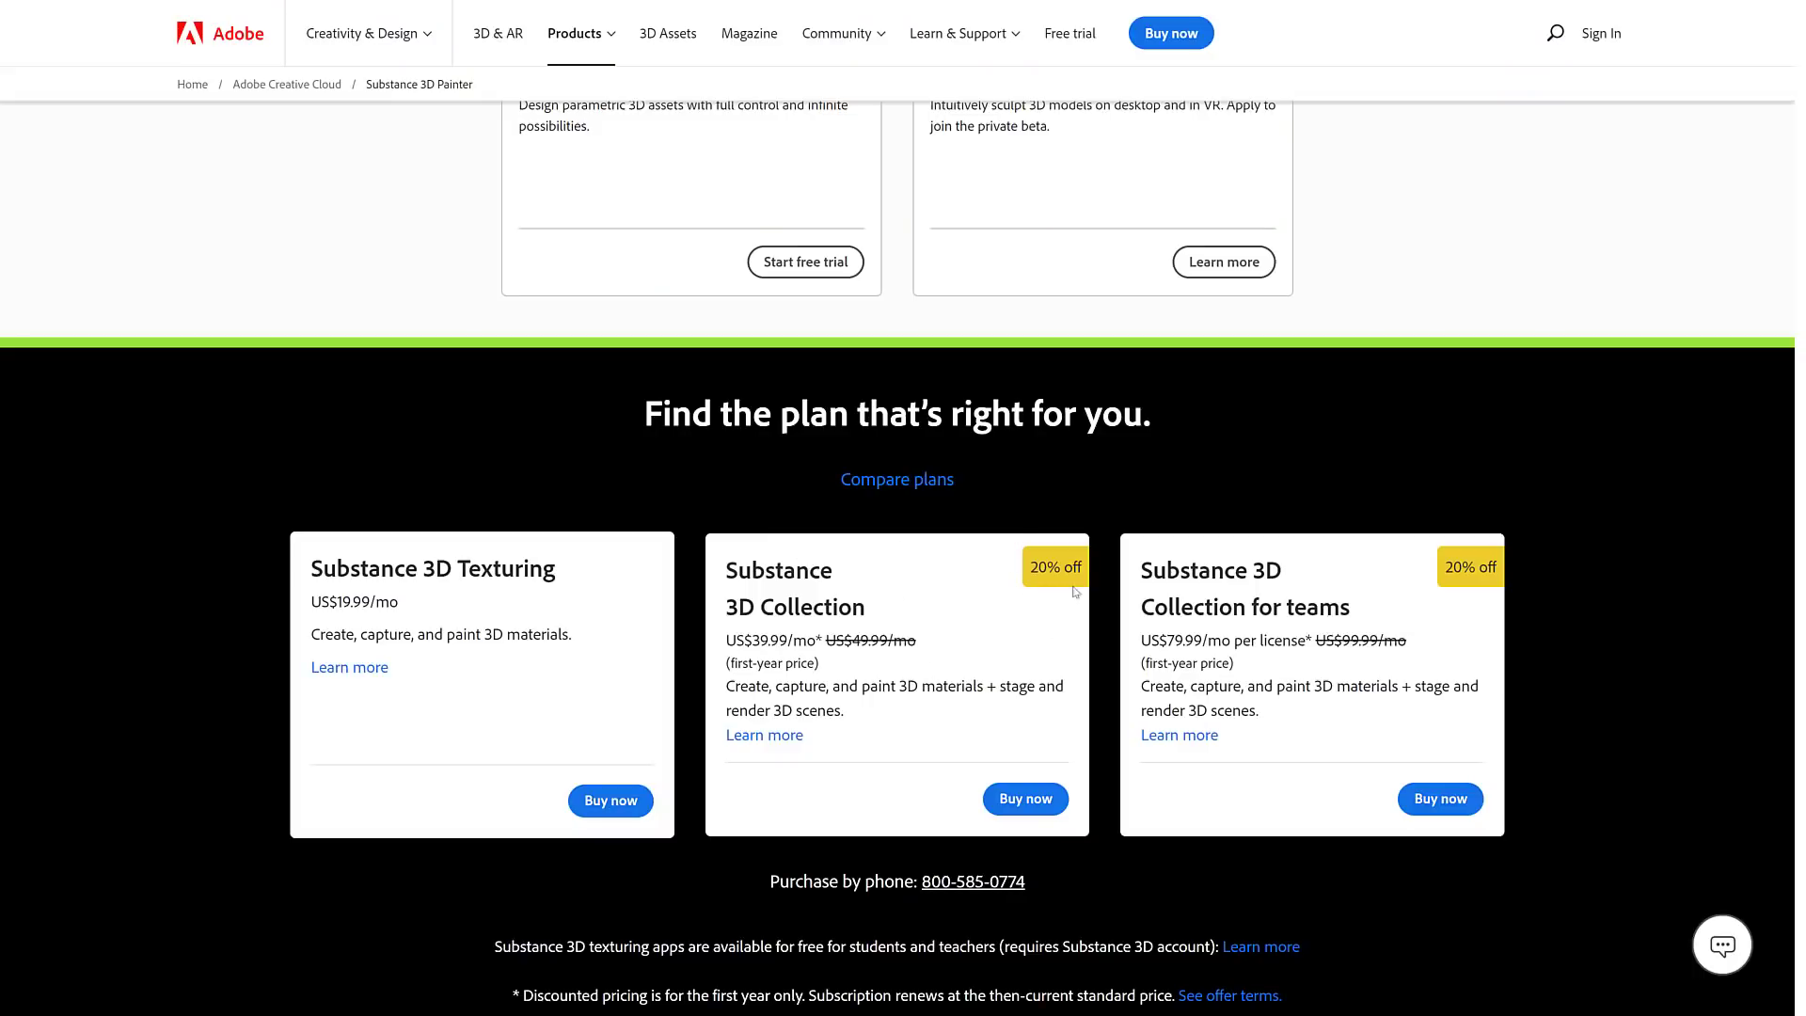
double_click(773, 641)
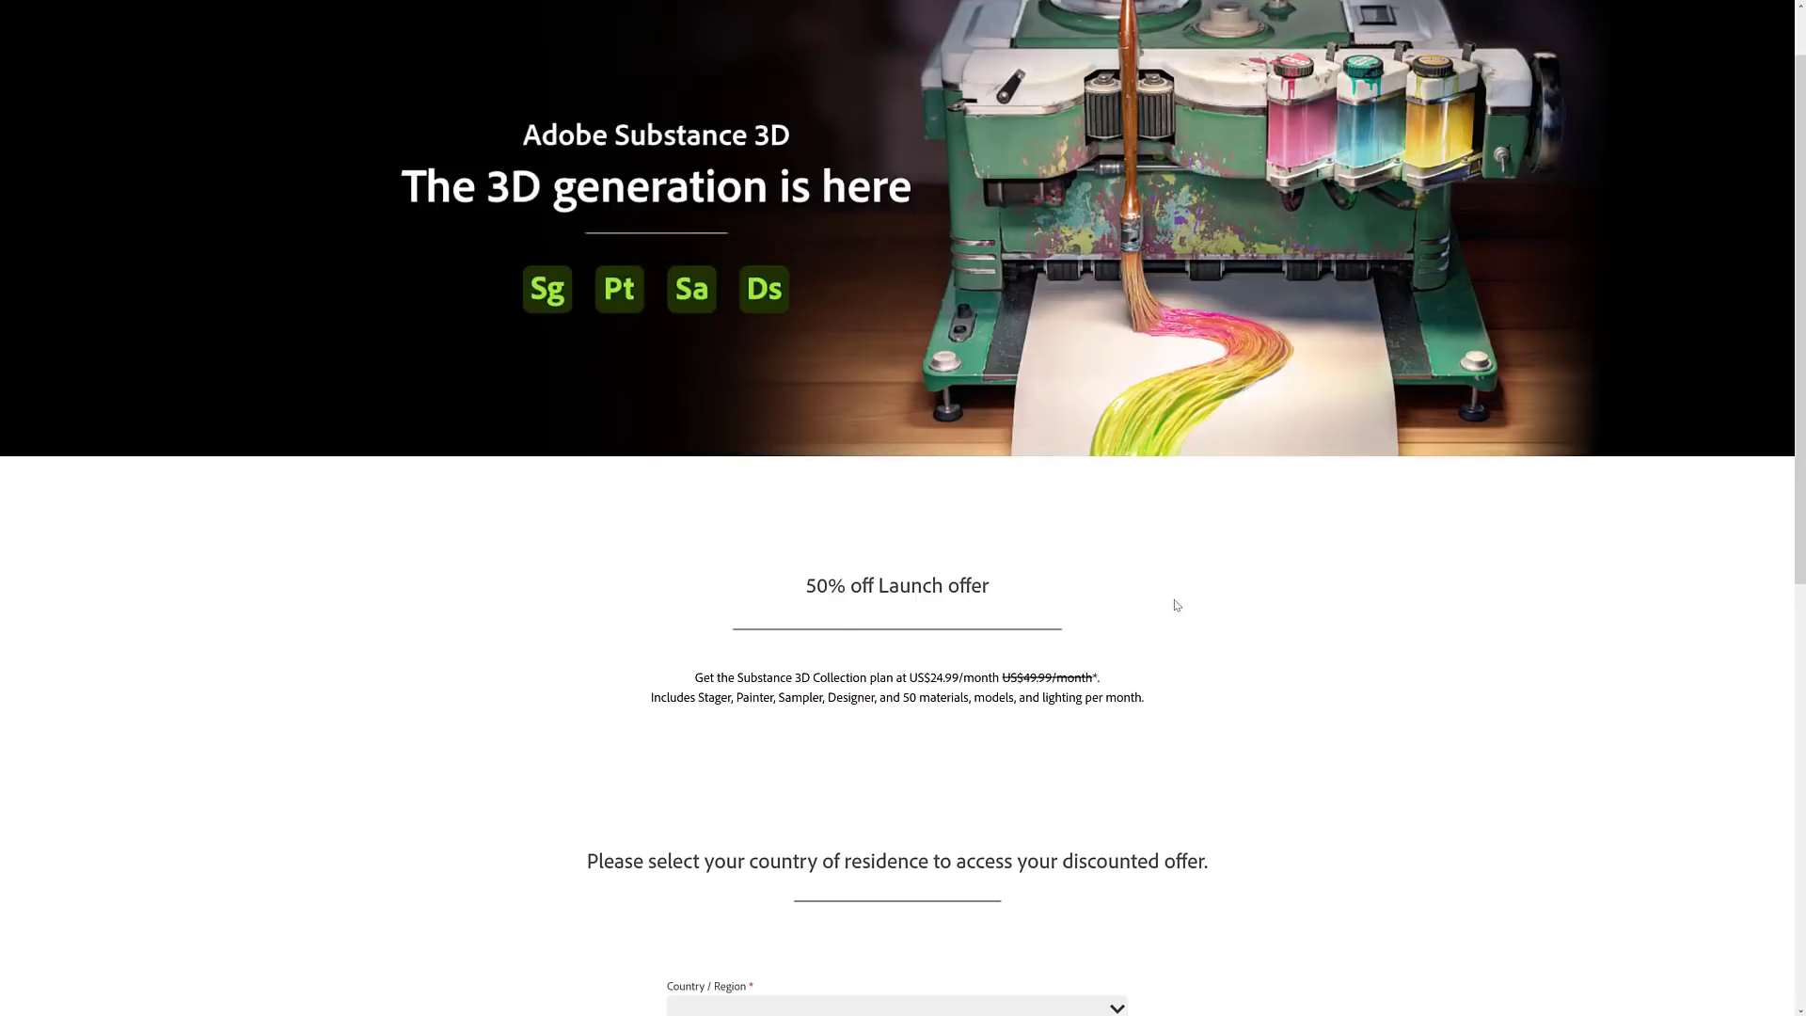
mouse_move(706, 546)
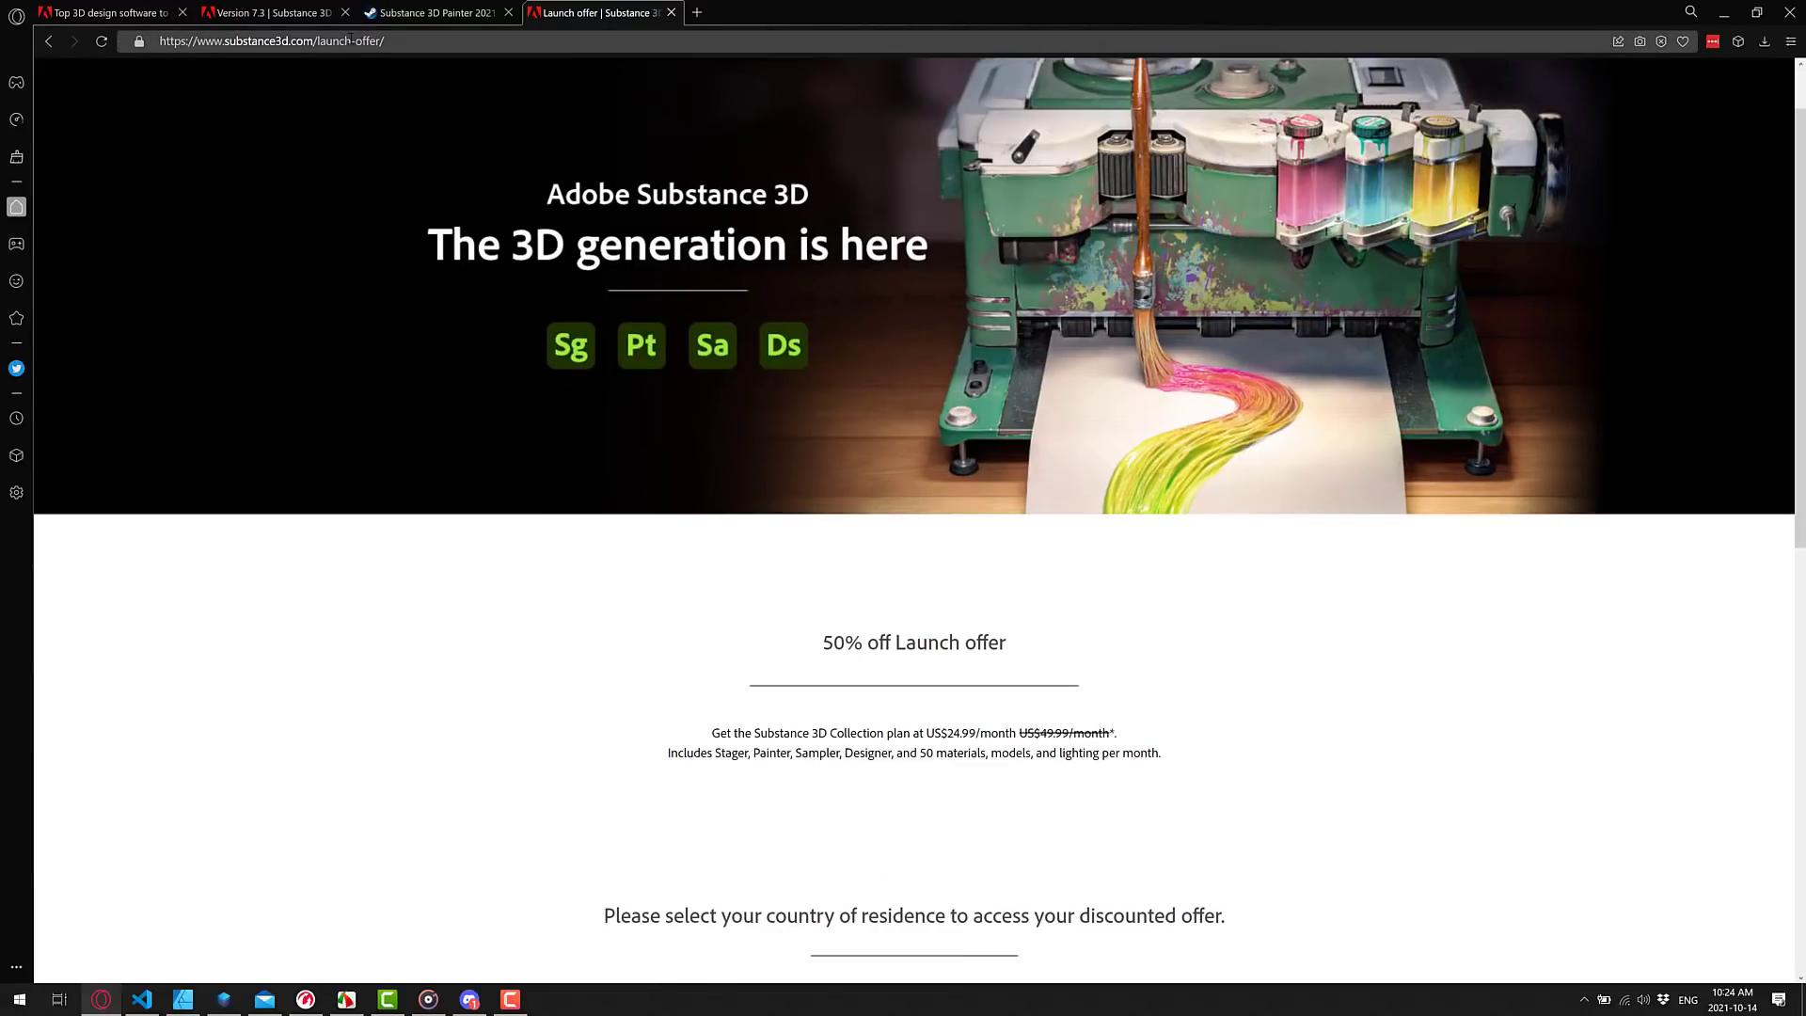
- Review the 50% off Substance 3D Collection offer full screen, terms valid Jun 23–Dec 31, 2021
key(F11)
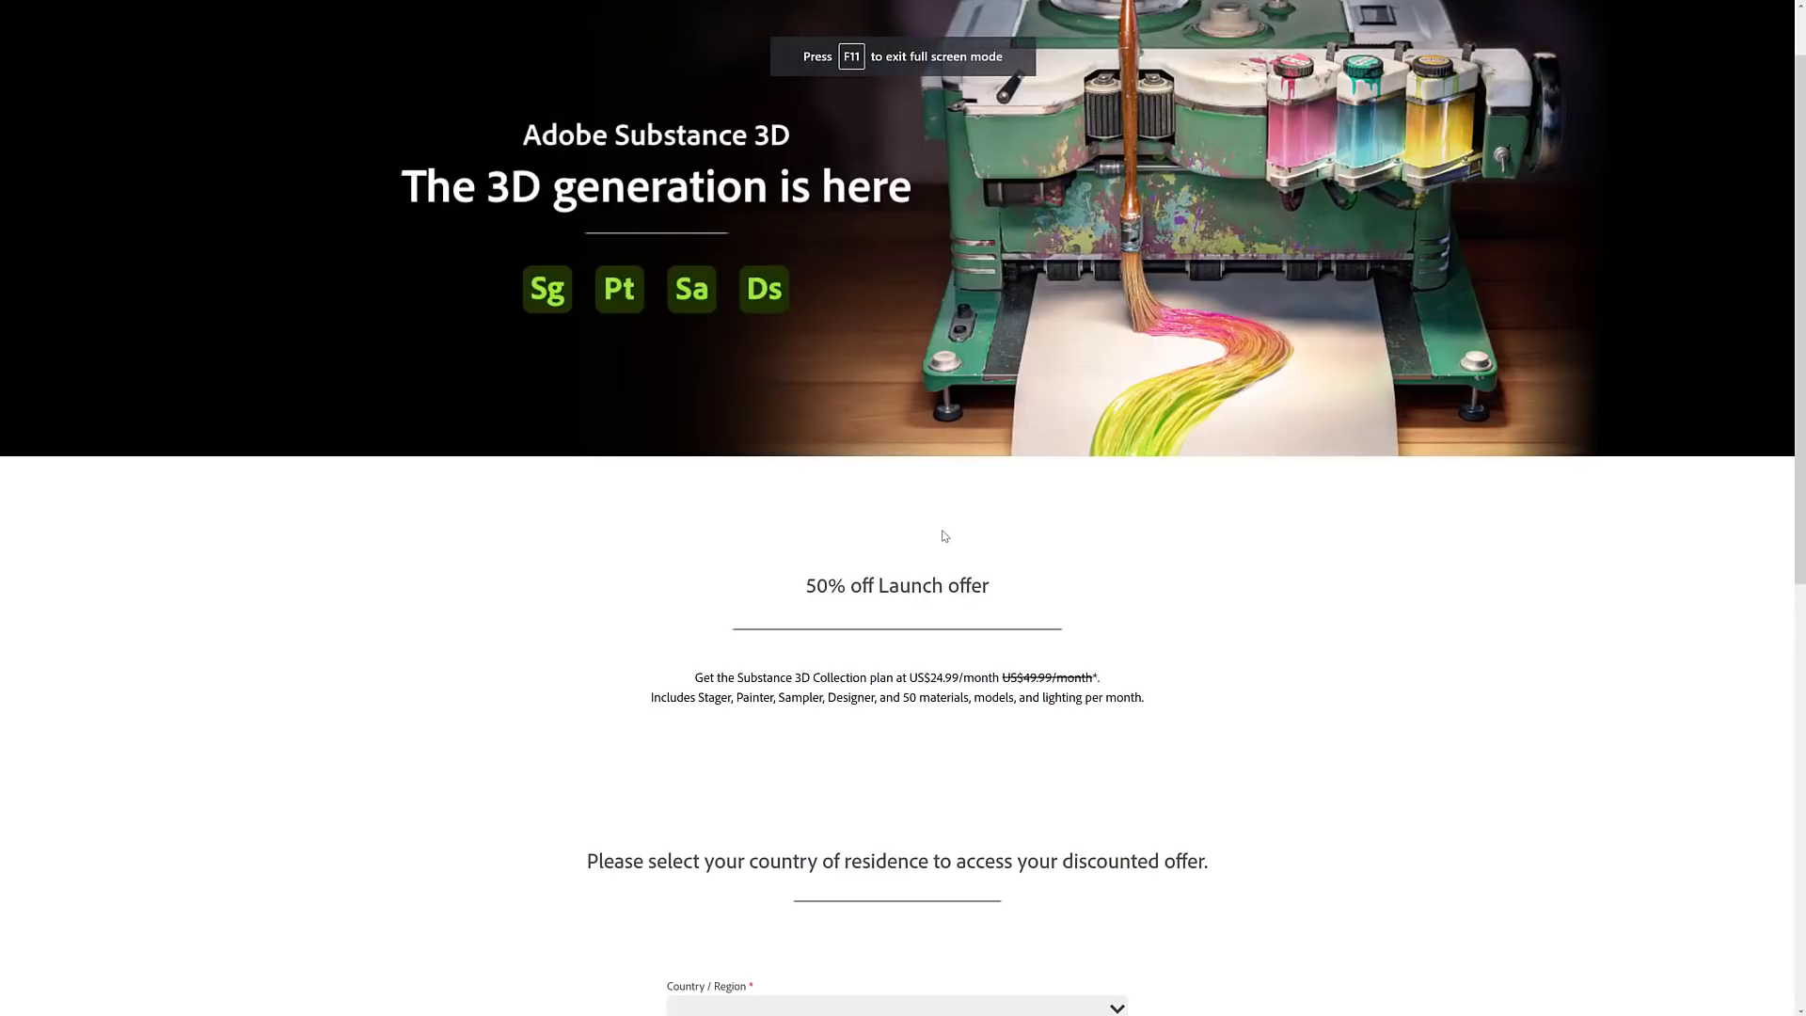
scroll(down, 3)
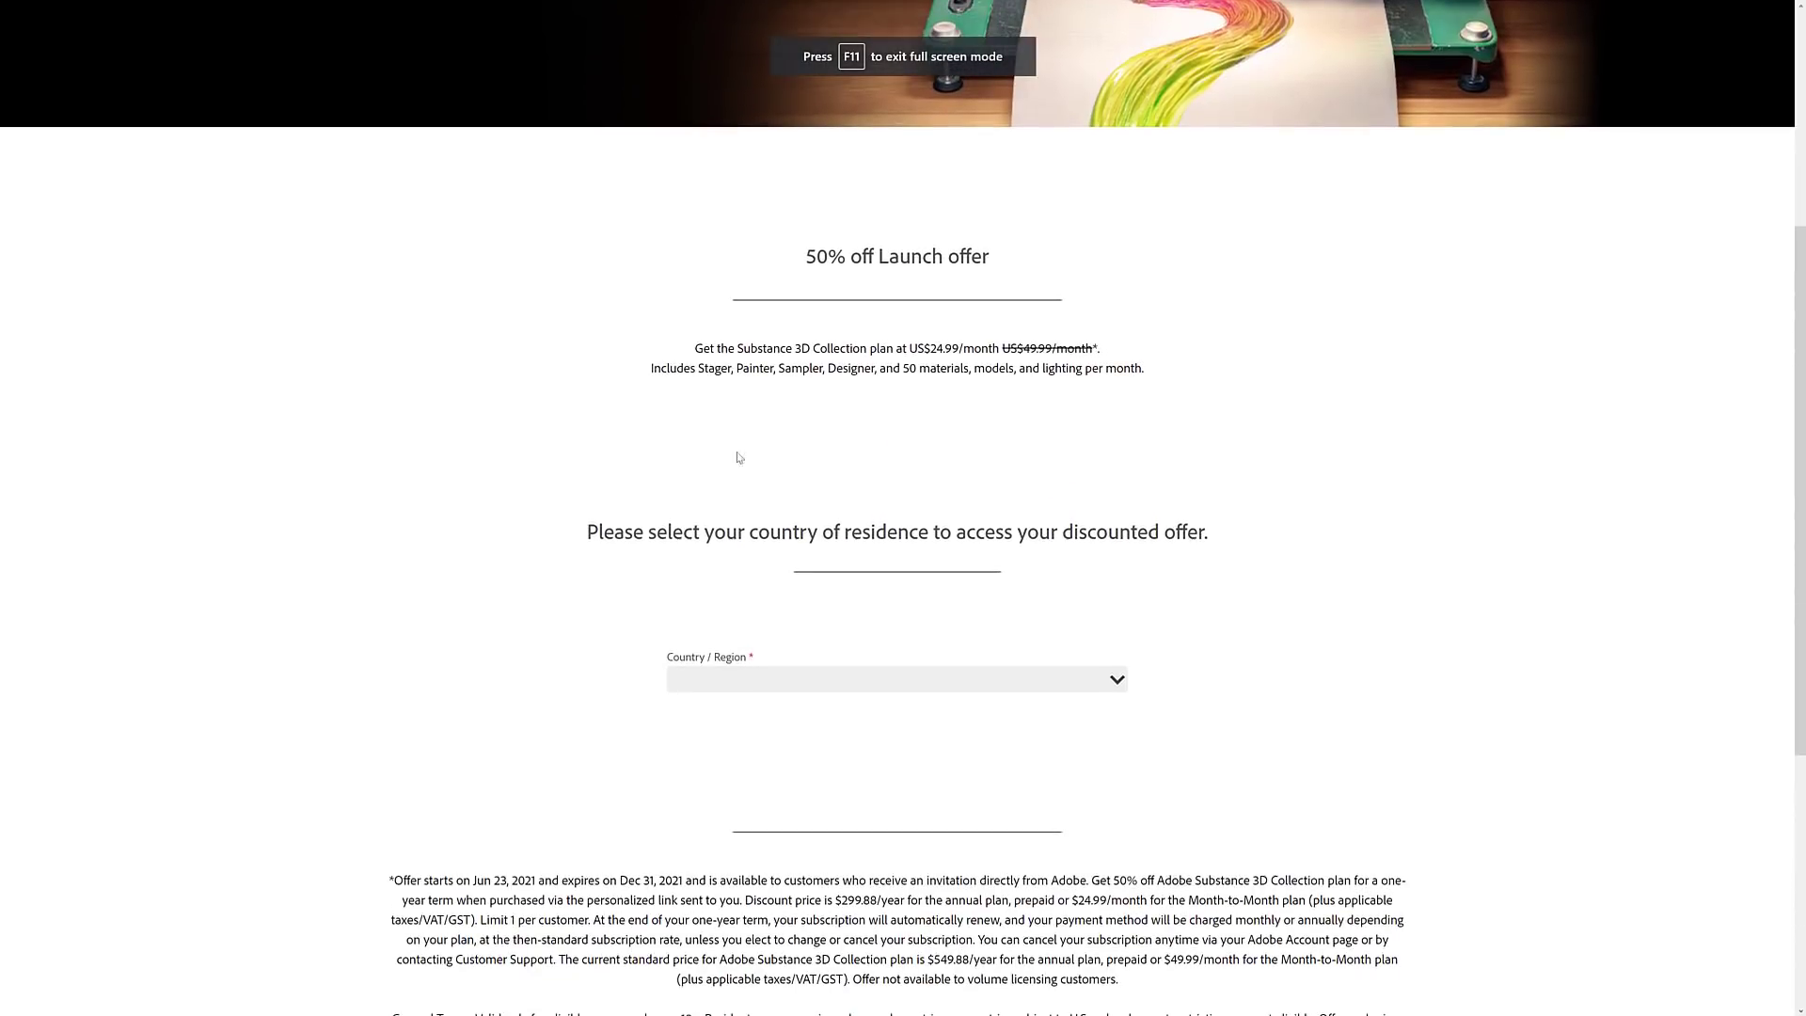
double_click(723, 368)
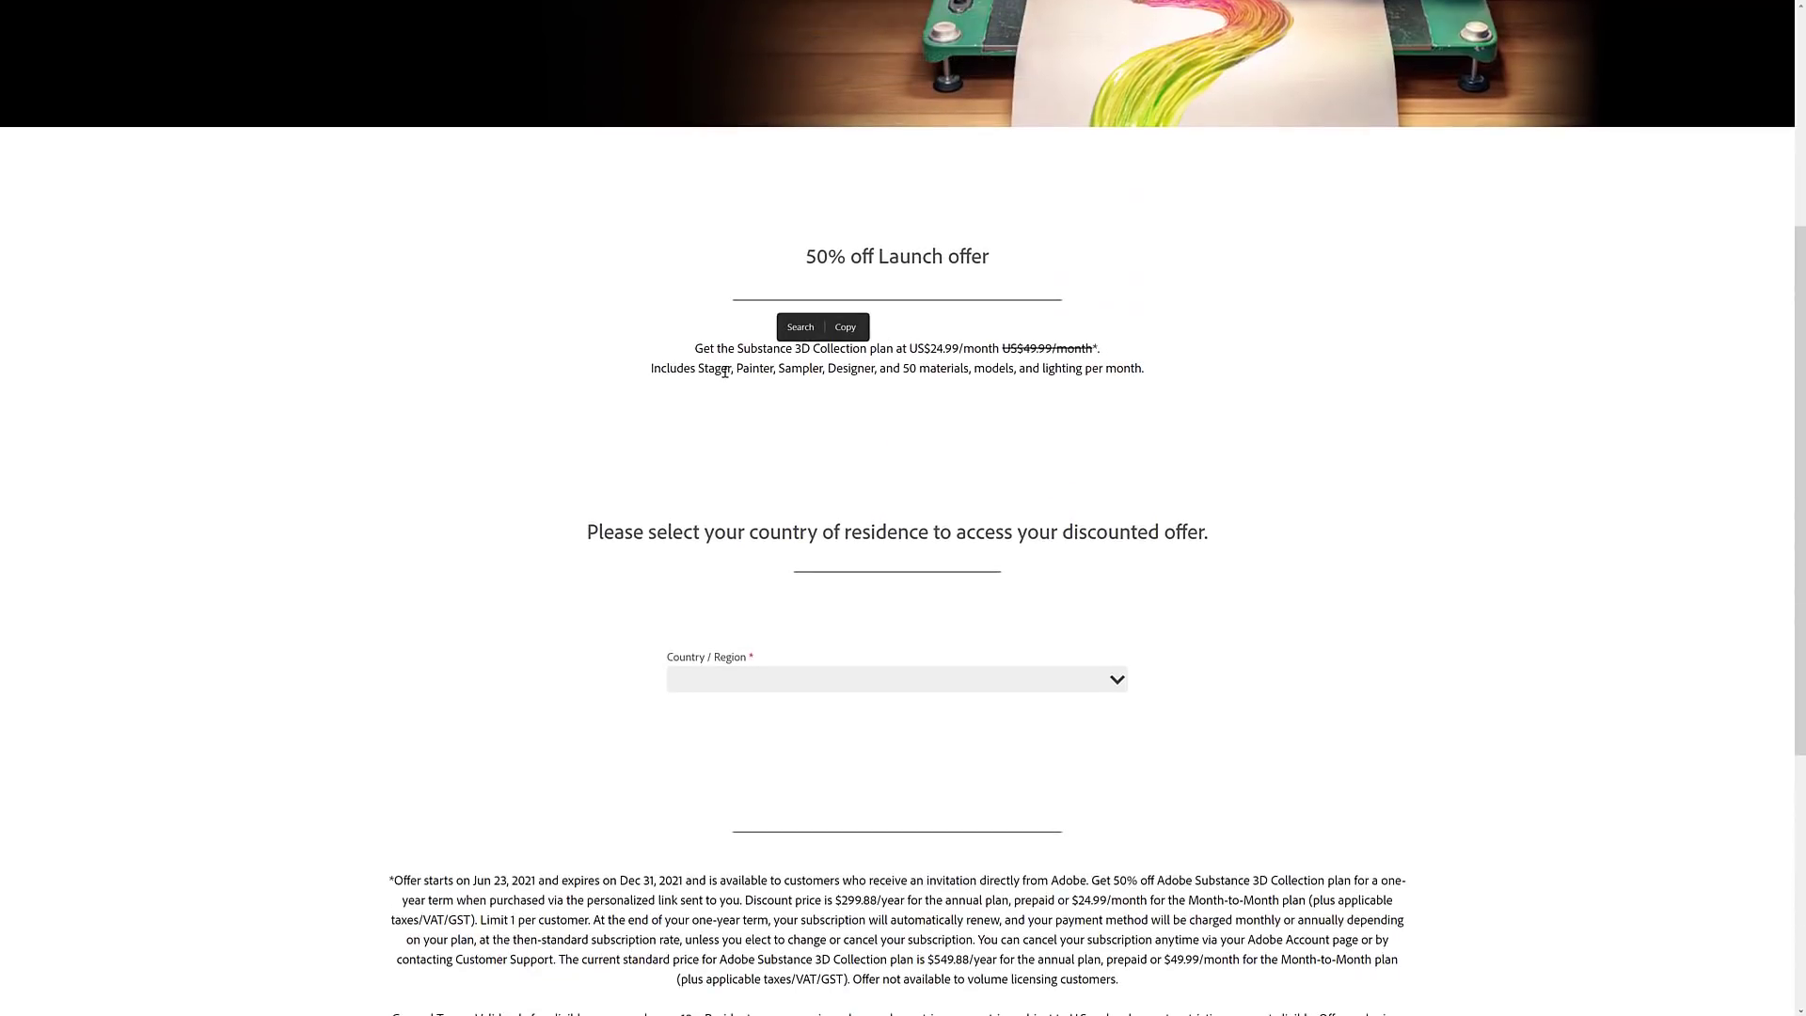
mouse_move(785, 366)
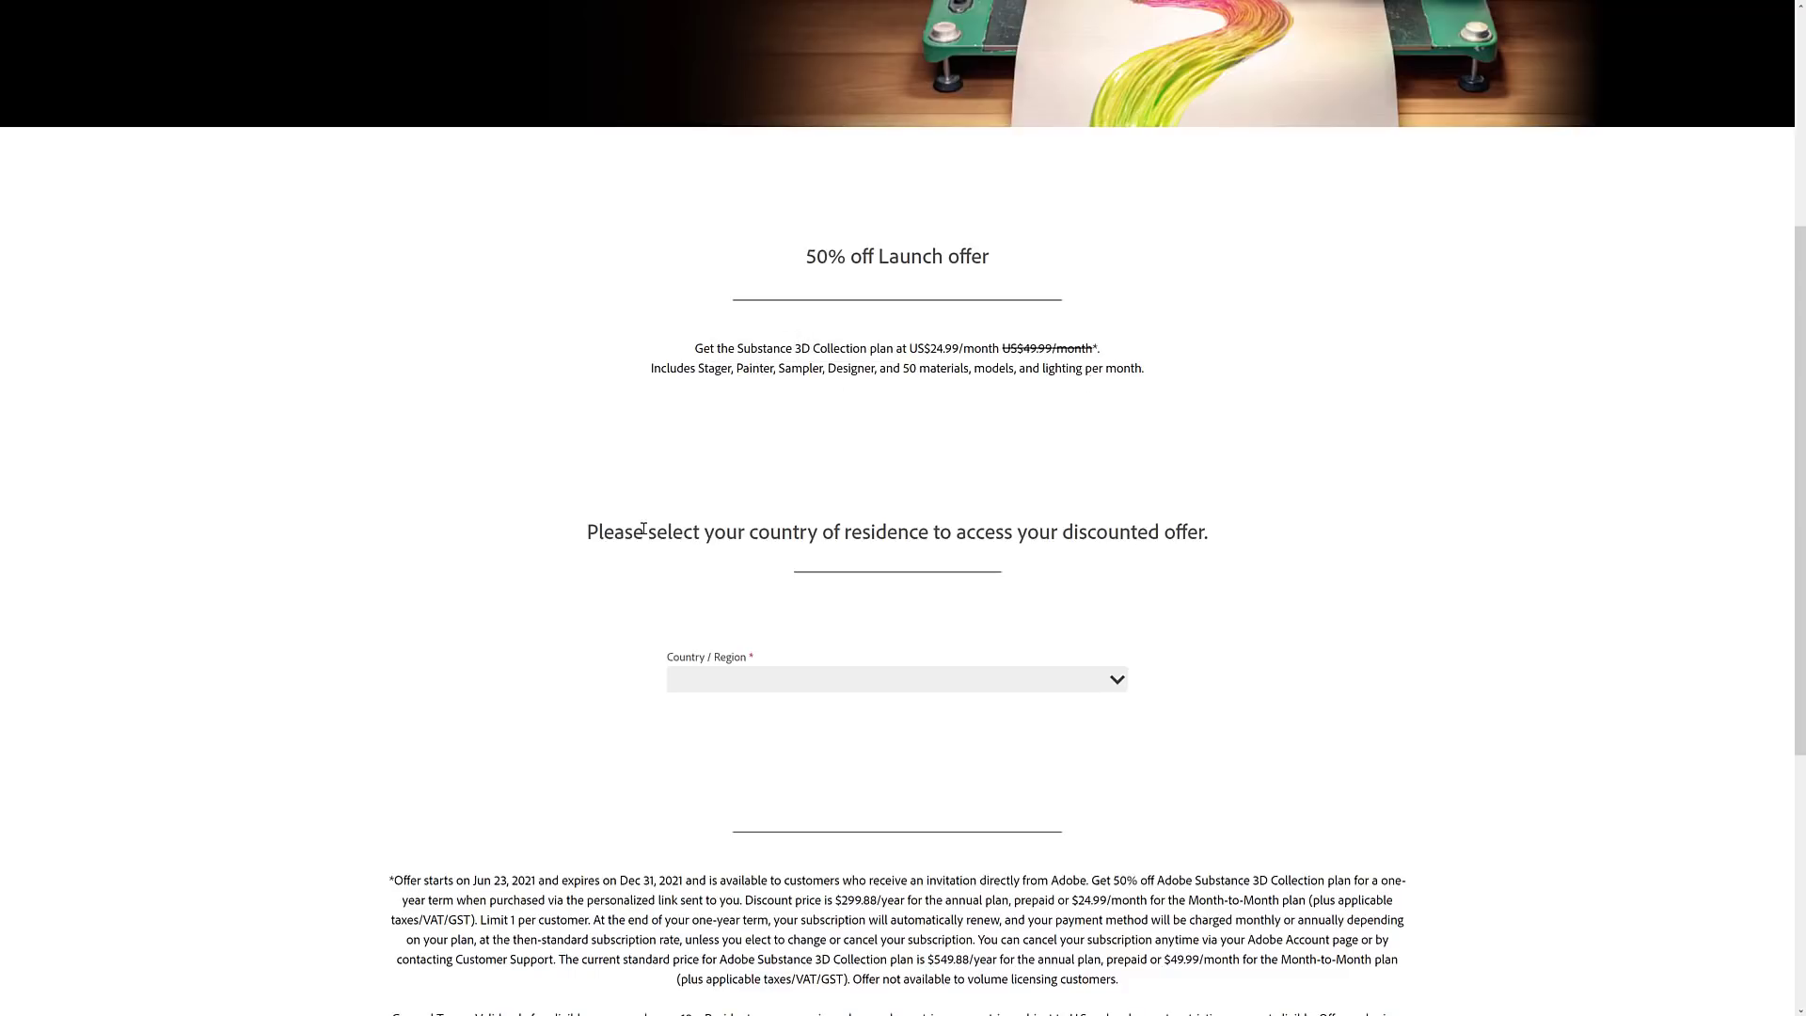
scroll(down, 3)
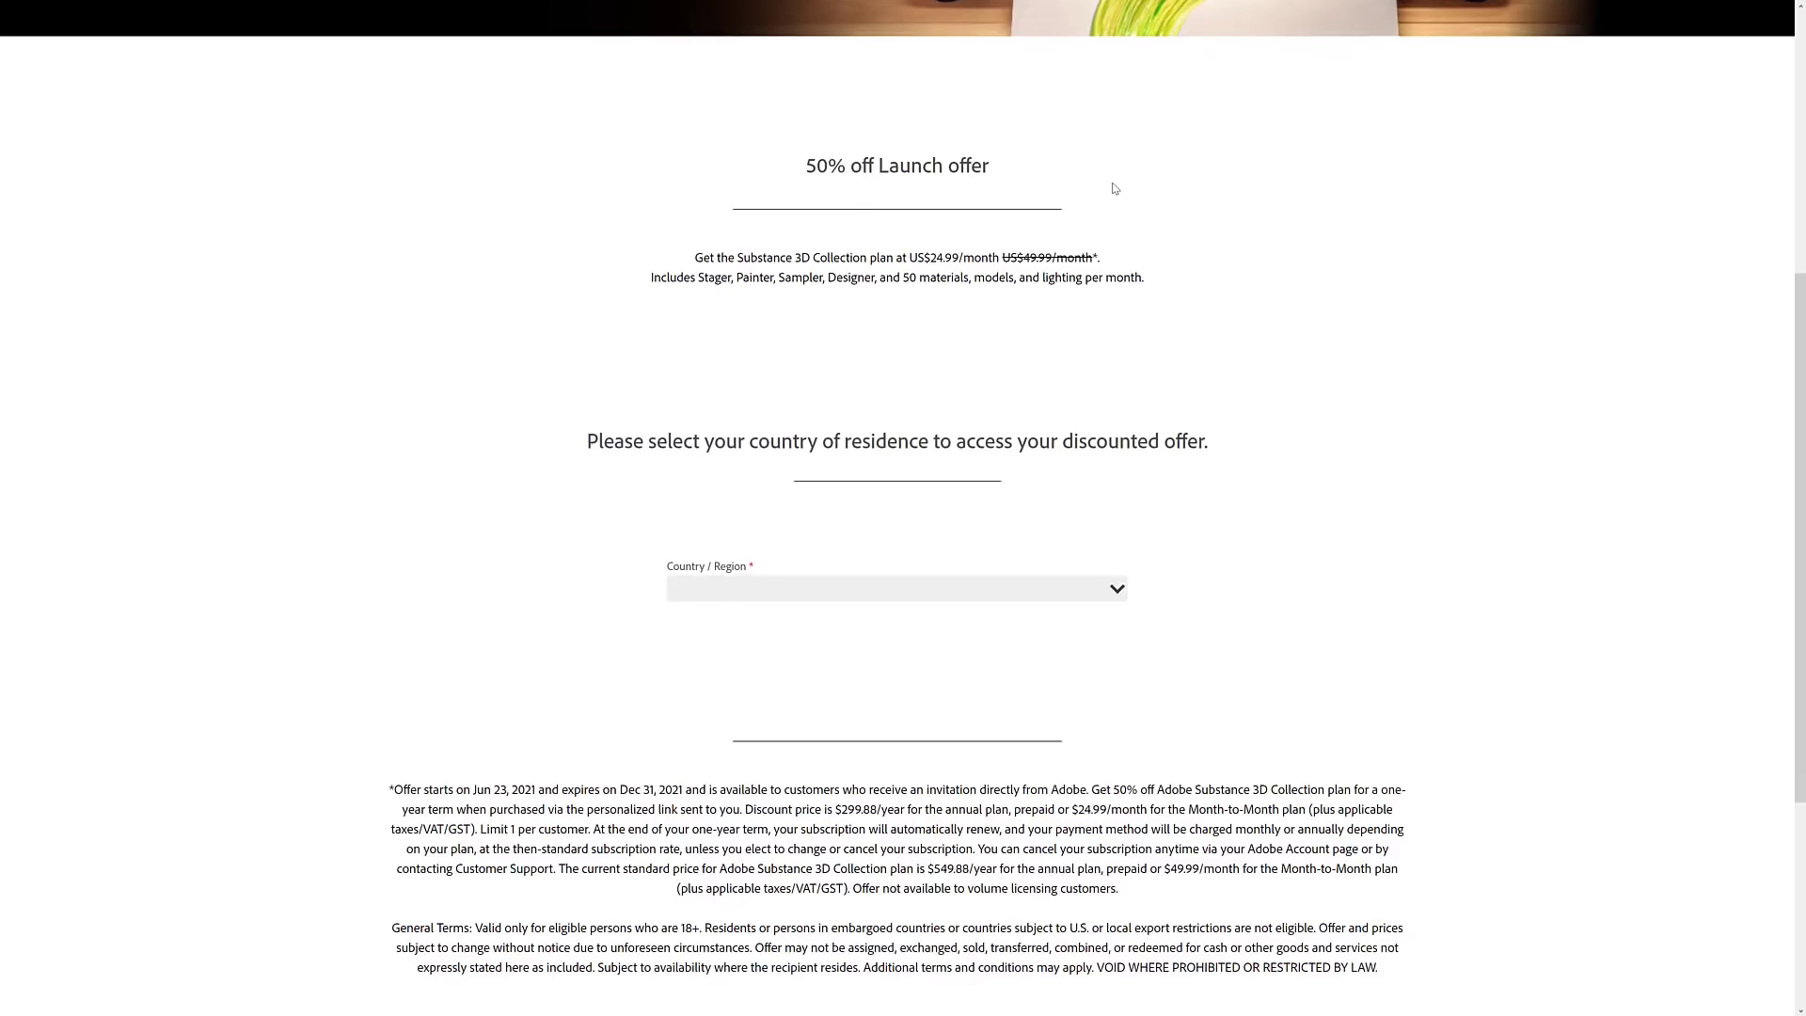
scroll(down, 3)
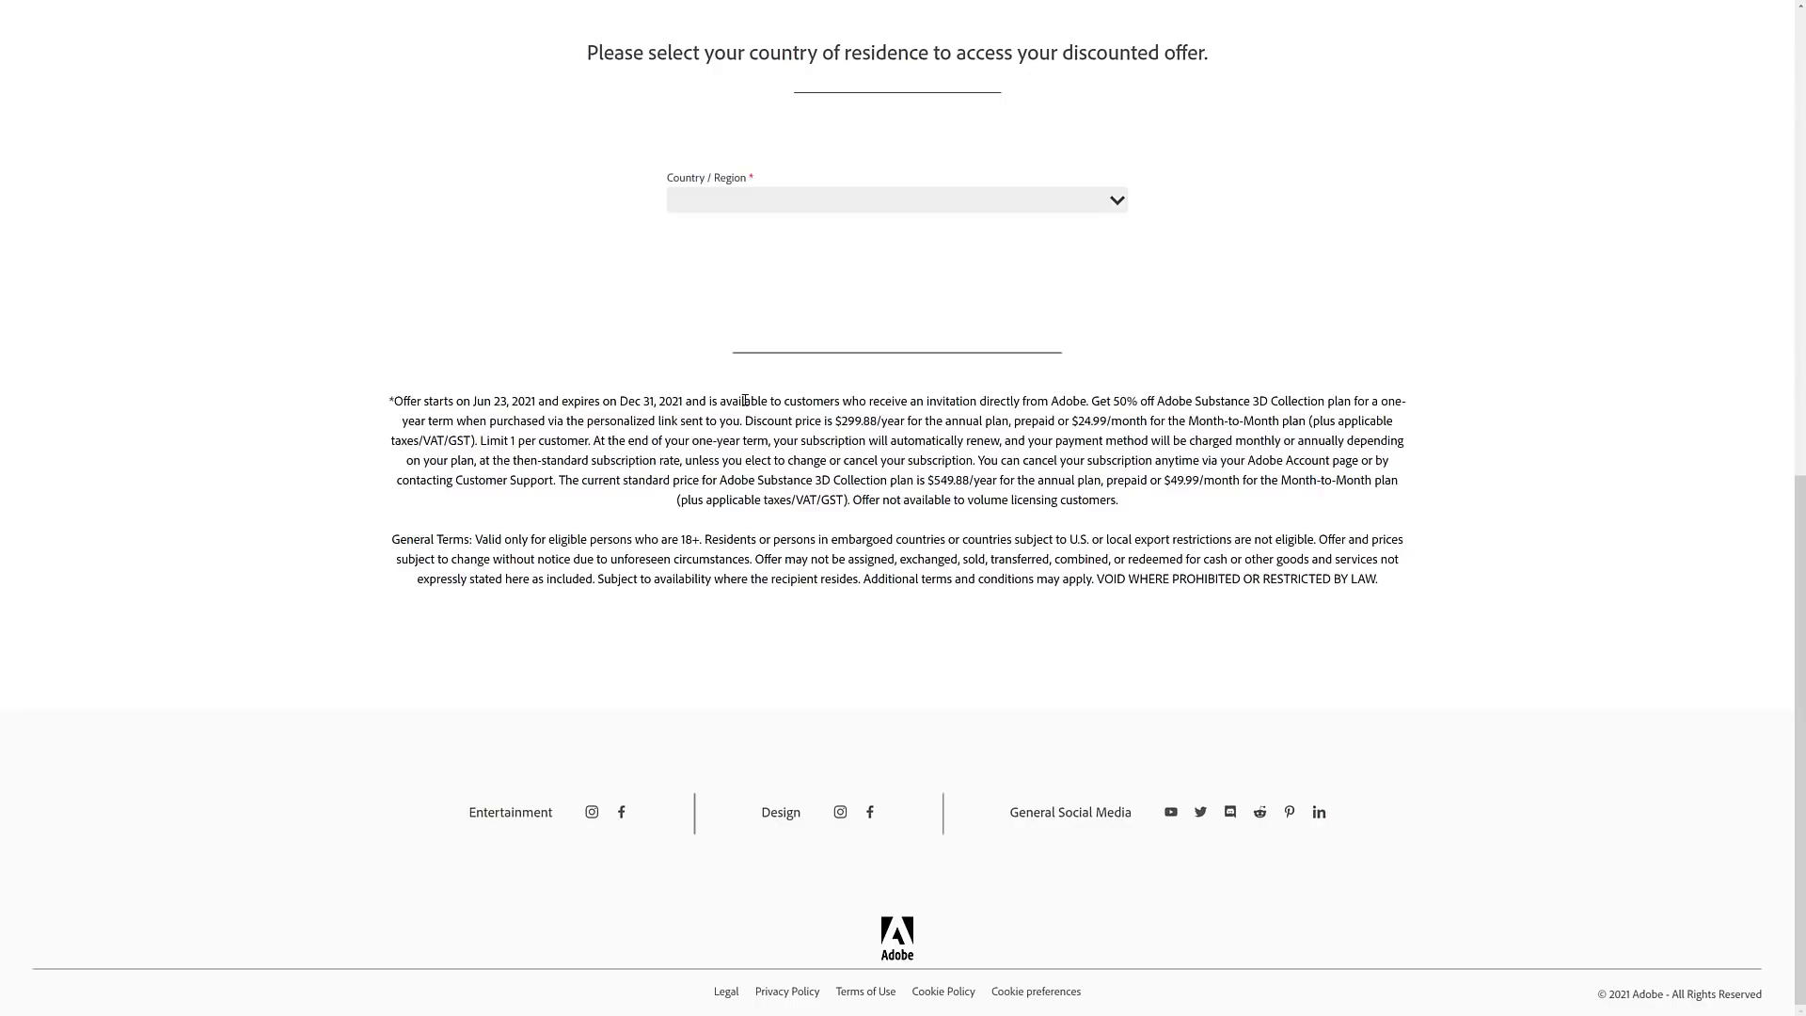
mouse_move(1087, 398)
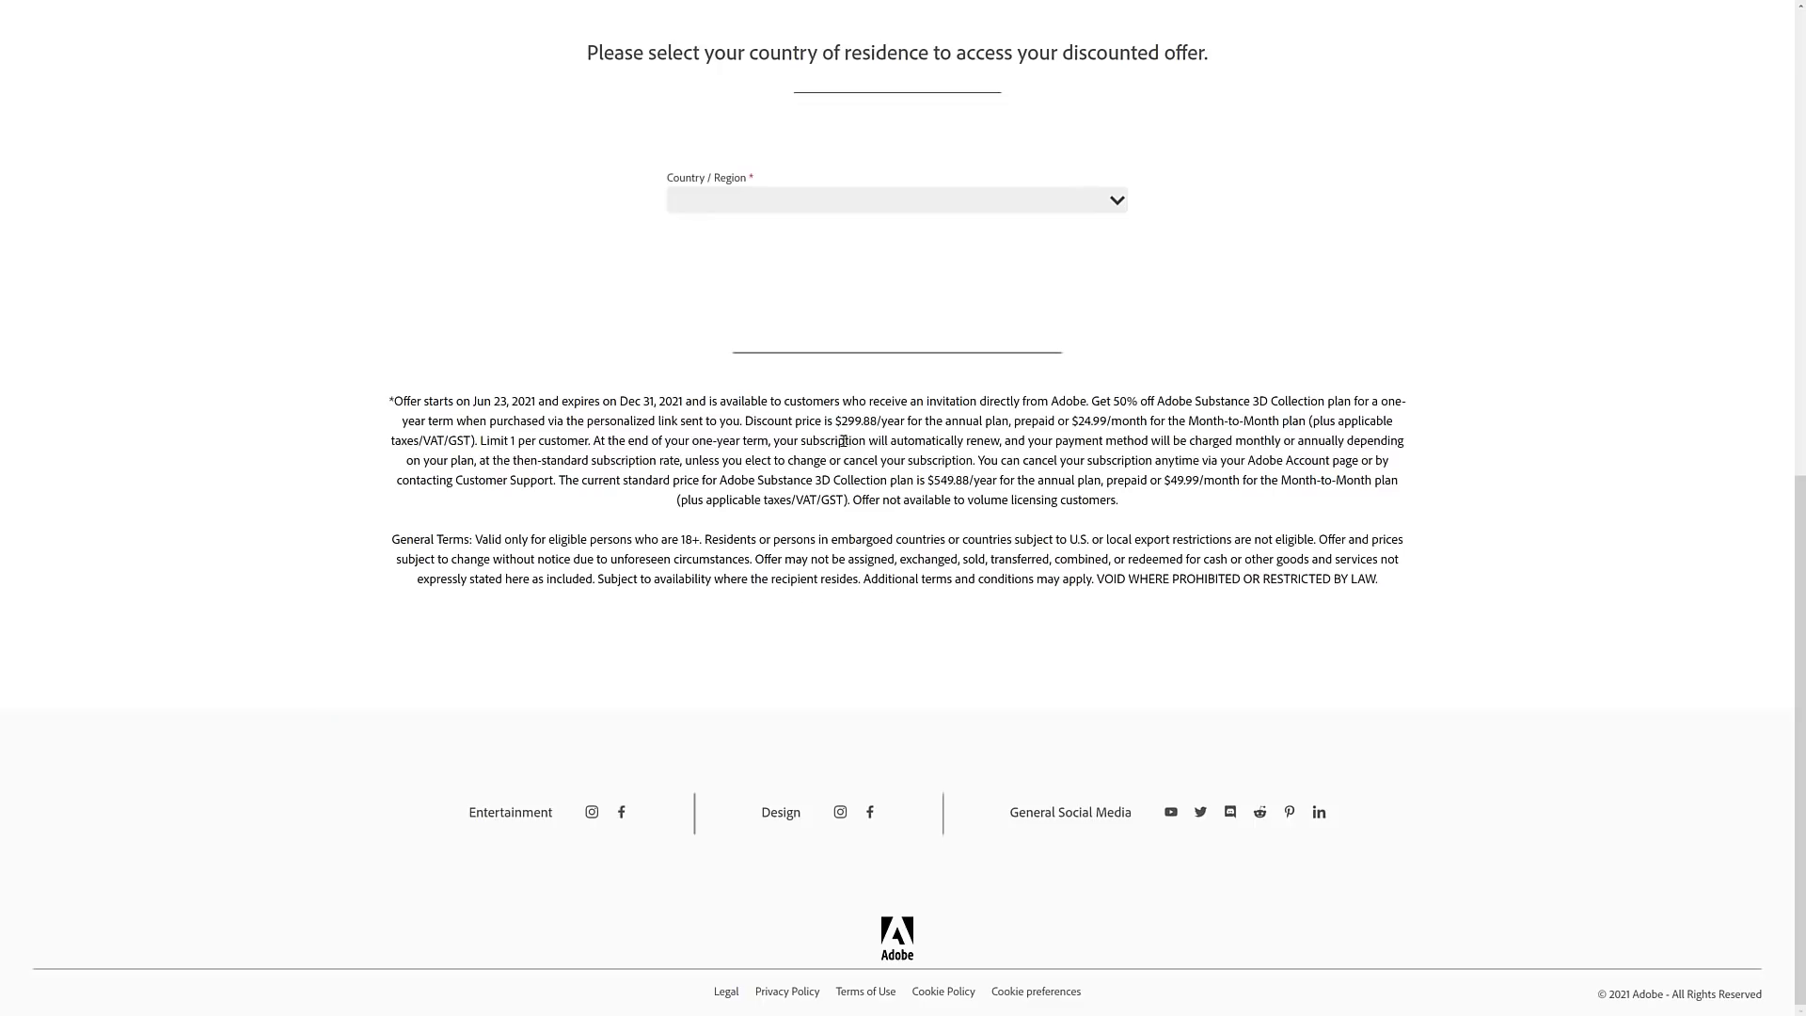
scroll(up, 3)
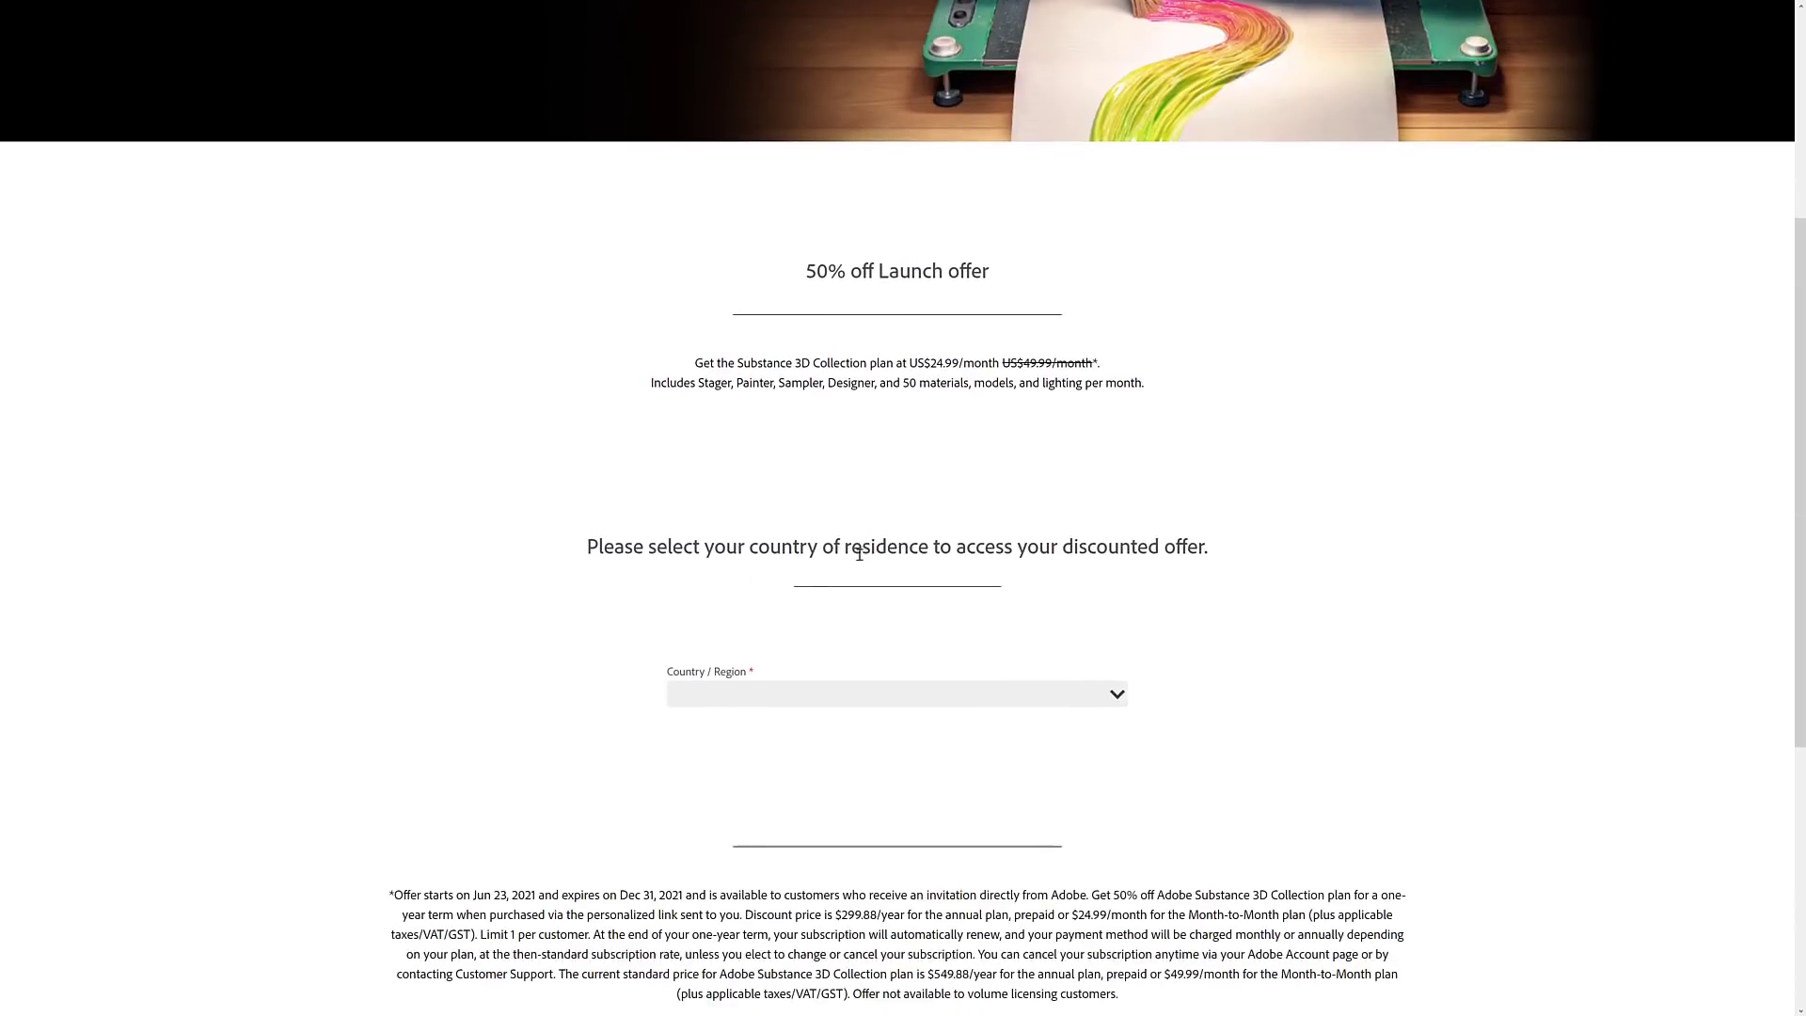
scroll(down, 3)
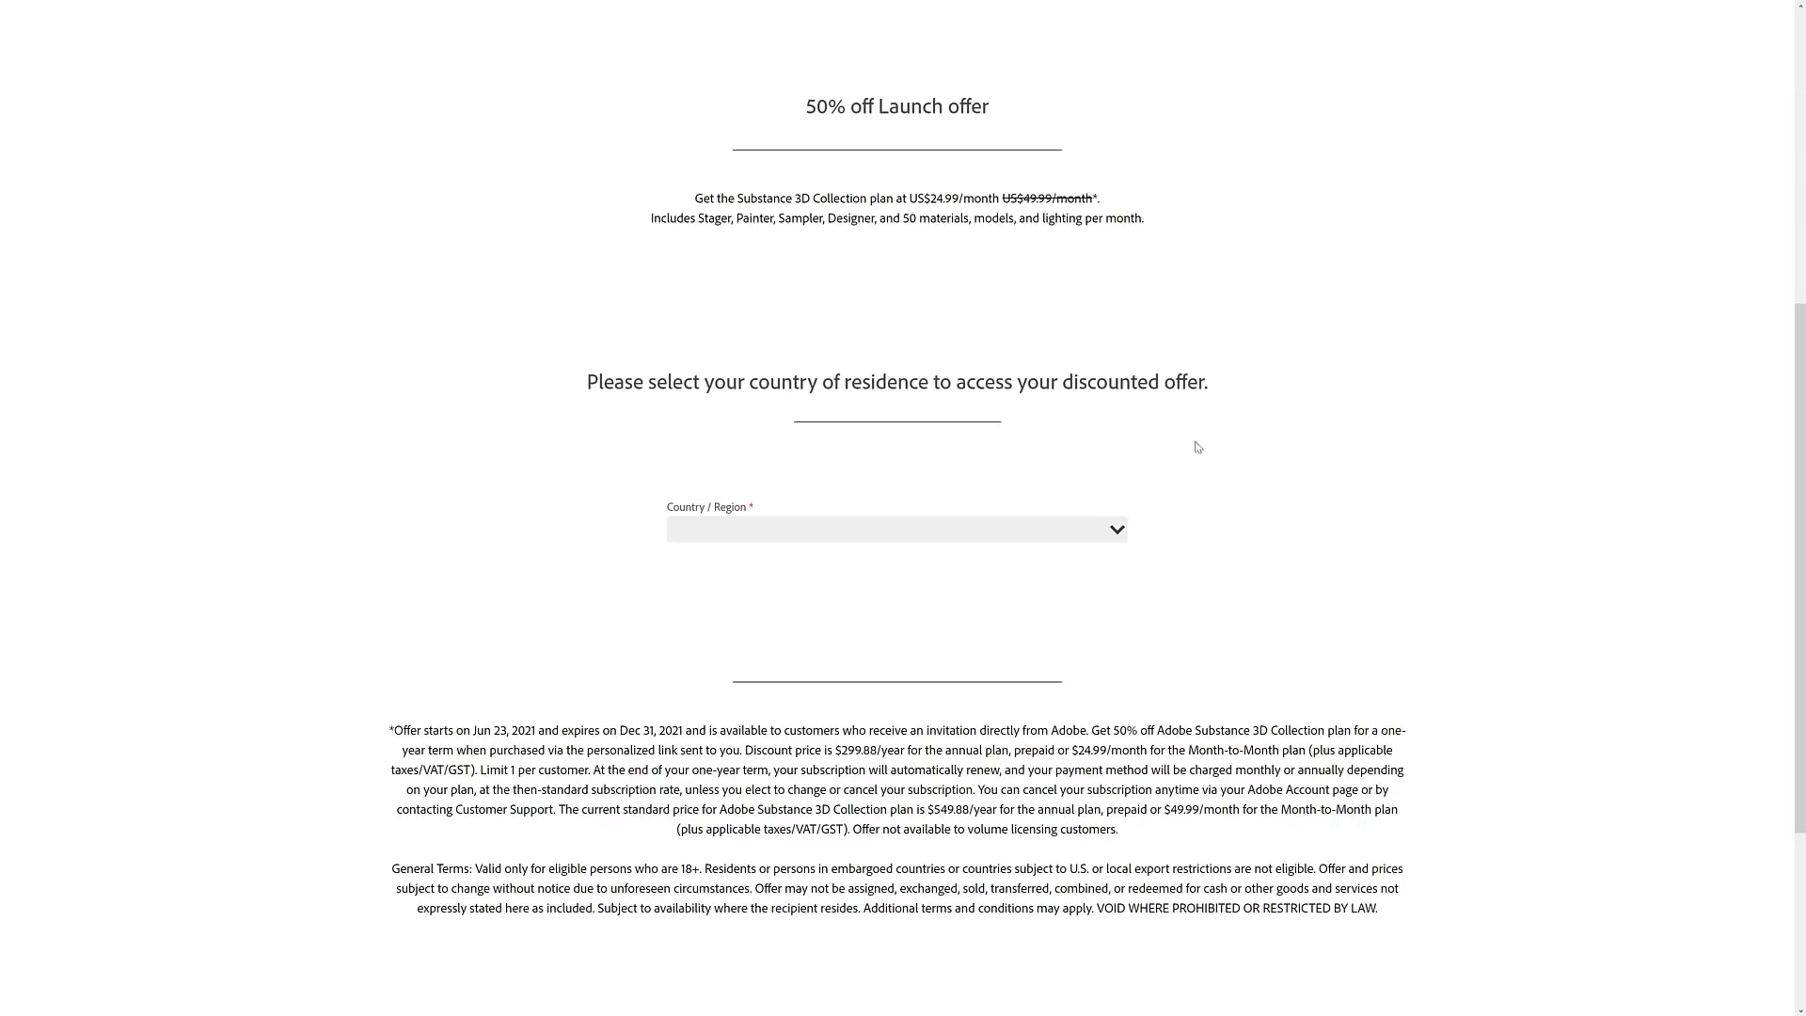
mouse_move(1204, 573)
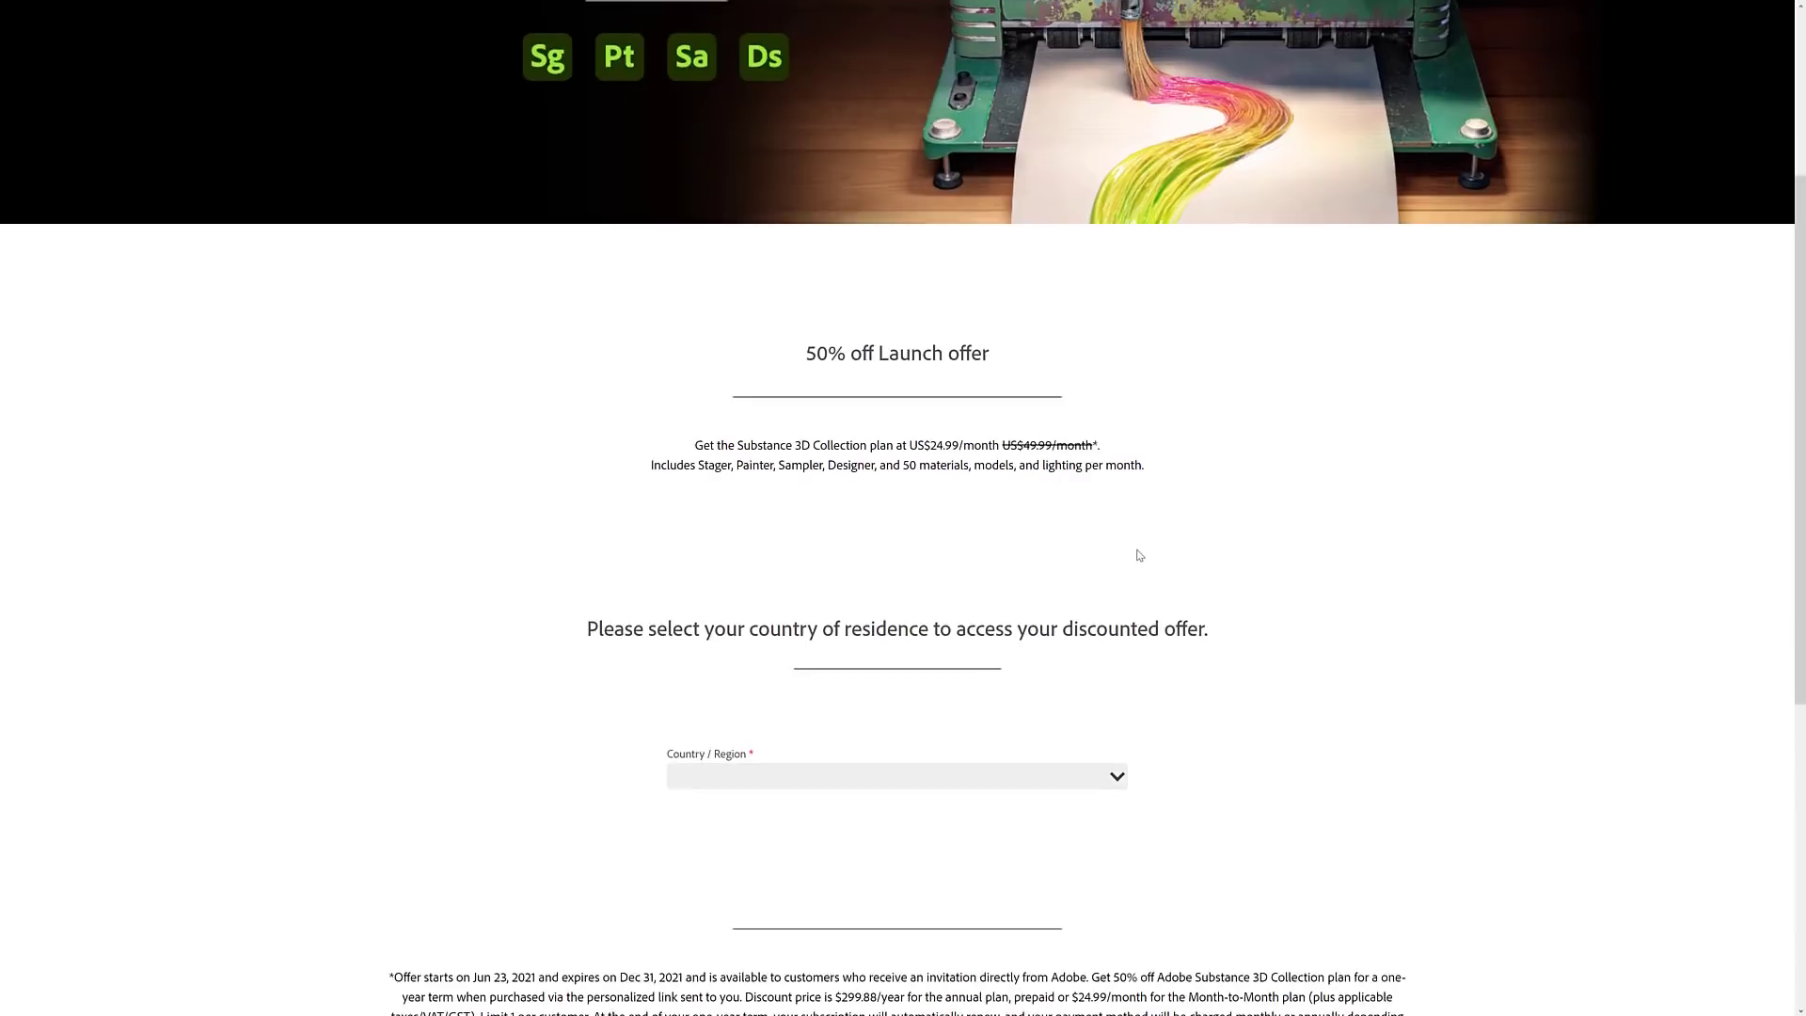
- Choose Canada to see Collection checkout at CAD $395.88/yr or $32.99/mo, then return to the offer page
click(897, 776)
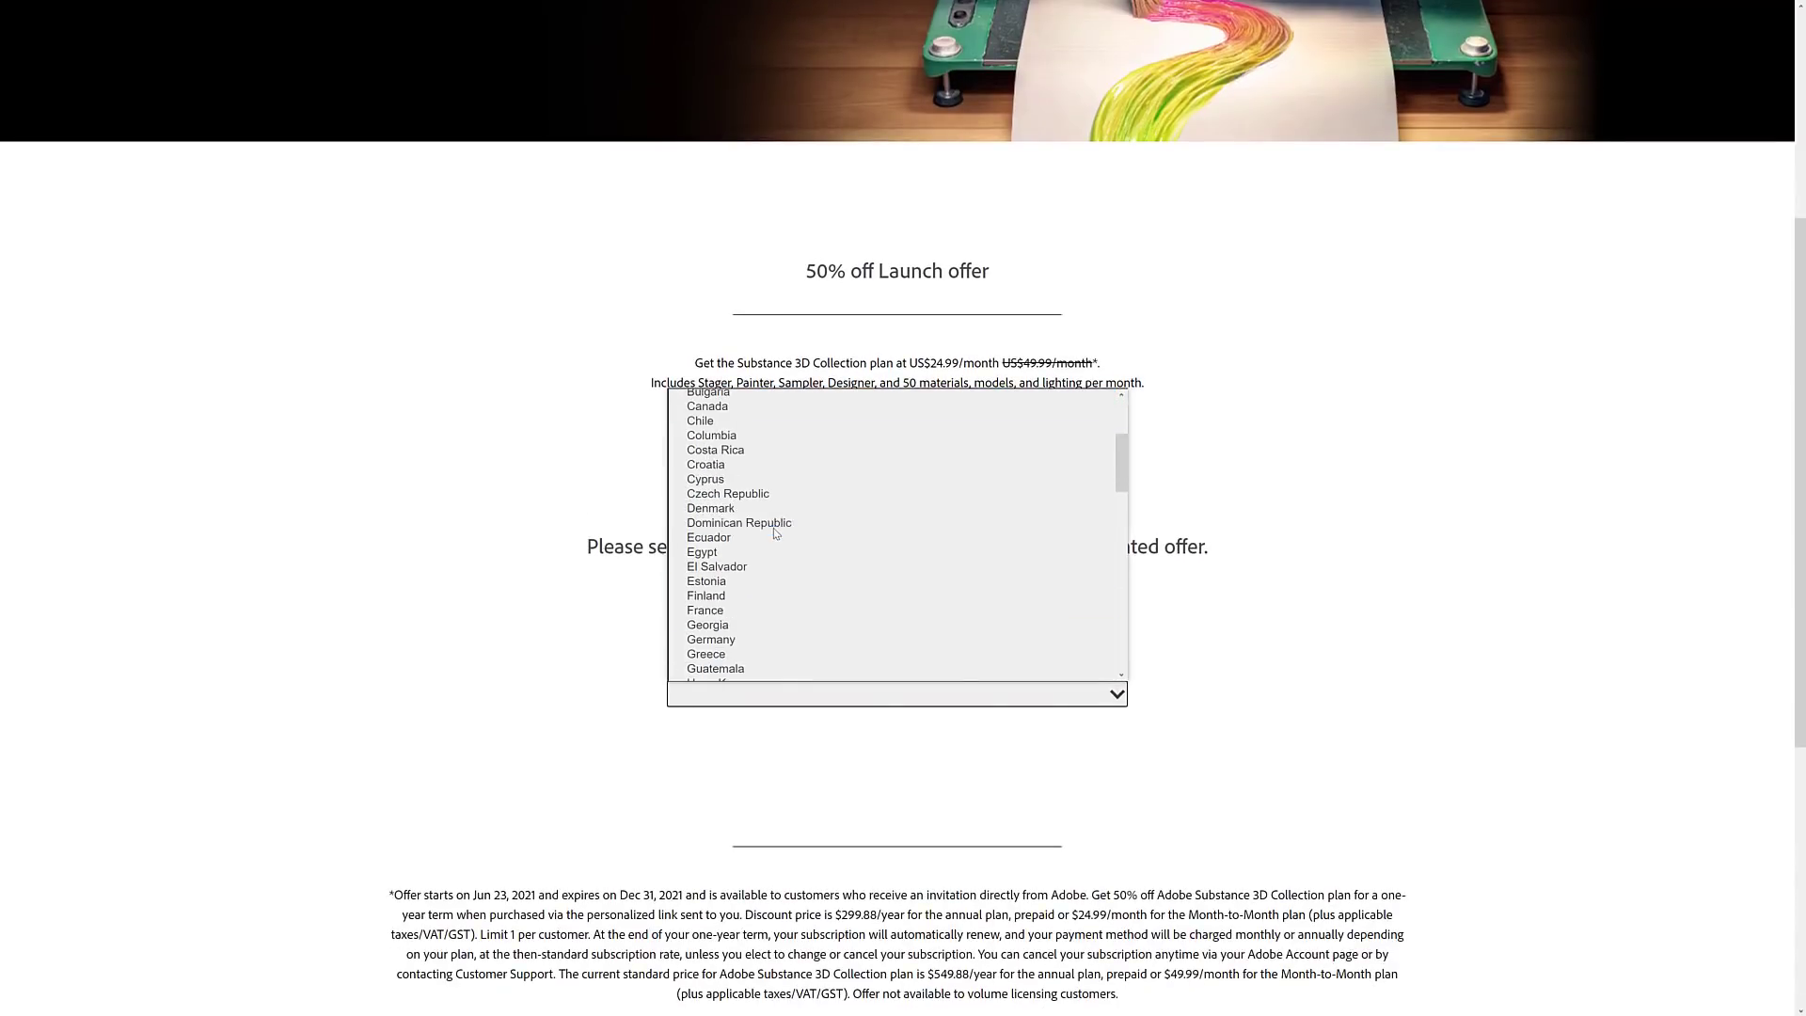
click(706, 405)
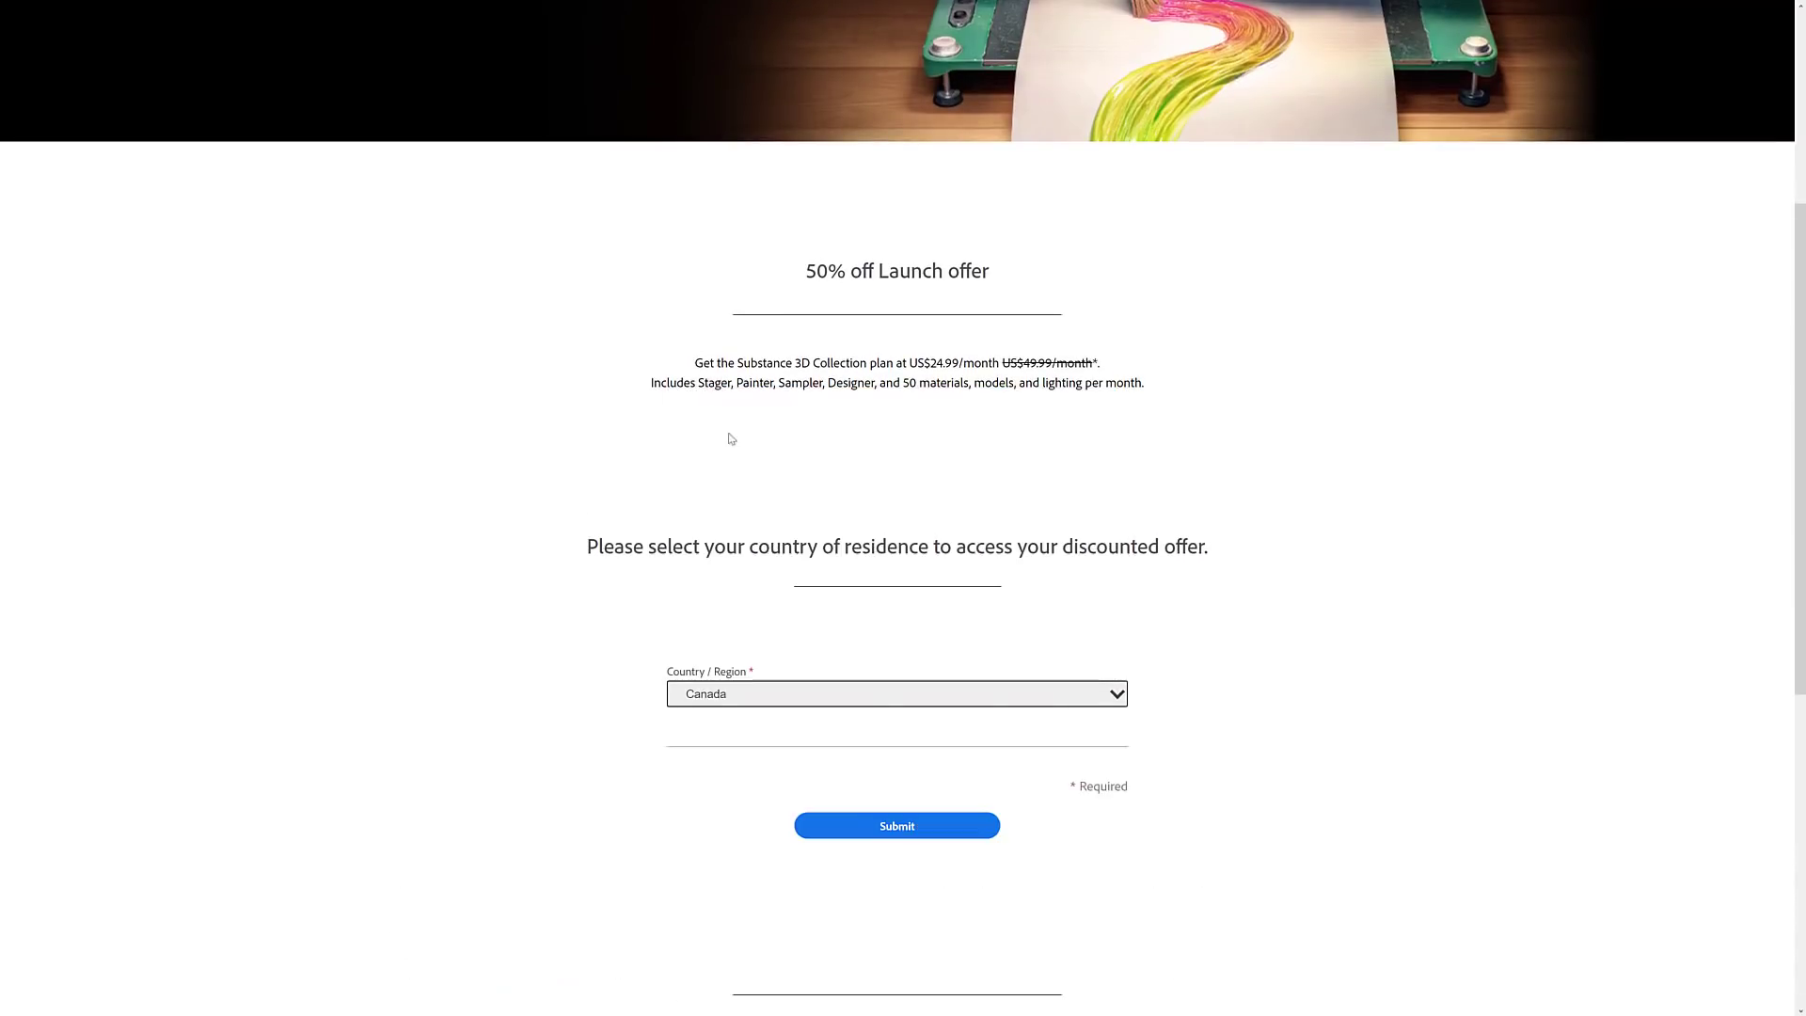
click(897, 826)
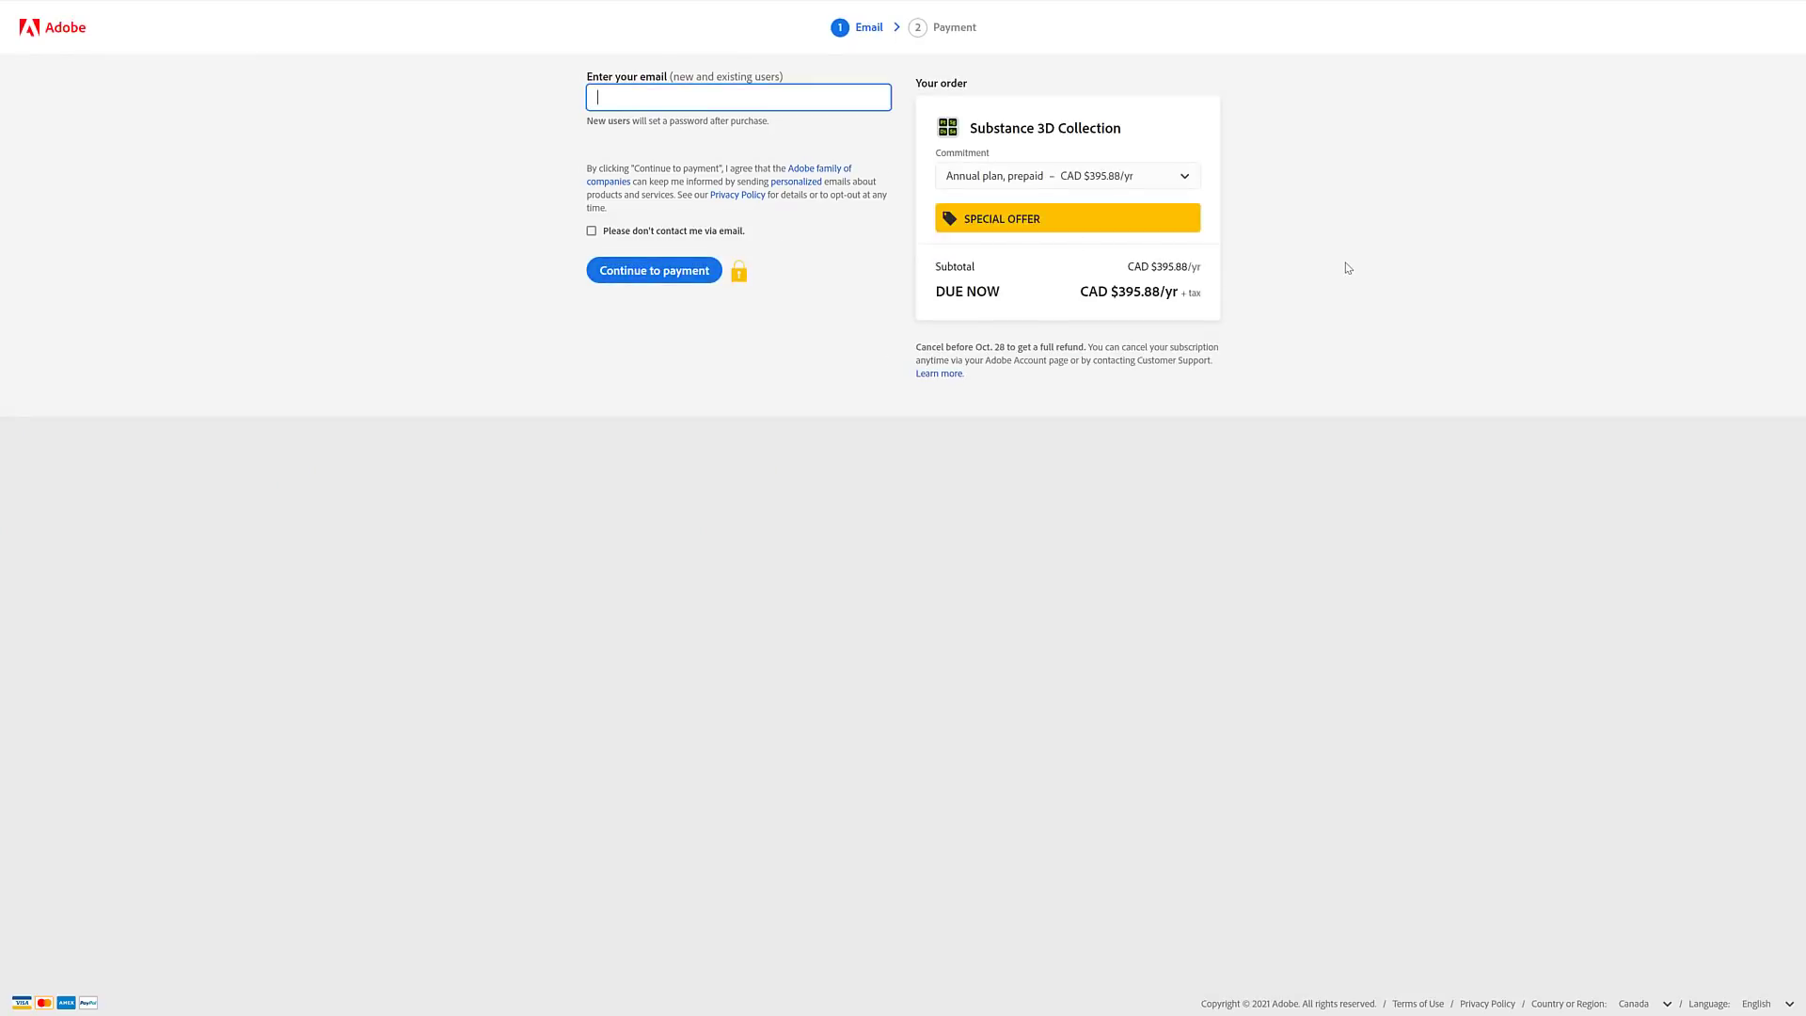
mouse_move(681, 214)
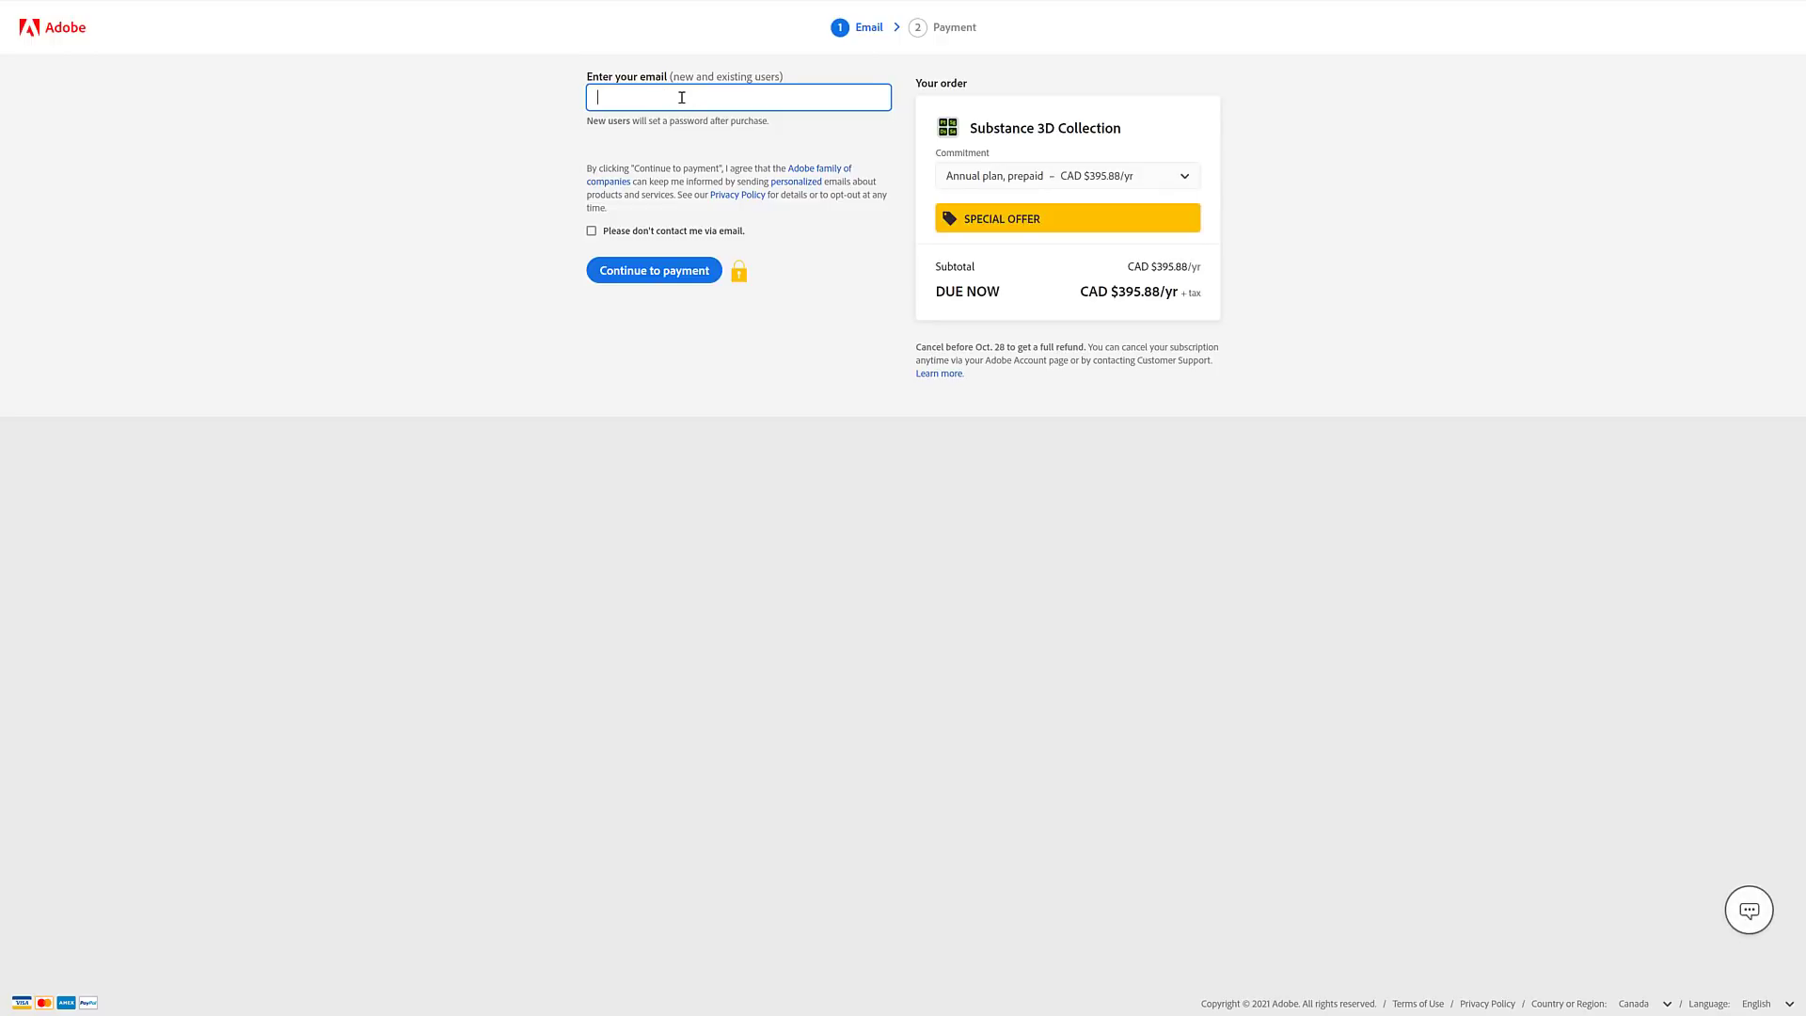
mouse_move(871, 175)
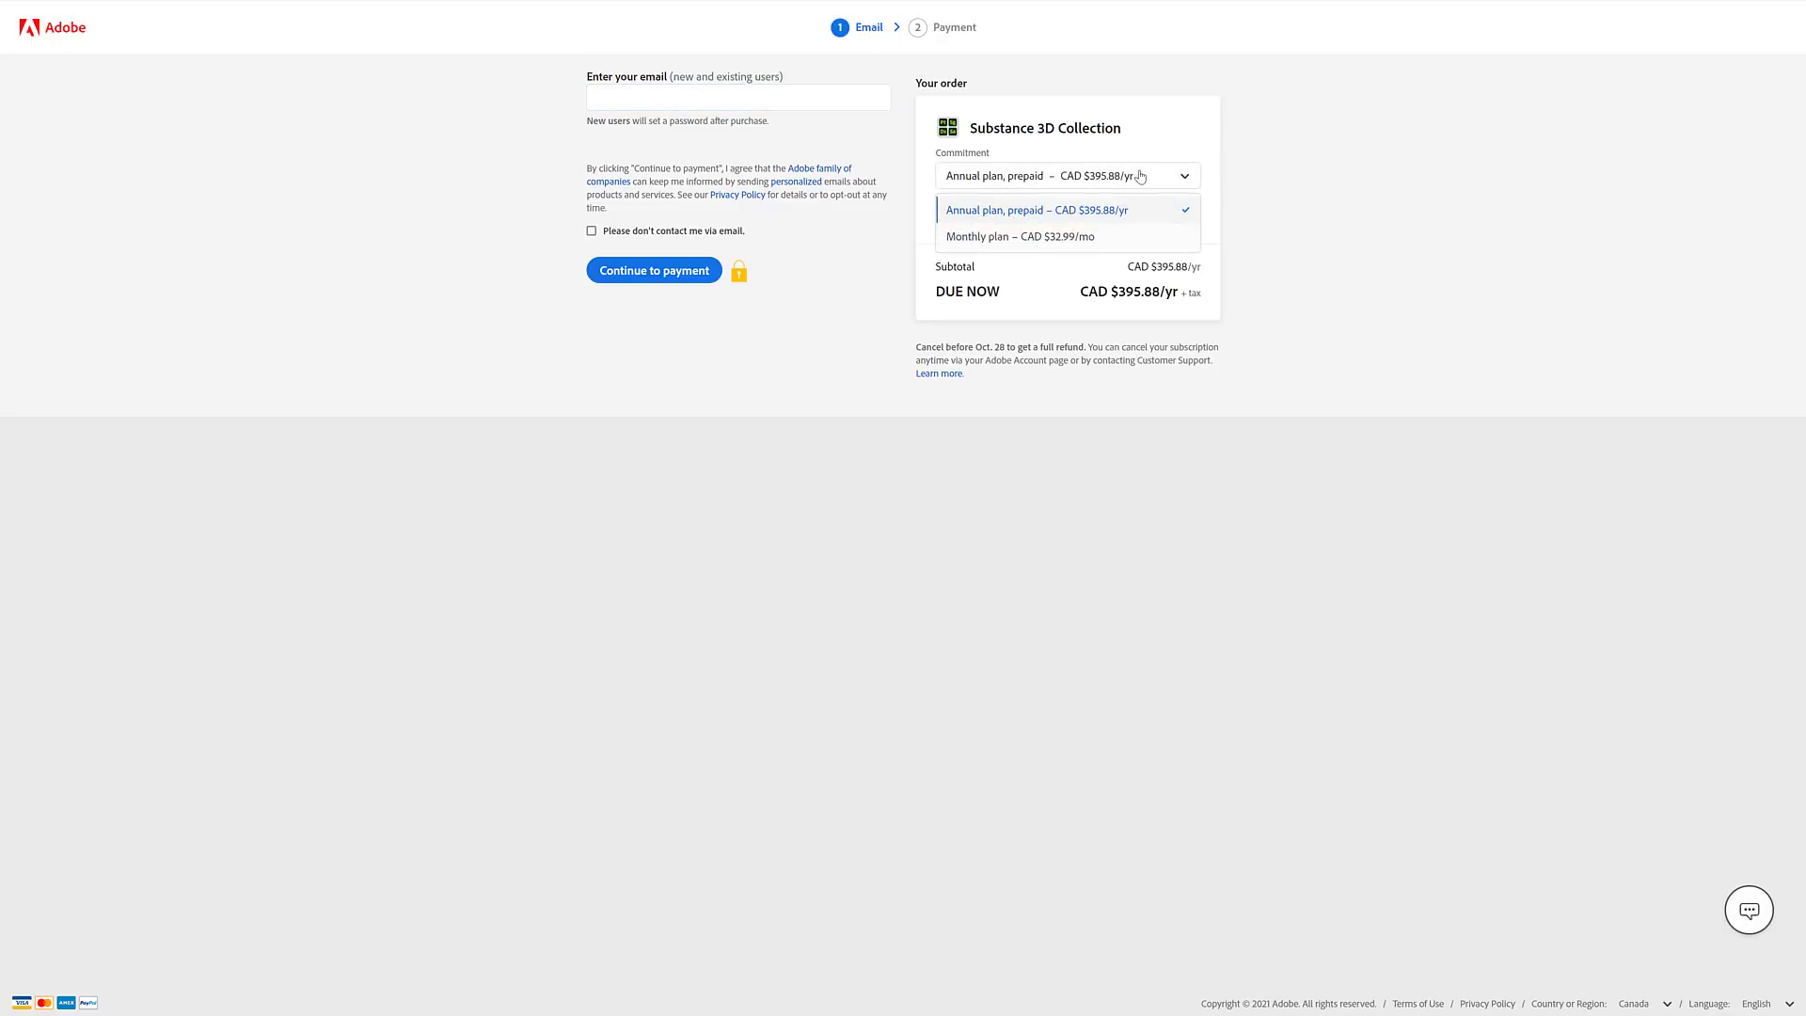
mouse_move(1062, 242)
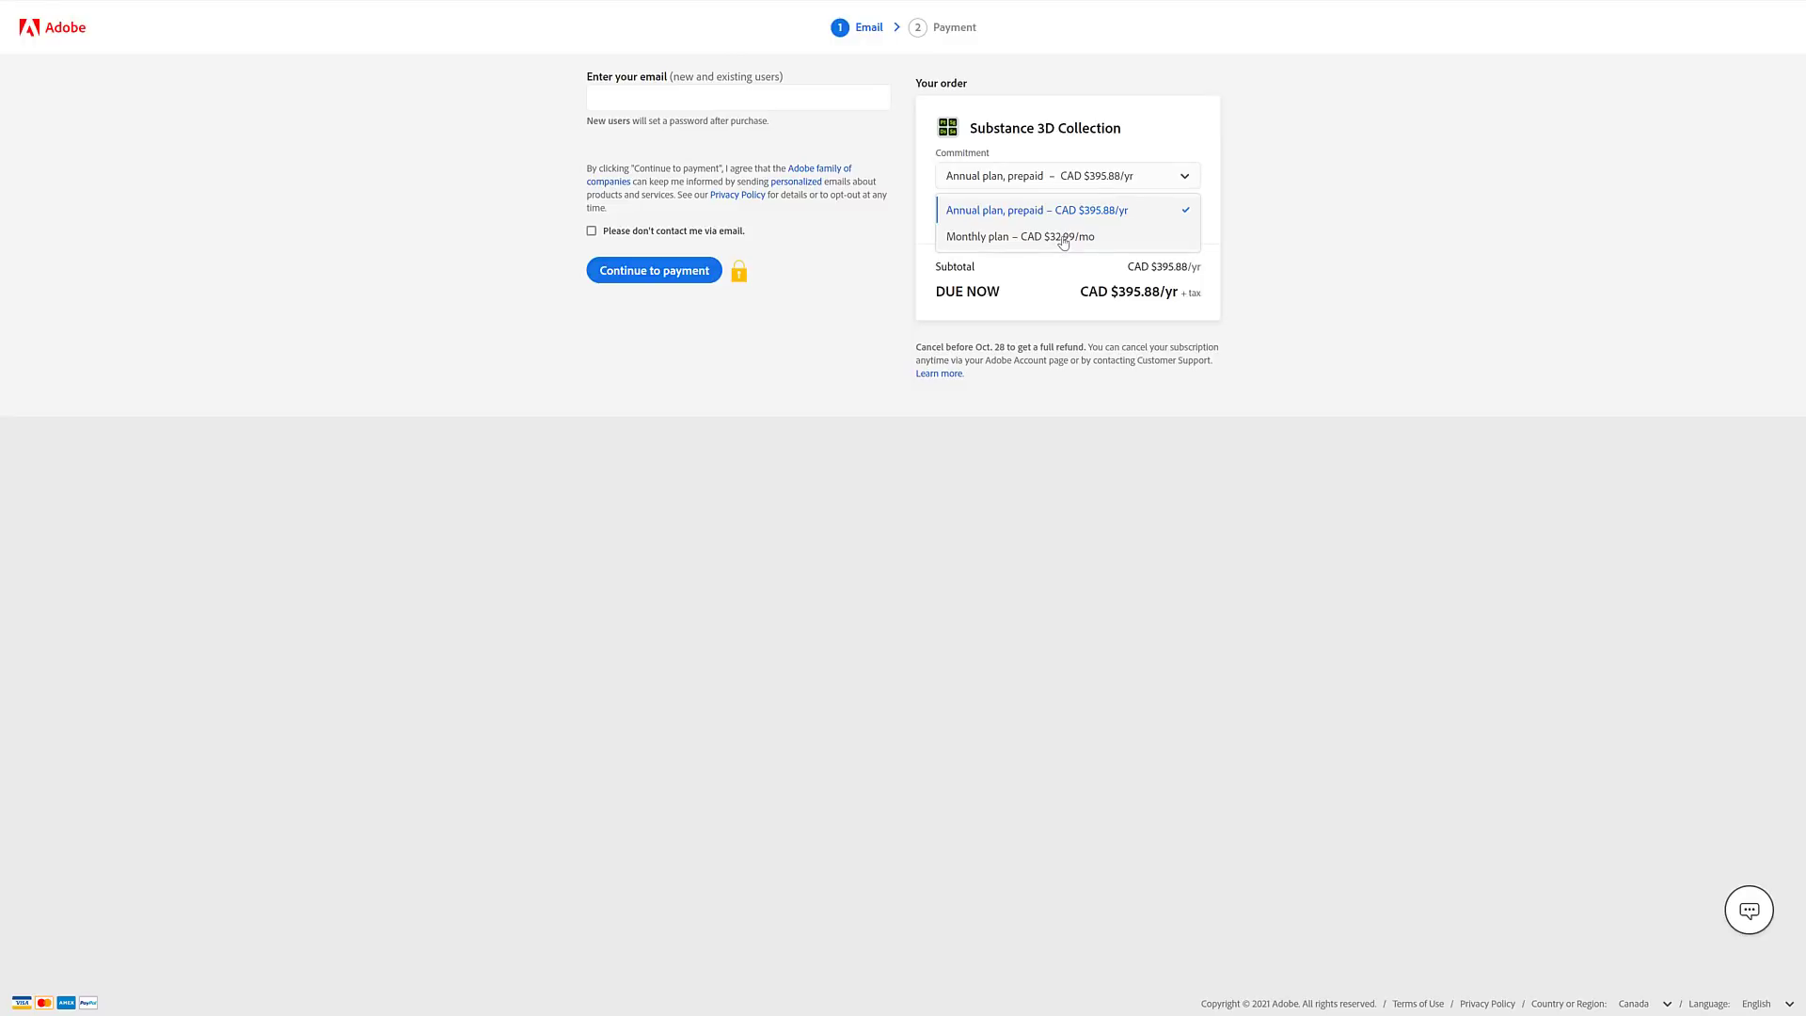
mouse_move(1564, 391)
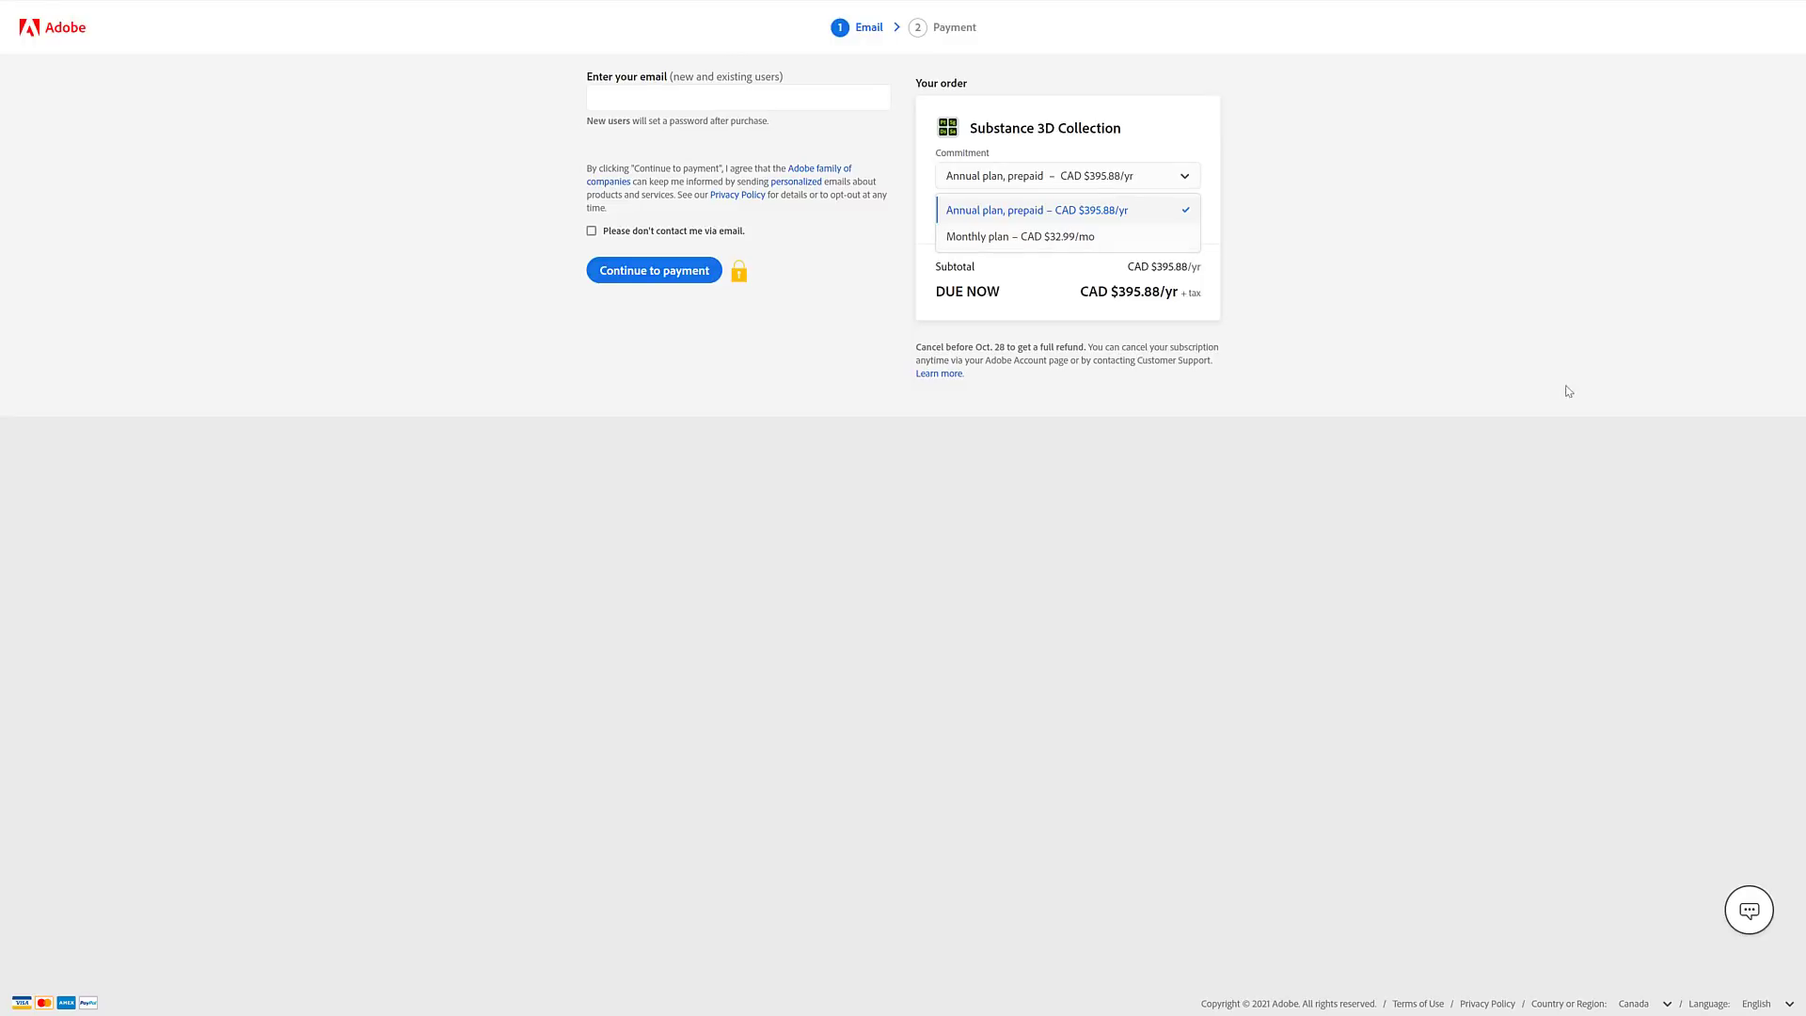
click(1067, 208)
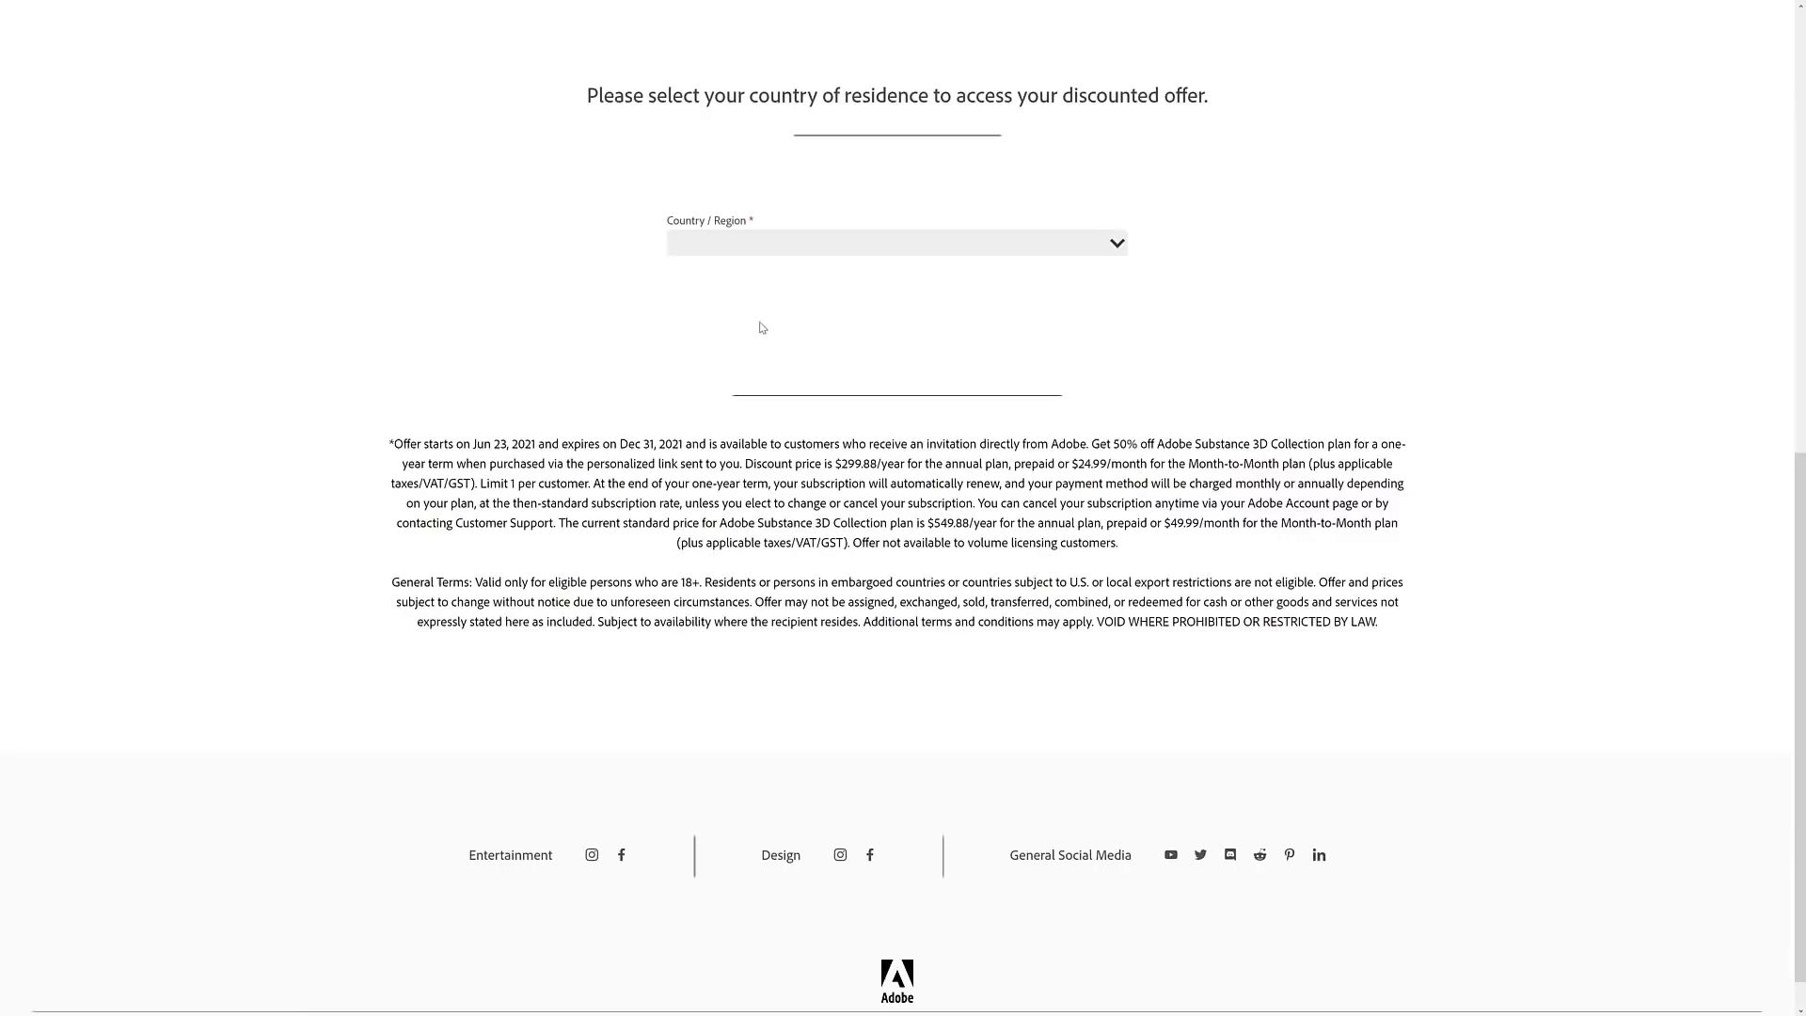
mouse_move(488, 334)
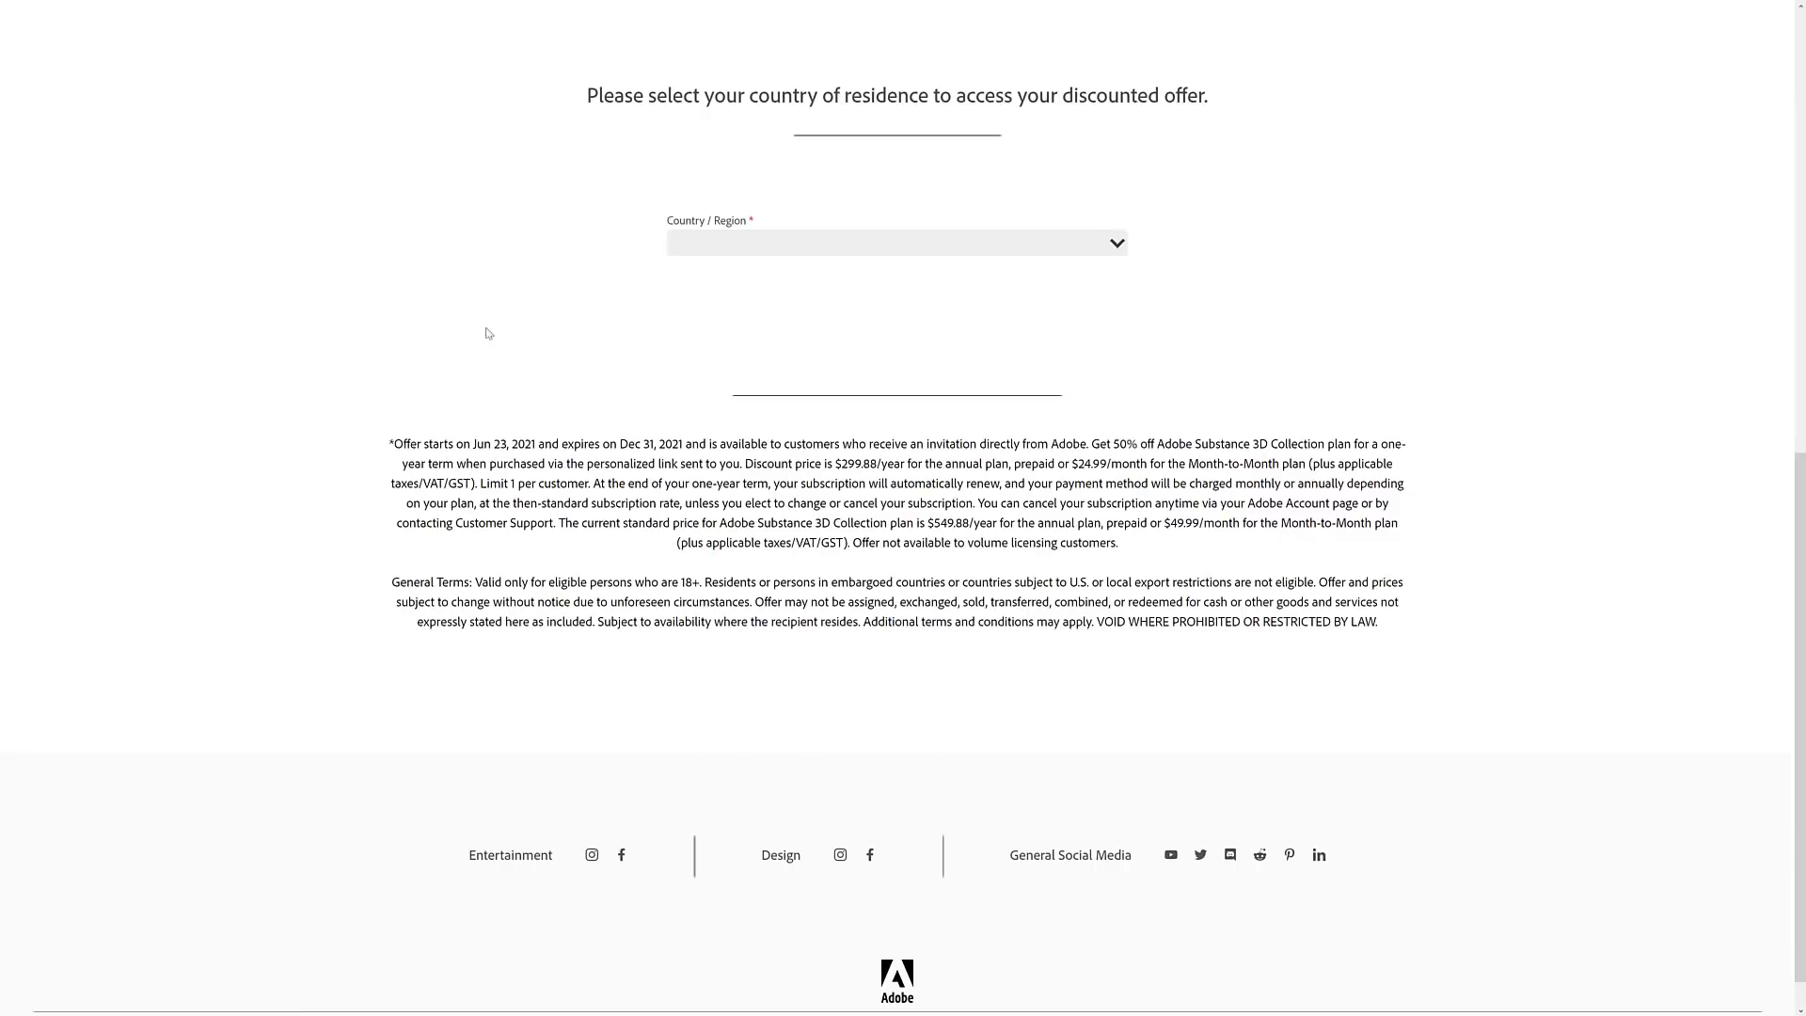
mouse_move(693, 461)
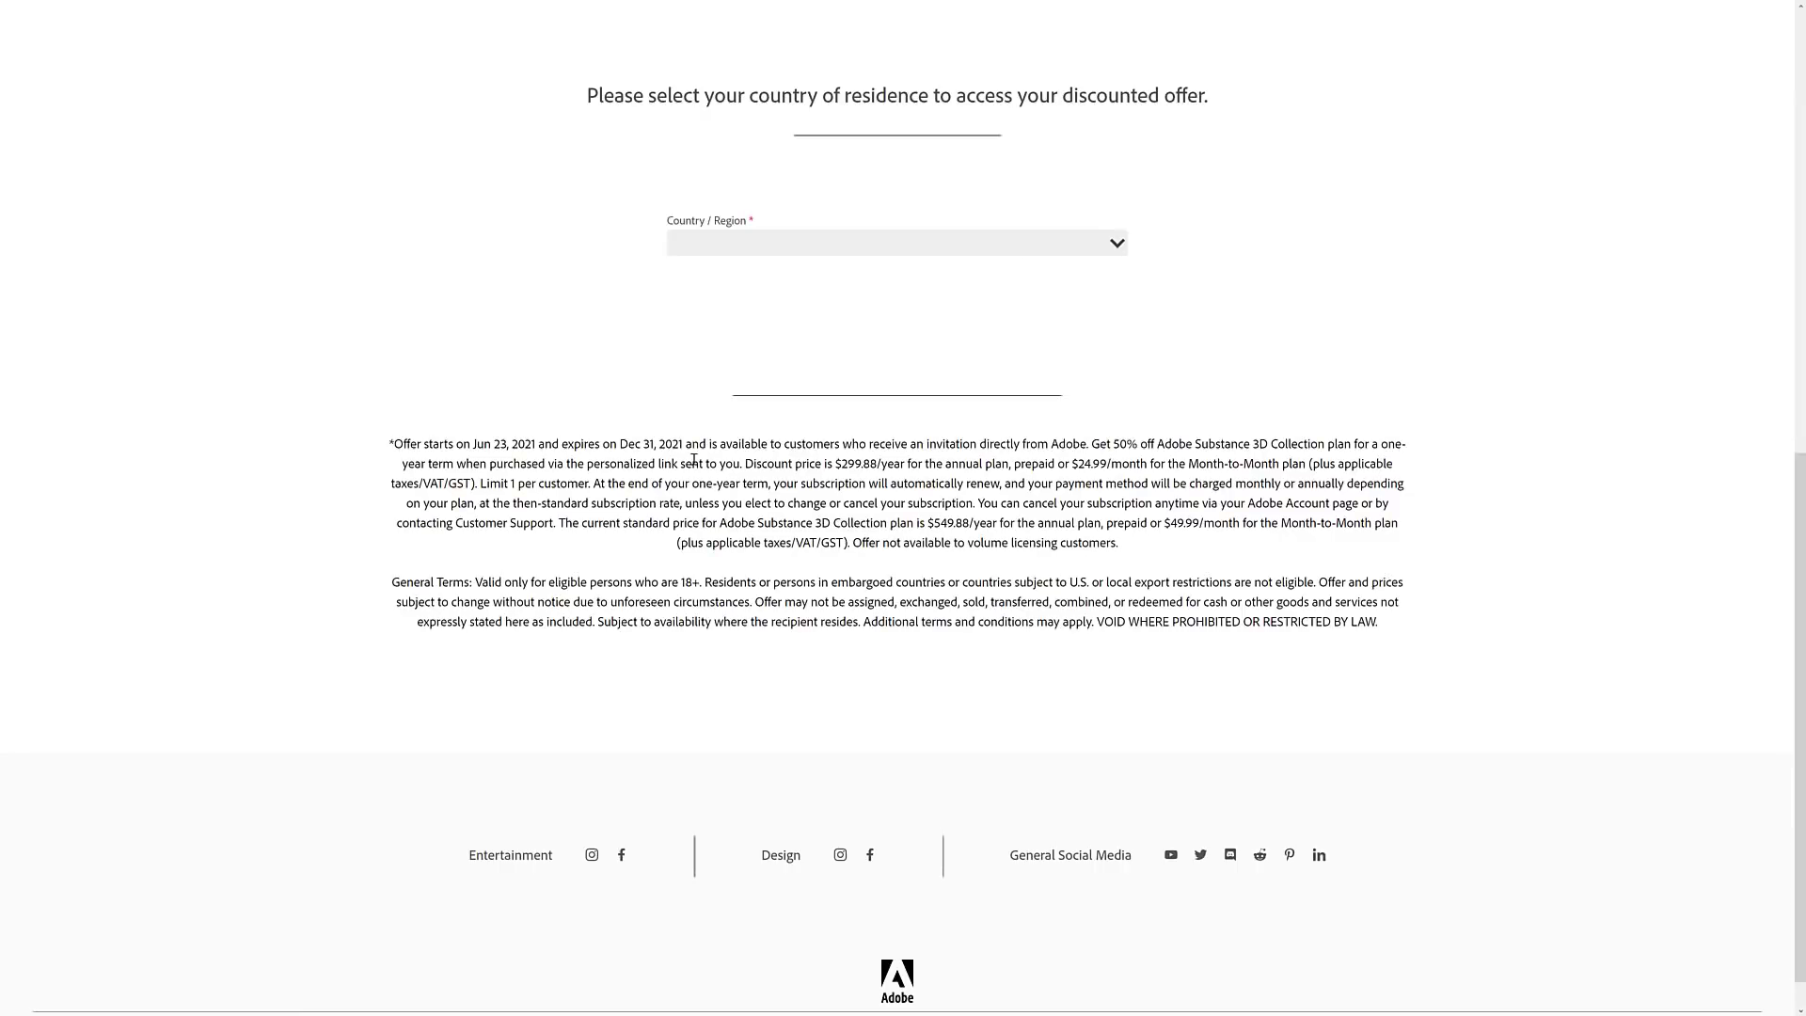
mouse_move(364, 444)
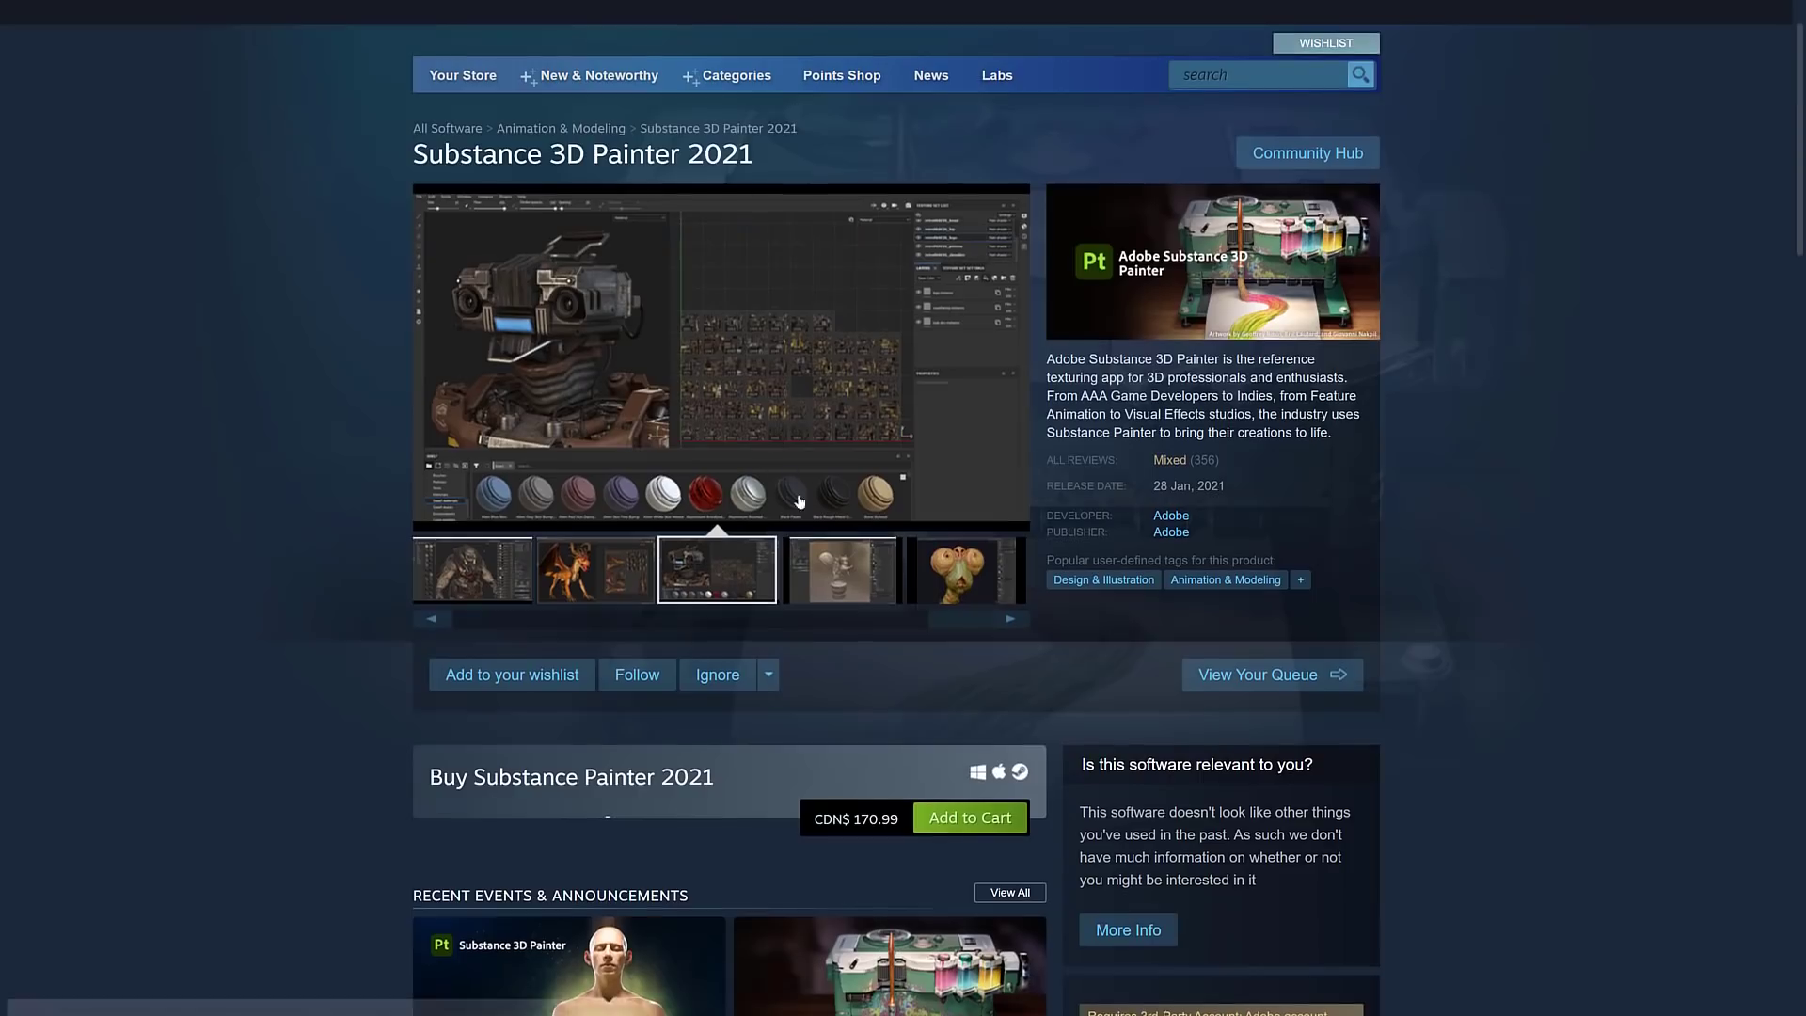
- Check the Steam listing's CDN$ 170.99 price and About section for Substance 3D Painter 2021
scroll(down, 3)
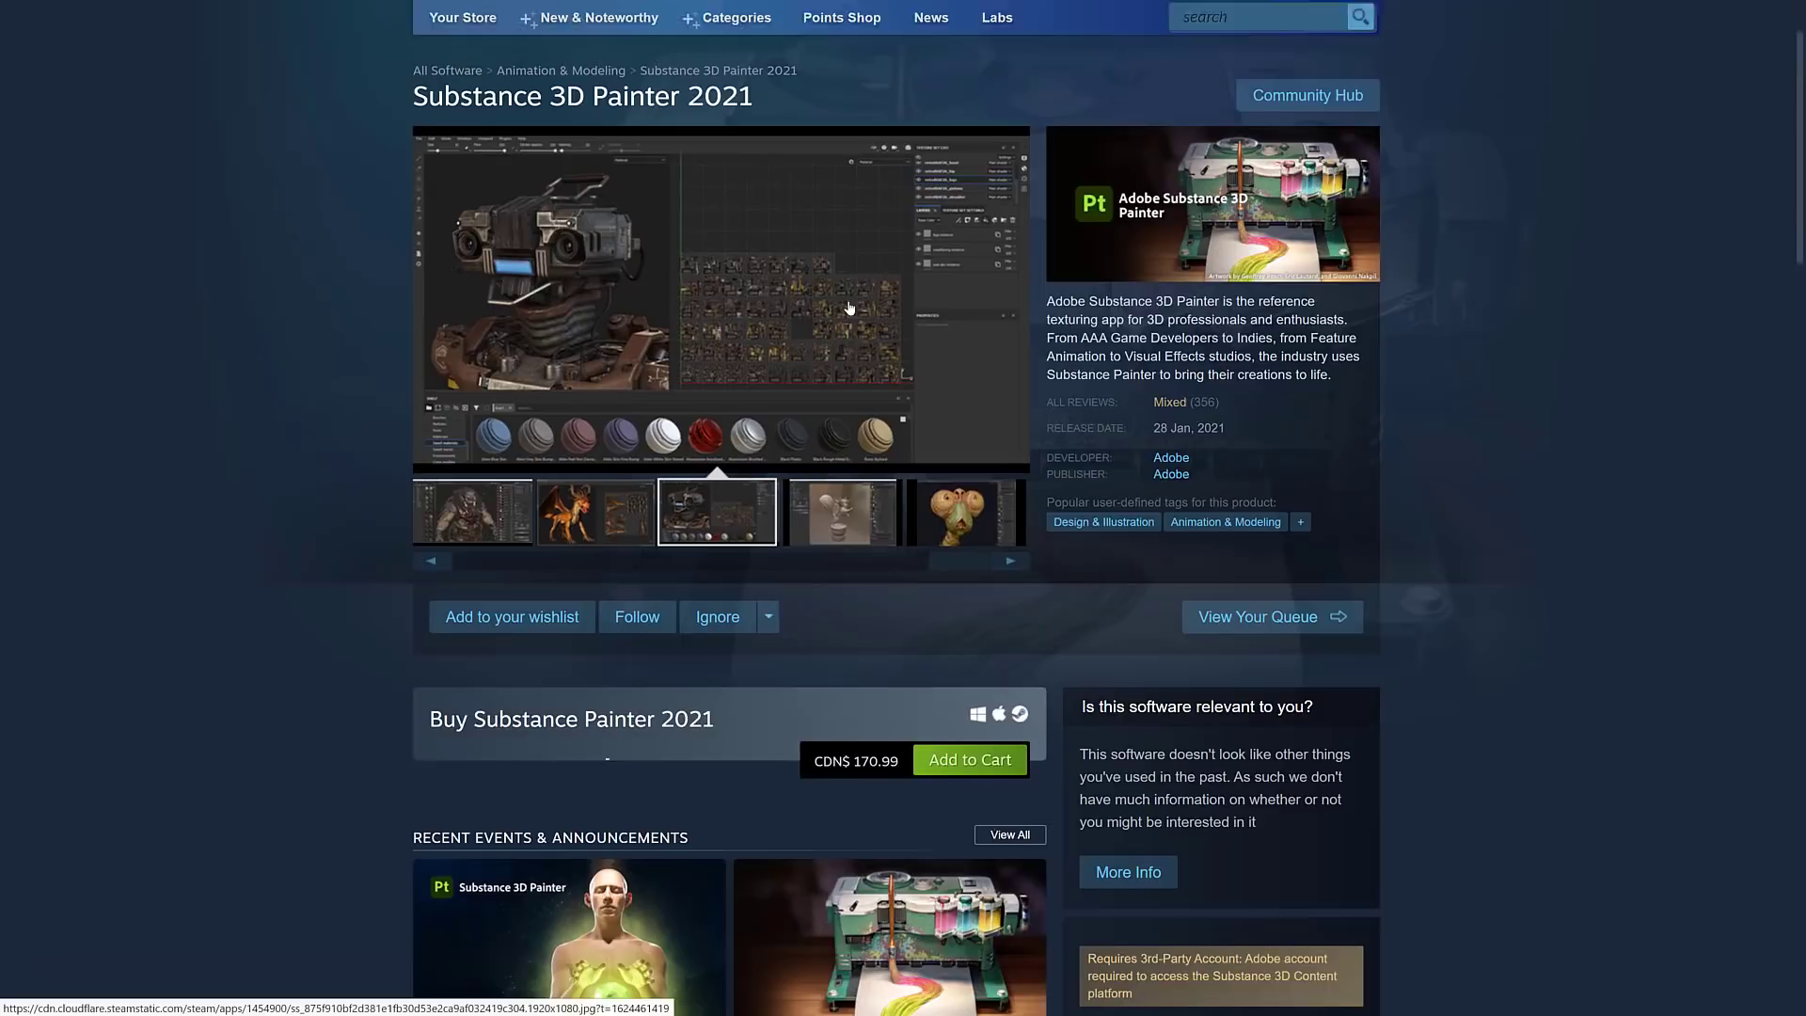
scroll(down, 3)
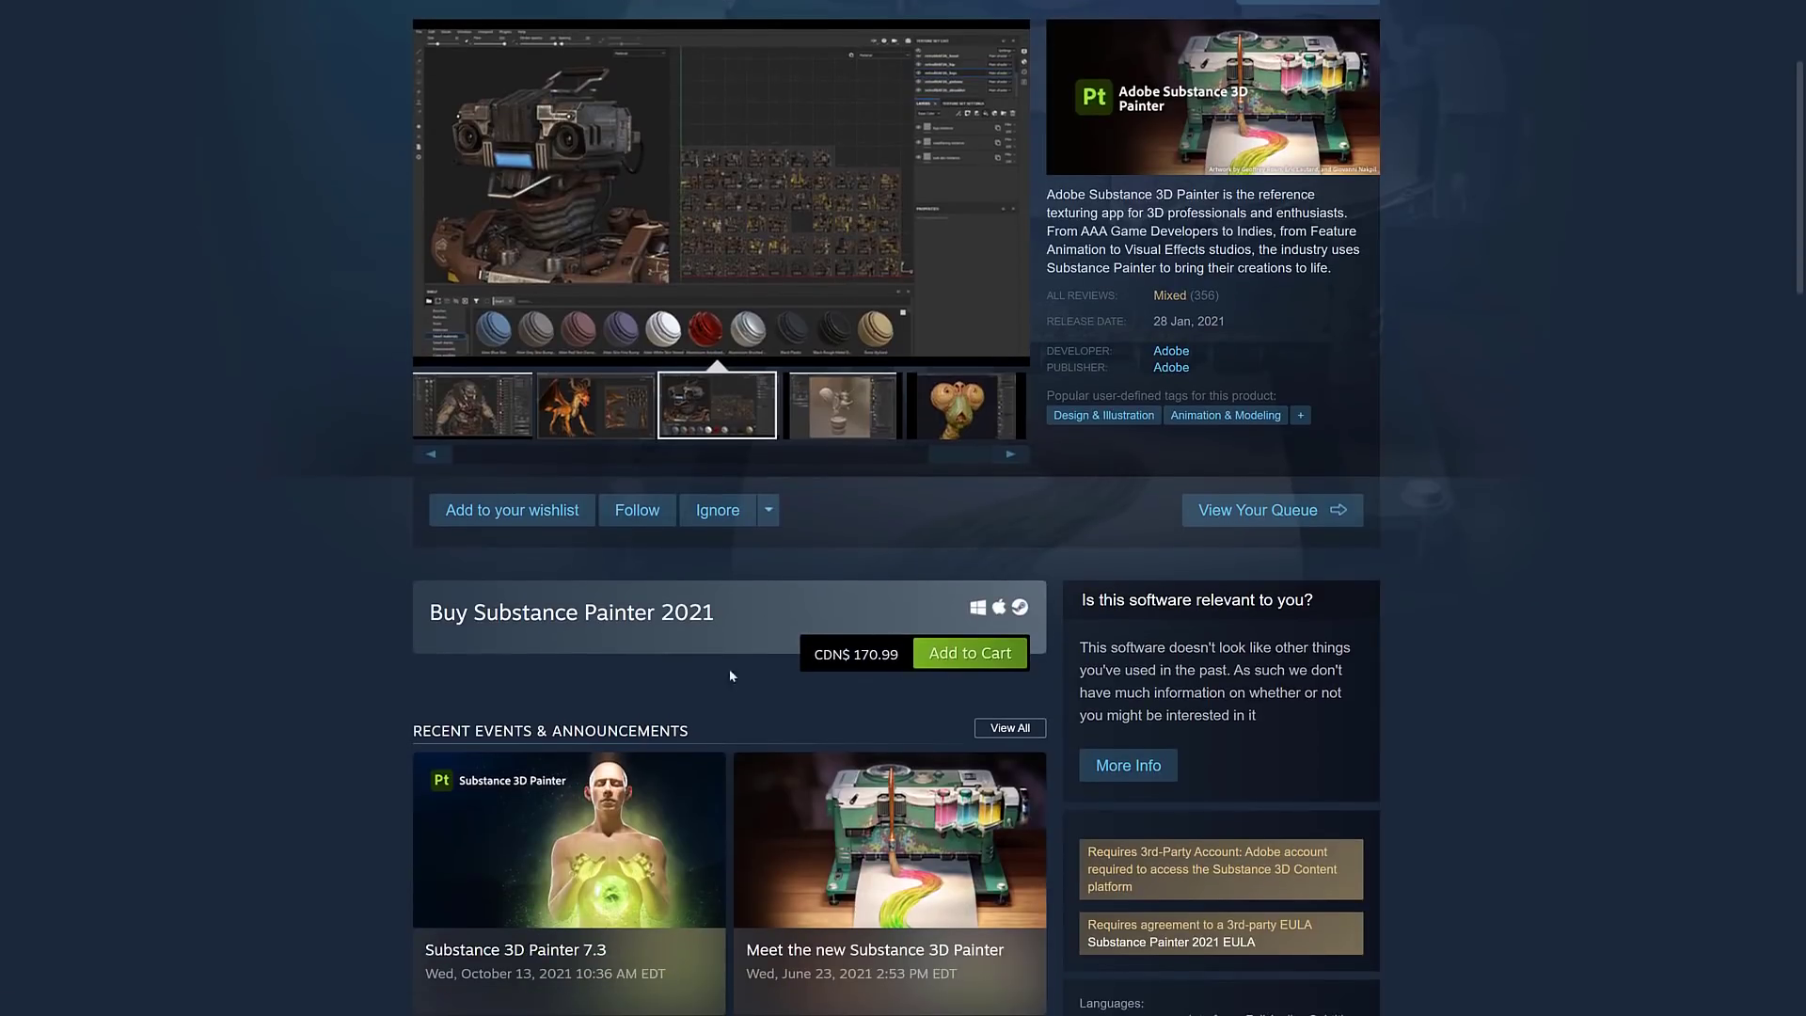
scroll(down, 3)
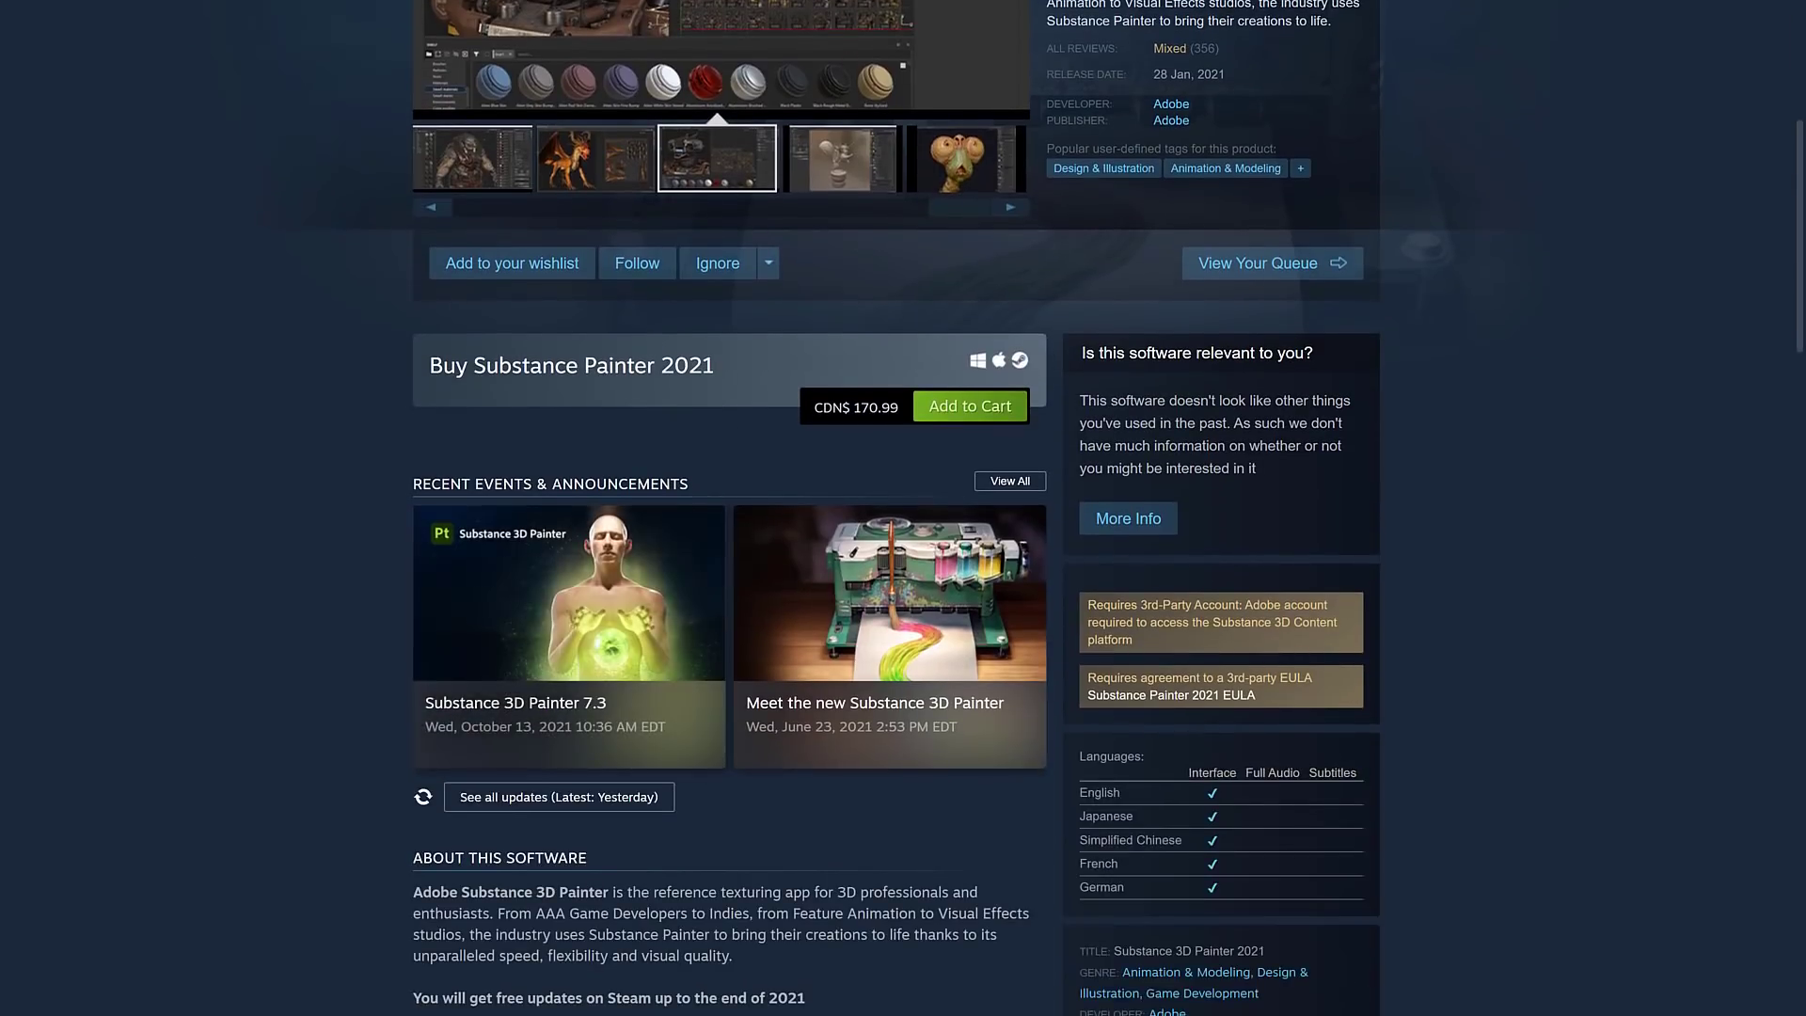
scroll(down, 3)
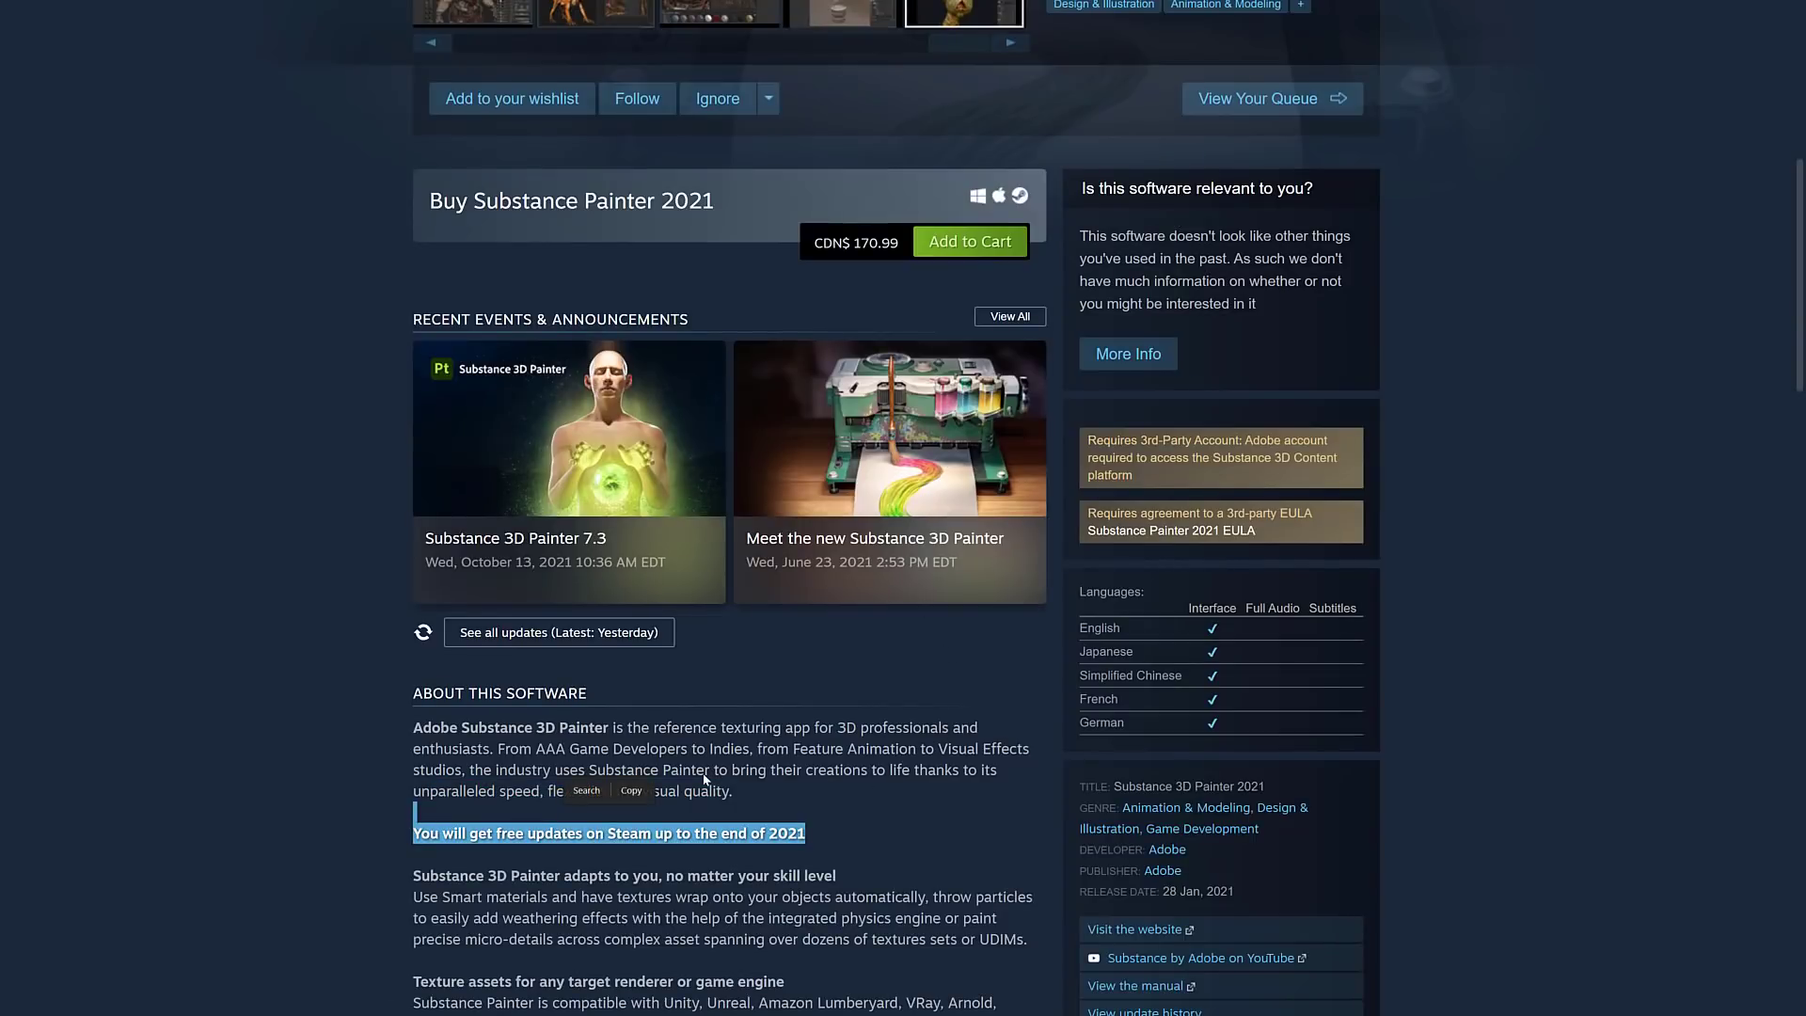
mouse_move(728, 194)
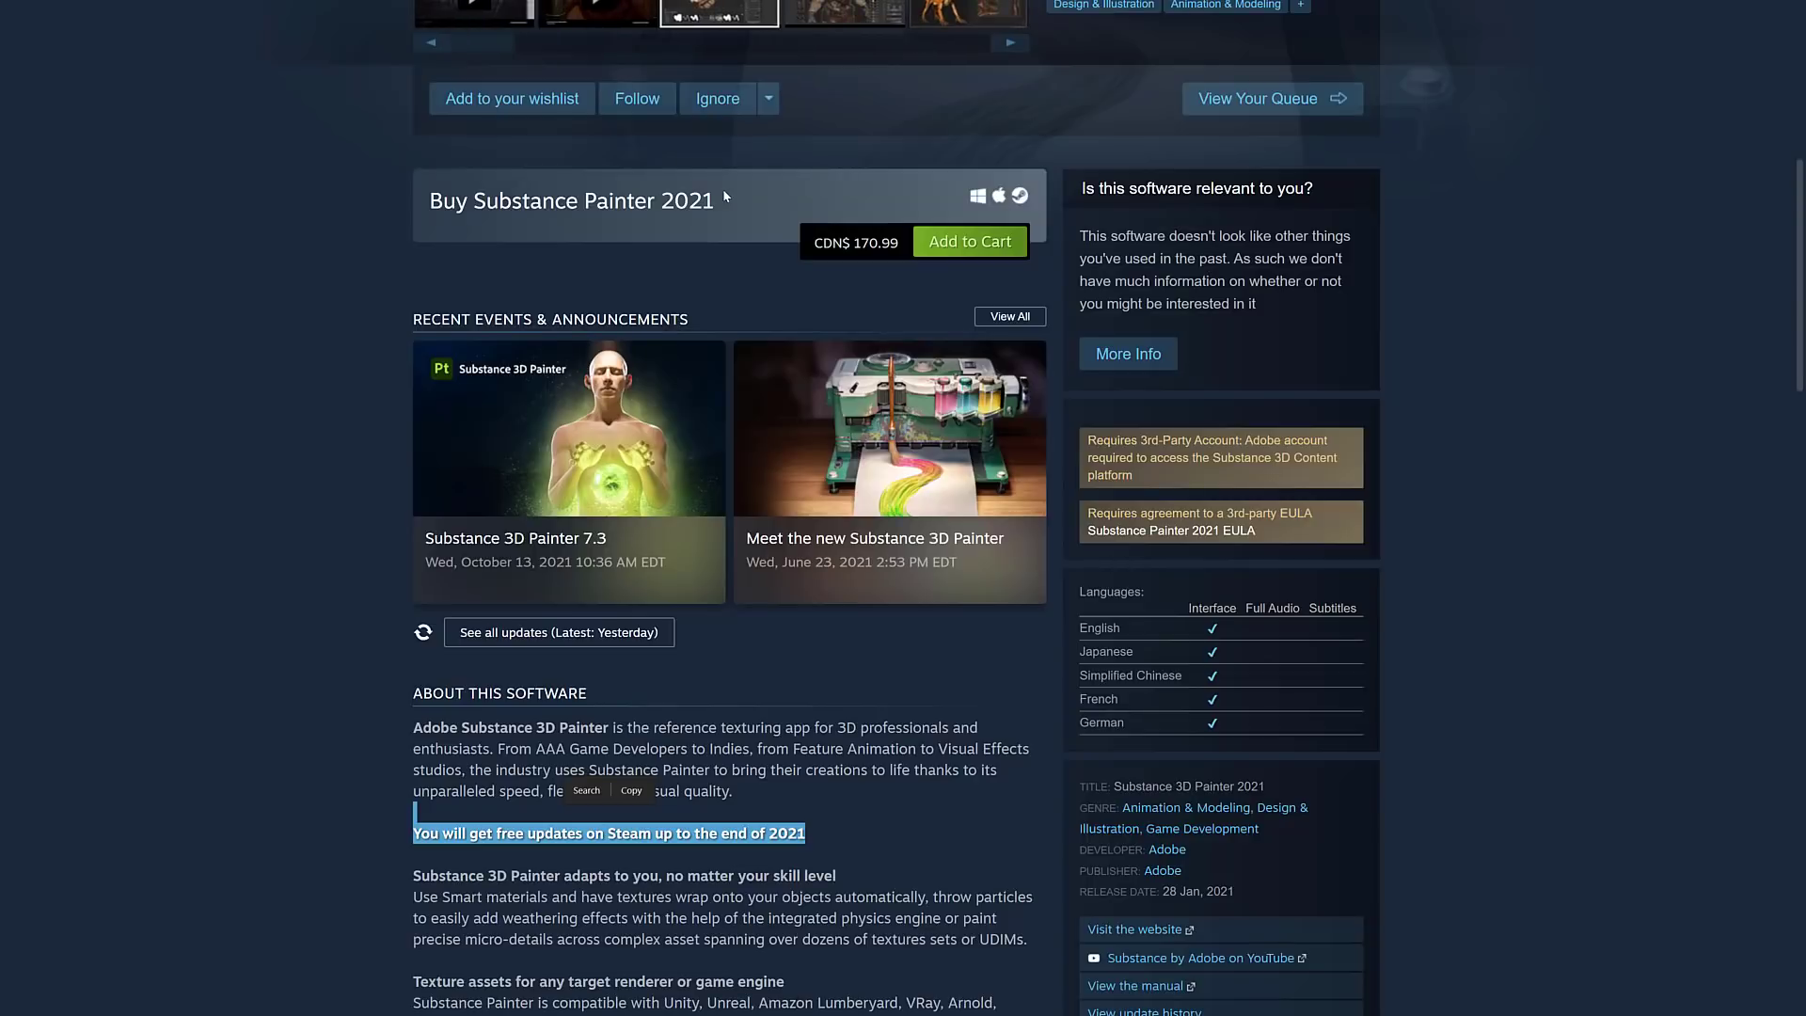
scroll(down, 3)
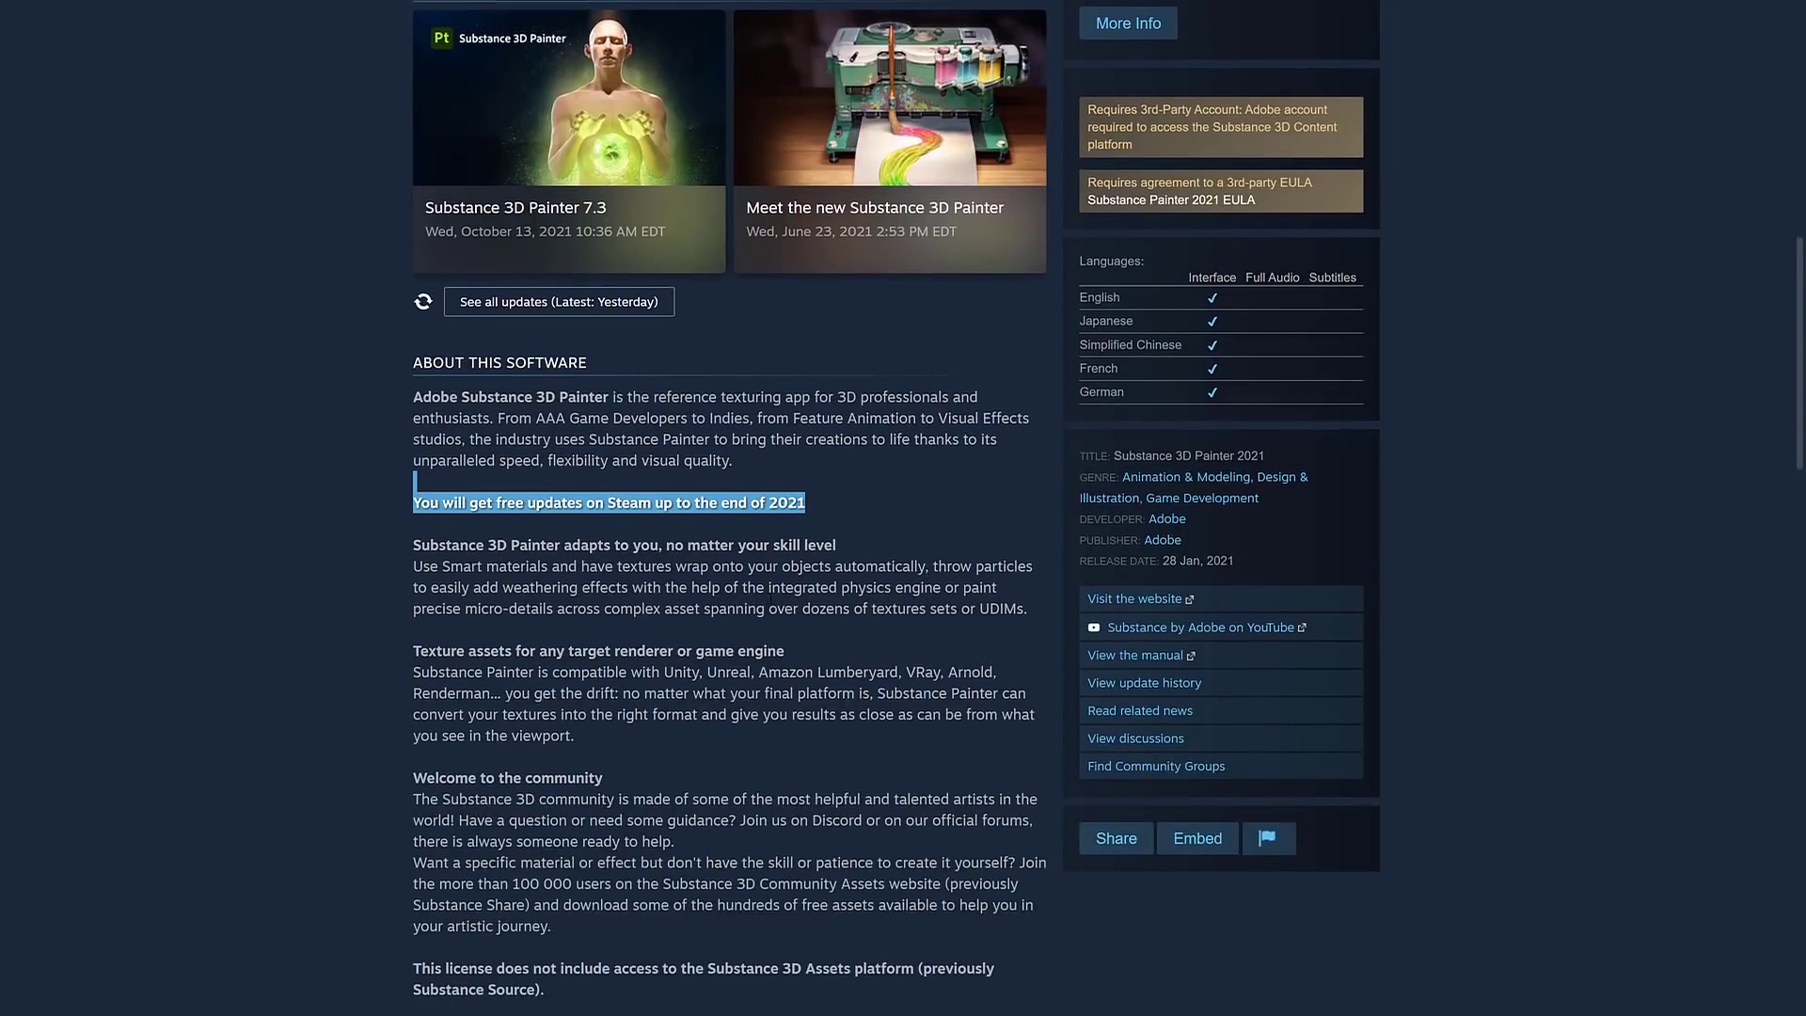
scroll(down, 3)
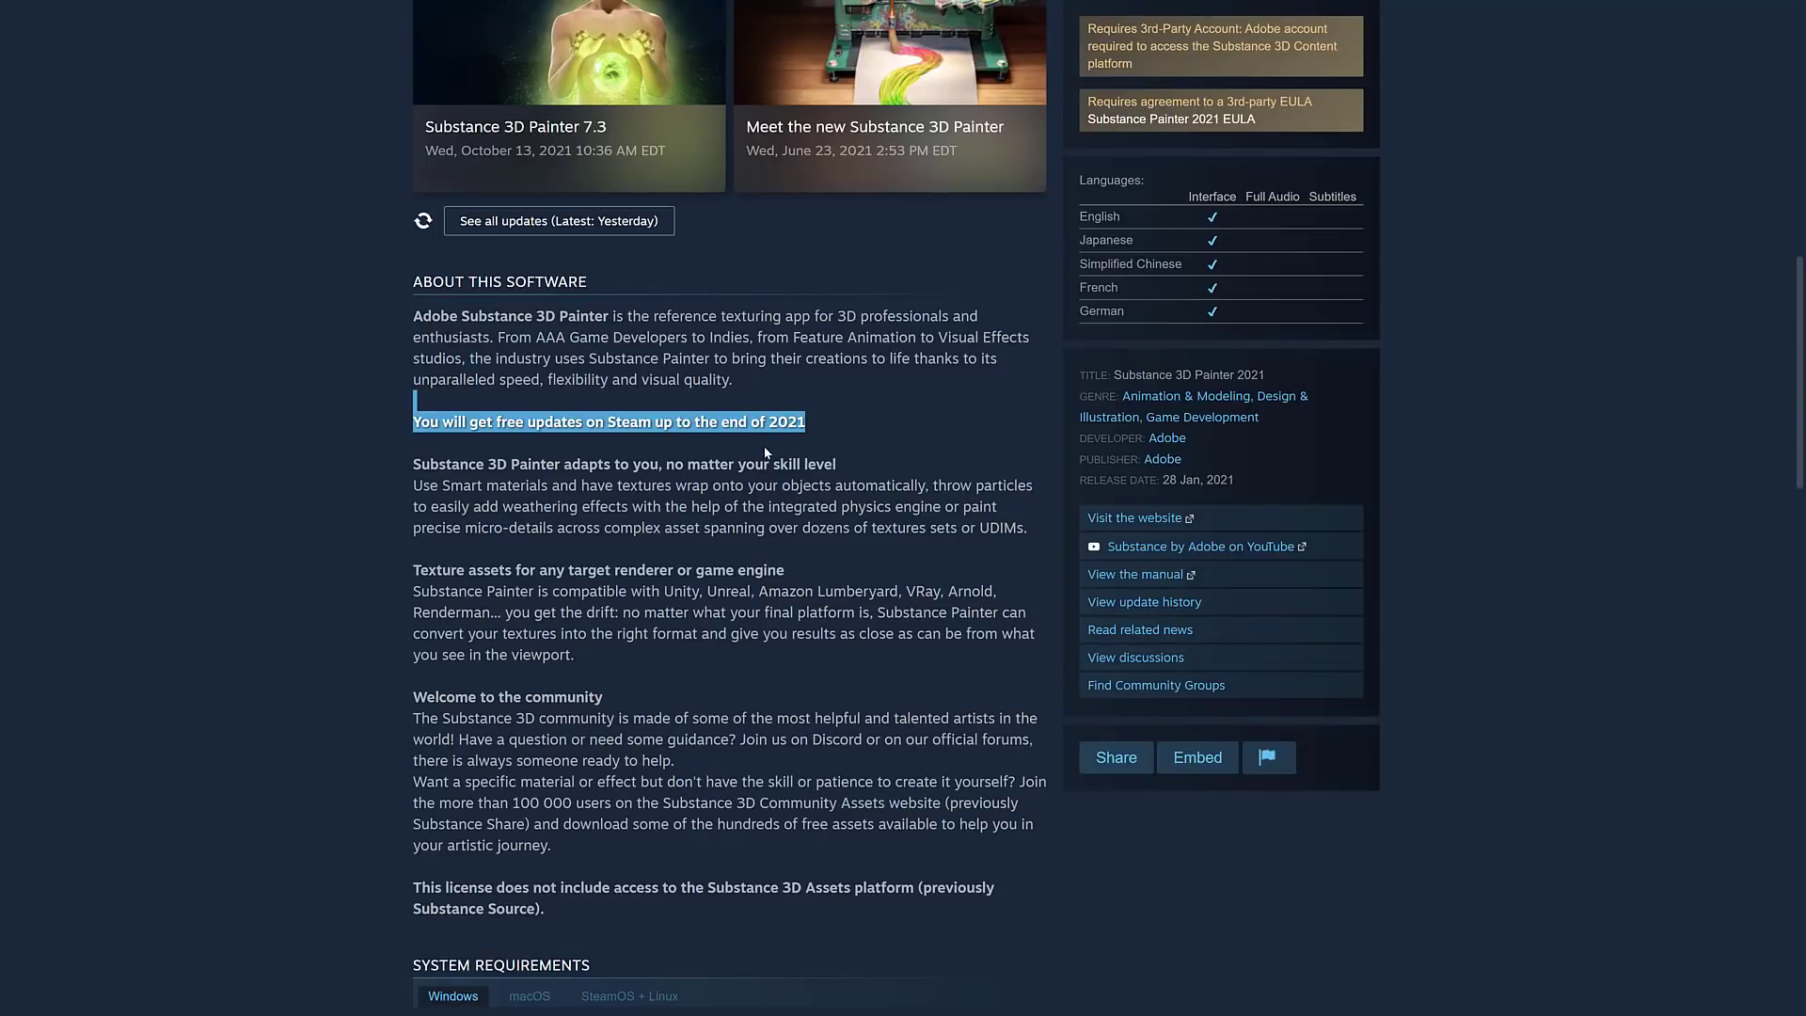
mouse_move(790, 464)
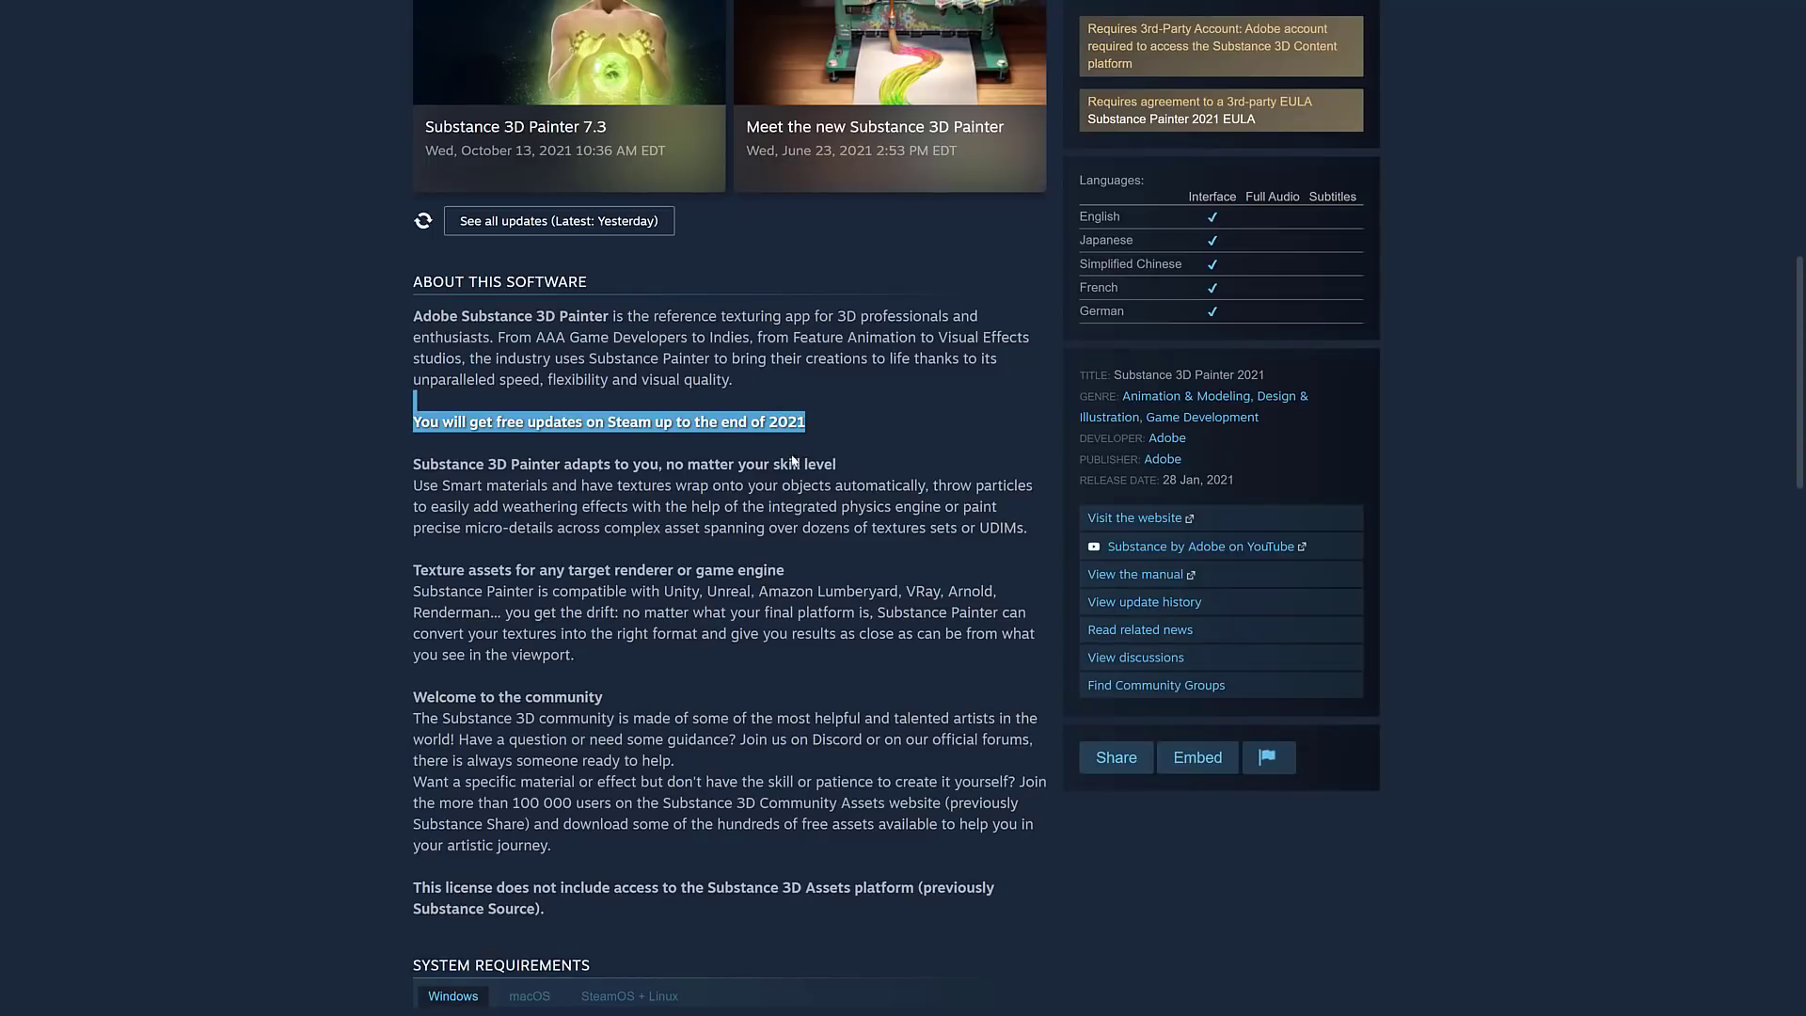
- Read Steam's note on free updates through end of 2021, then return to the Adobe launch offer page
scroll(up, 3)
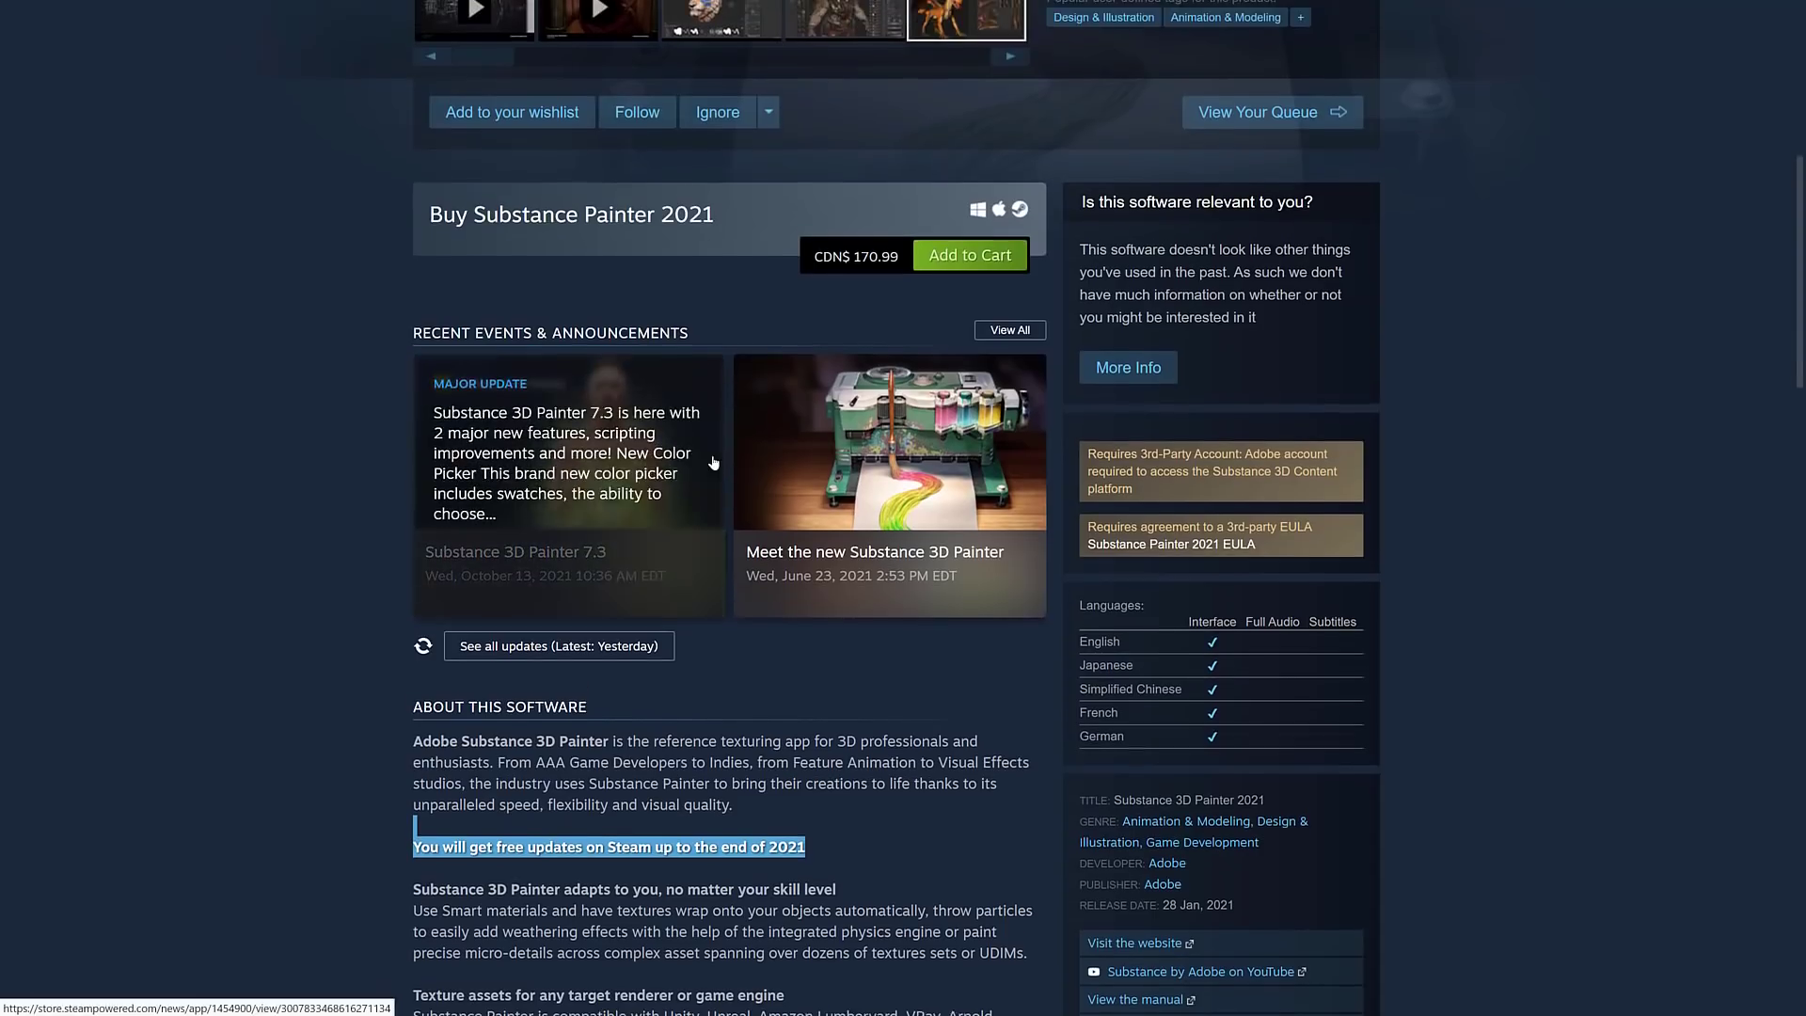
scroll(down, 3)
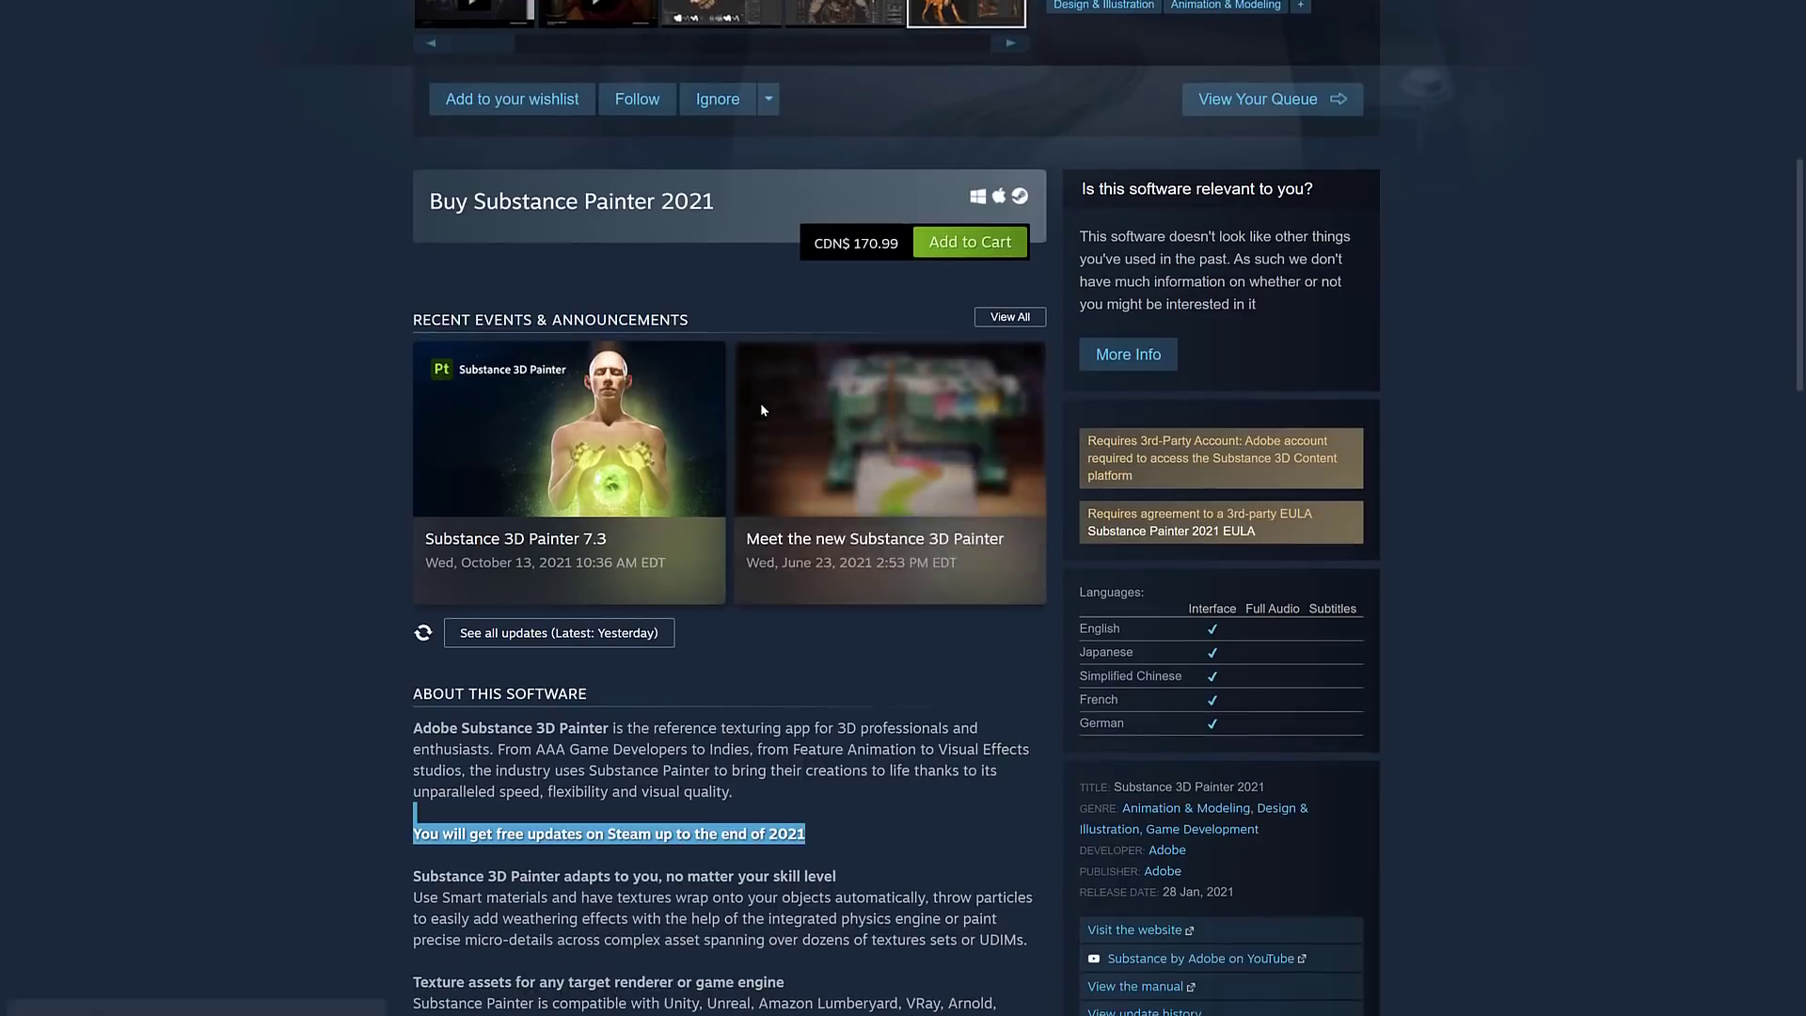
scroll(down, 3)
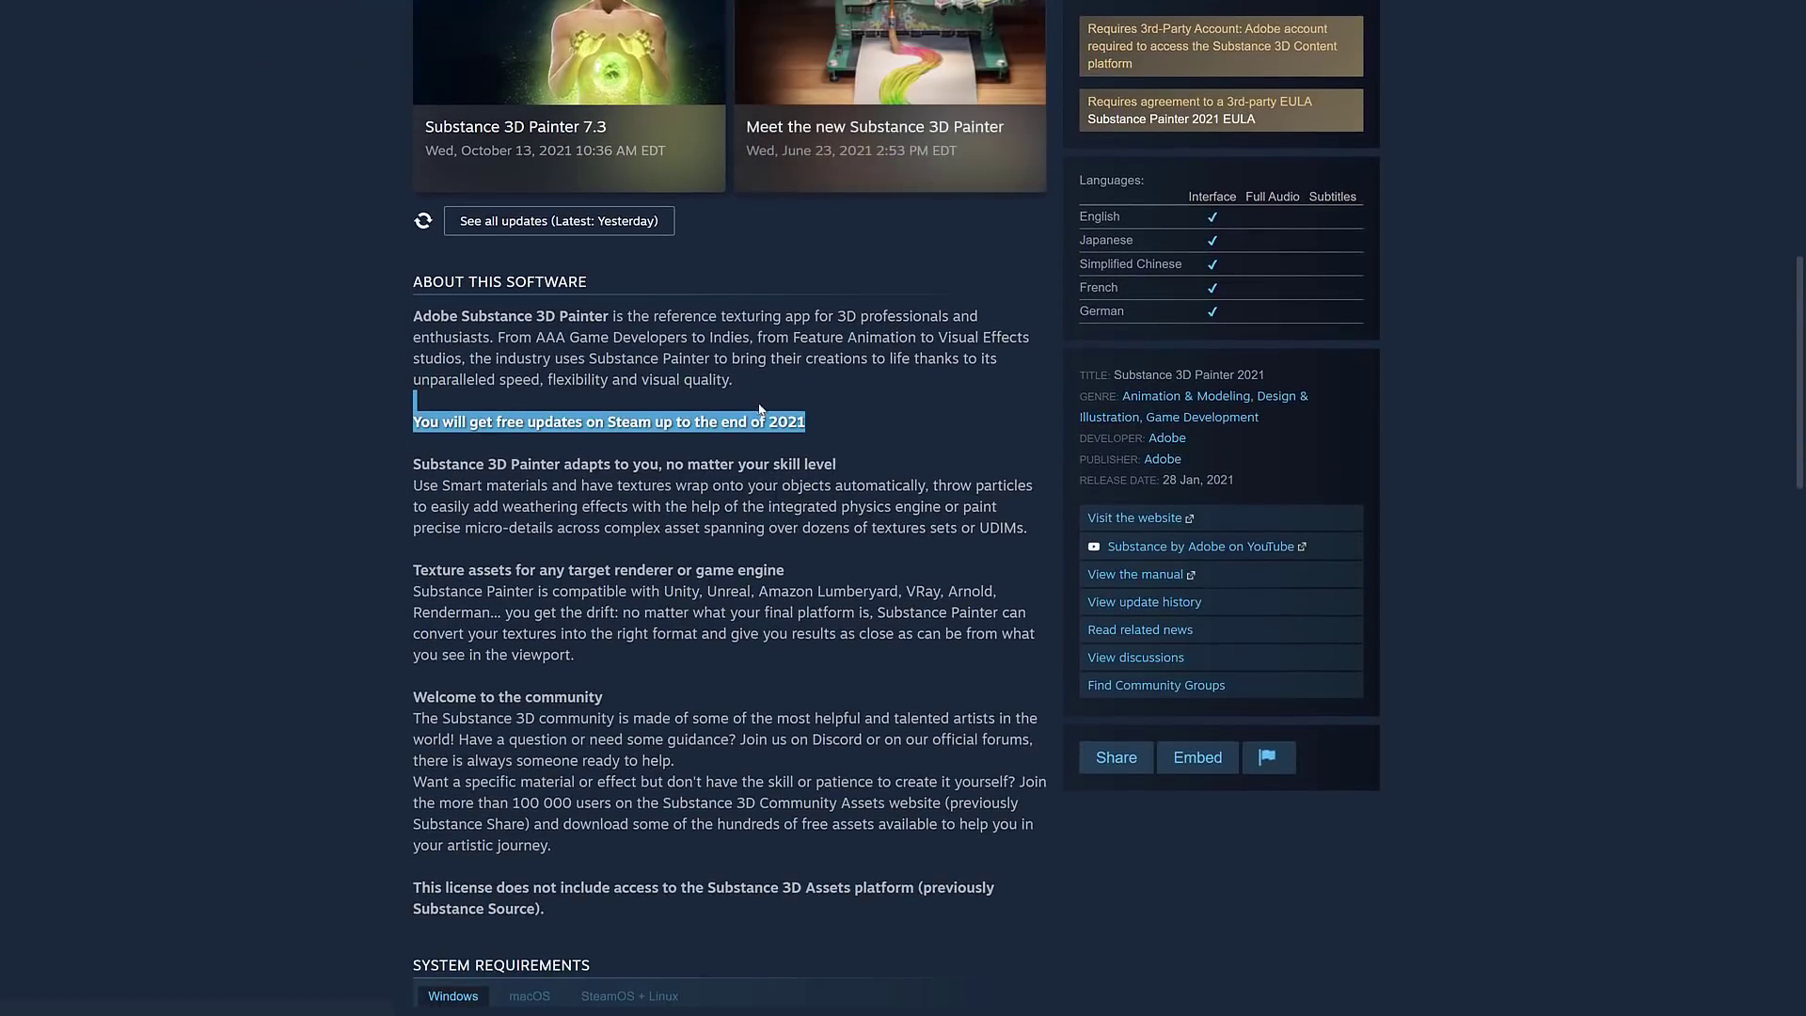
mouse_move(851, 556)
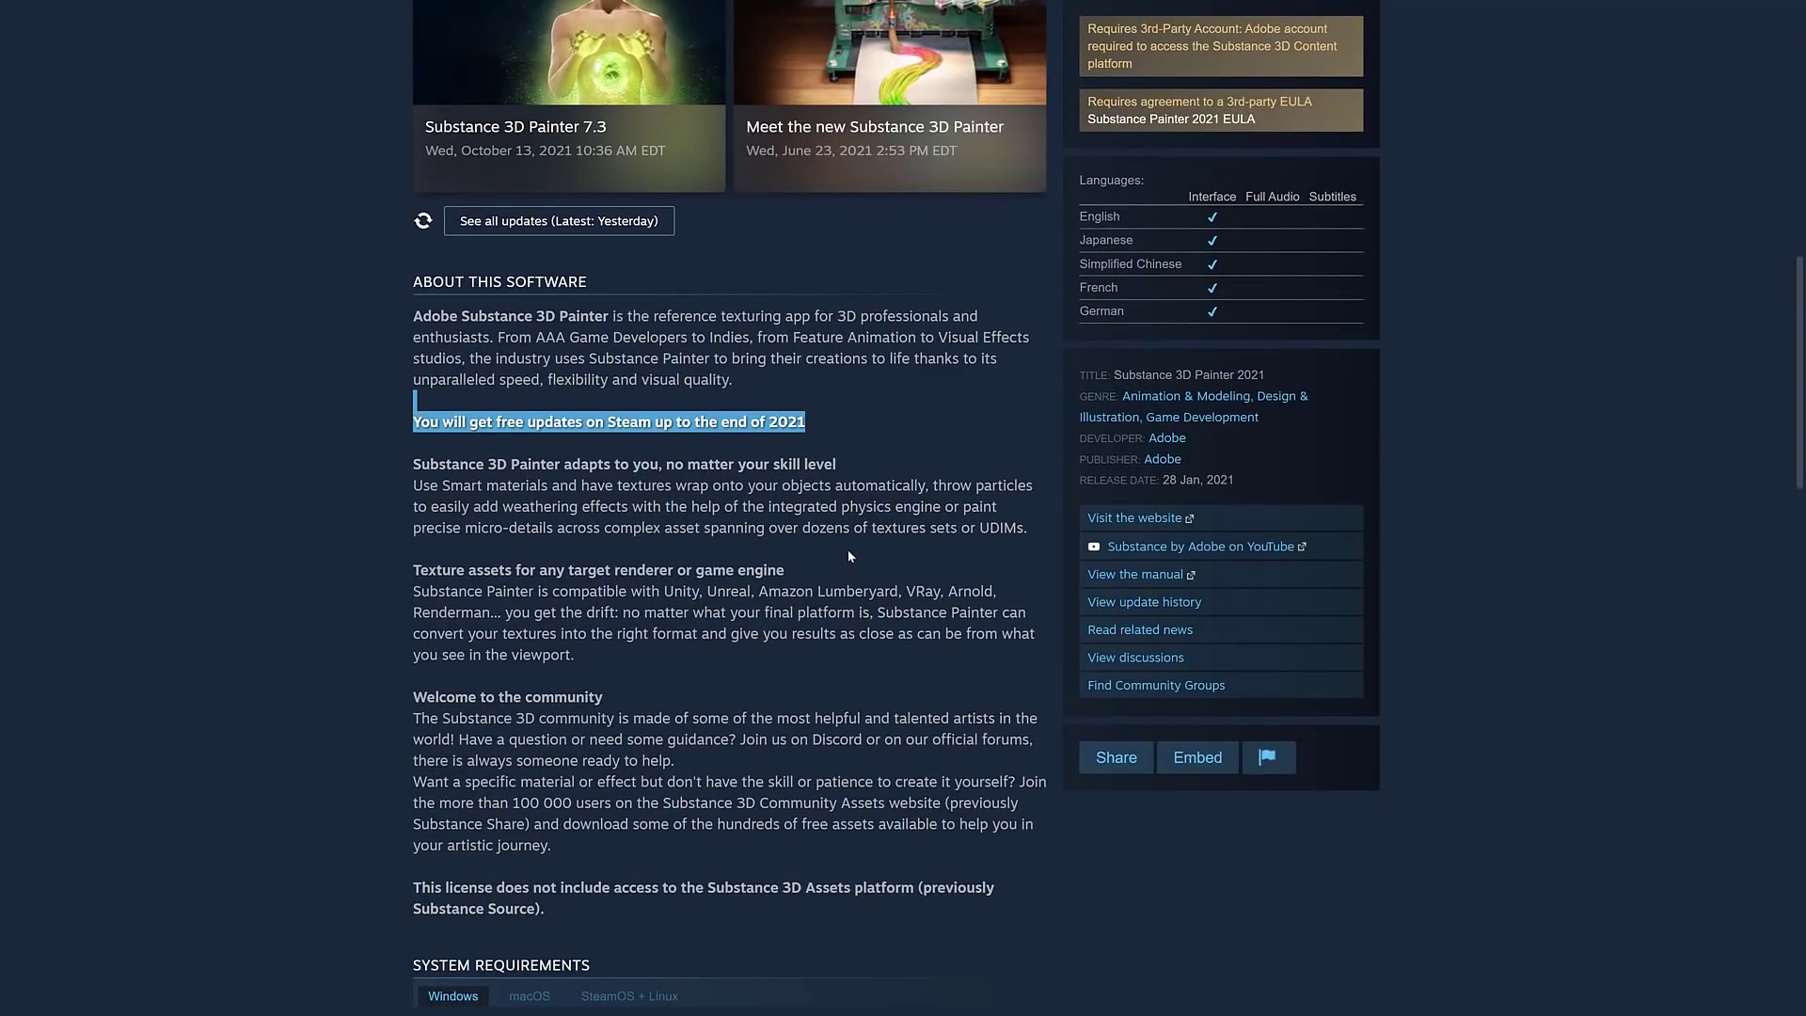
scroll(down, 3)
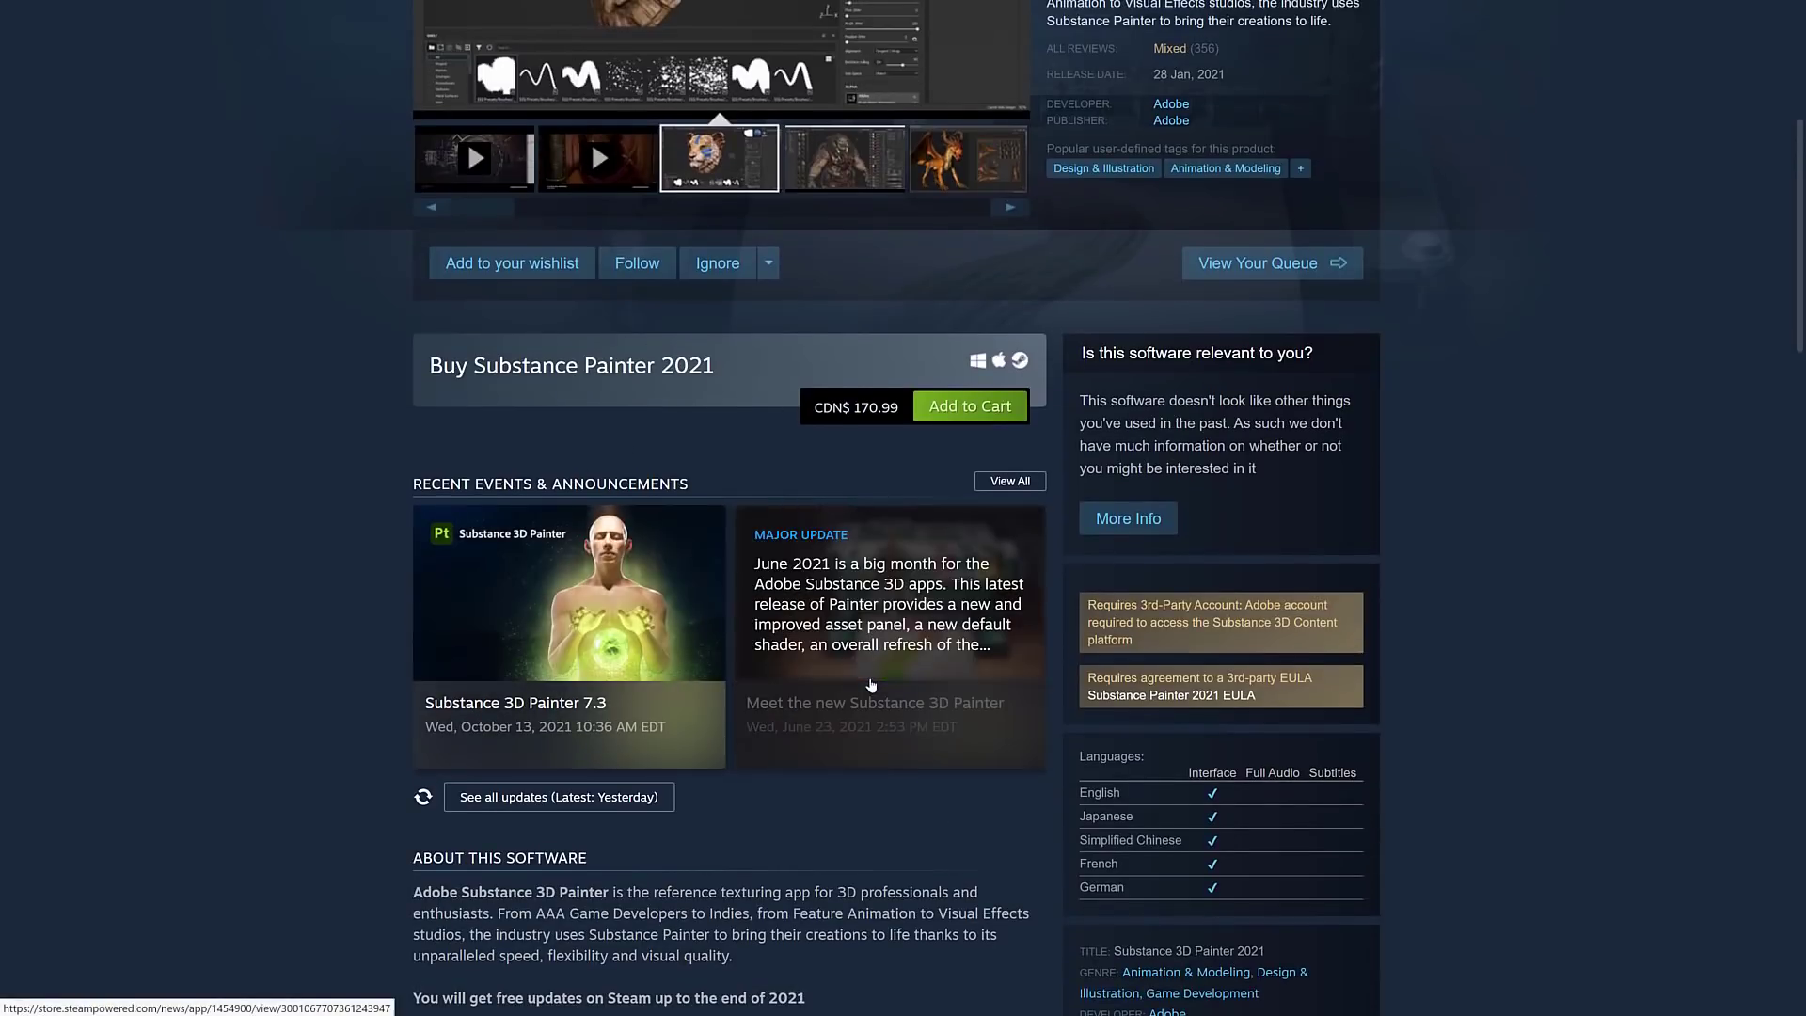
click(842, 158)
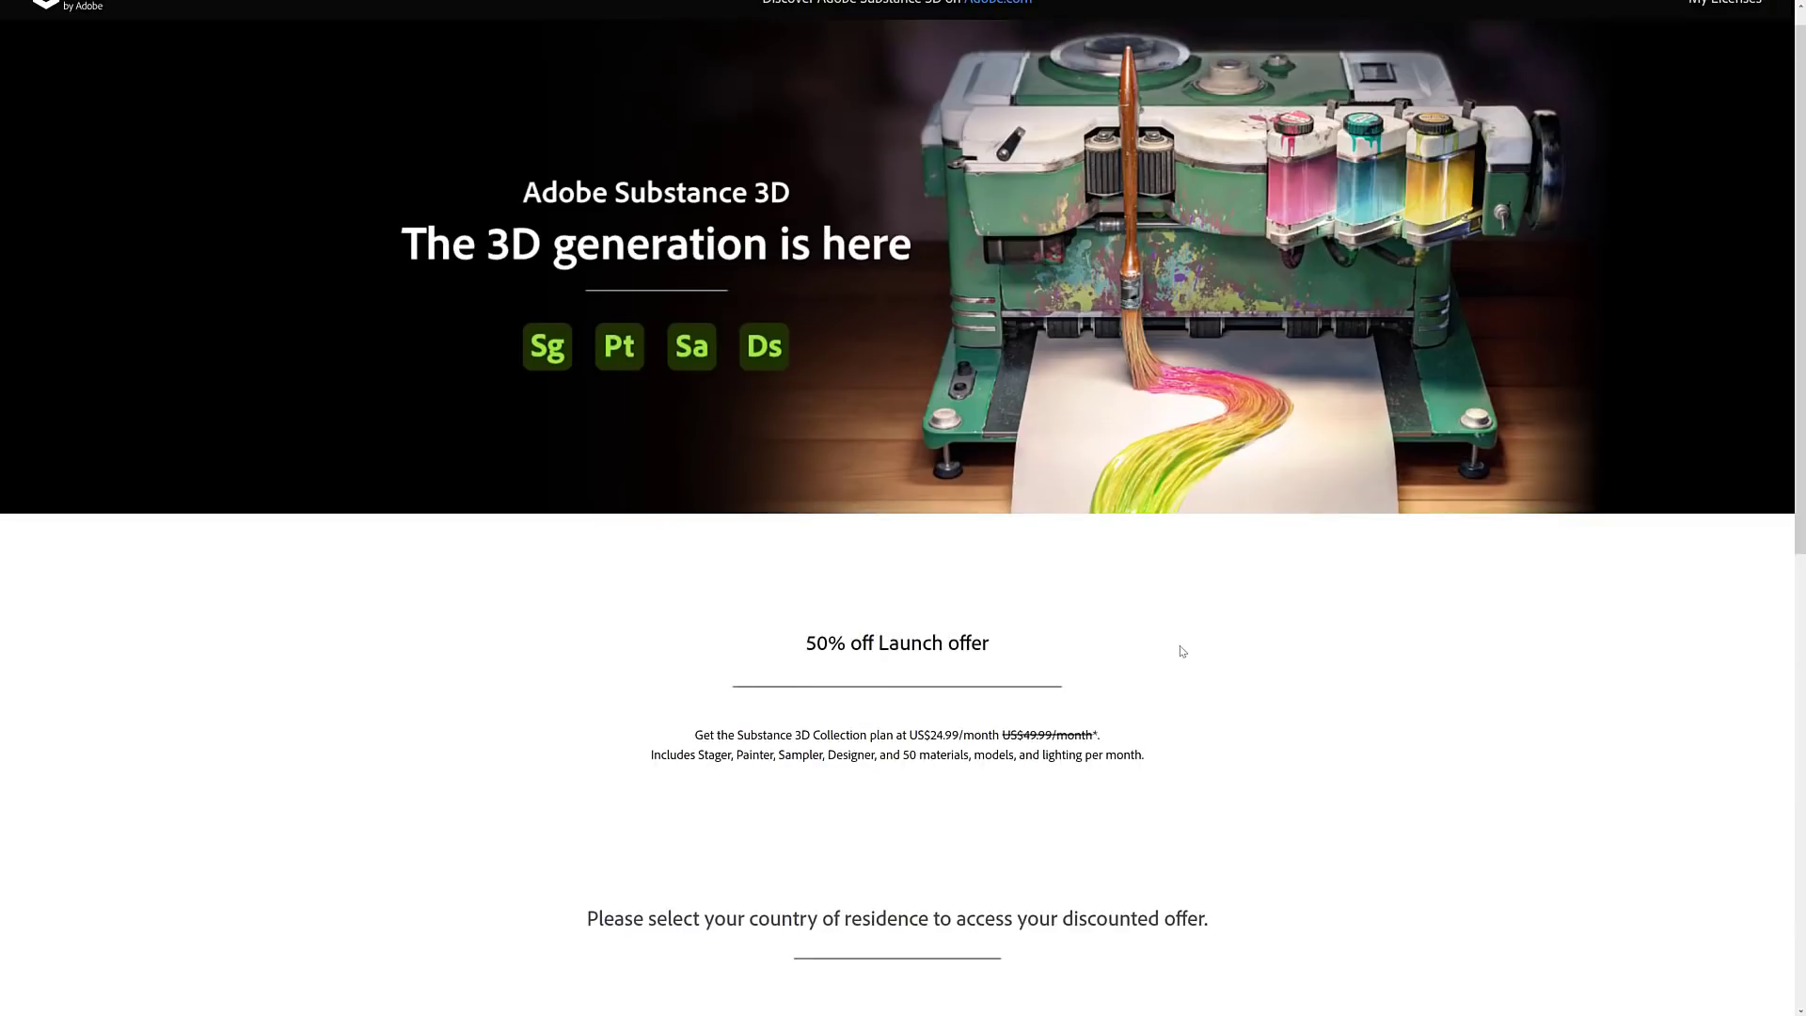
- View the 50% off Substance 3D Collection launch offer at US$24.99/month on the Adobe tab
double_click(897, 643)
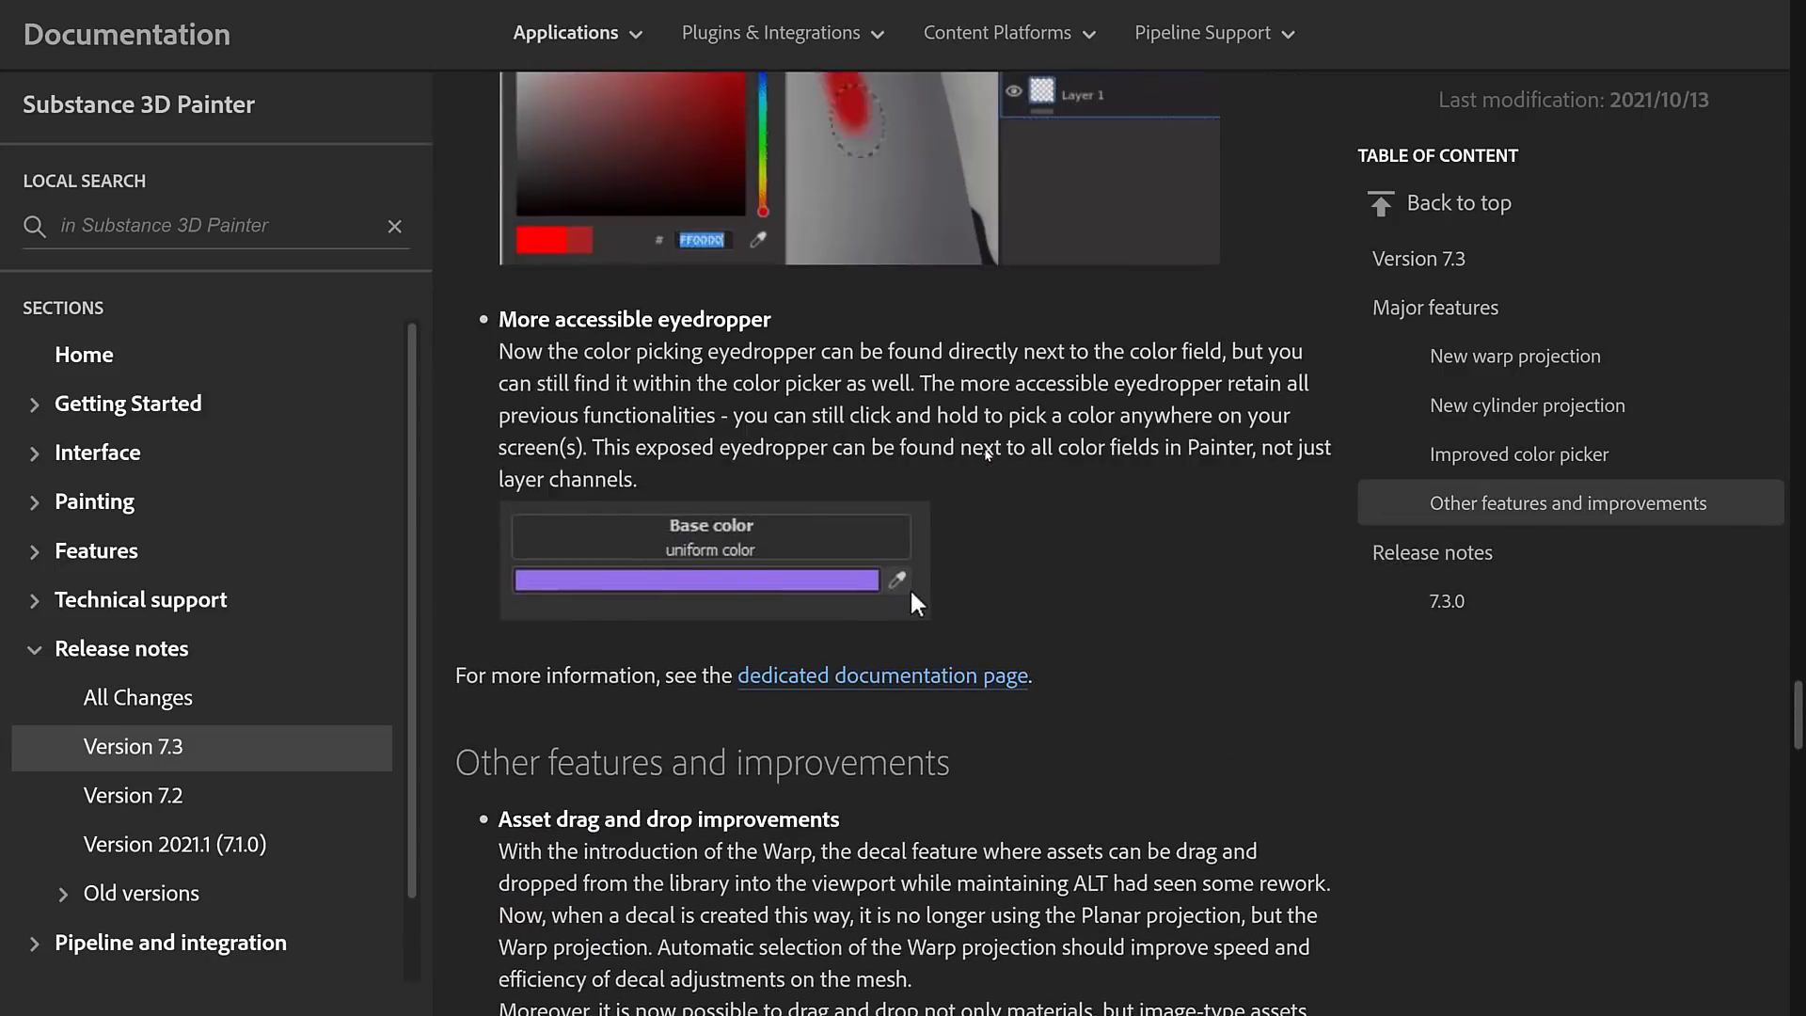
- Jump to the New cylinder projection section of the 7.3 release notes via the table of contents
scroll(down, 3)
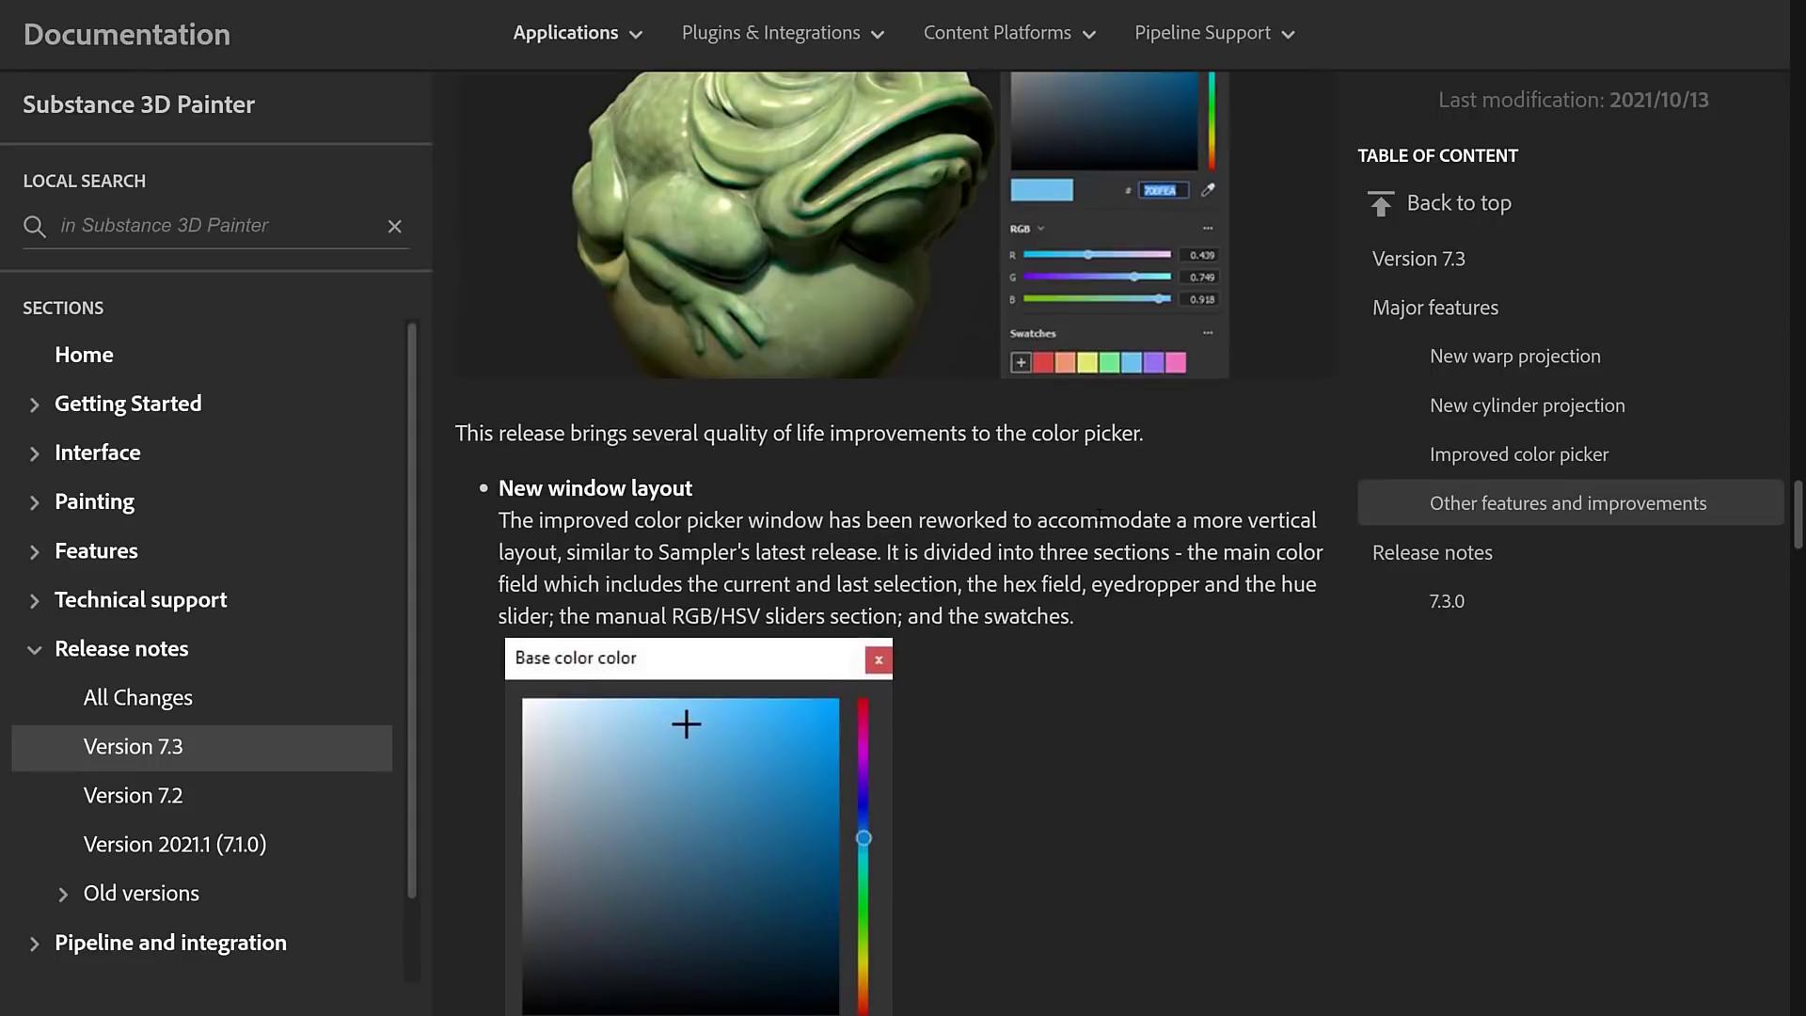
click(1519, 453)
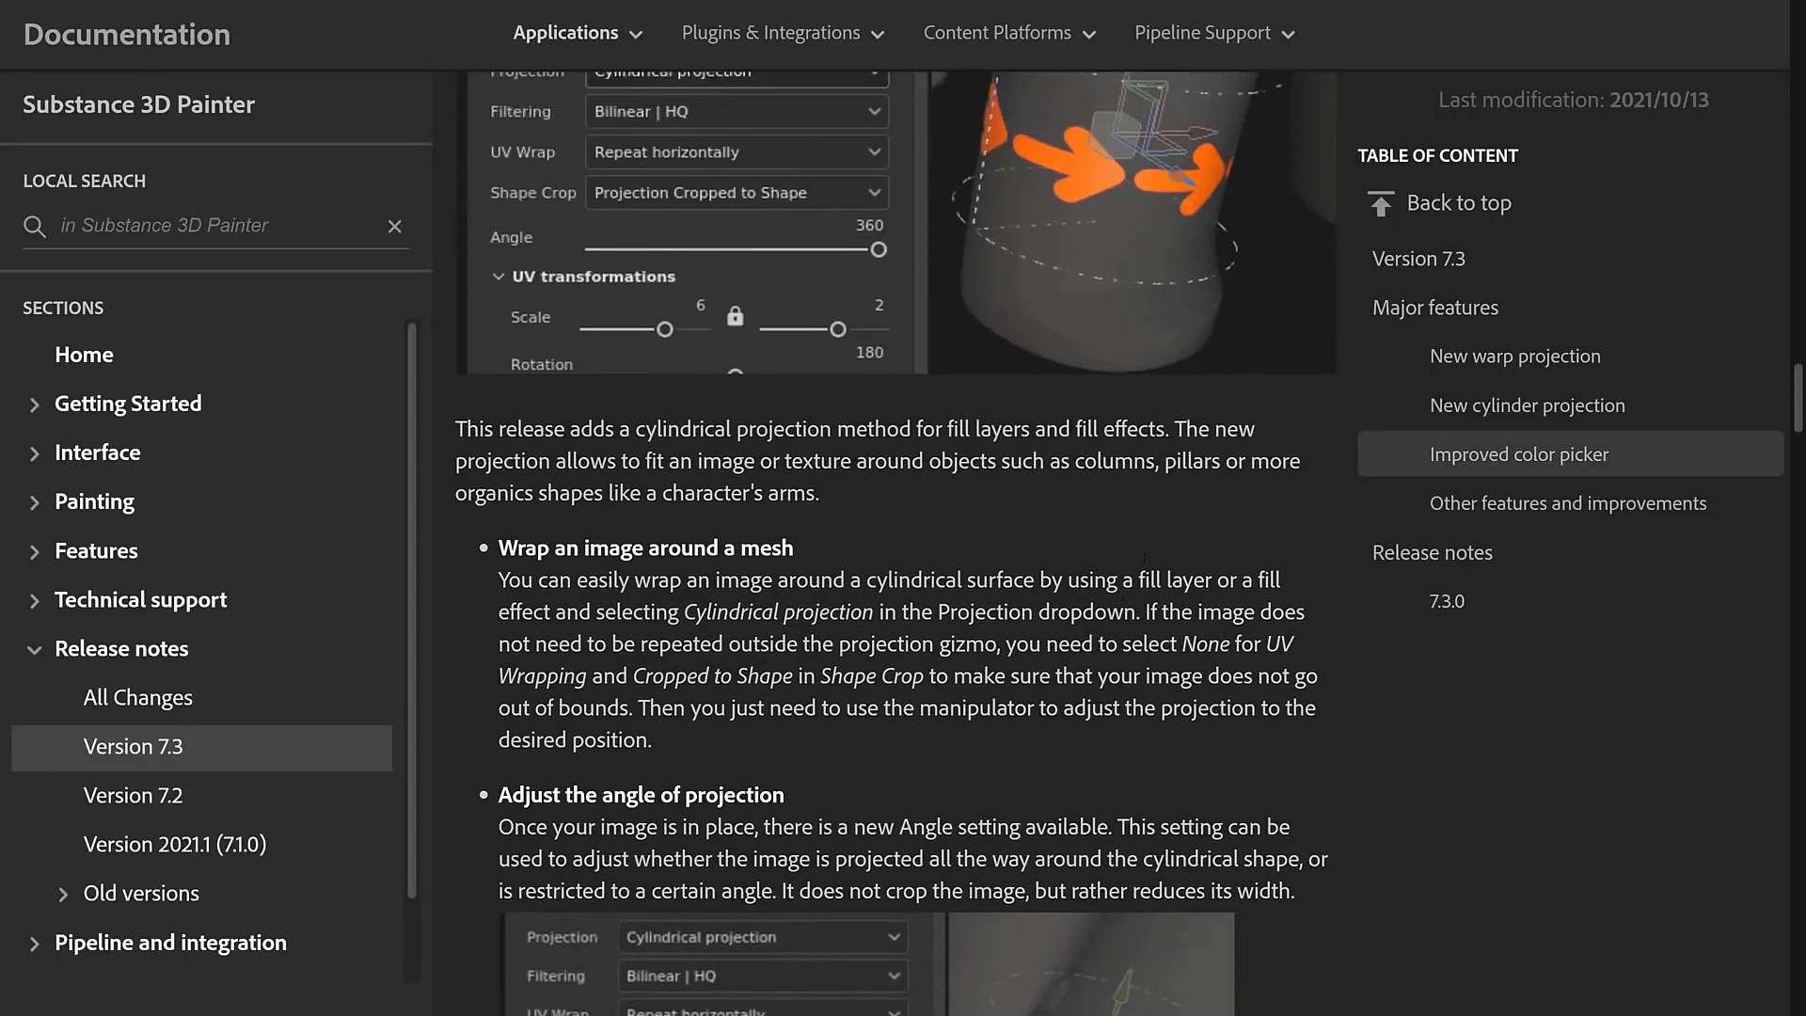